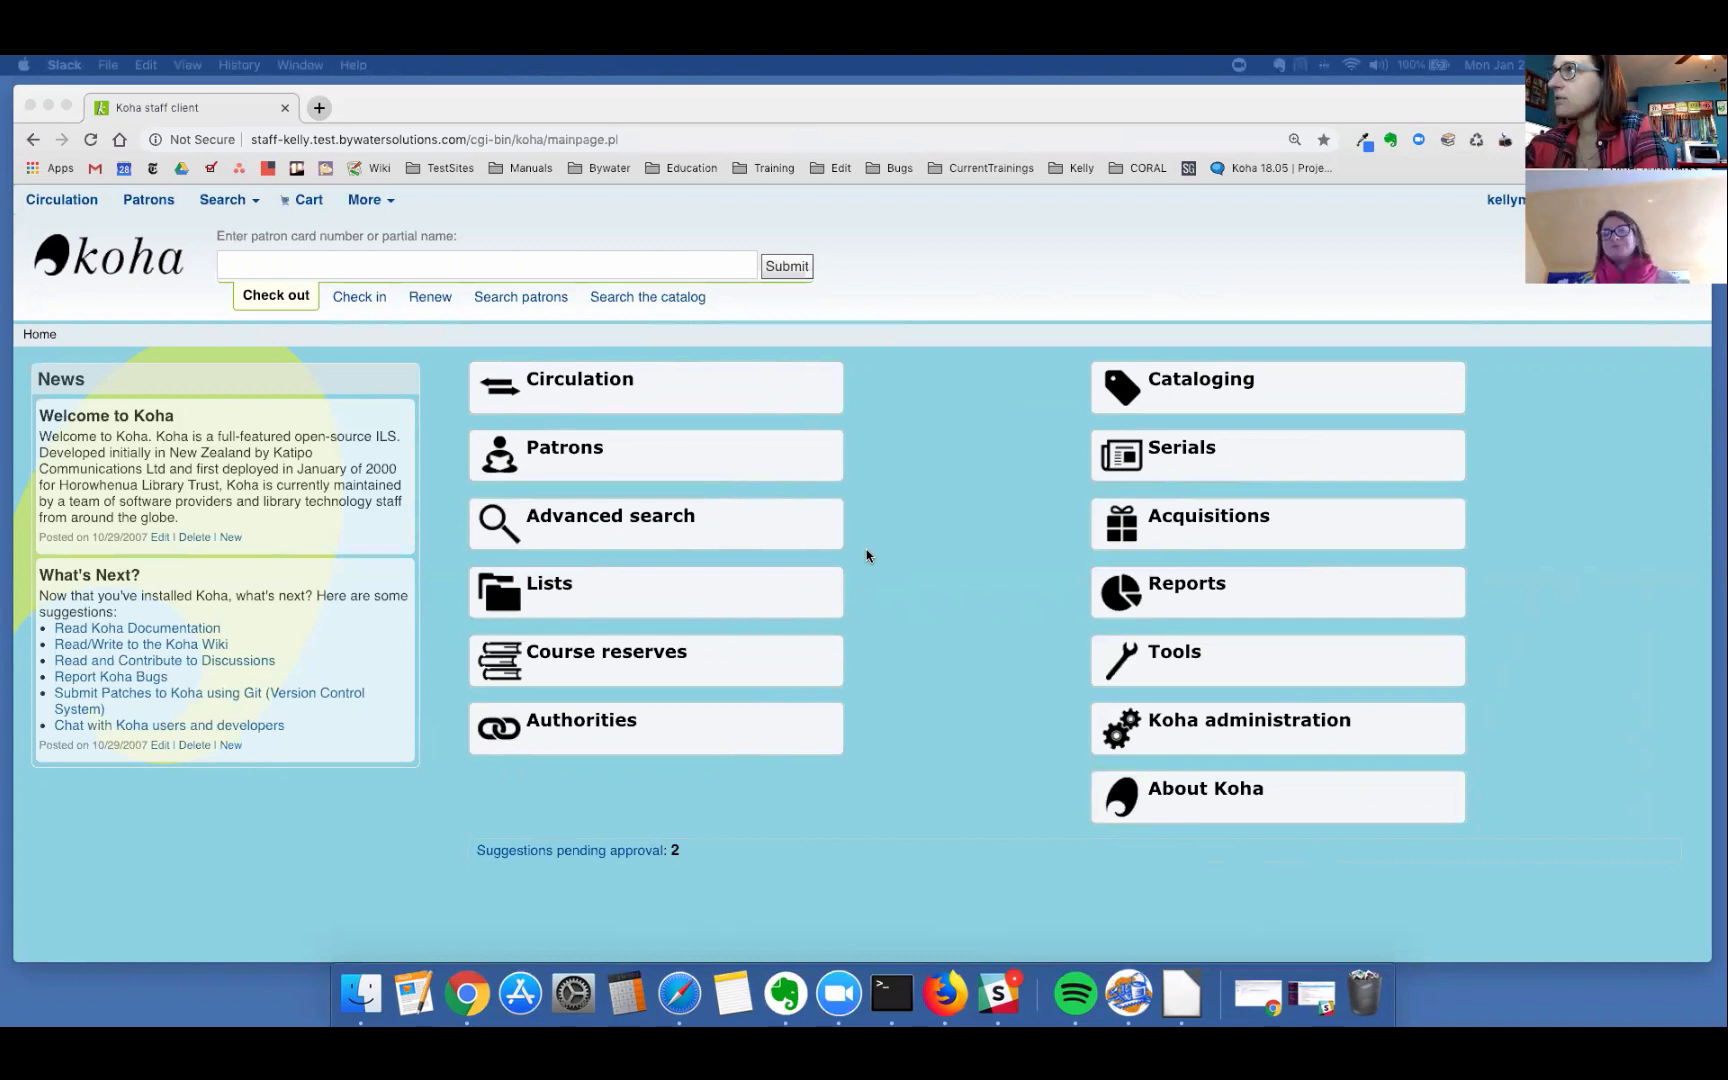
mouse_move(668, 790)
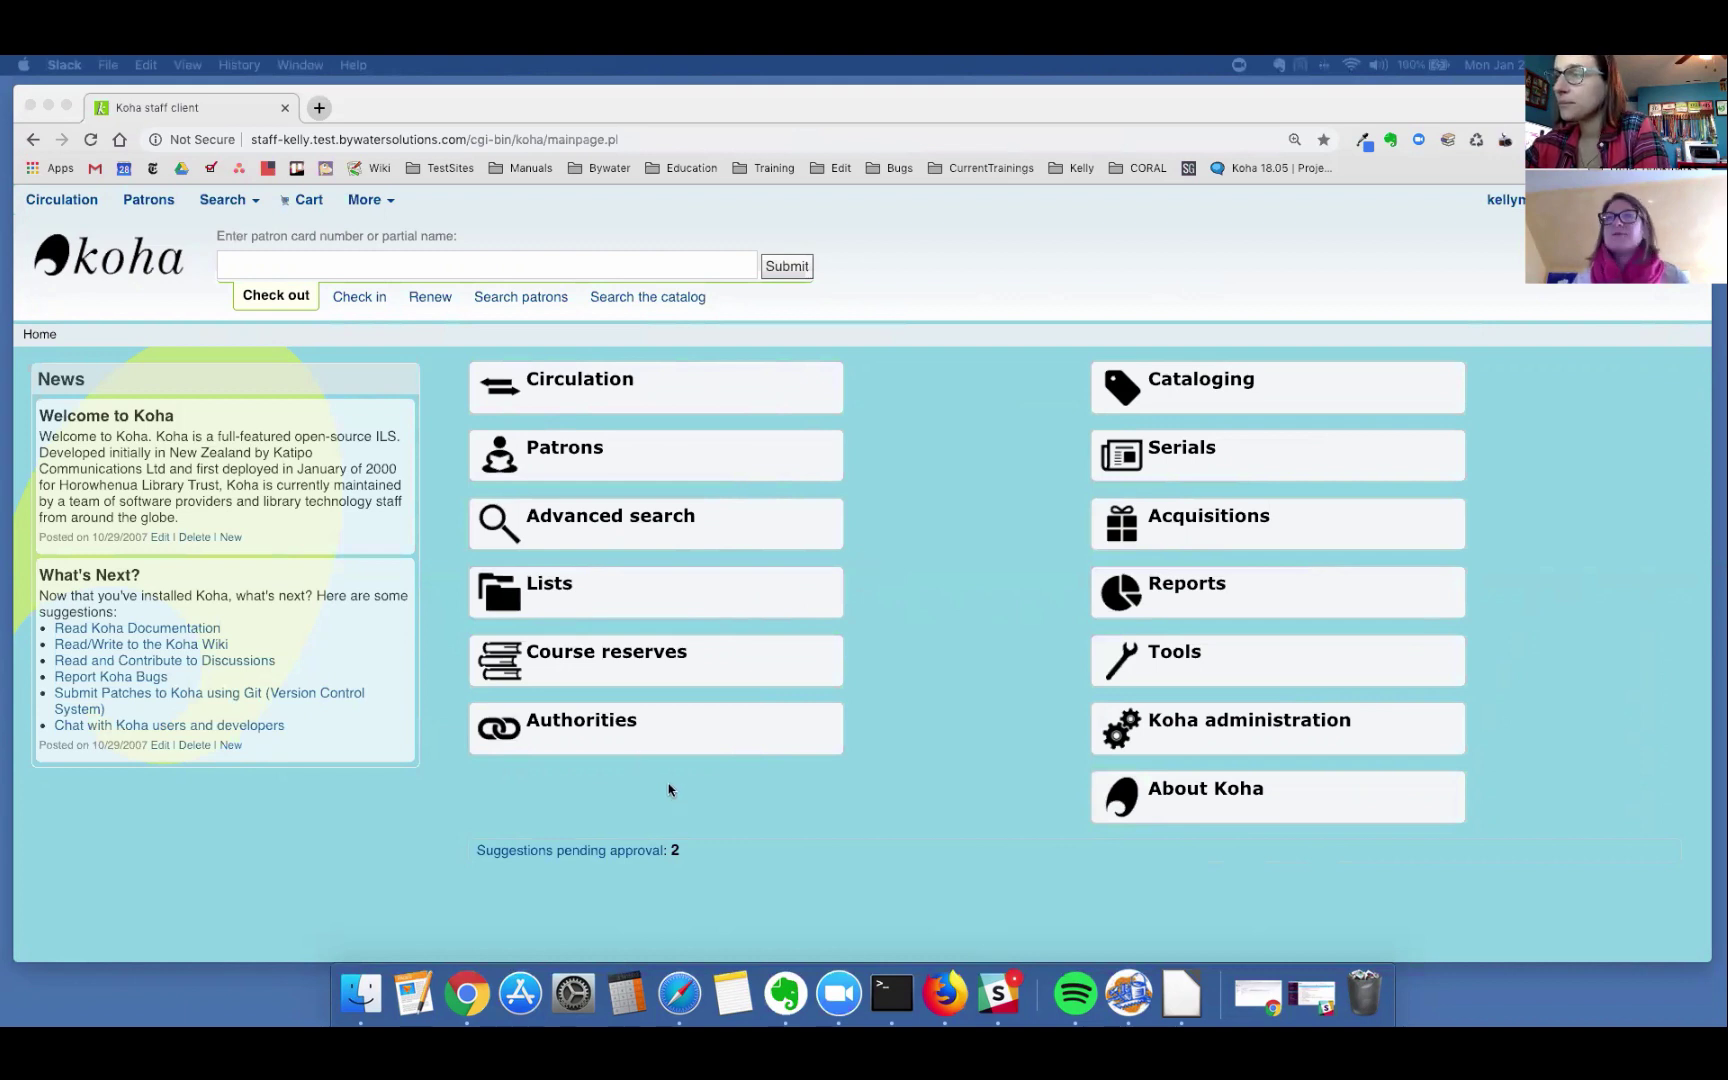
mouse_move(386, 232)
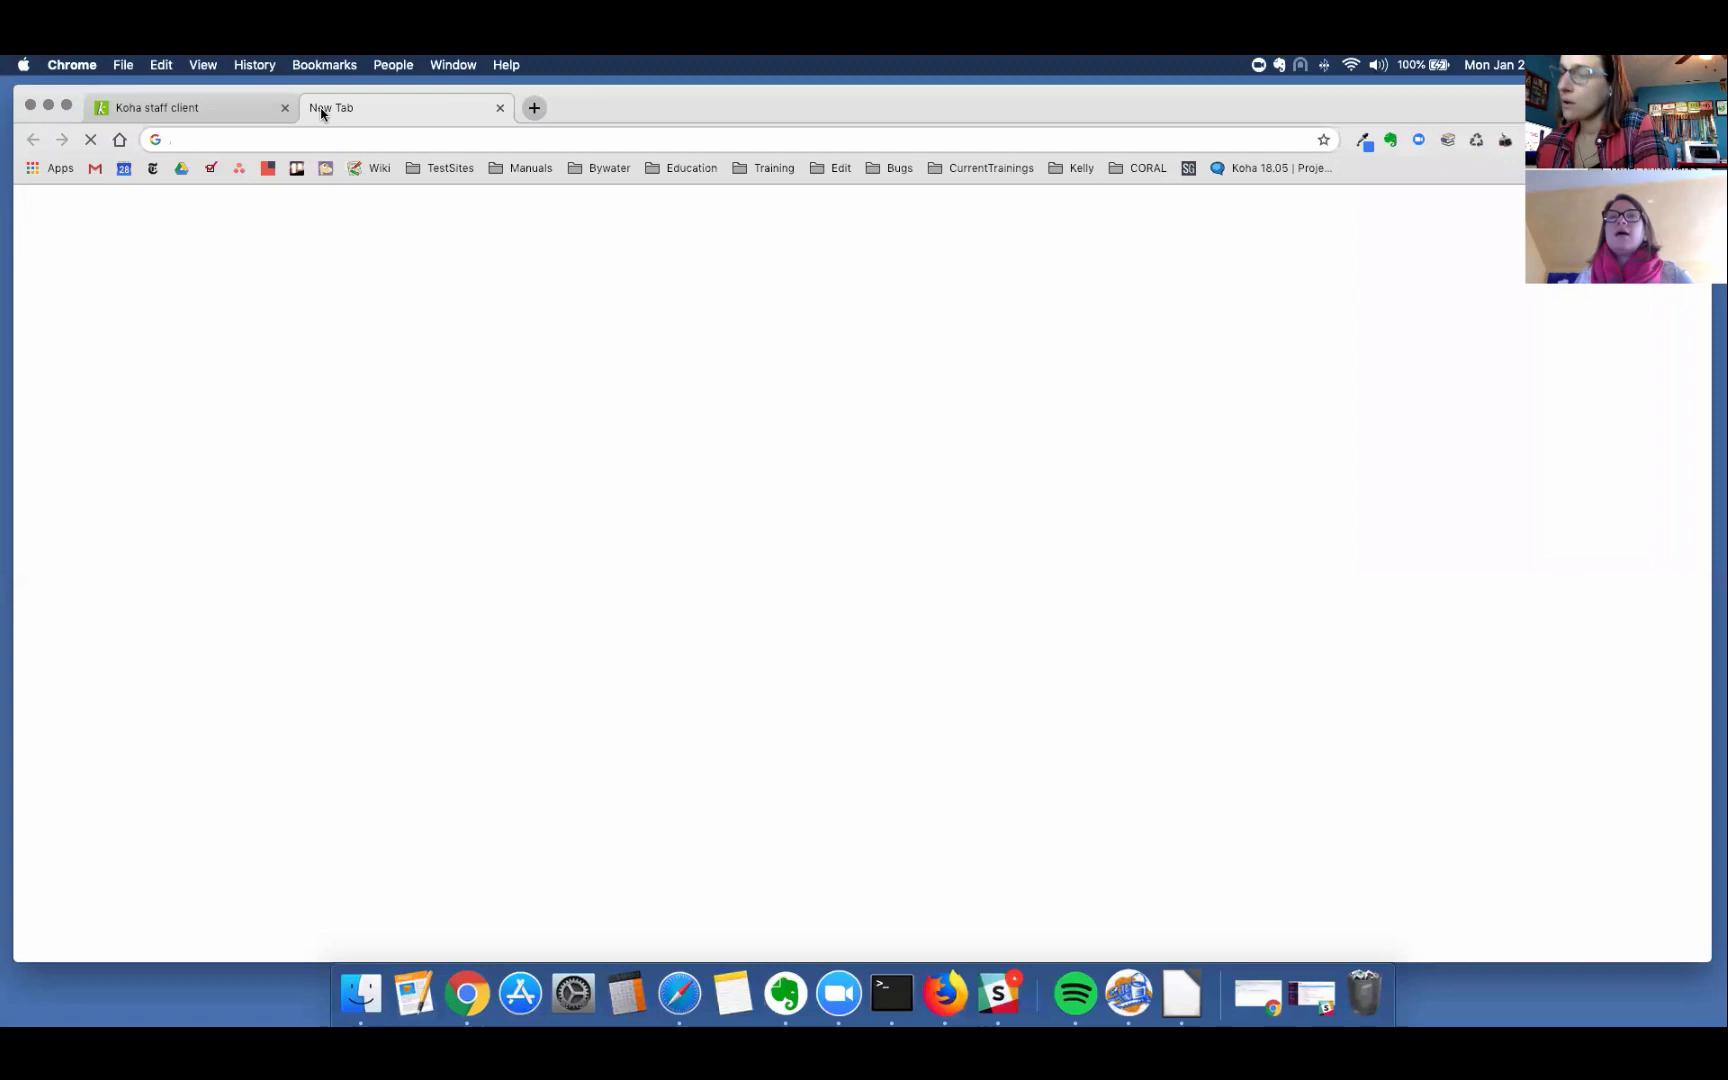
Step: Go to github.com/bywatersolutions and filter its repositories by "label" to find koha-plugin-label-maker
type("github.com/bywatersolutions")
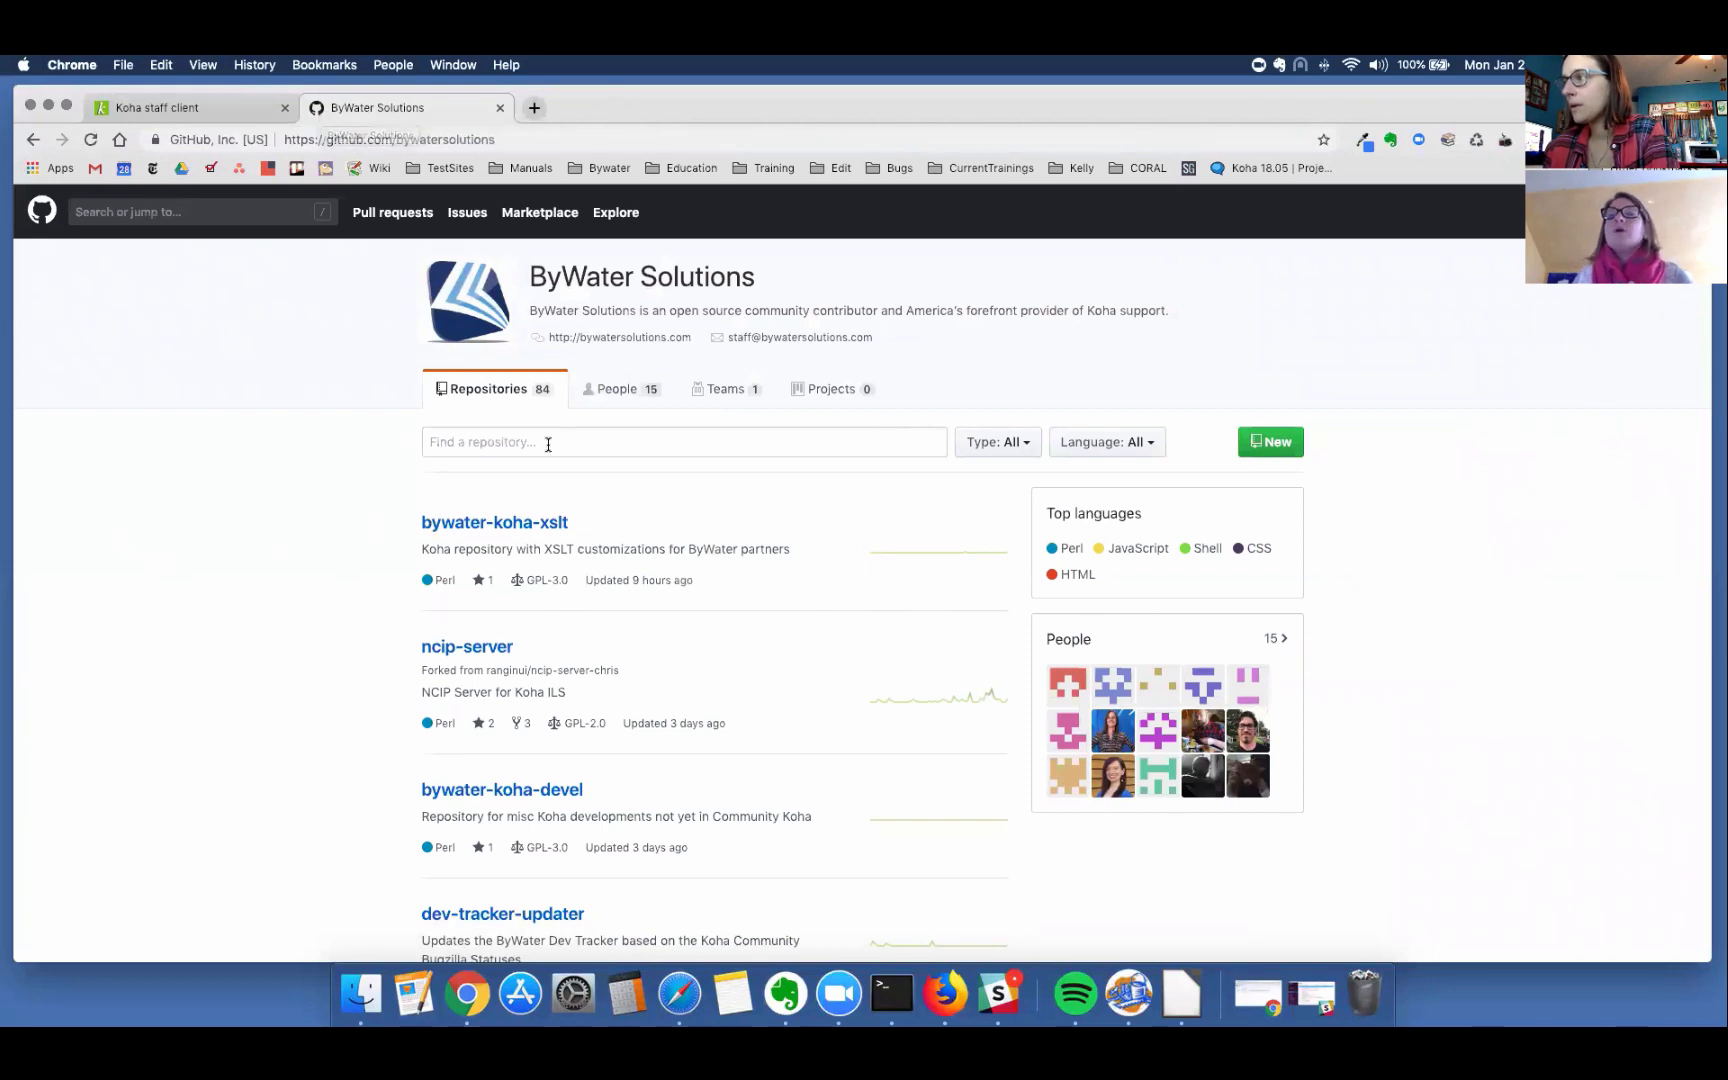
type("label")
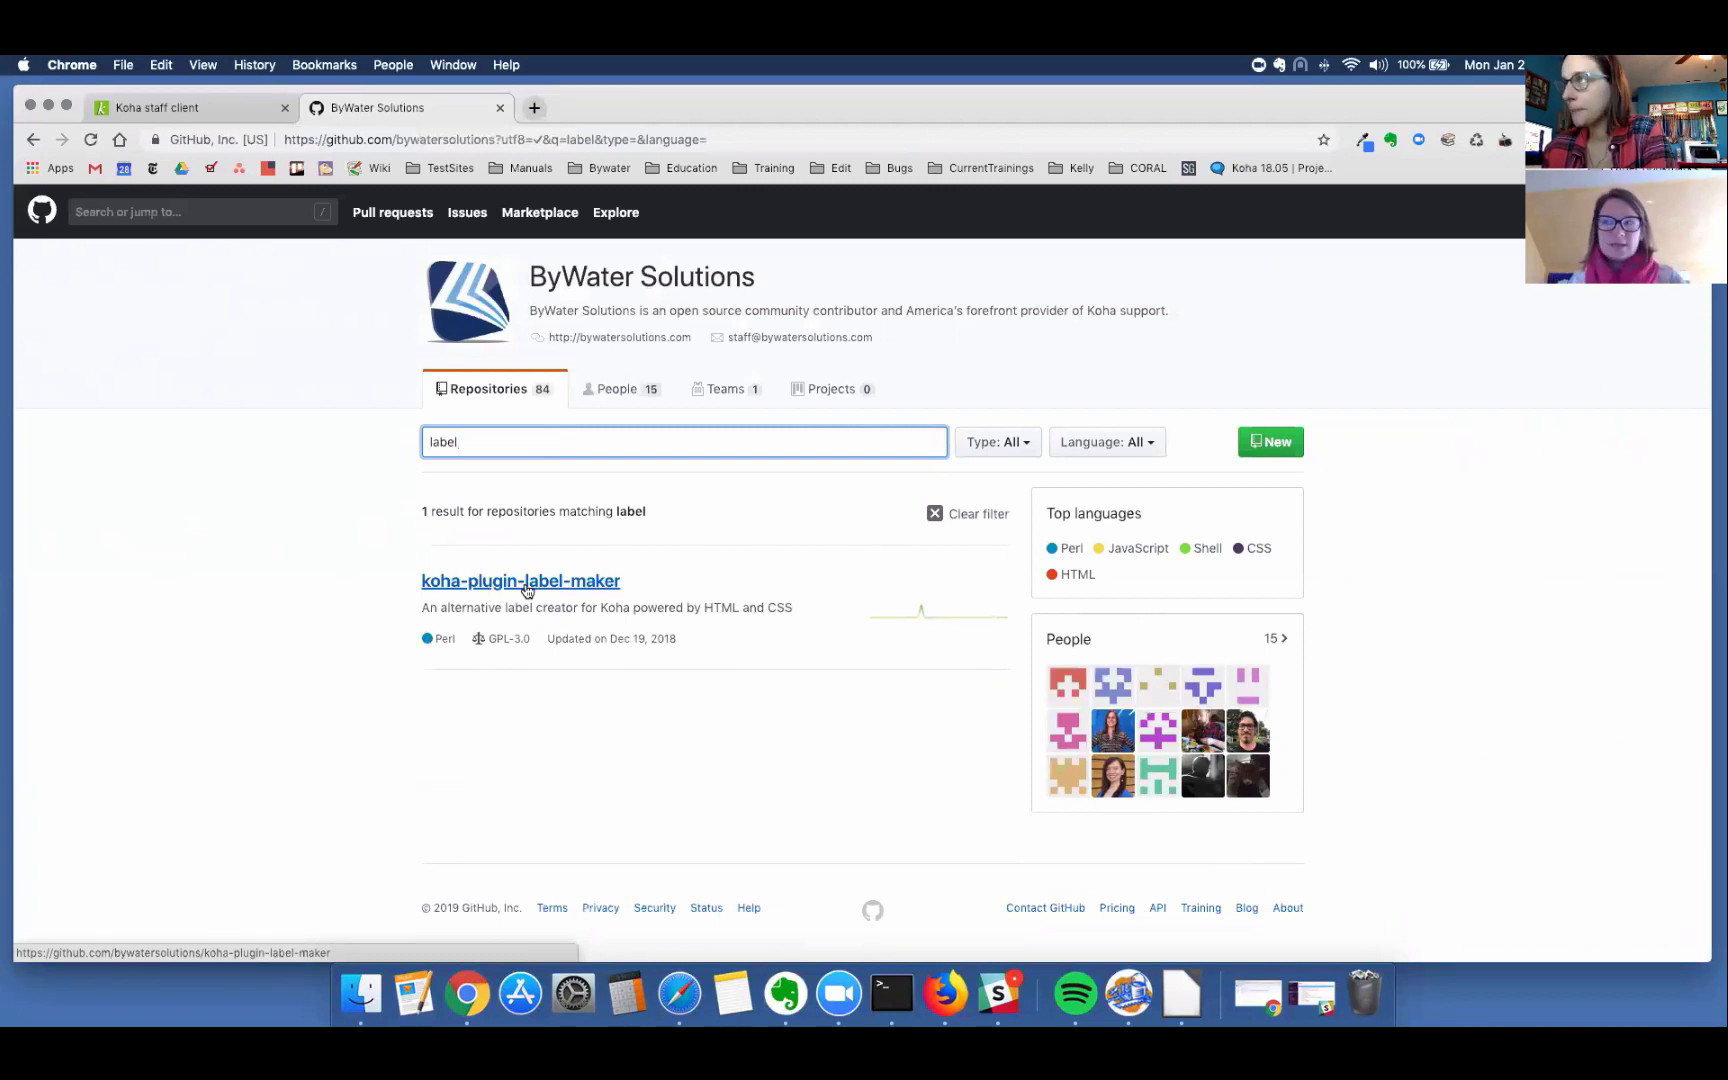
mouse_move(240, 226)
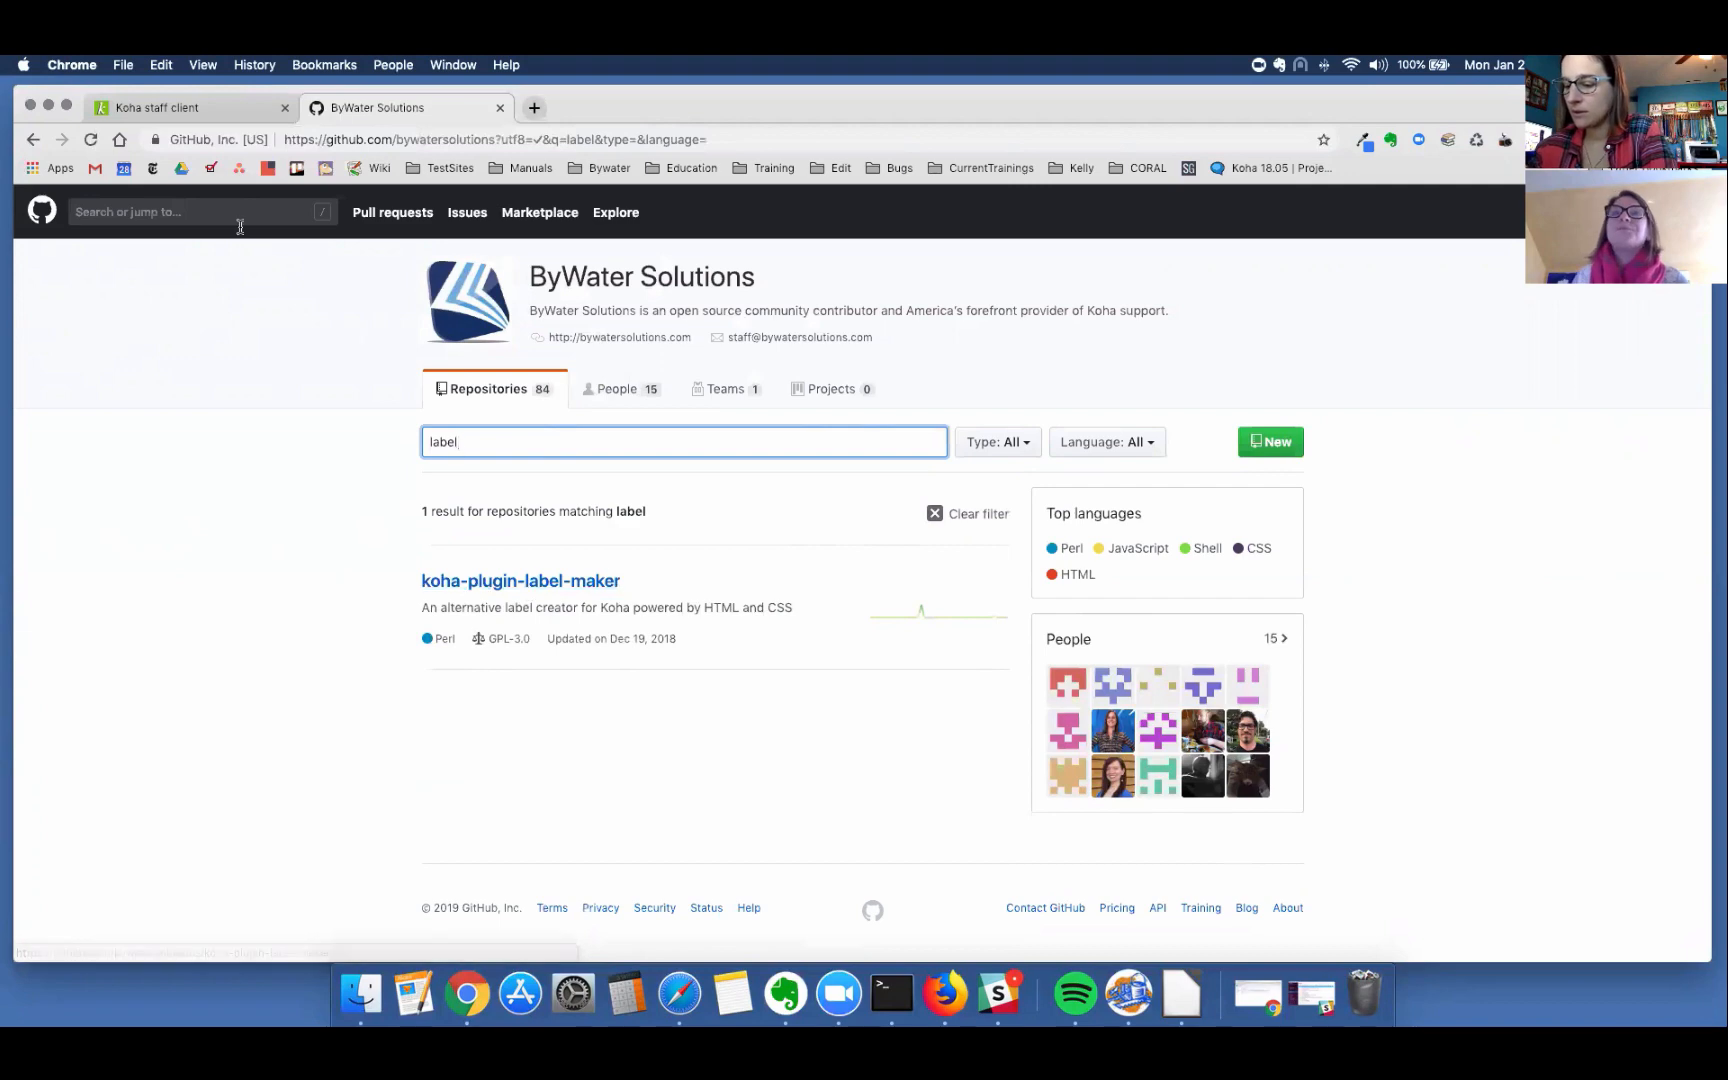
Step: Return to the Koha staff client, enter Koha administration and choose Manage plugins
left_click(160, 106)
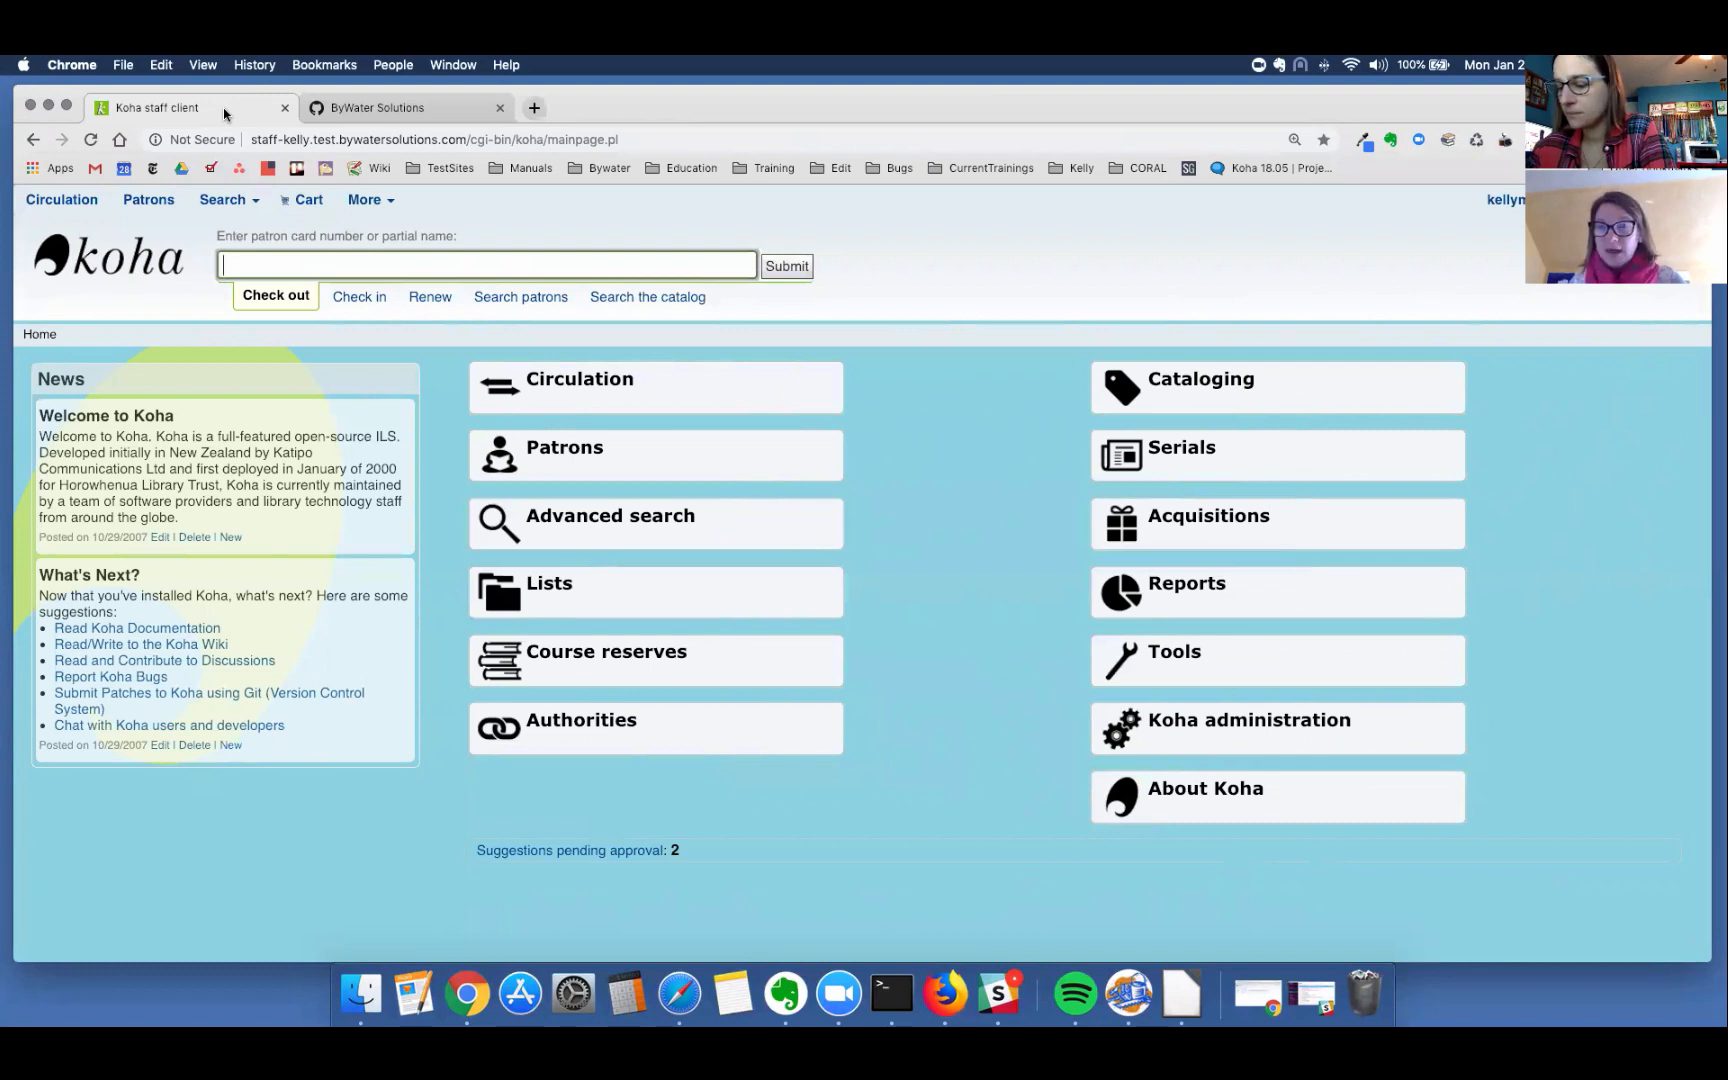
mouse_move(1268, 742)
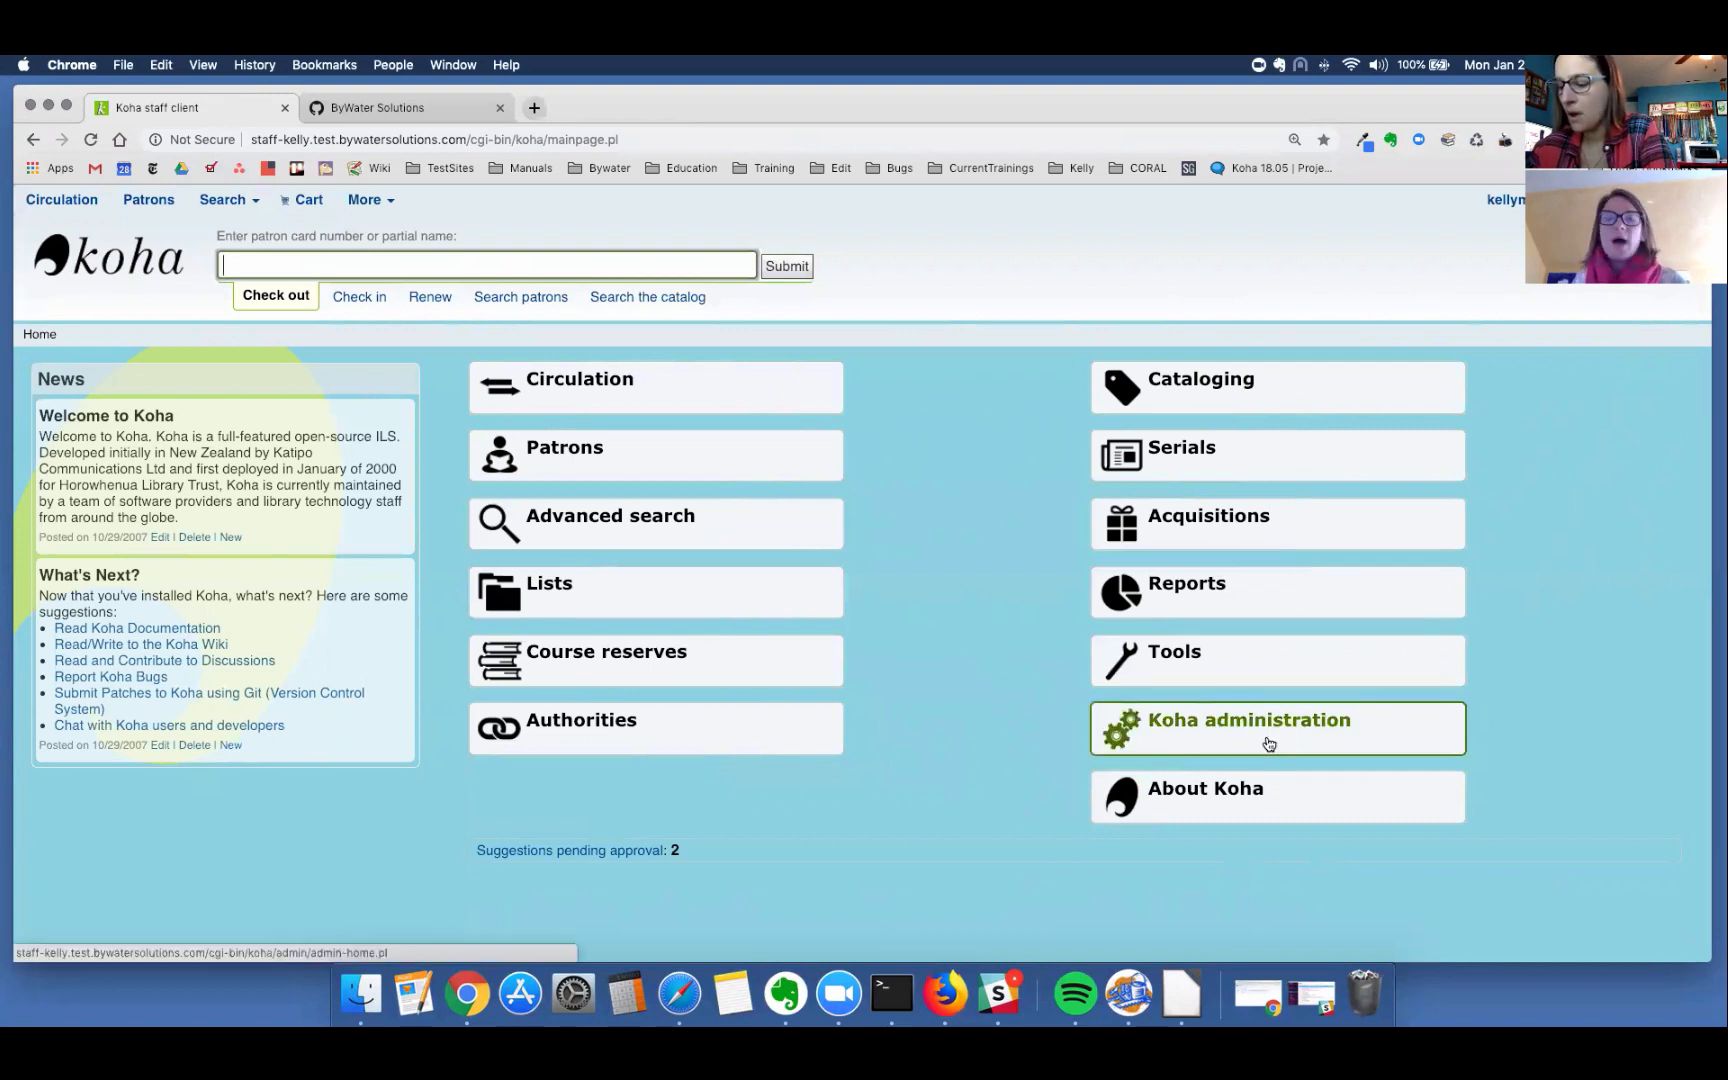
left_click(1246, 718)
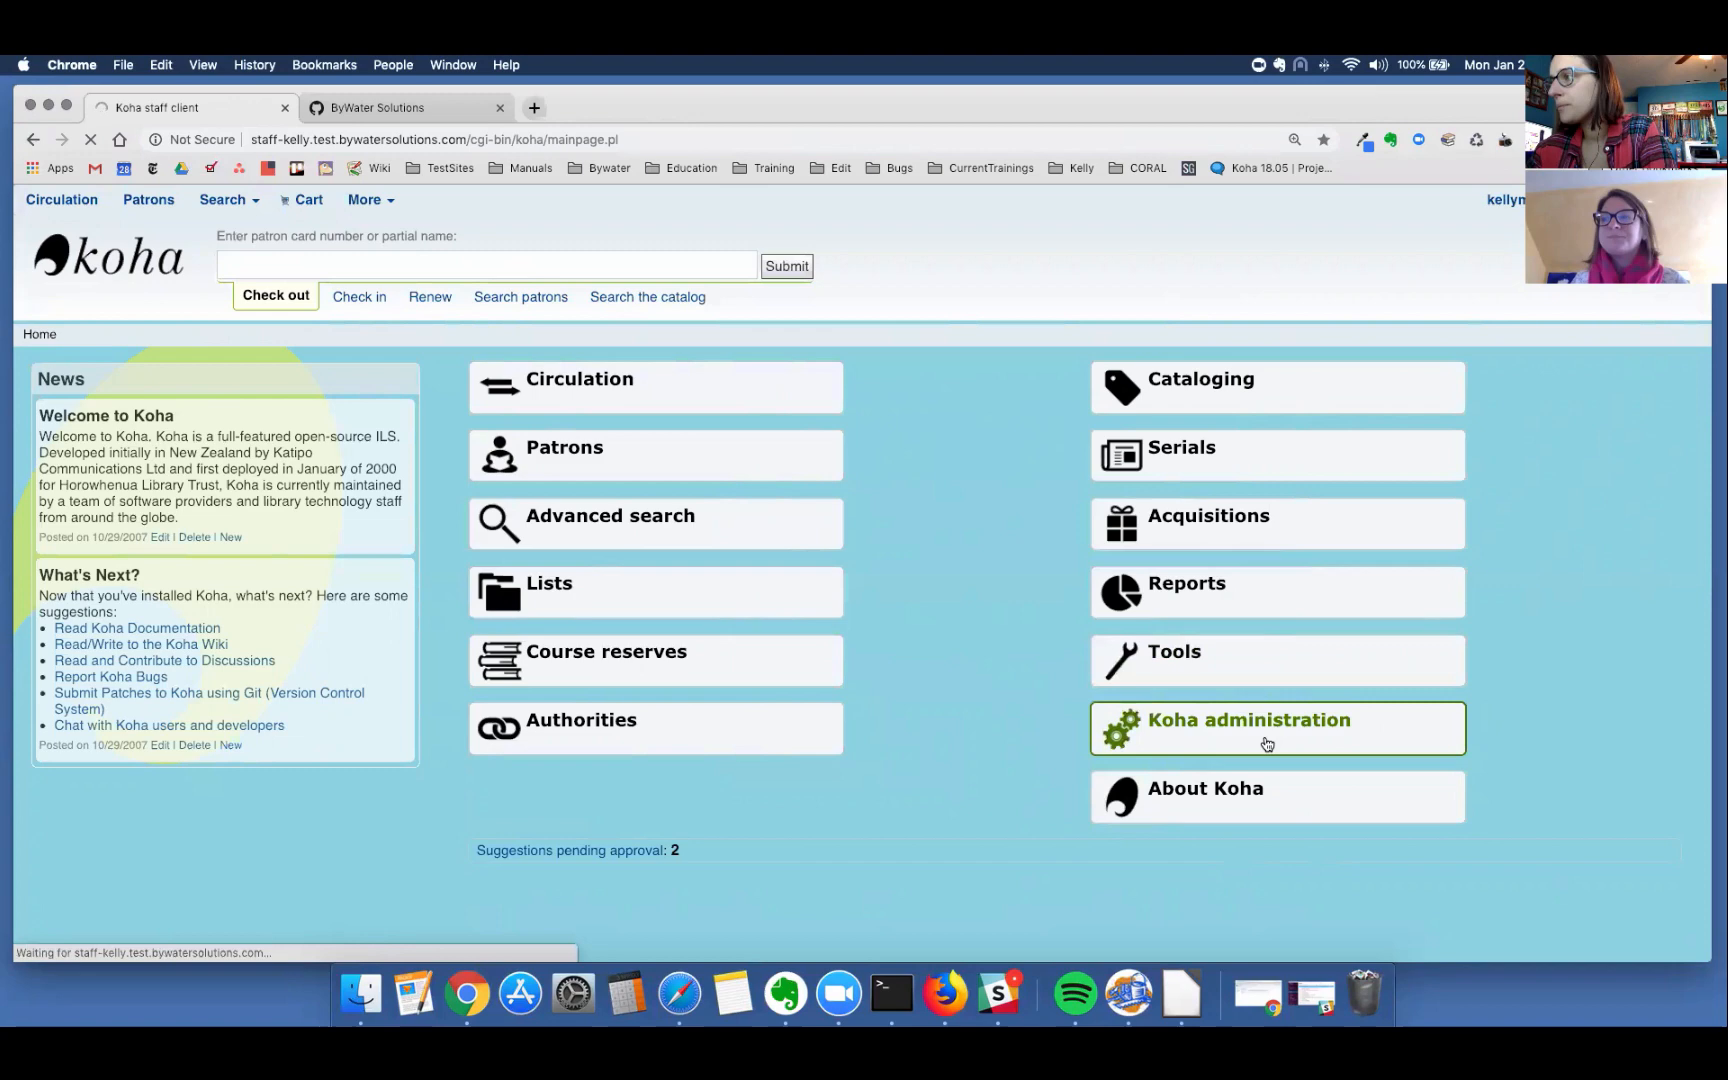
left_click(1248, 720)
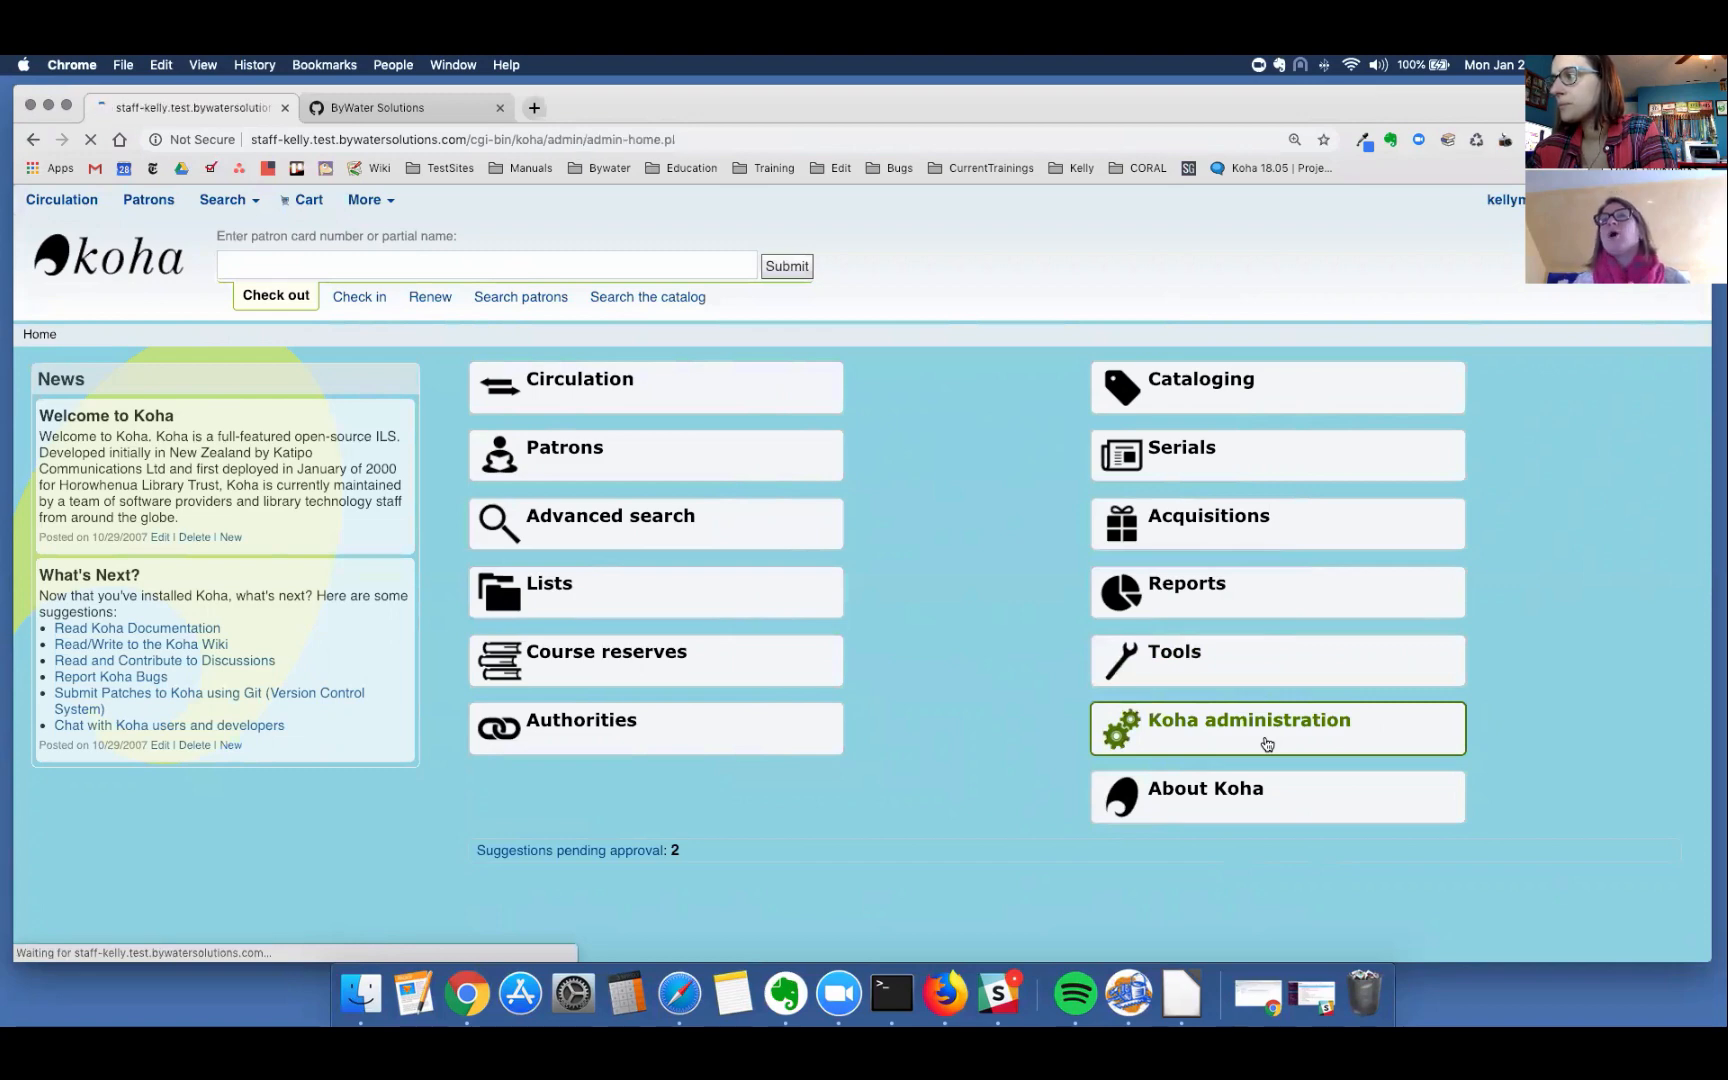
left_click(1246, 720)
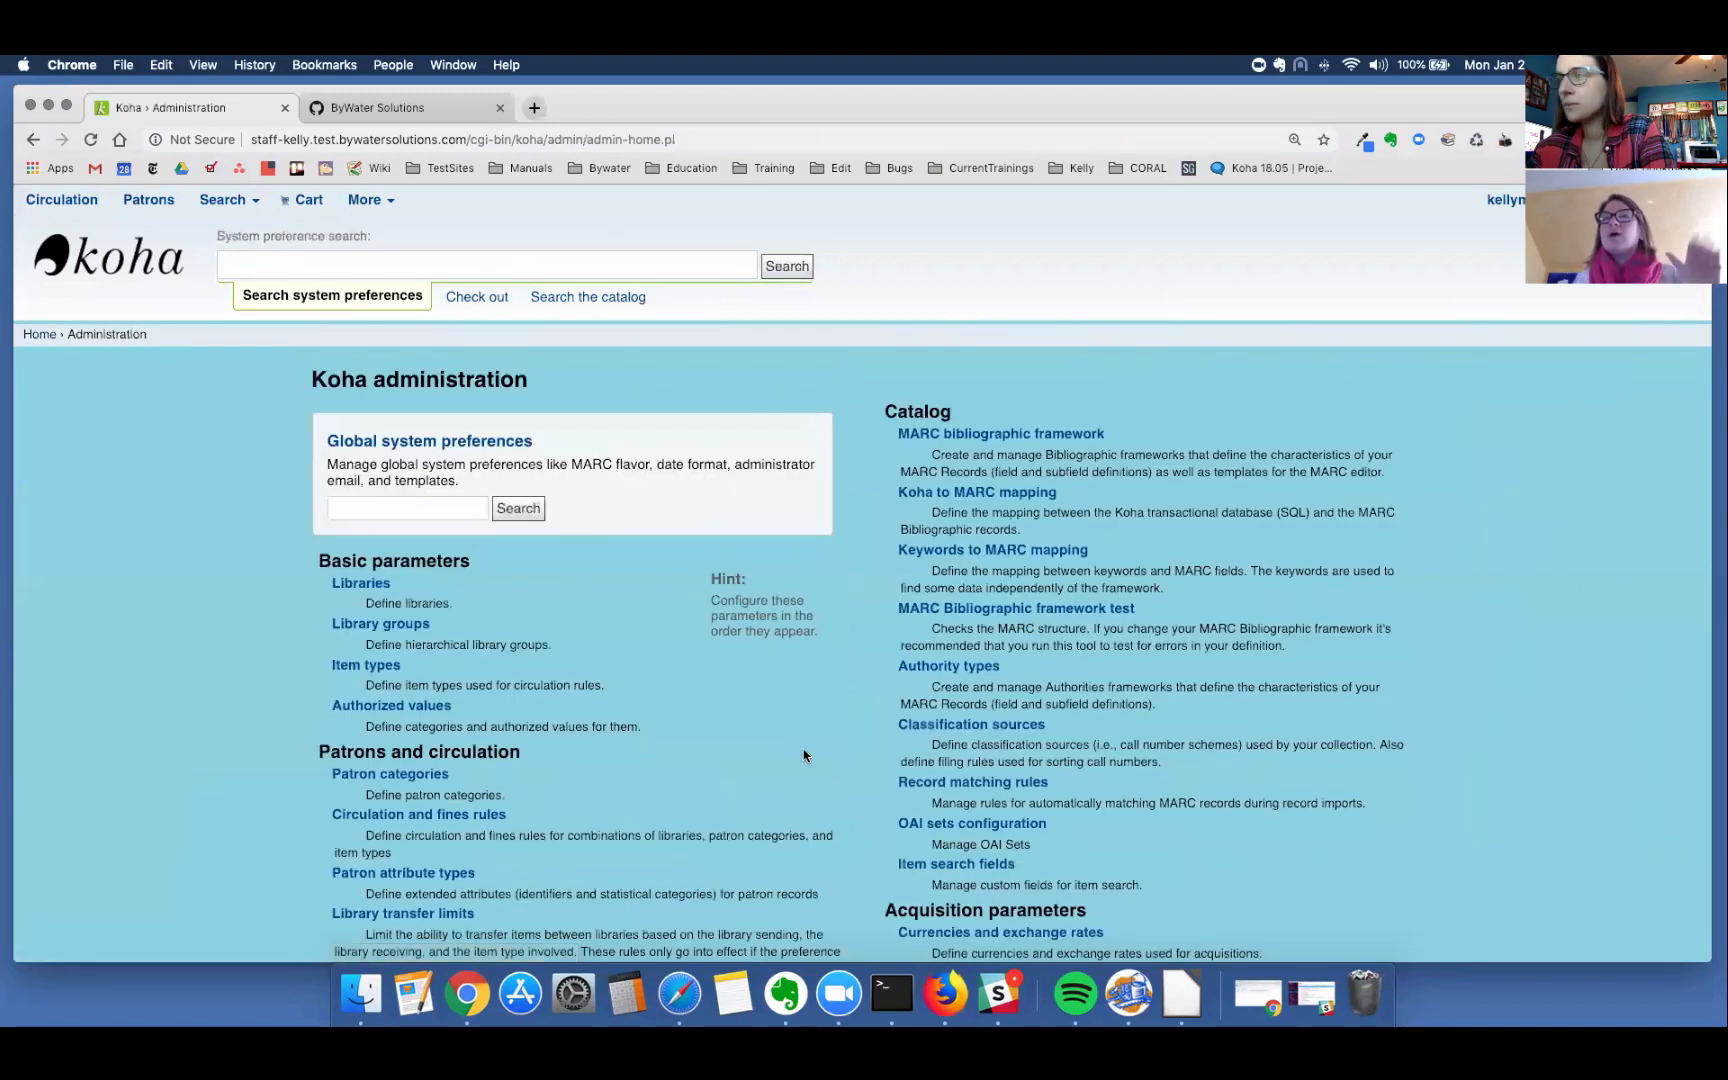
scroll("down", 3)
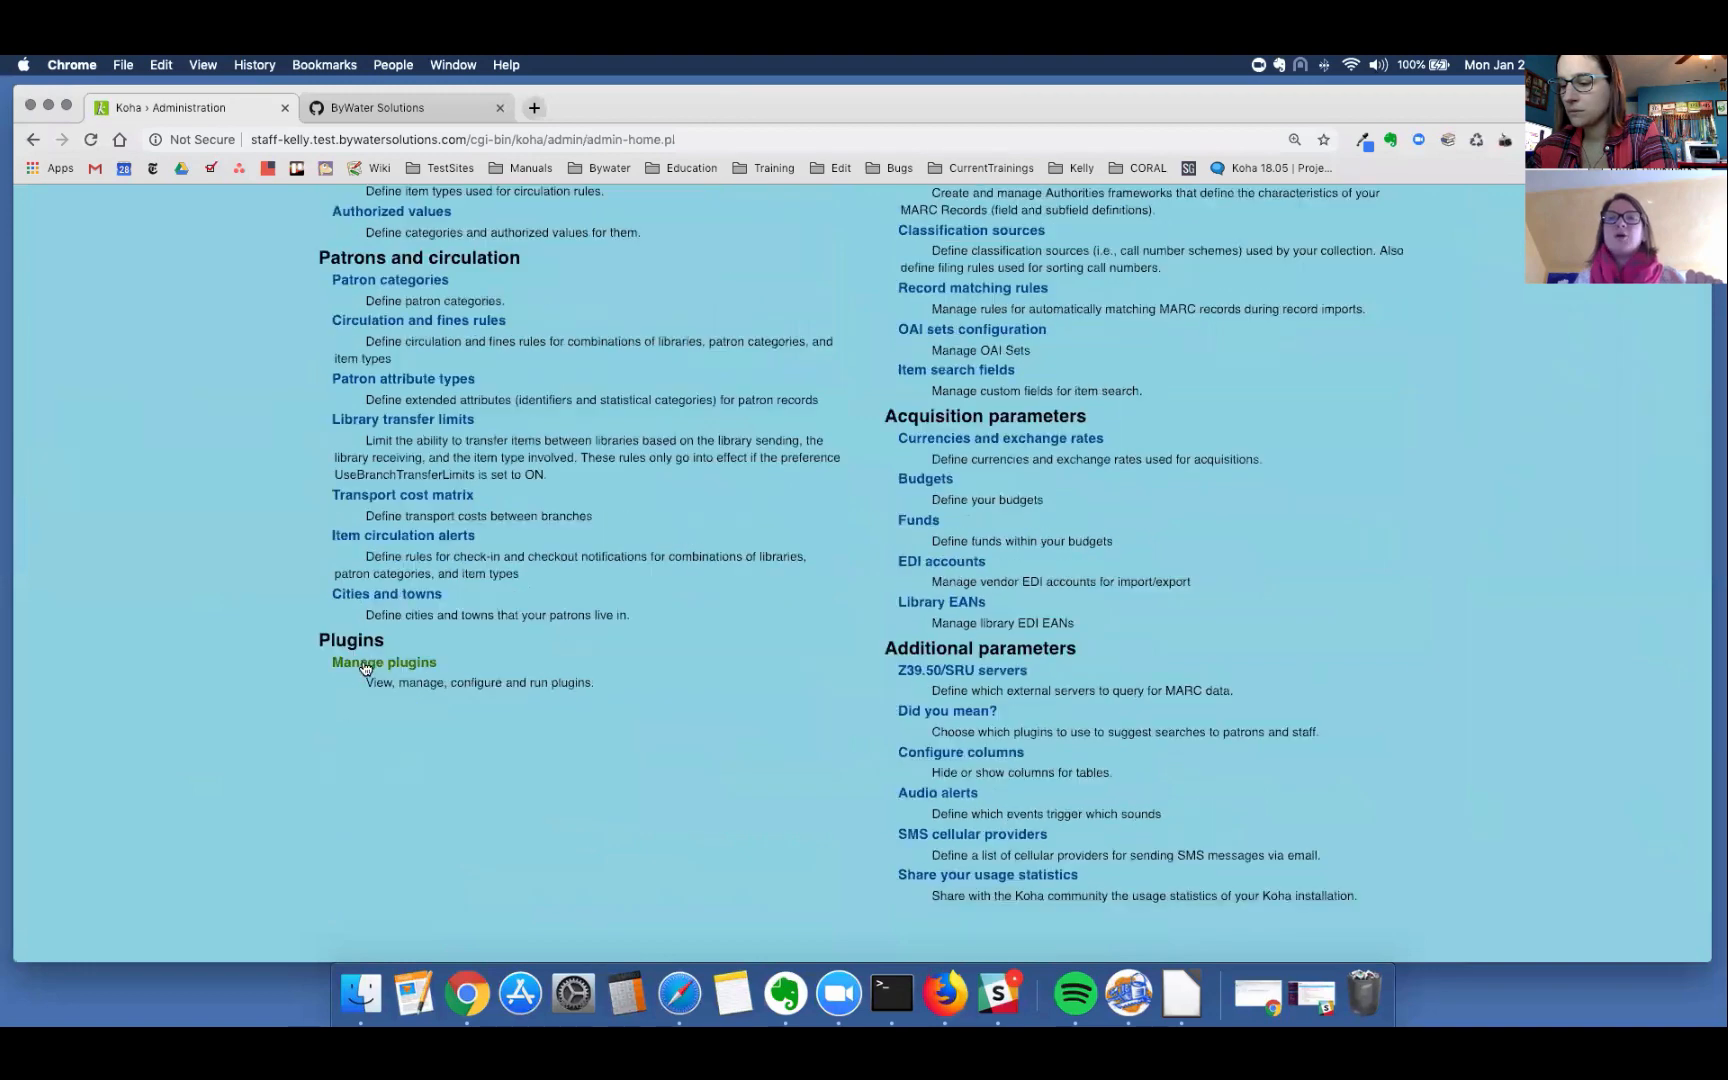
left_click(382, 662)
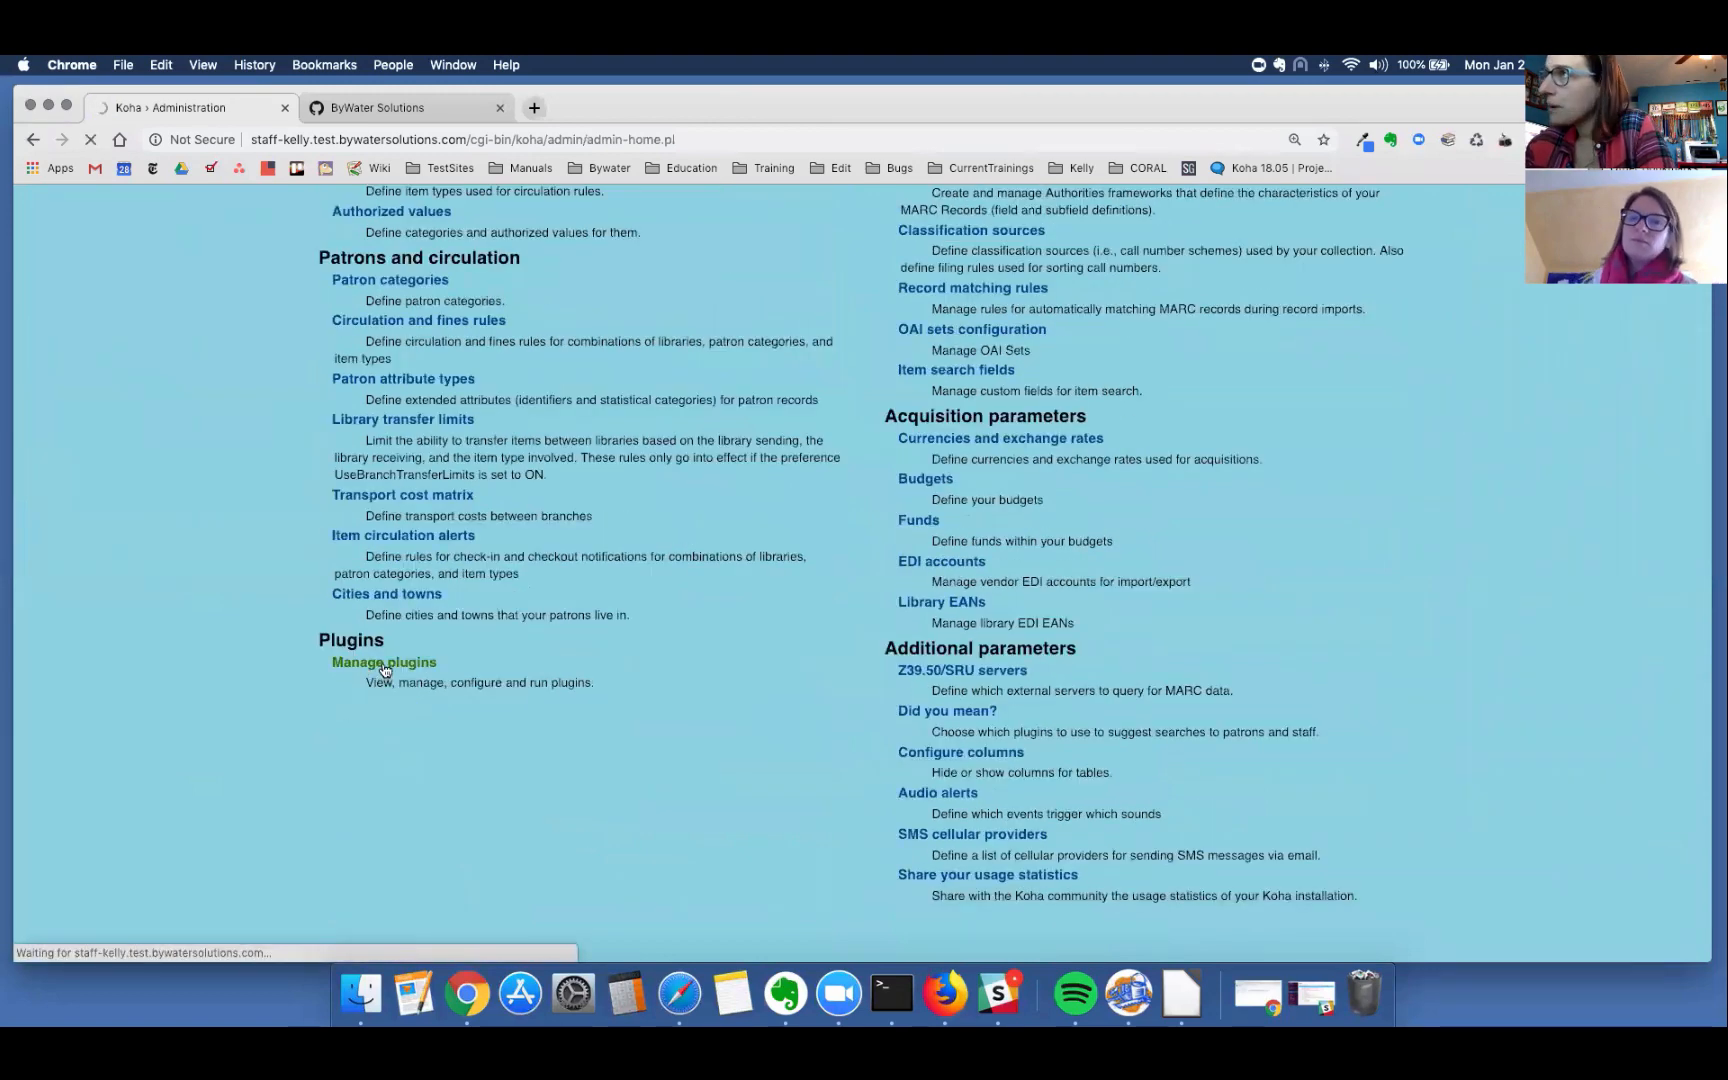
Step: On the Plugins page, show the Actions menu for the installed Label Maker plugin
left_click(382, 662)
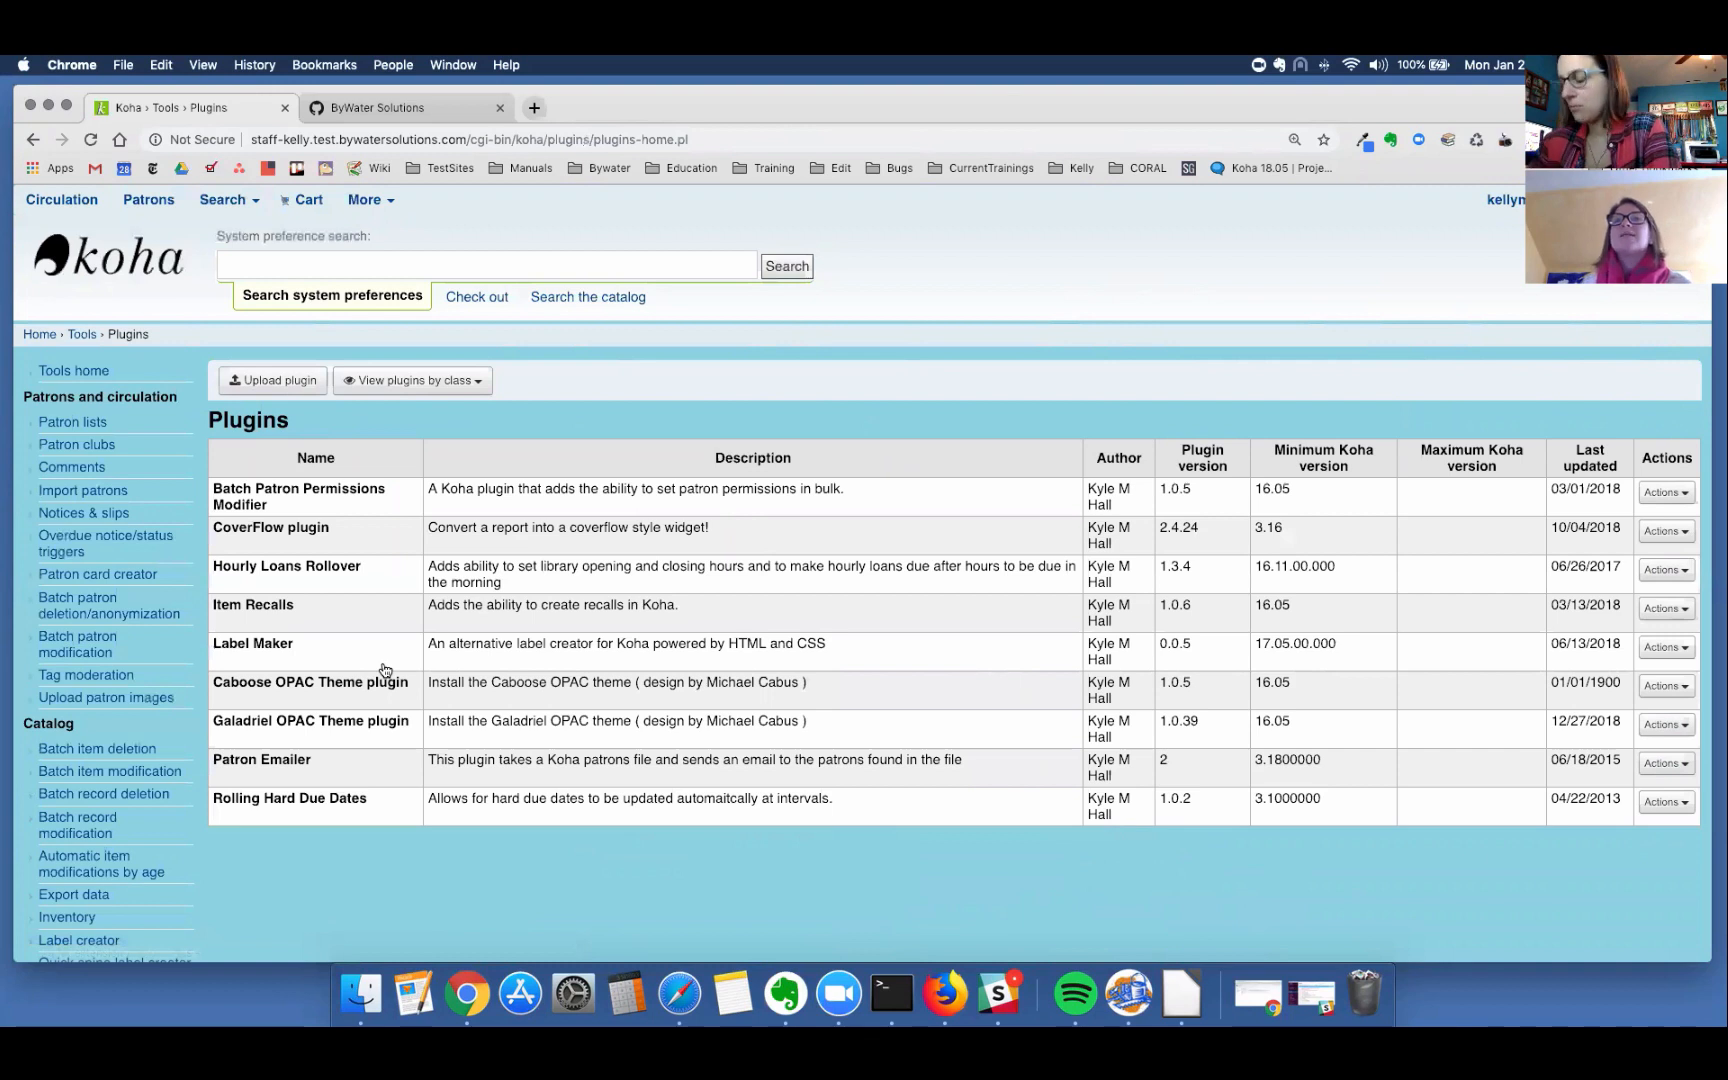
mouse_move(256, 712)
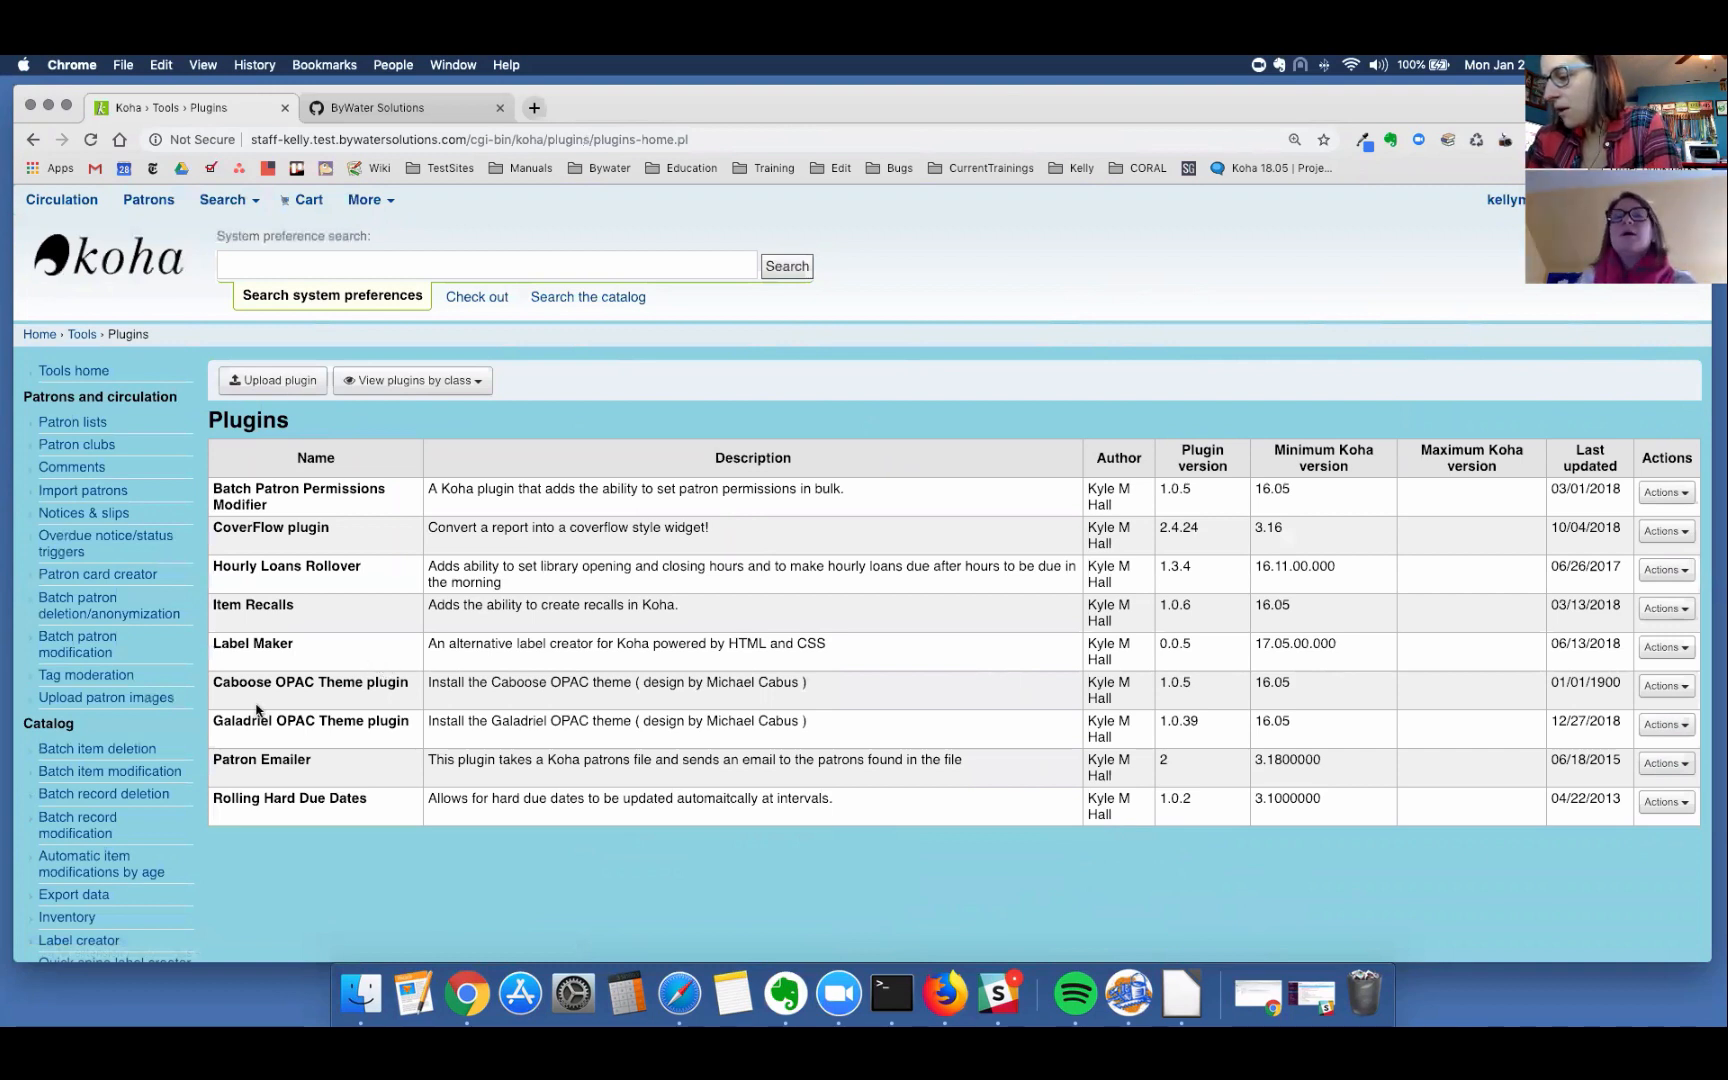
double_click(252, 644)
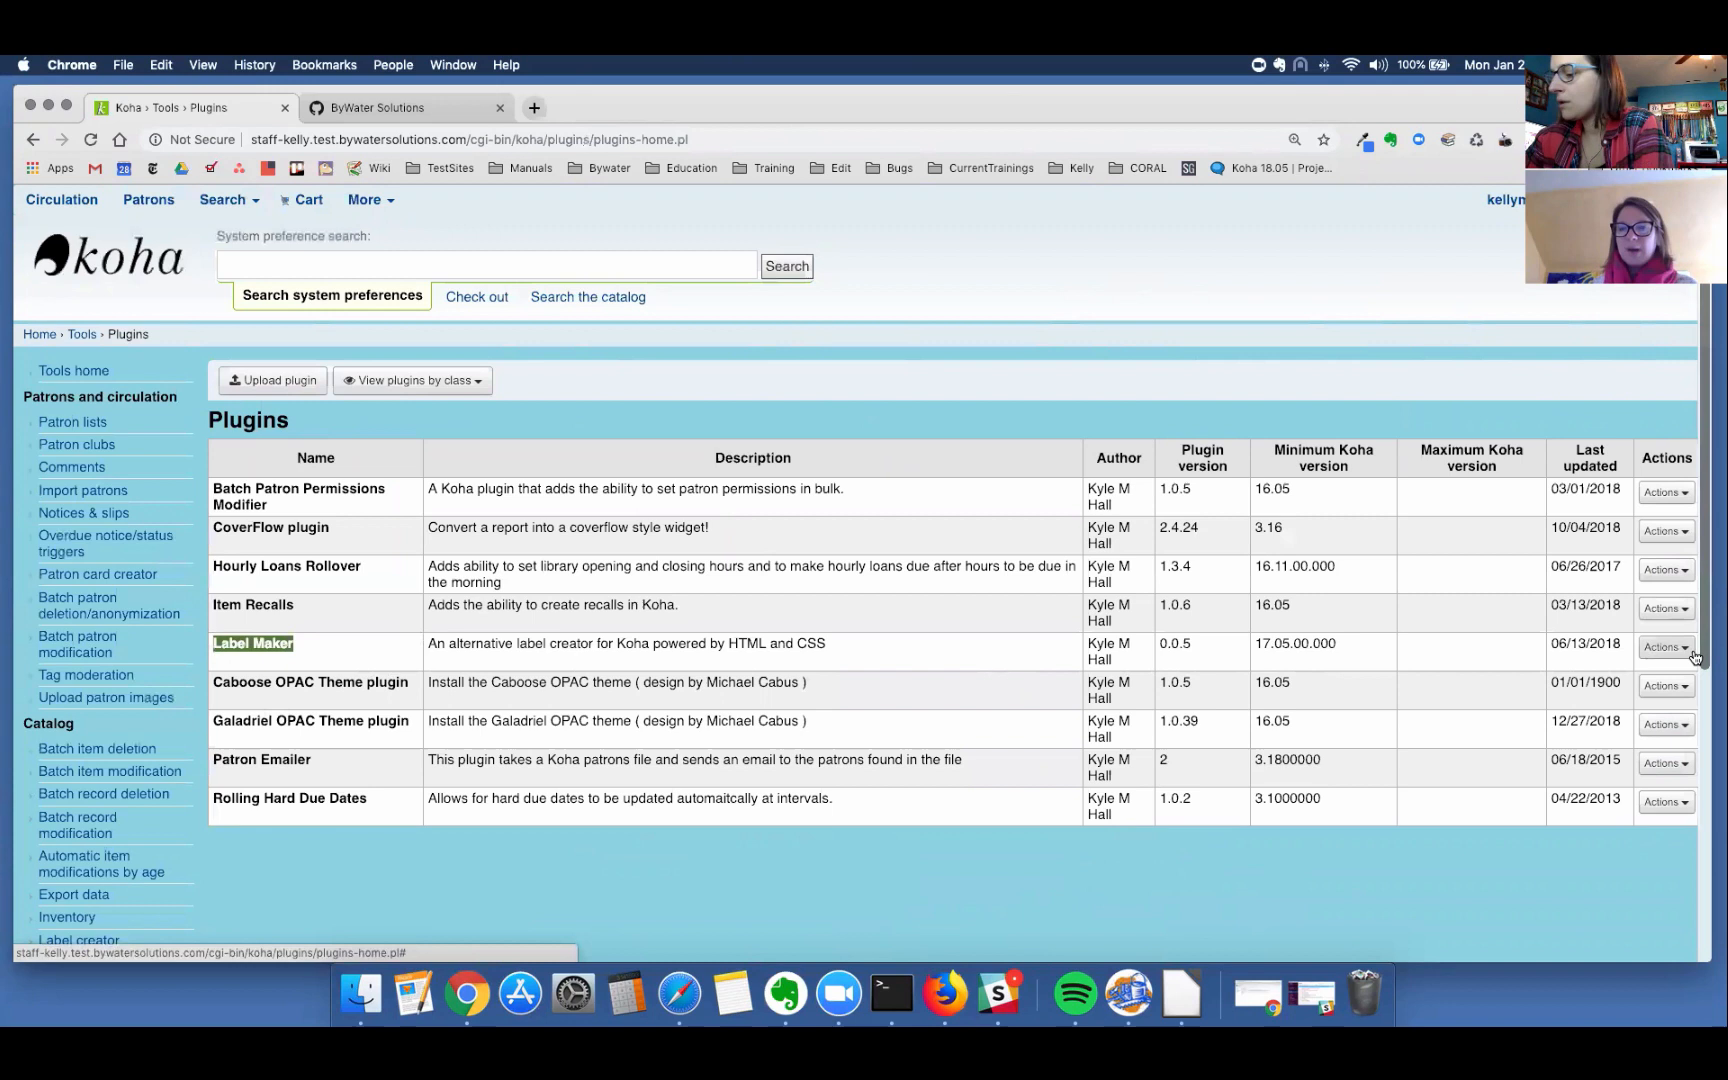
left_click(1666, 646)
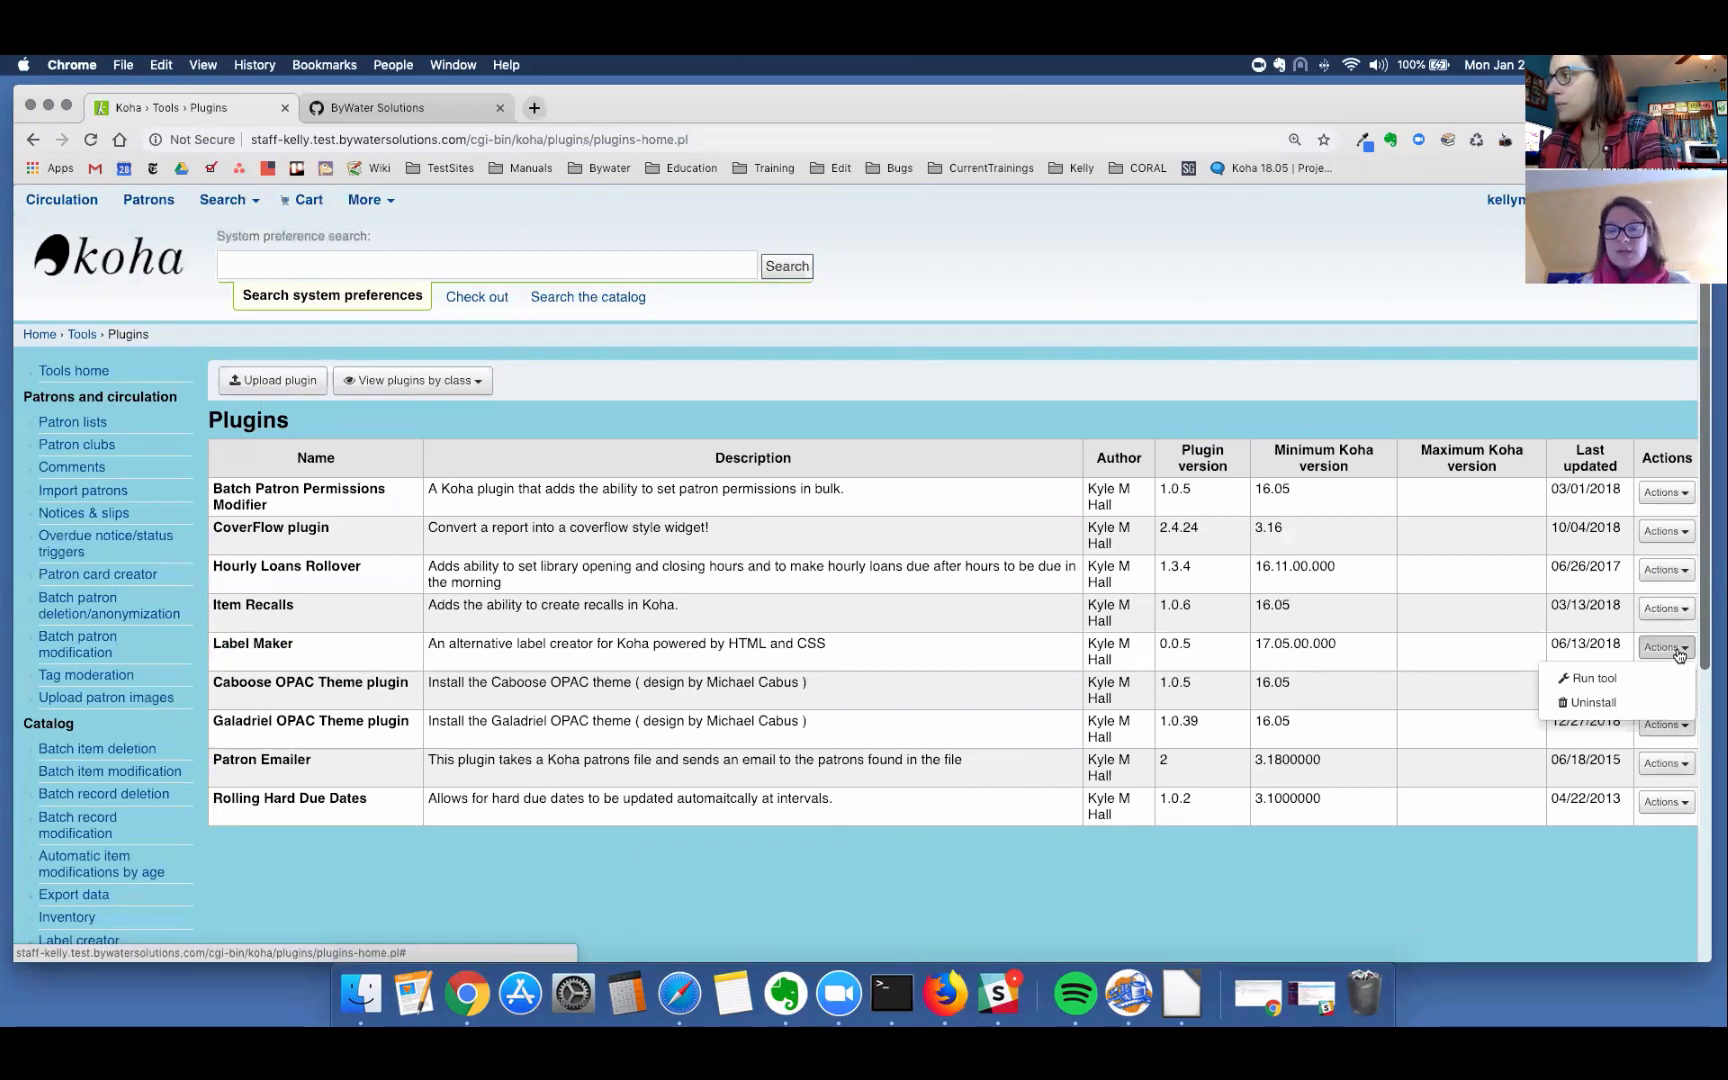
Step: Run the Label Maker tool so its home page listing label templates appears
left_click(1592, 678)
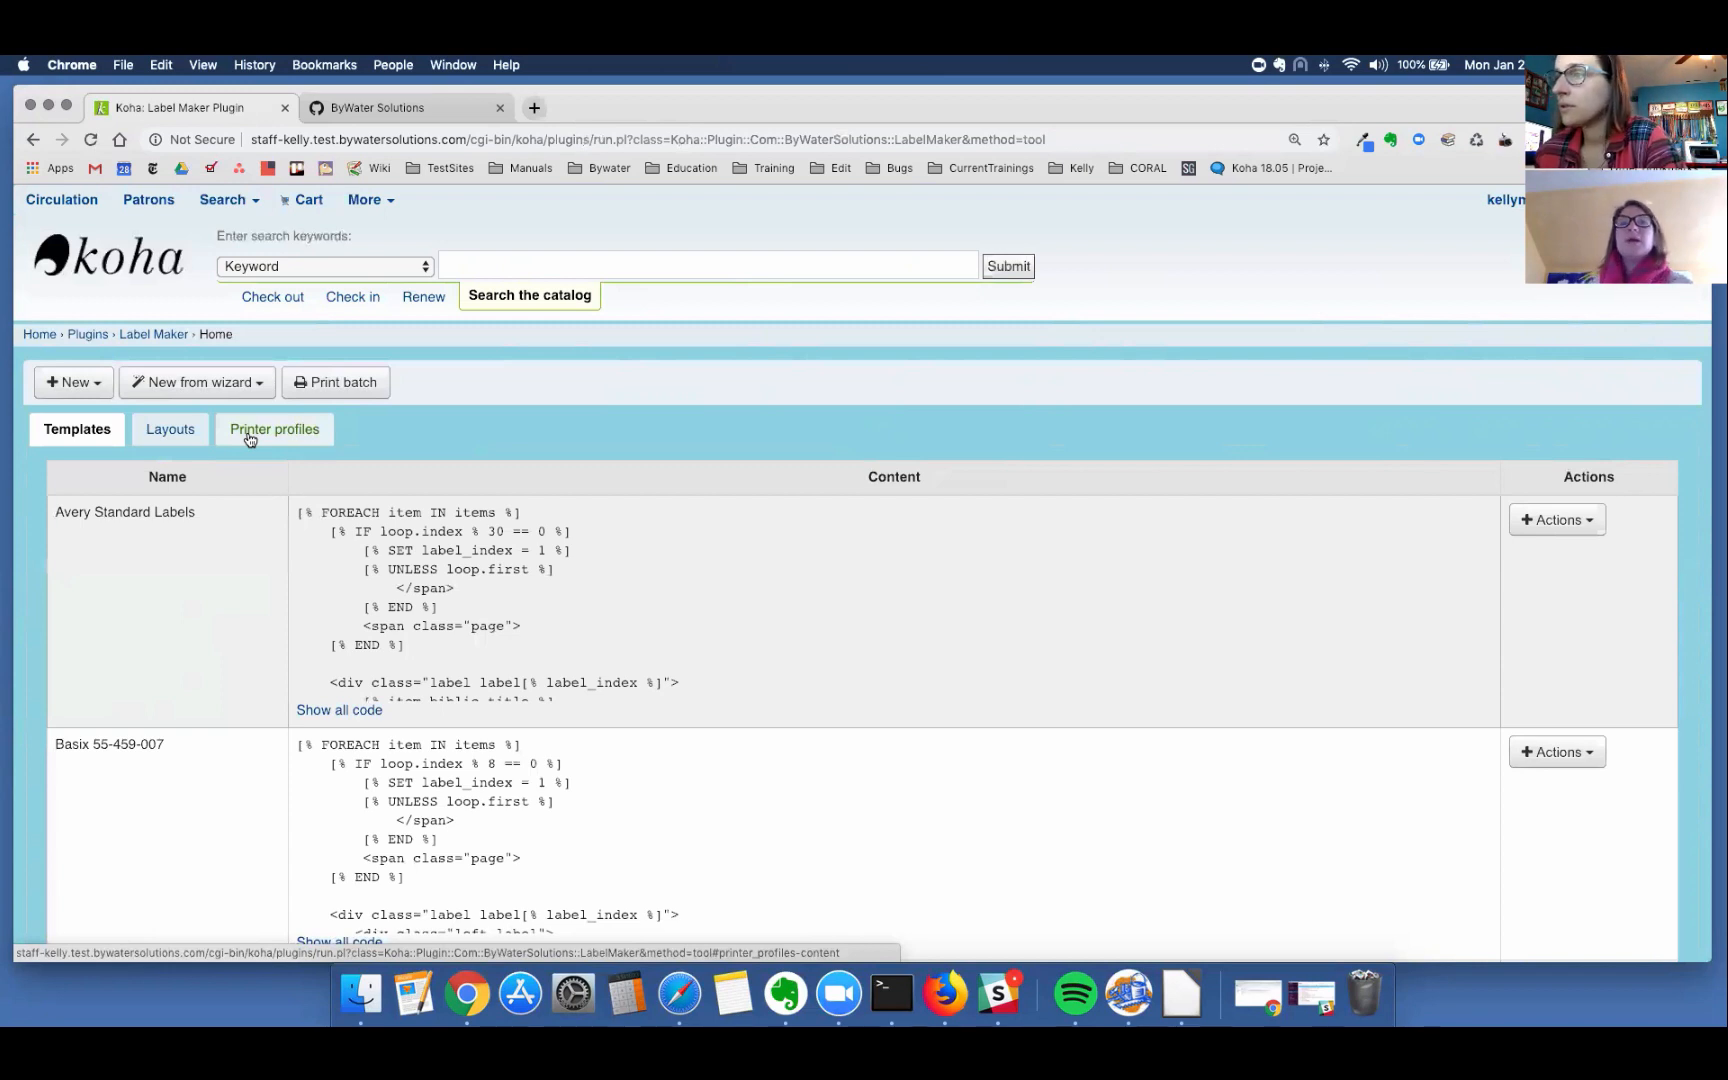
mouse_move(342, 382)
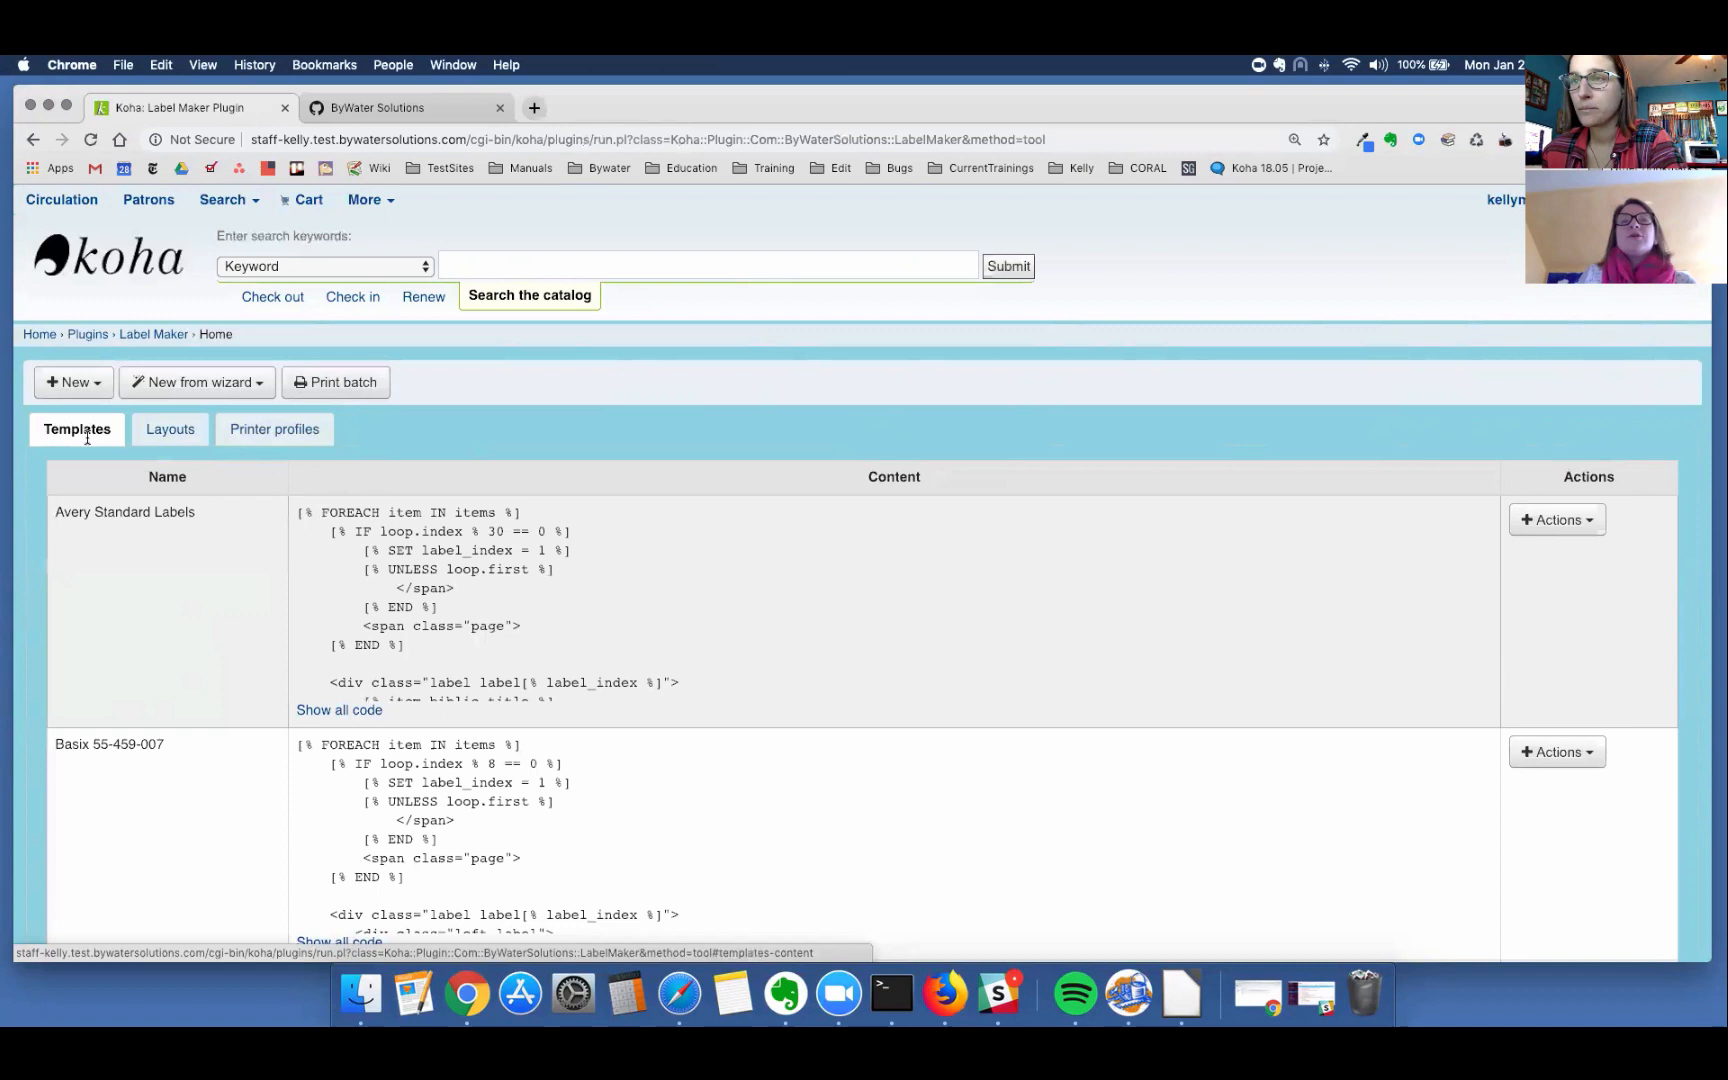
scroll("down", 3)
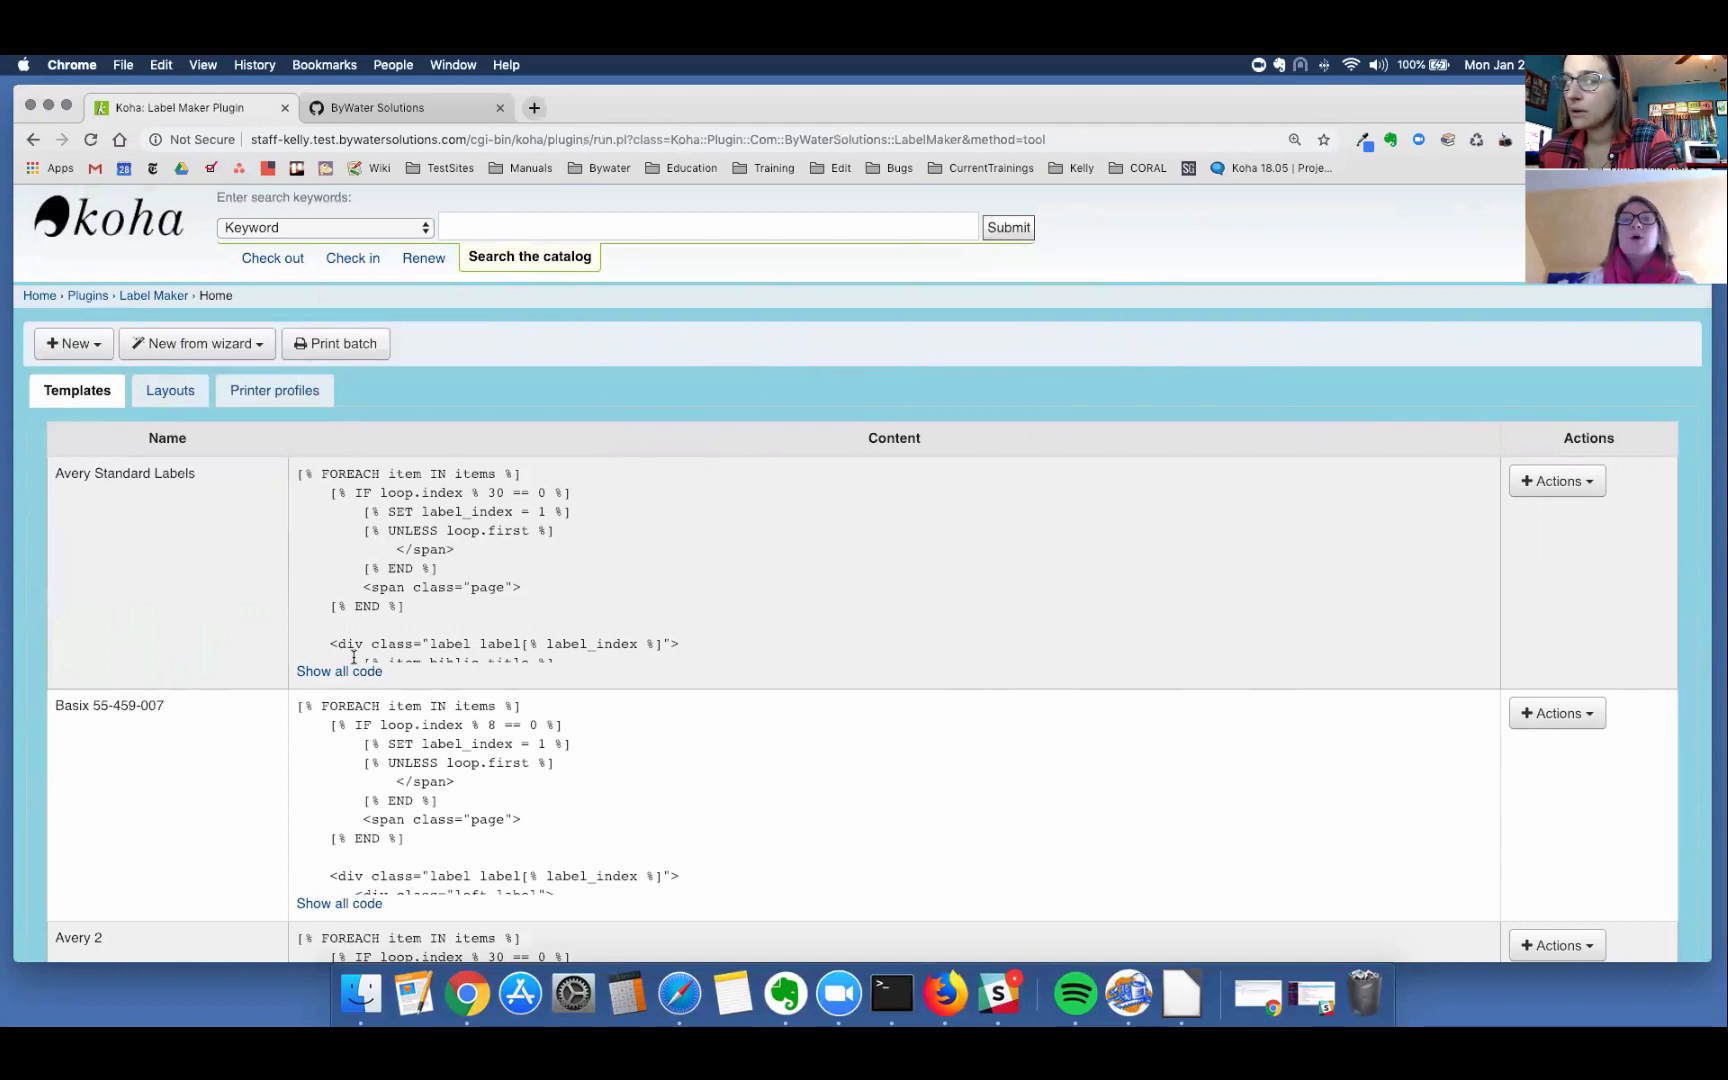
mouse_move(340, 672)
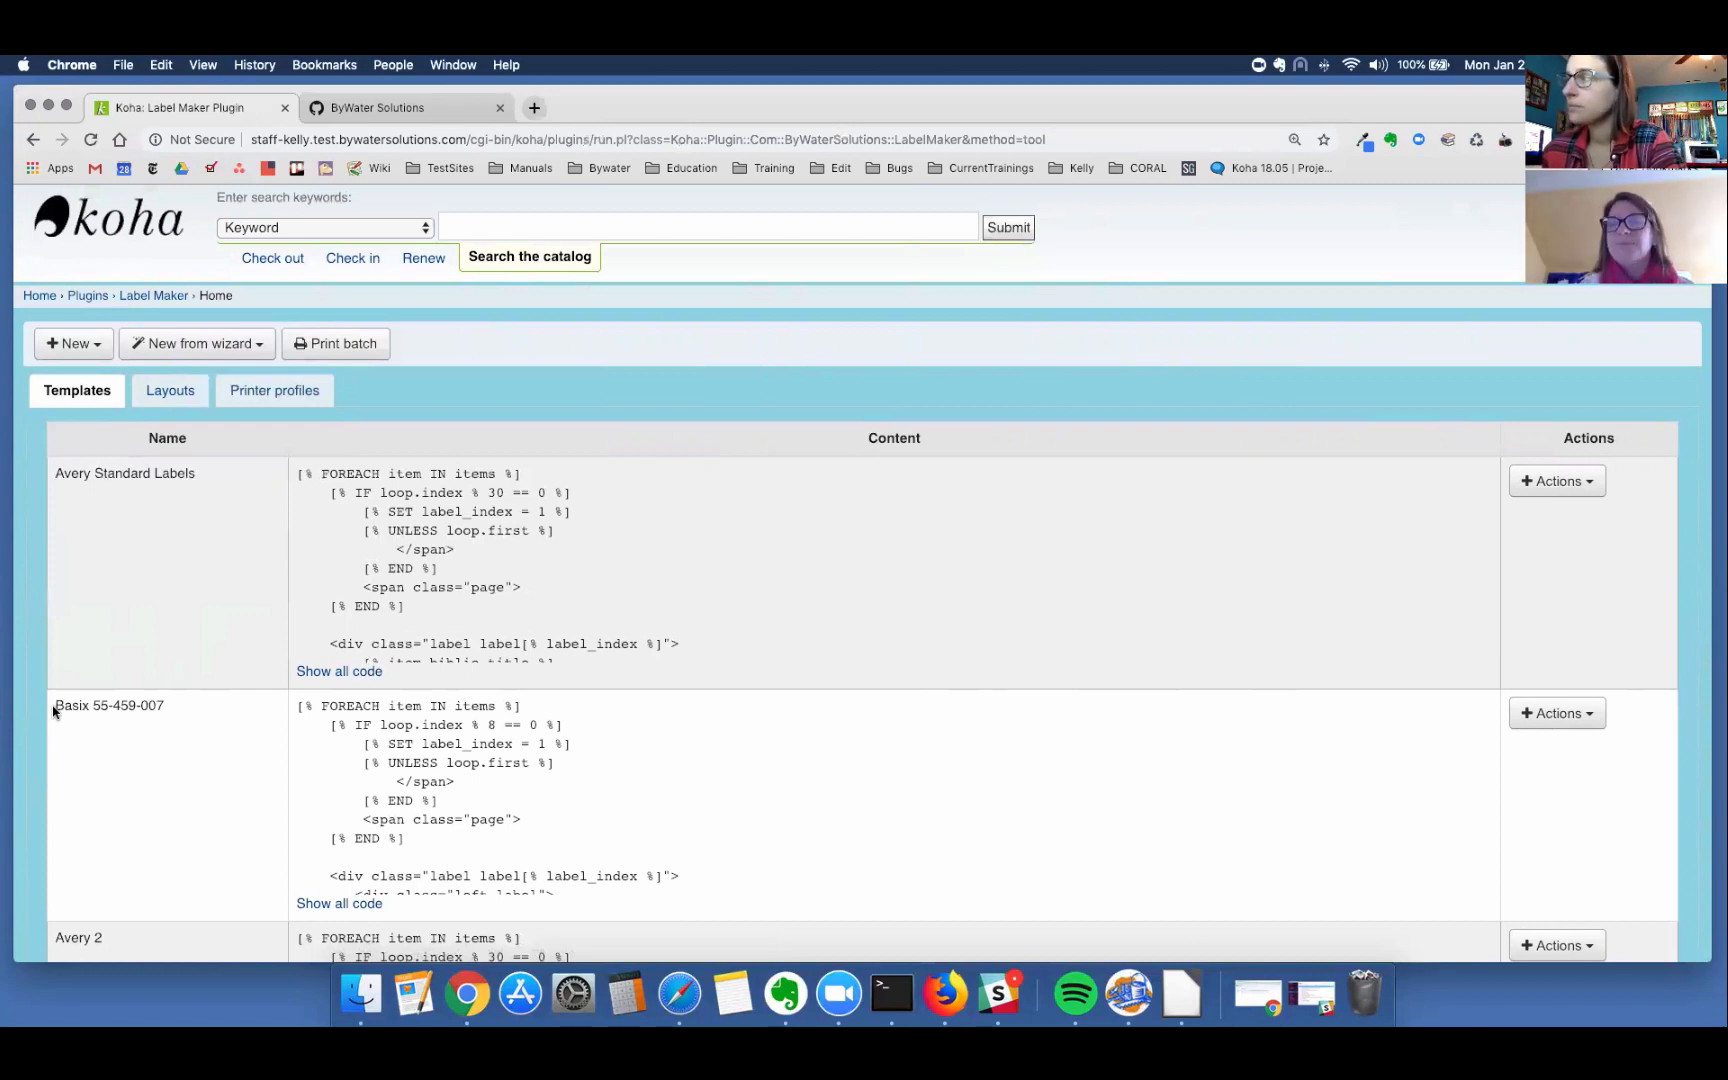
mouse_move(52, 720)
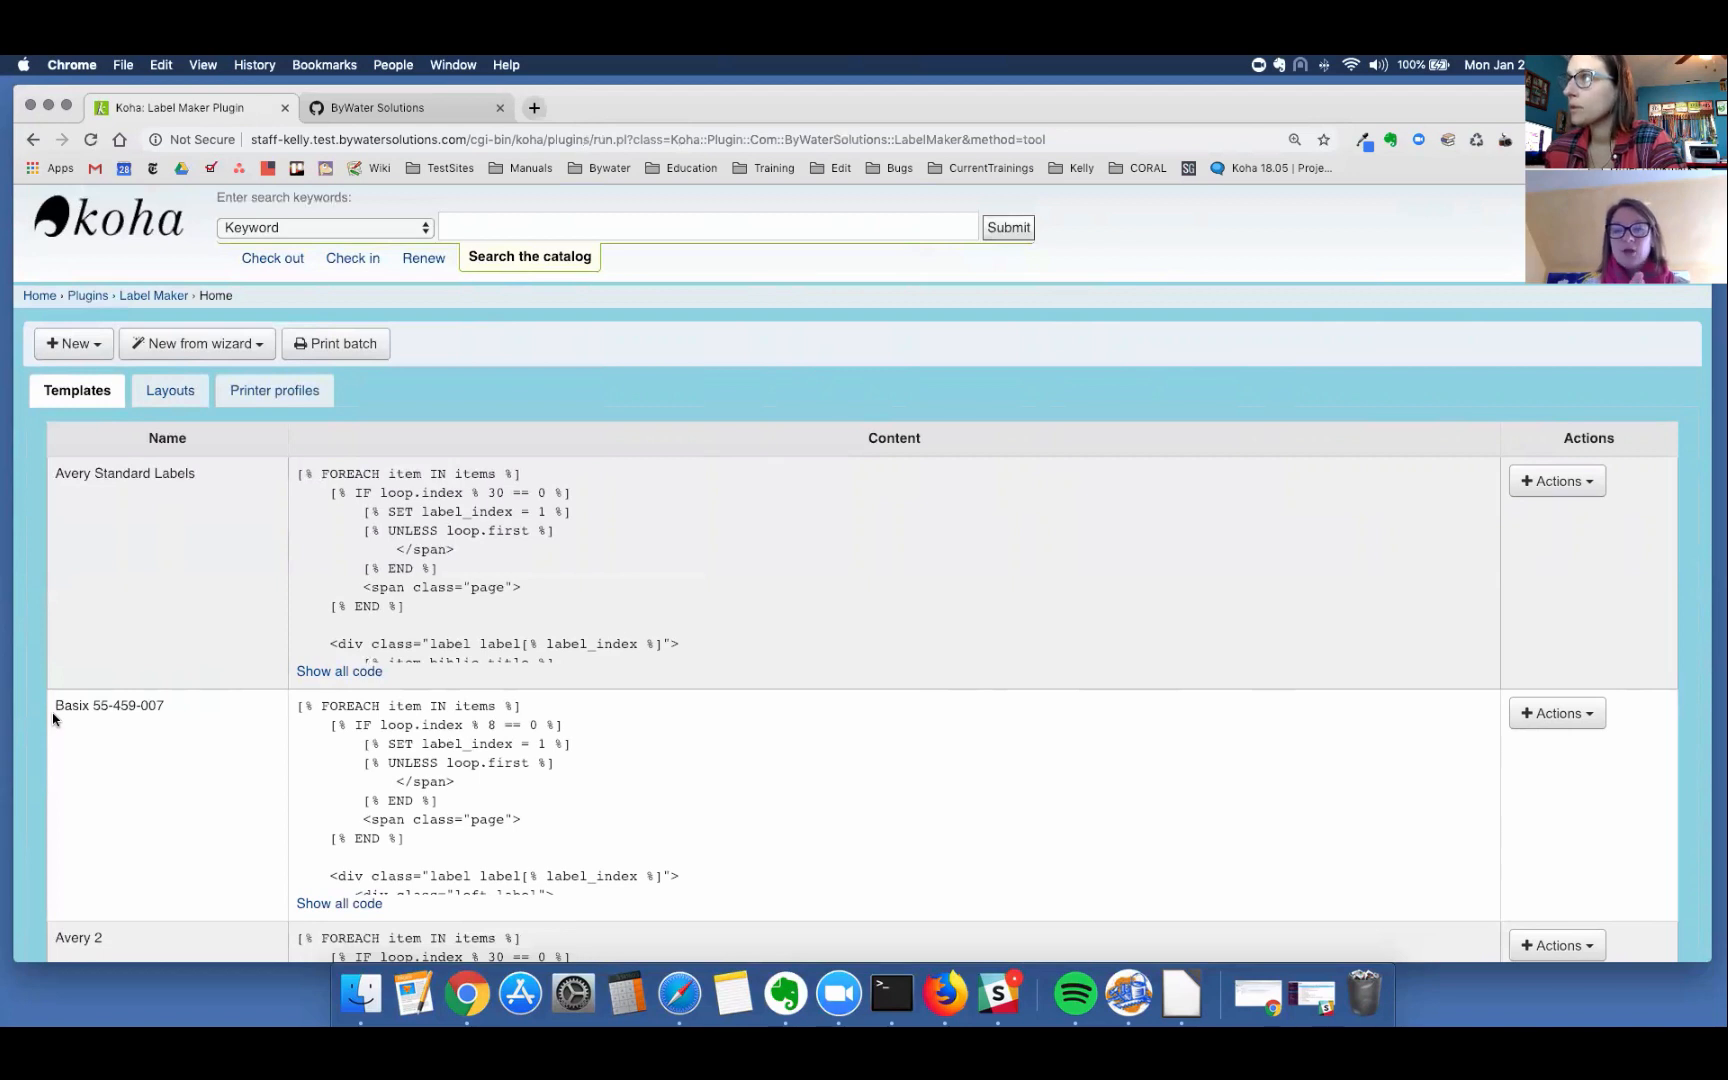
mouse_move(226, 350)
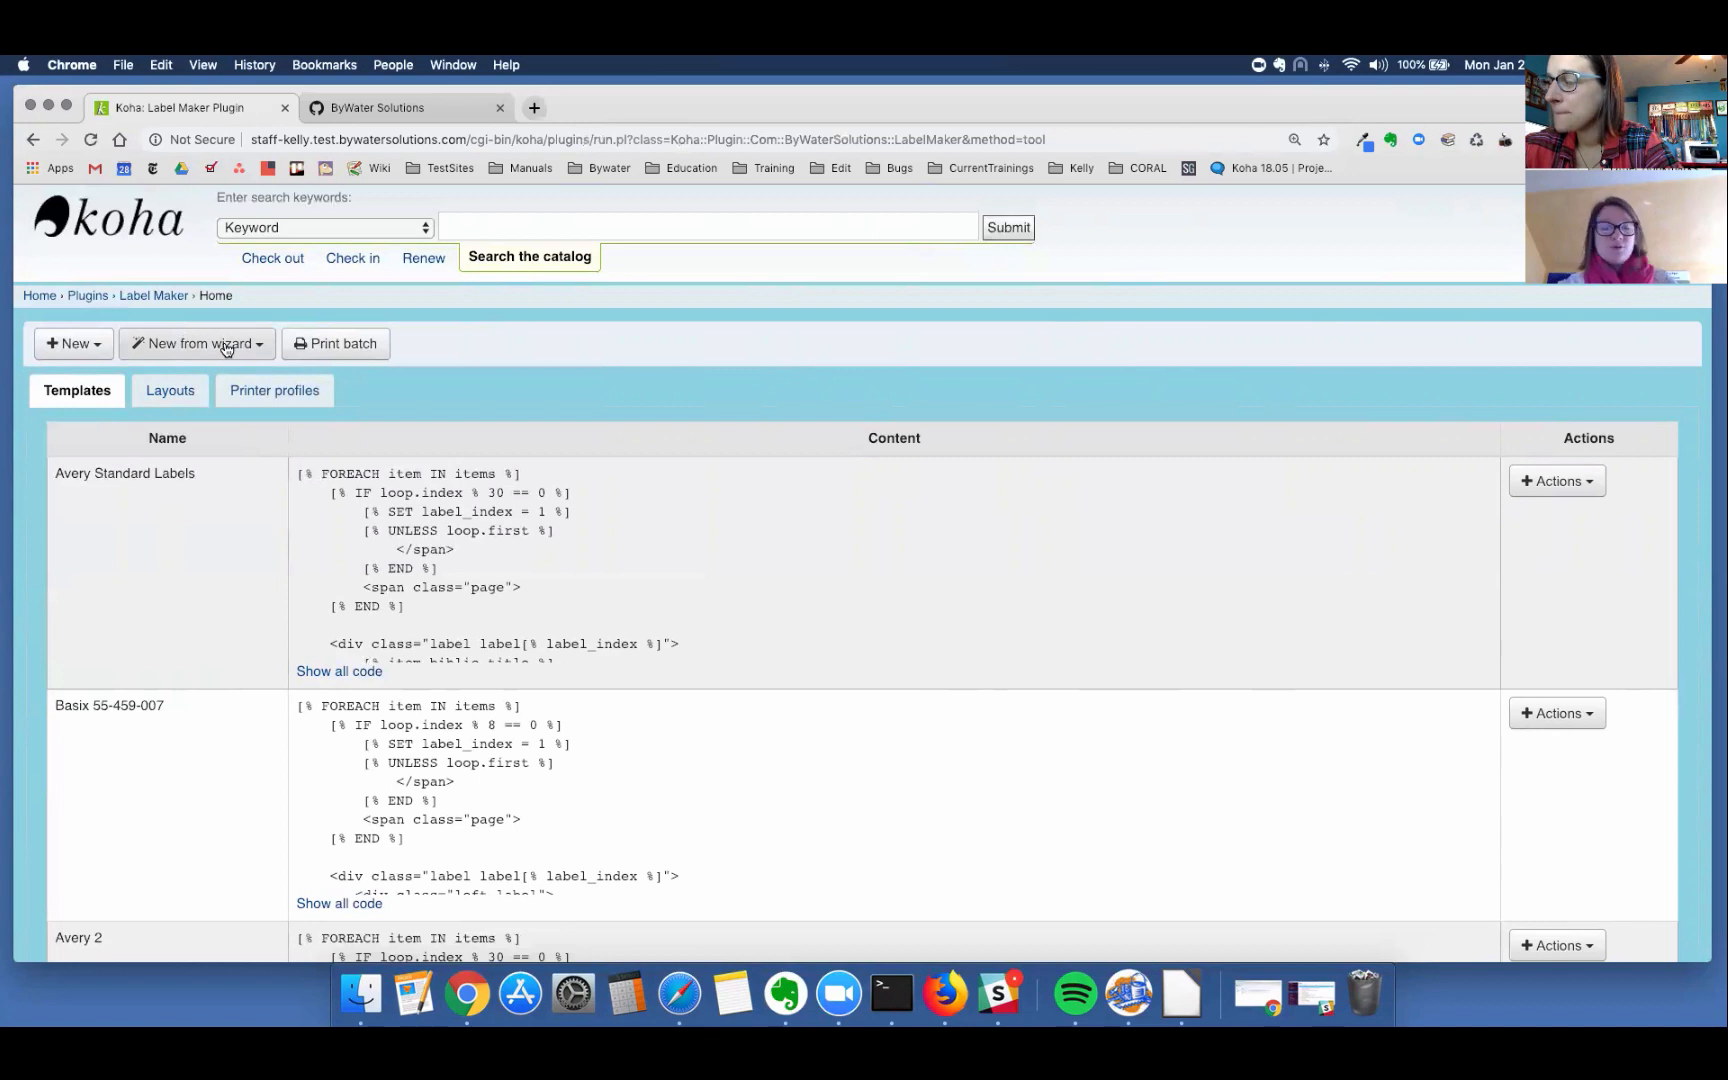
left_click(196, 342)
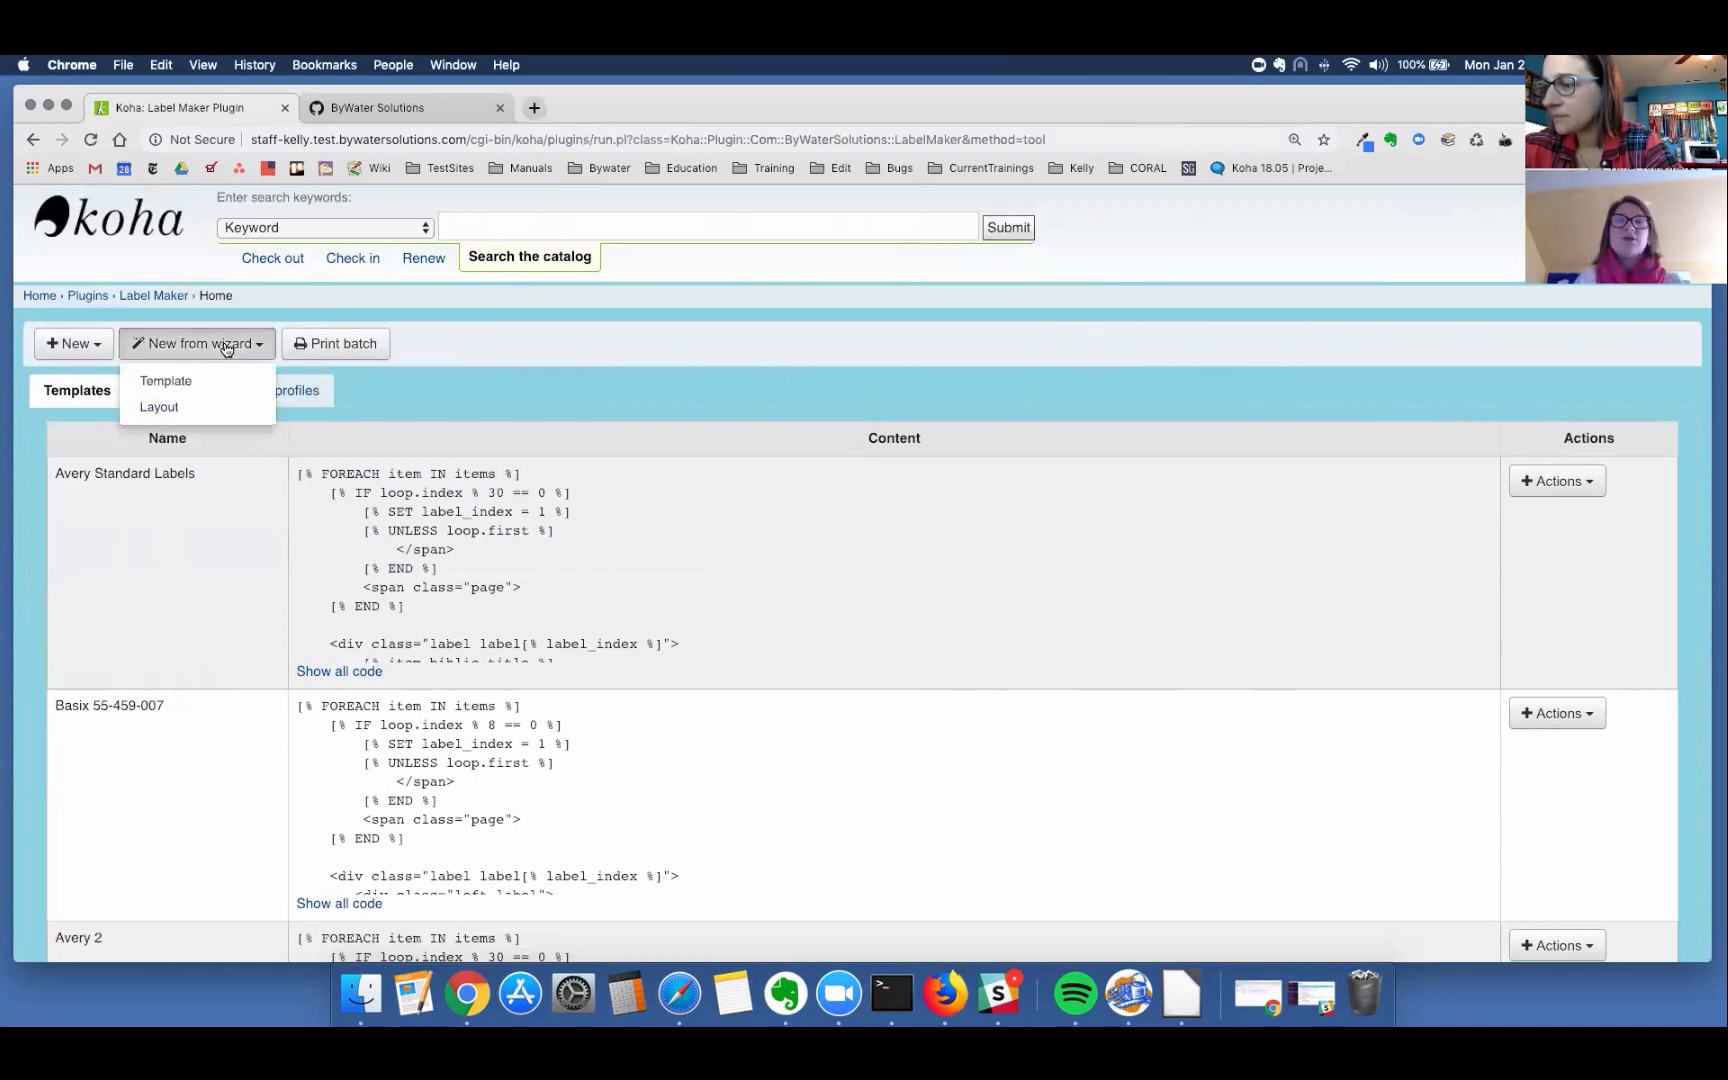
mouse_move(166, 380)
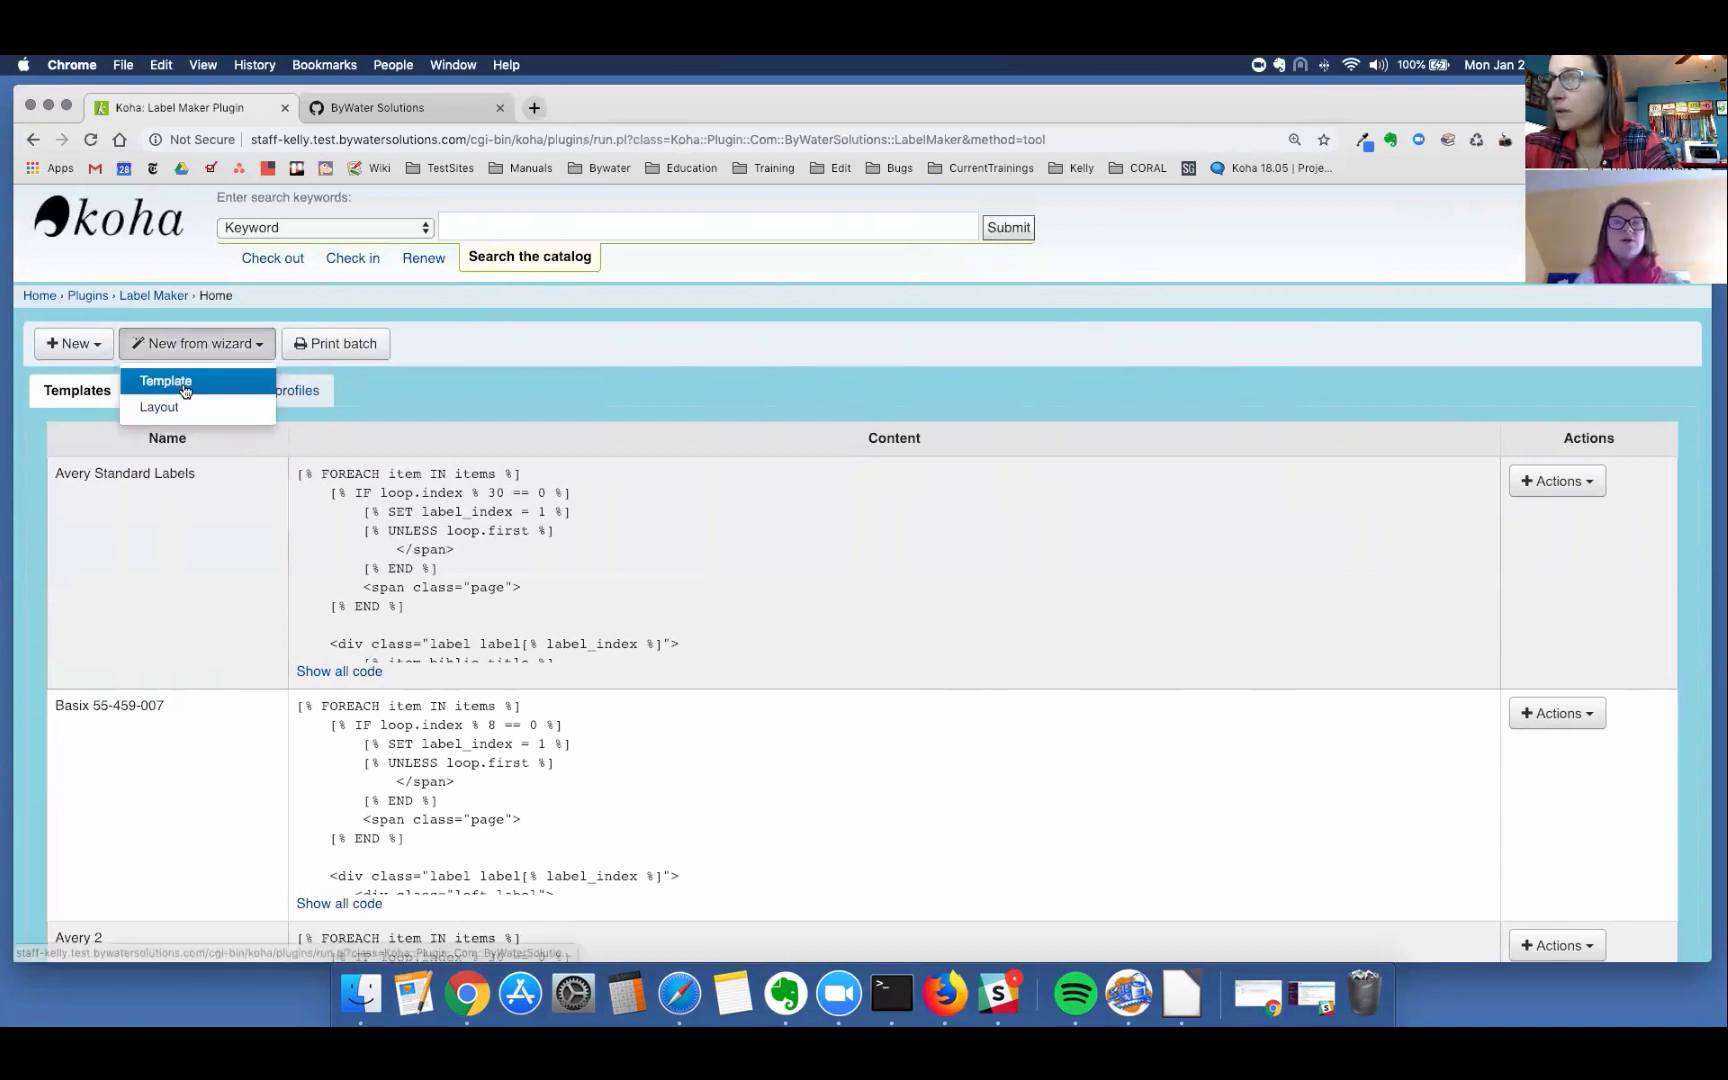
mouse_move(166, 380)
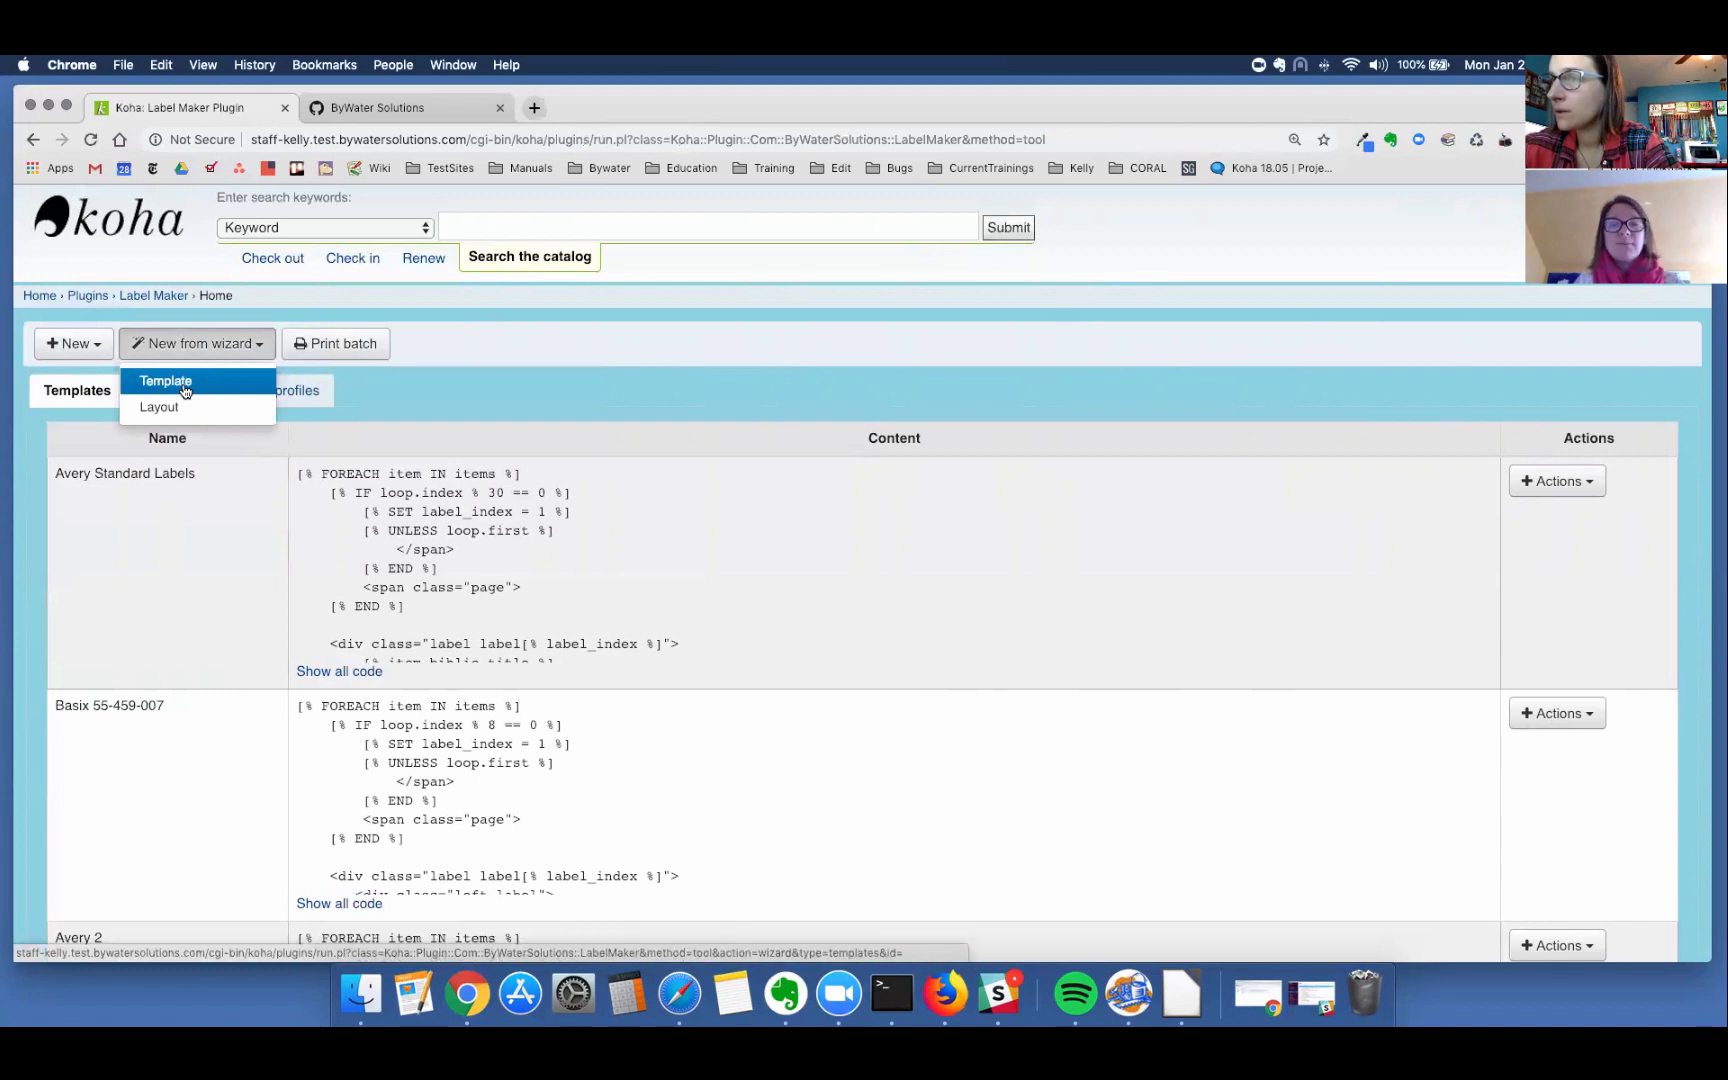
left_click(166, 380)
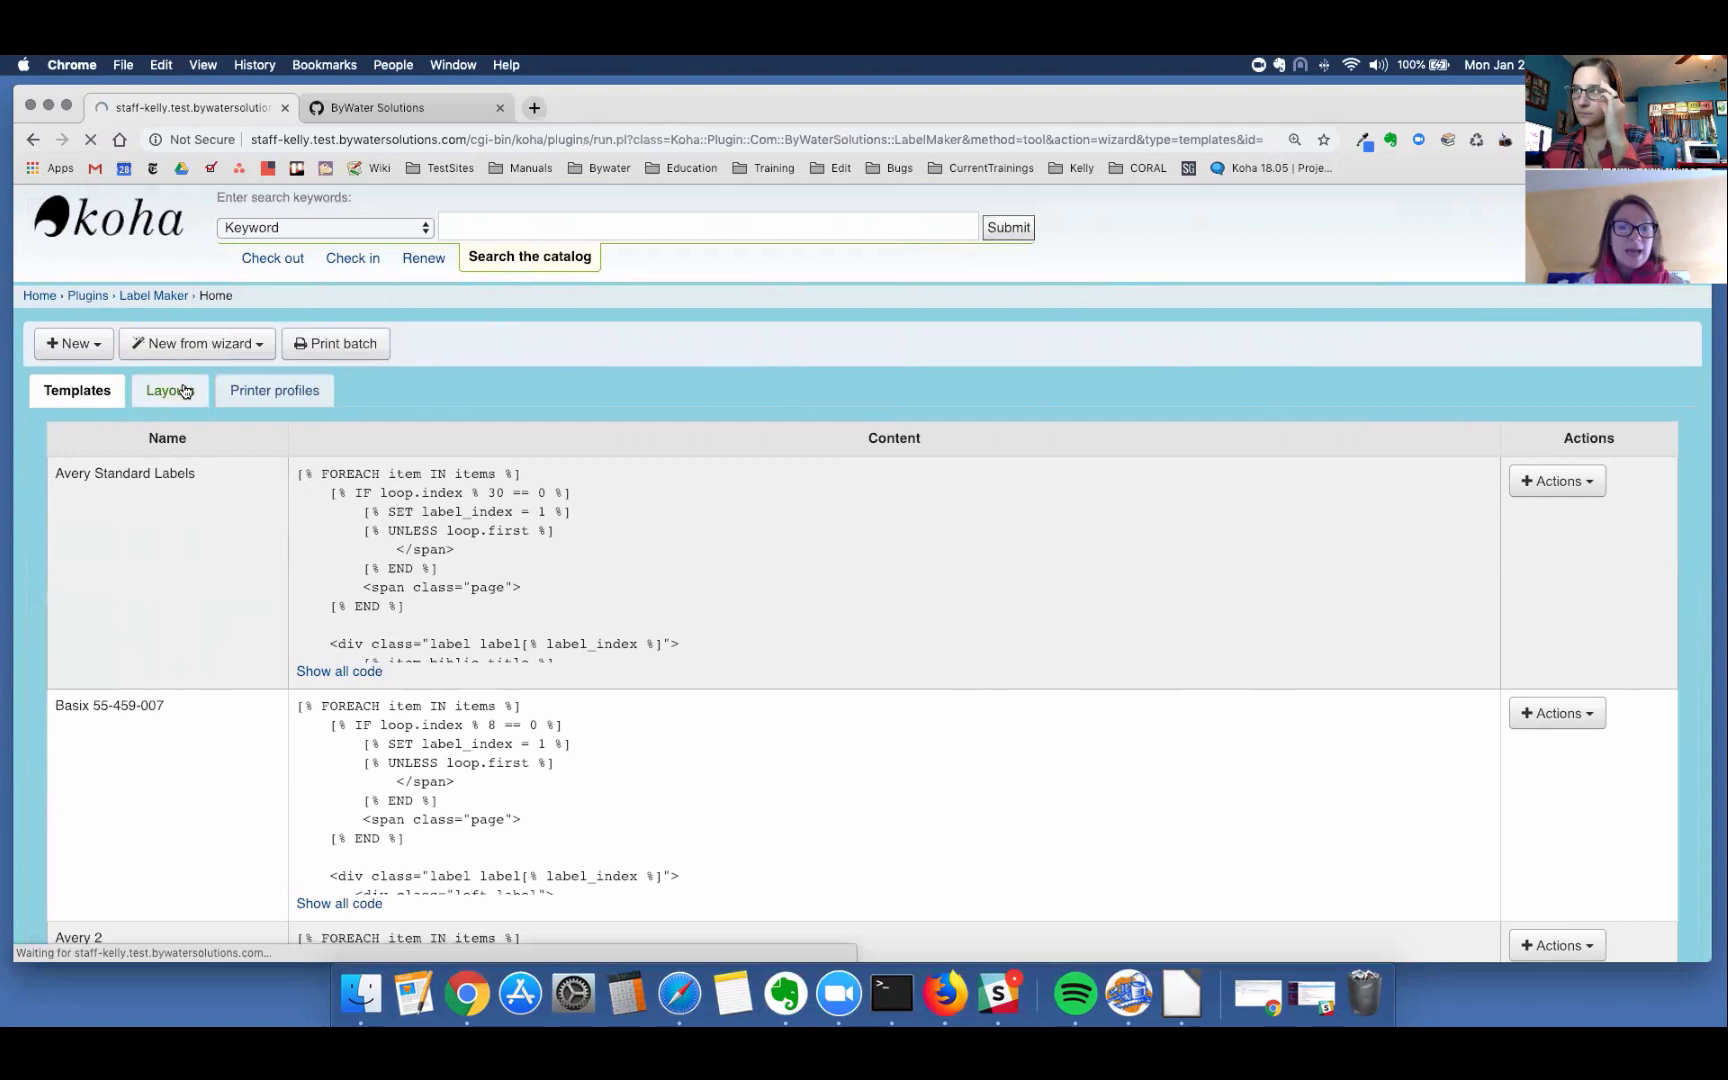
left_click(196, 342)
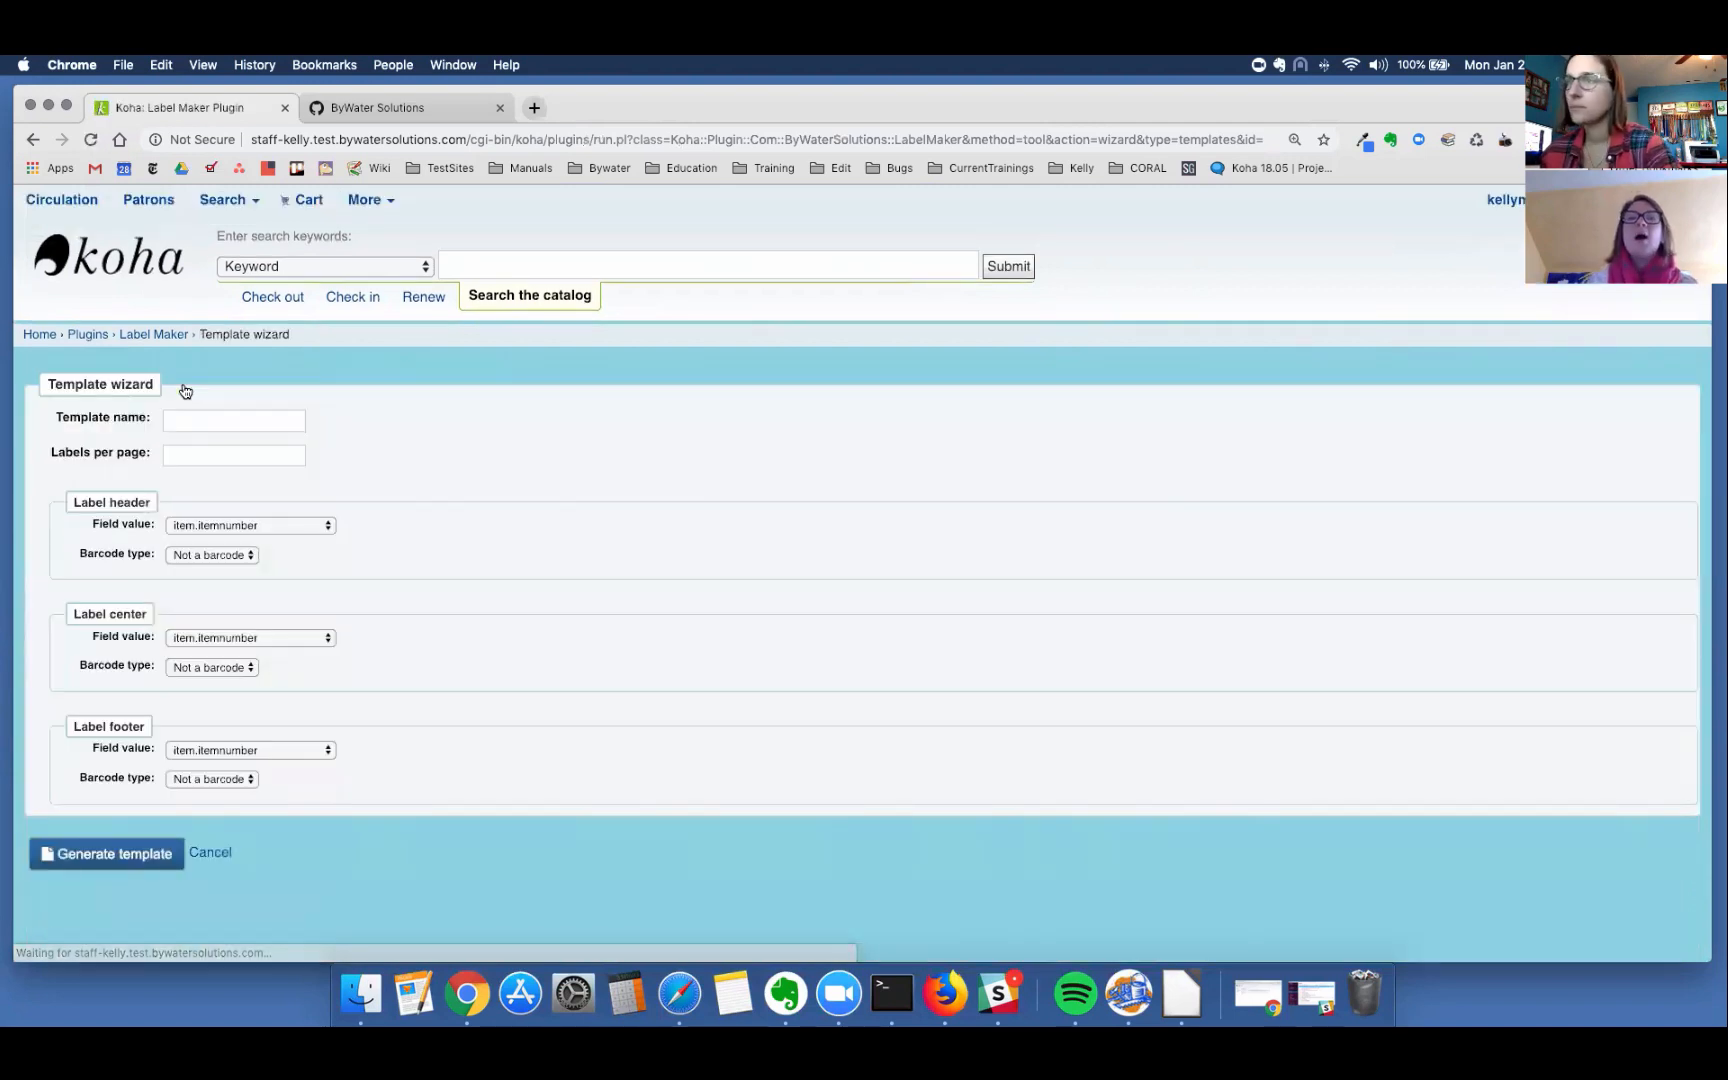
mouse_move(166, 438)
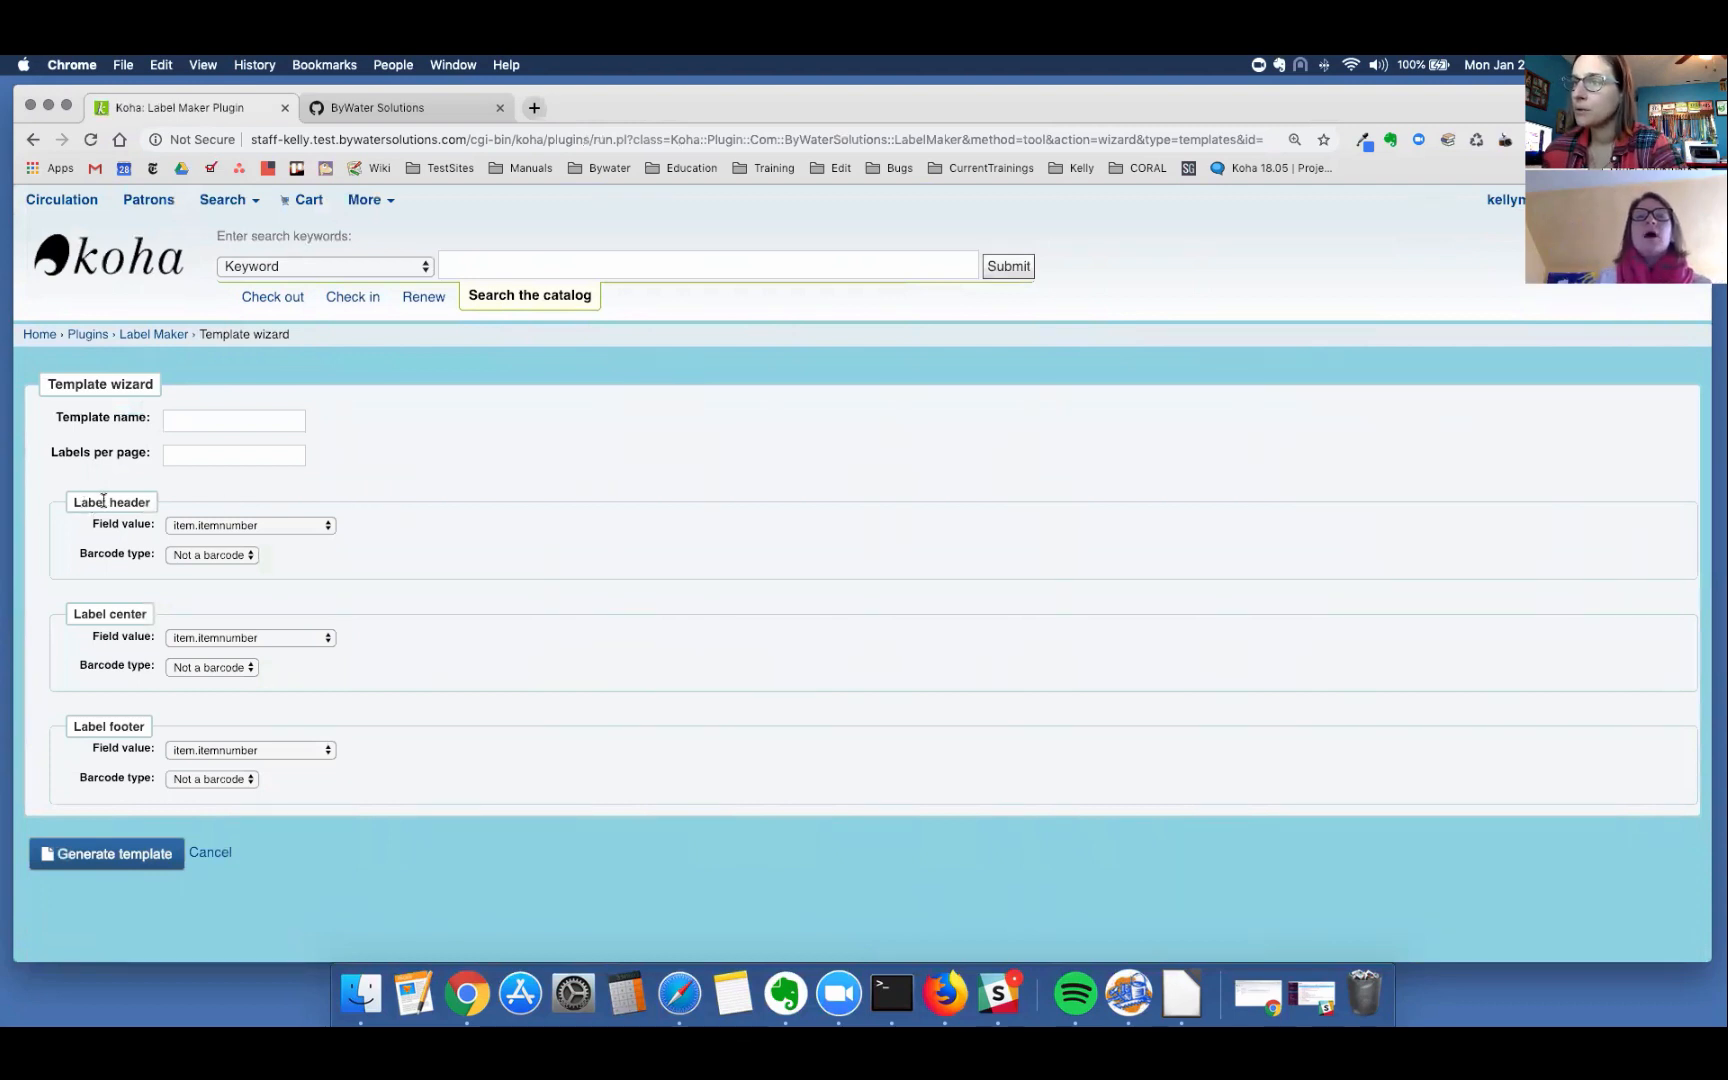
mouse_move(114, 554)
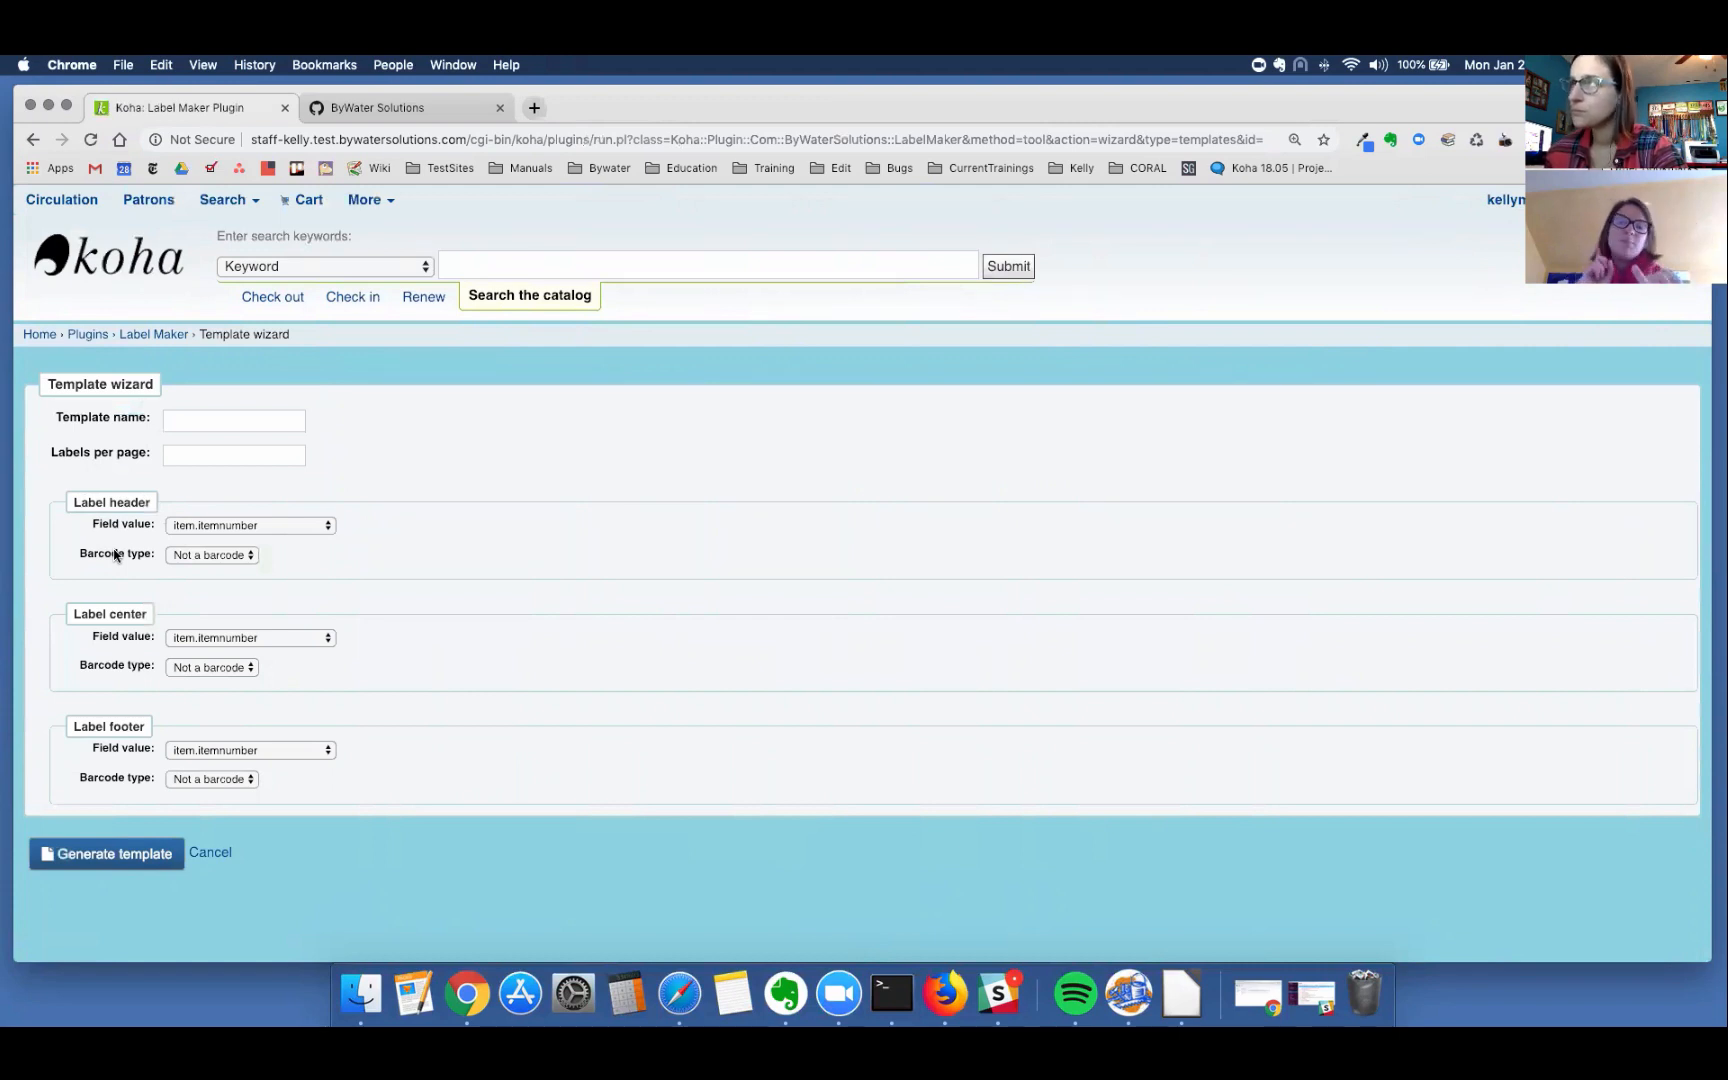
mouse_move(236, 602)
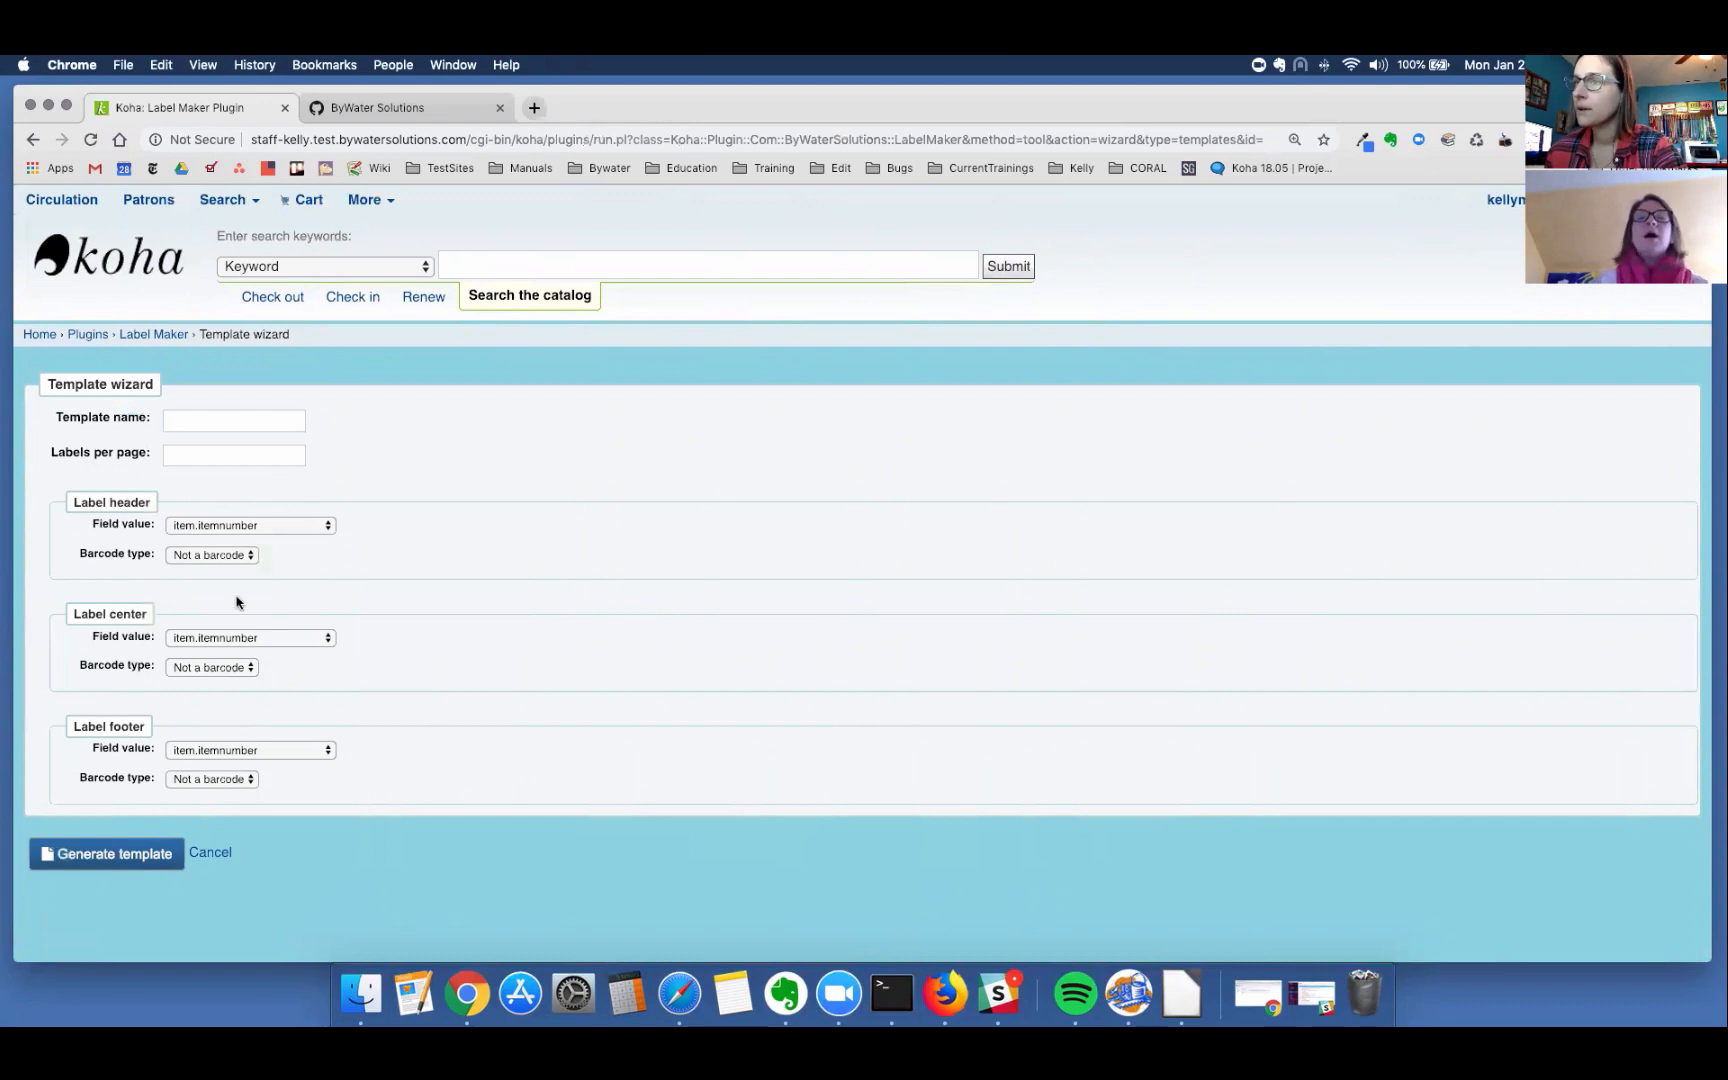
left_click(250, 524)
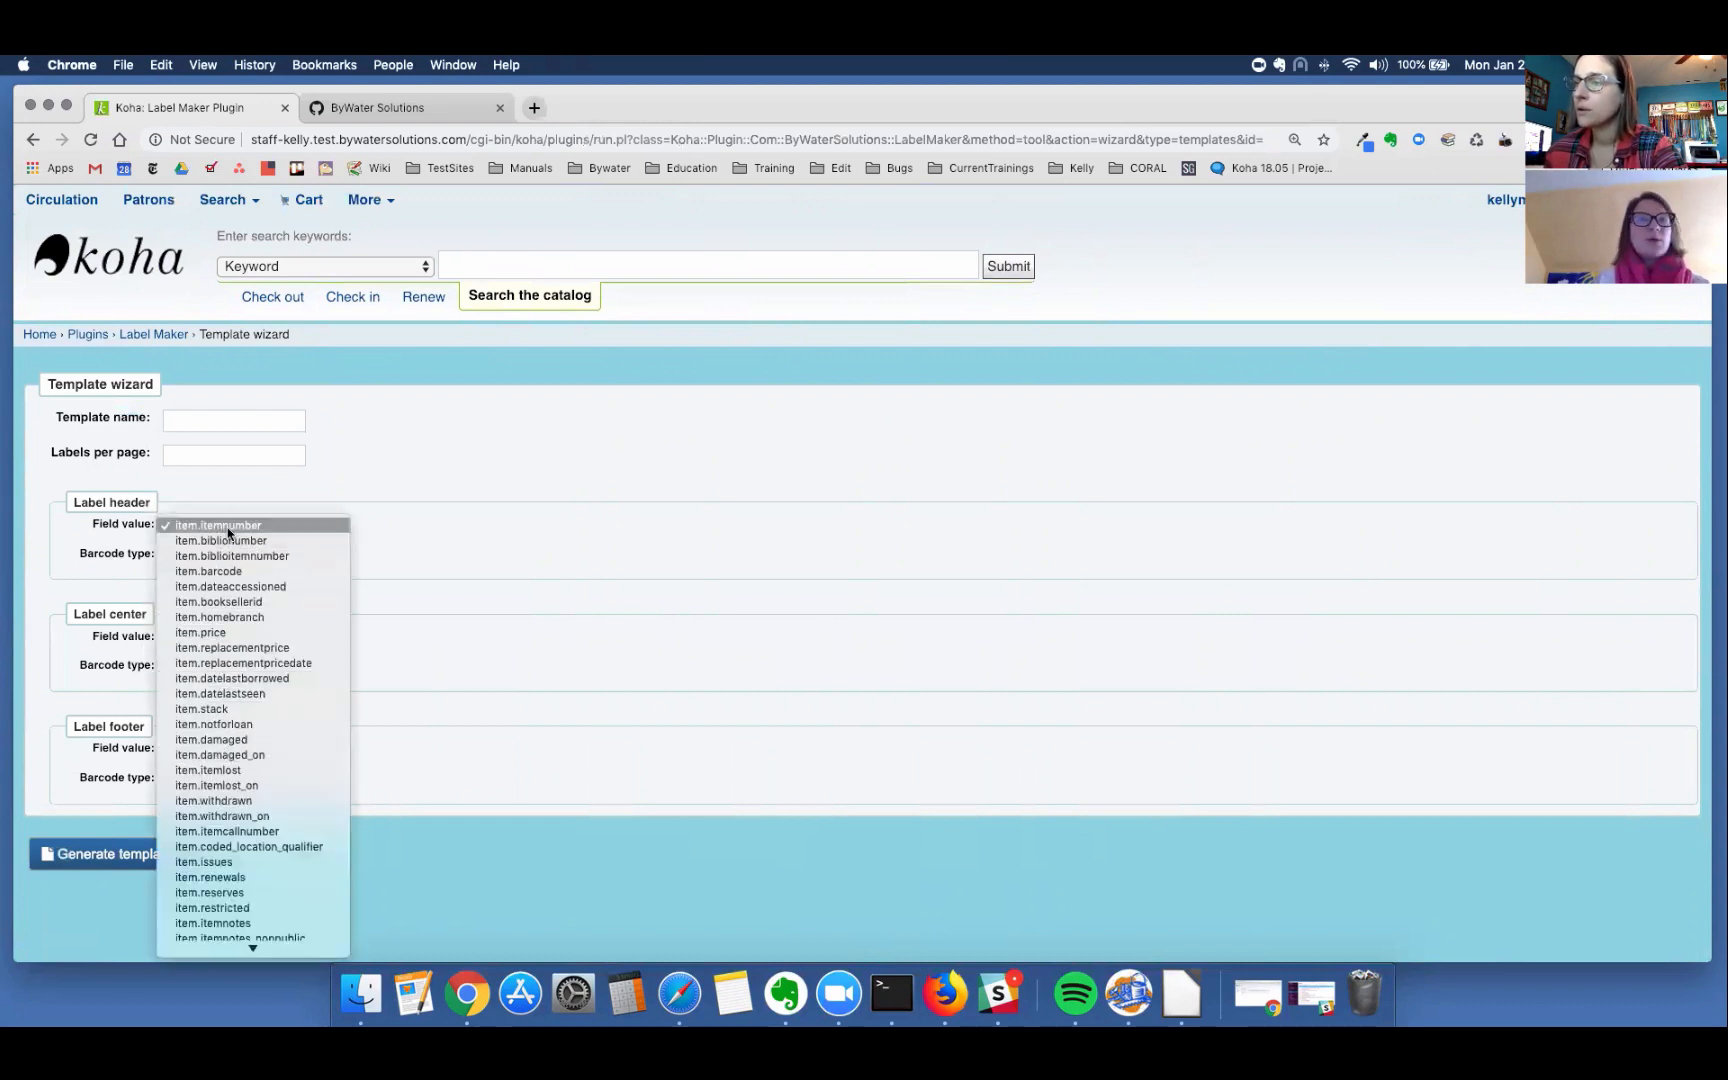
left_click(218, 524)
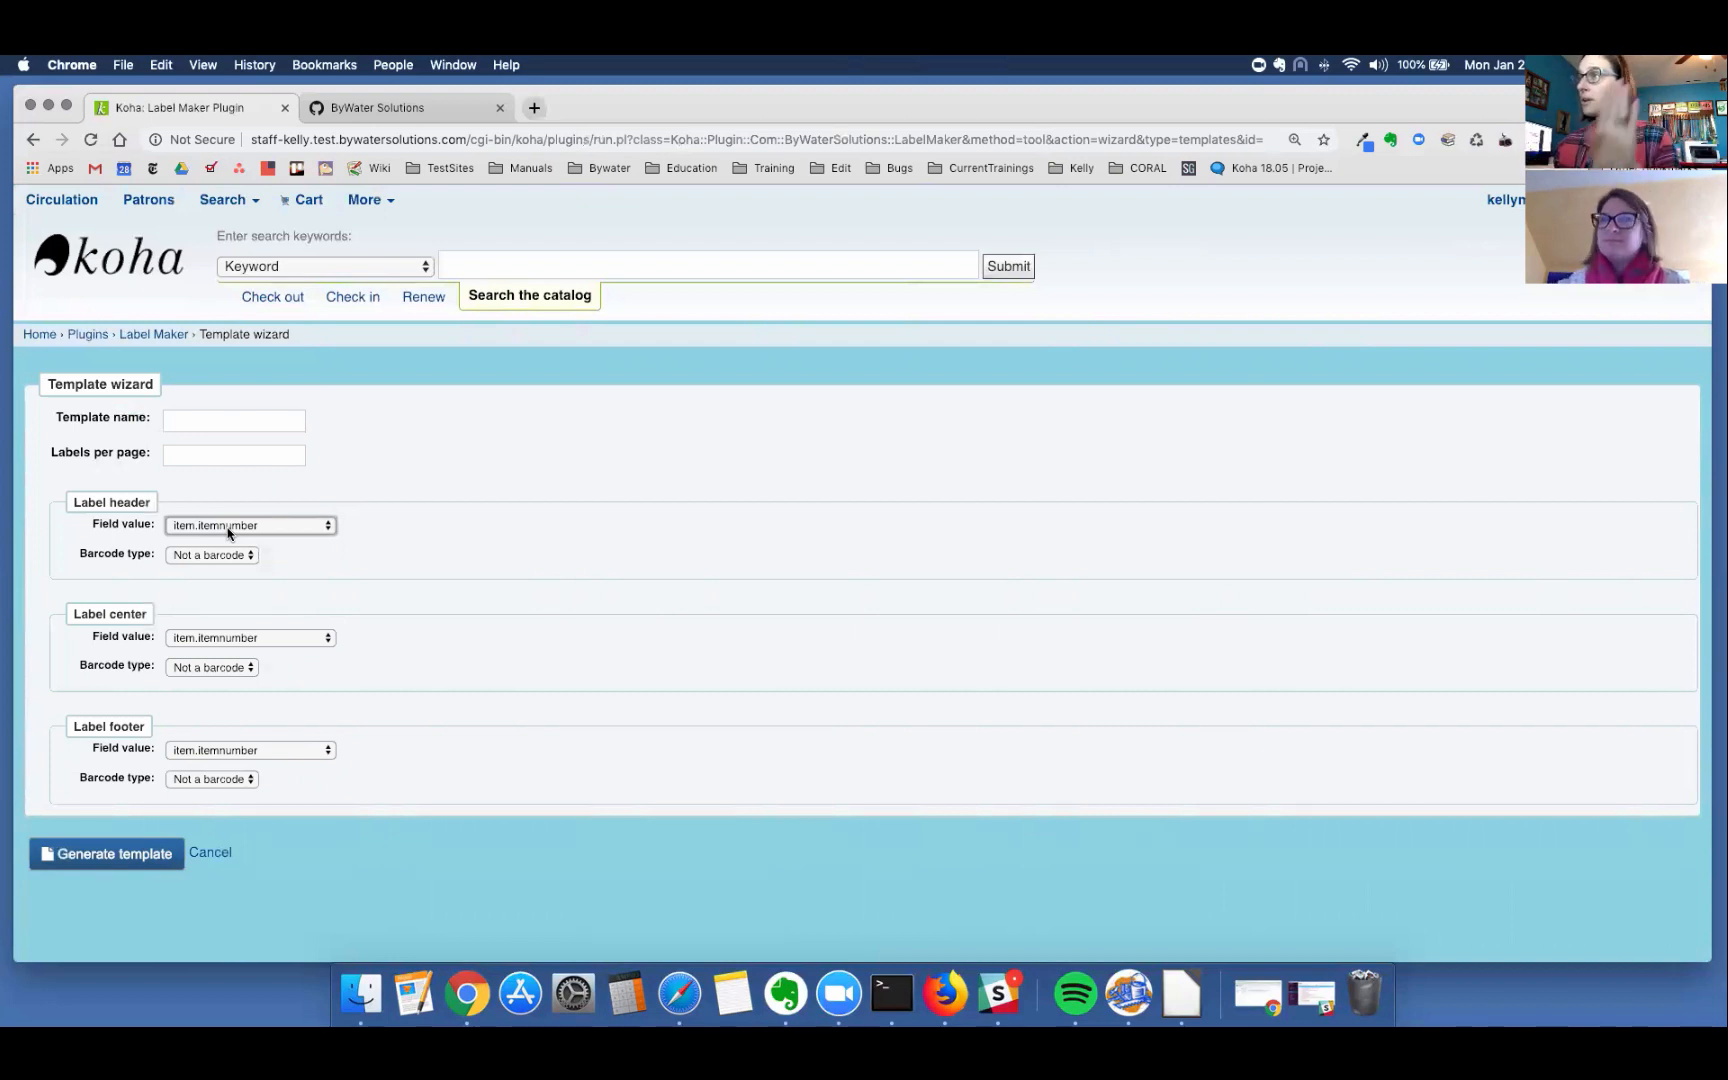
left_click(250, 524)
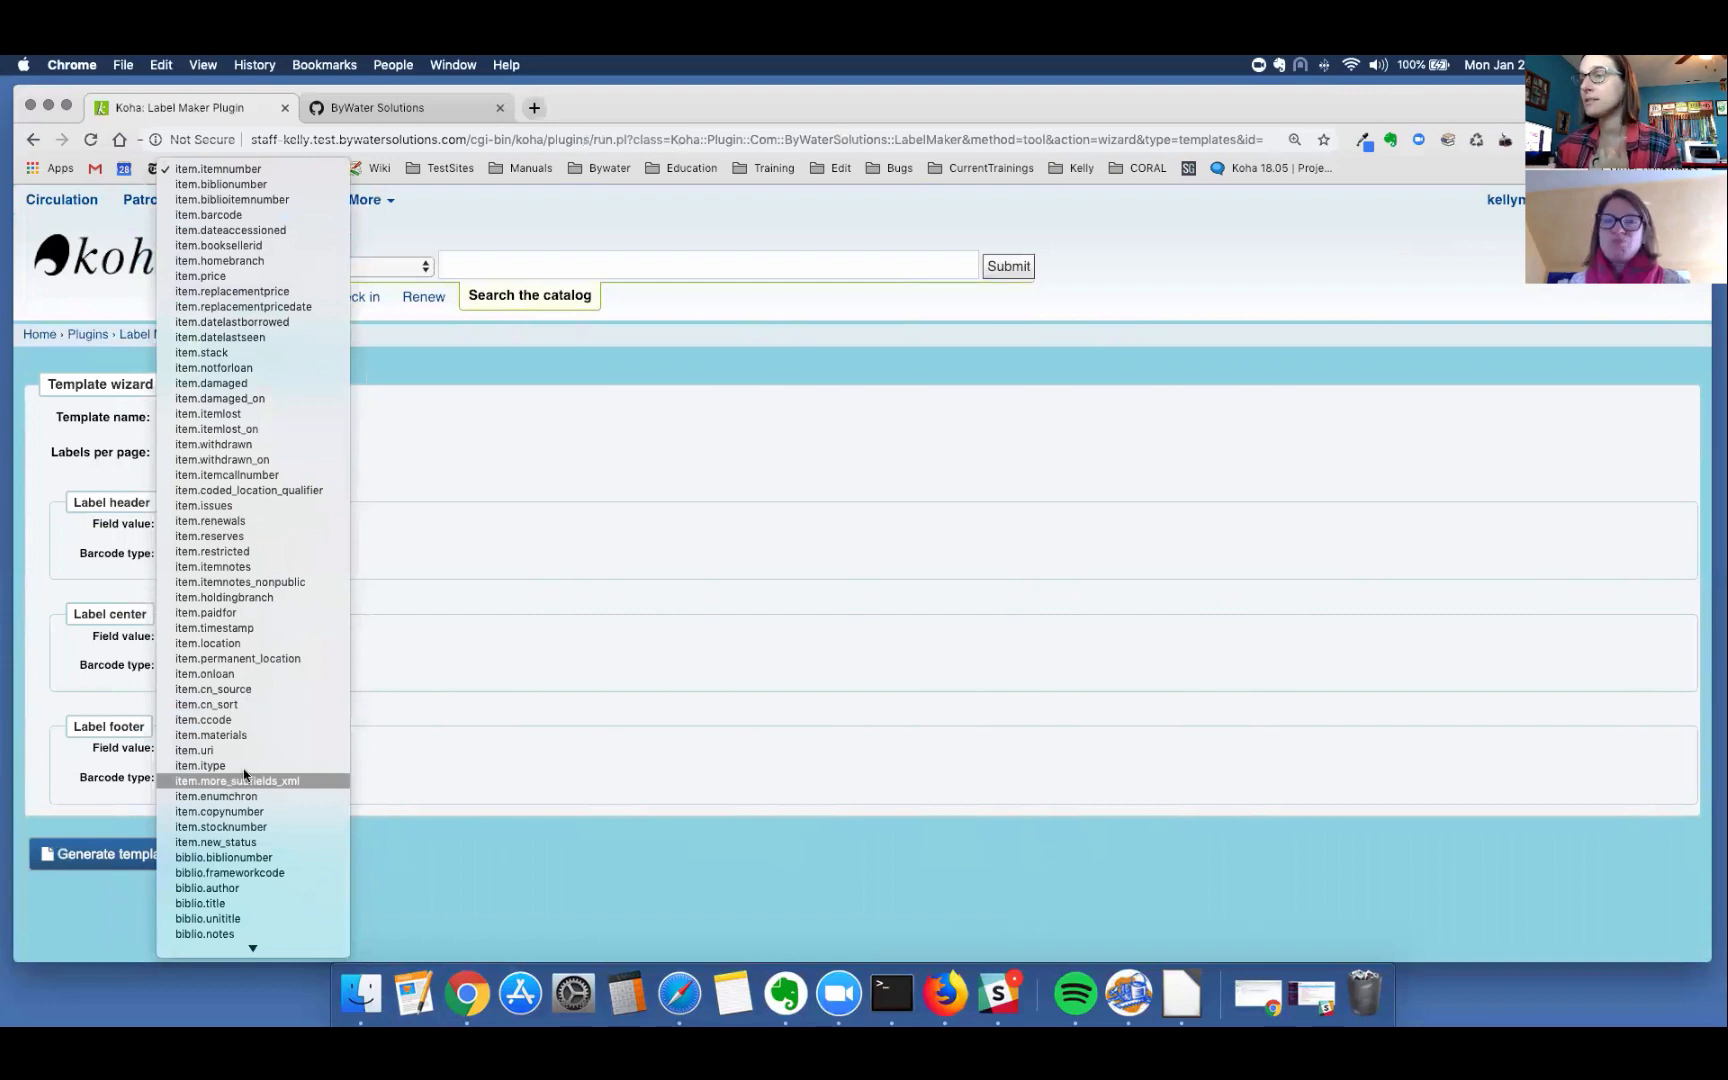
mouse_move(490, 652)
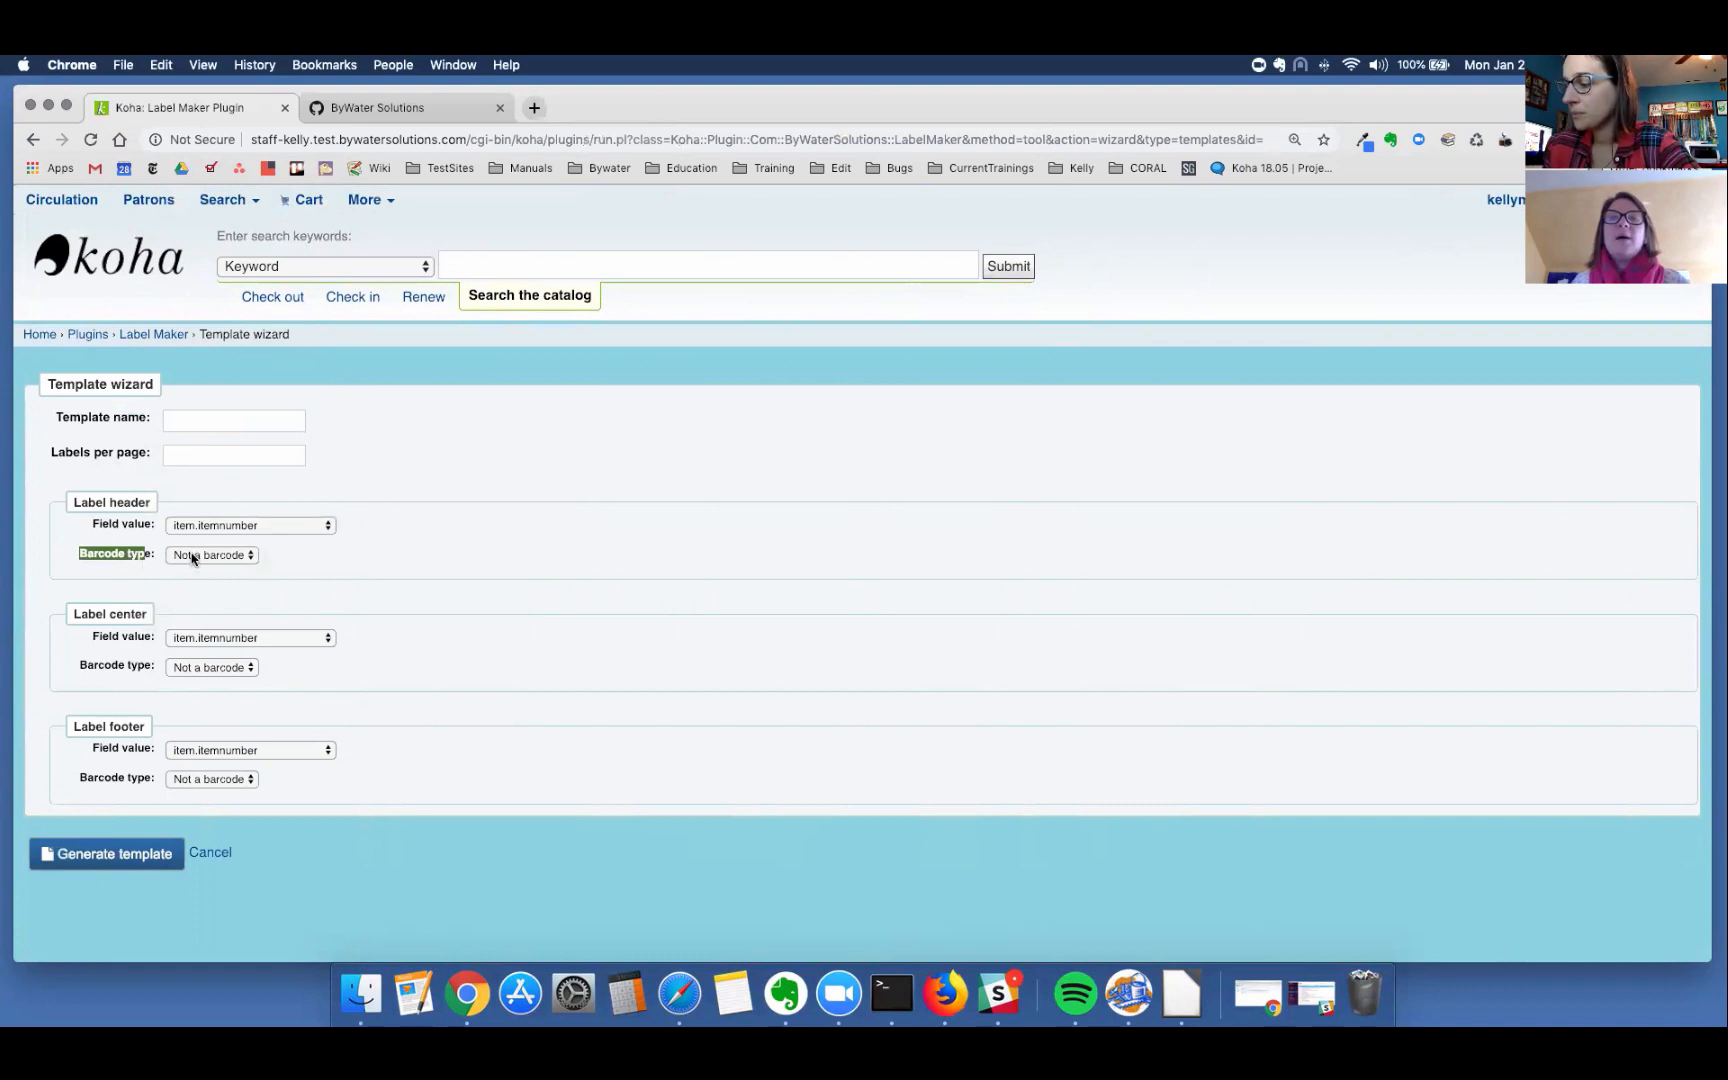
left_click(212, 554)
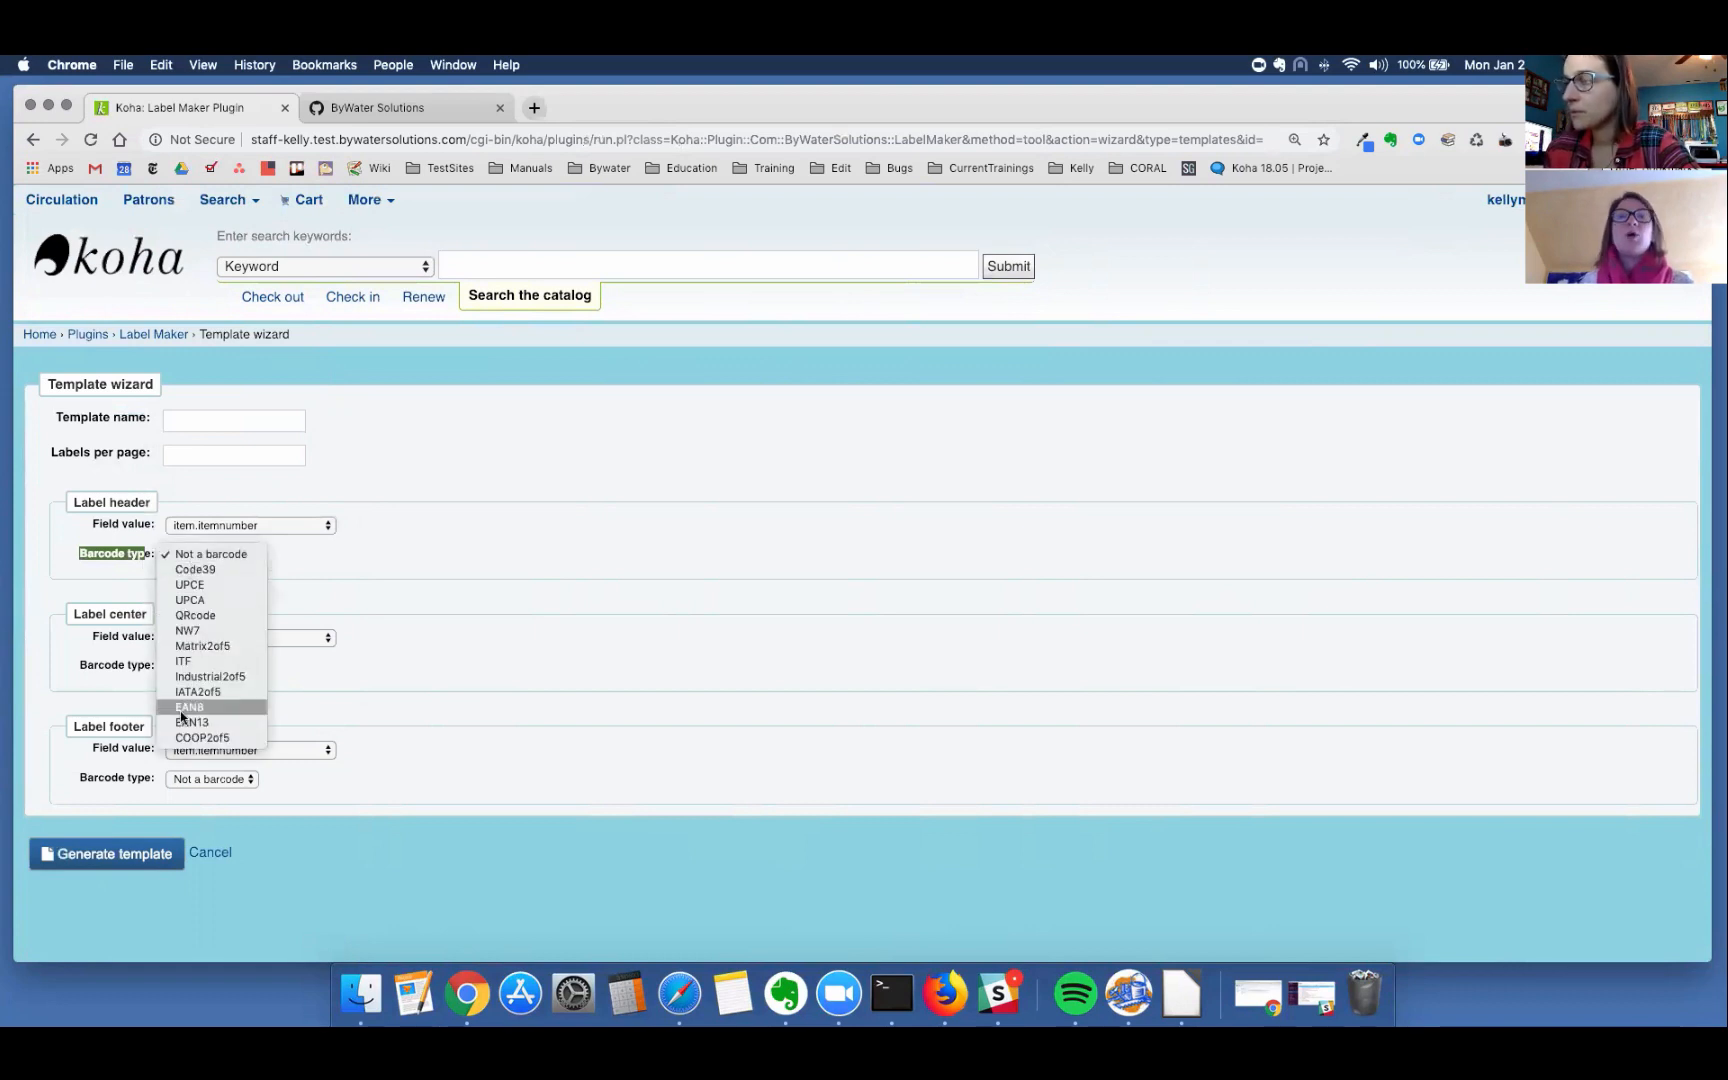
mouse_move(202, 646)
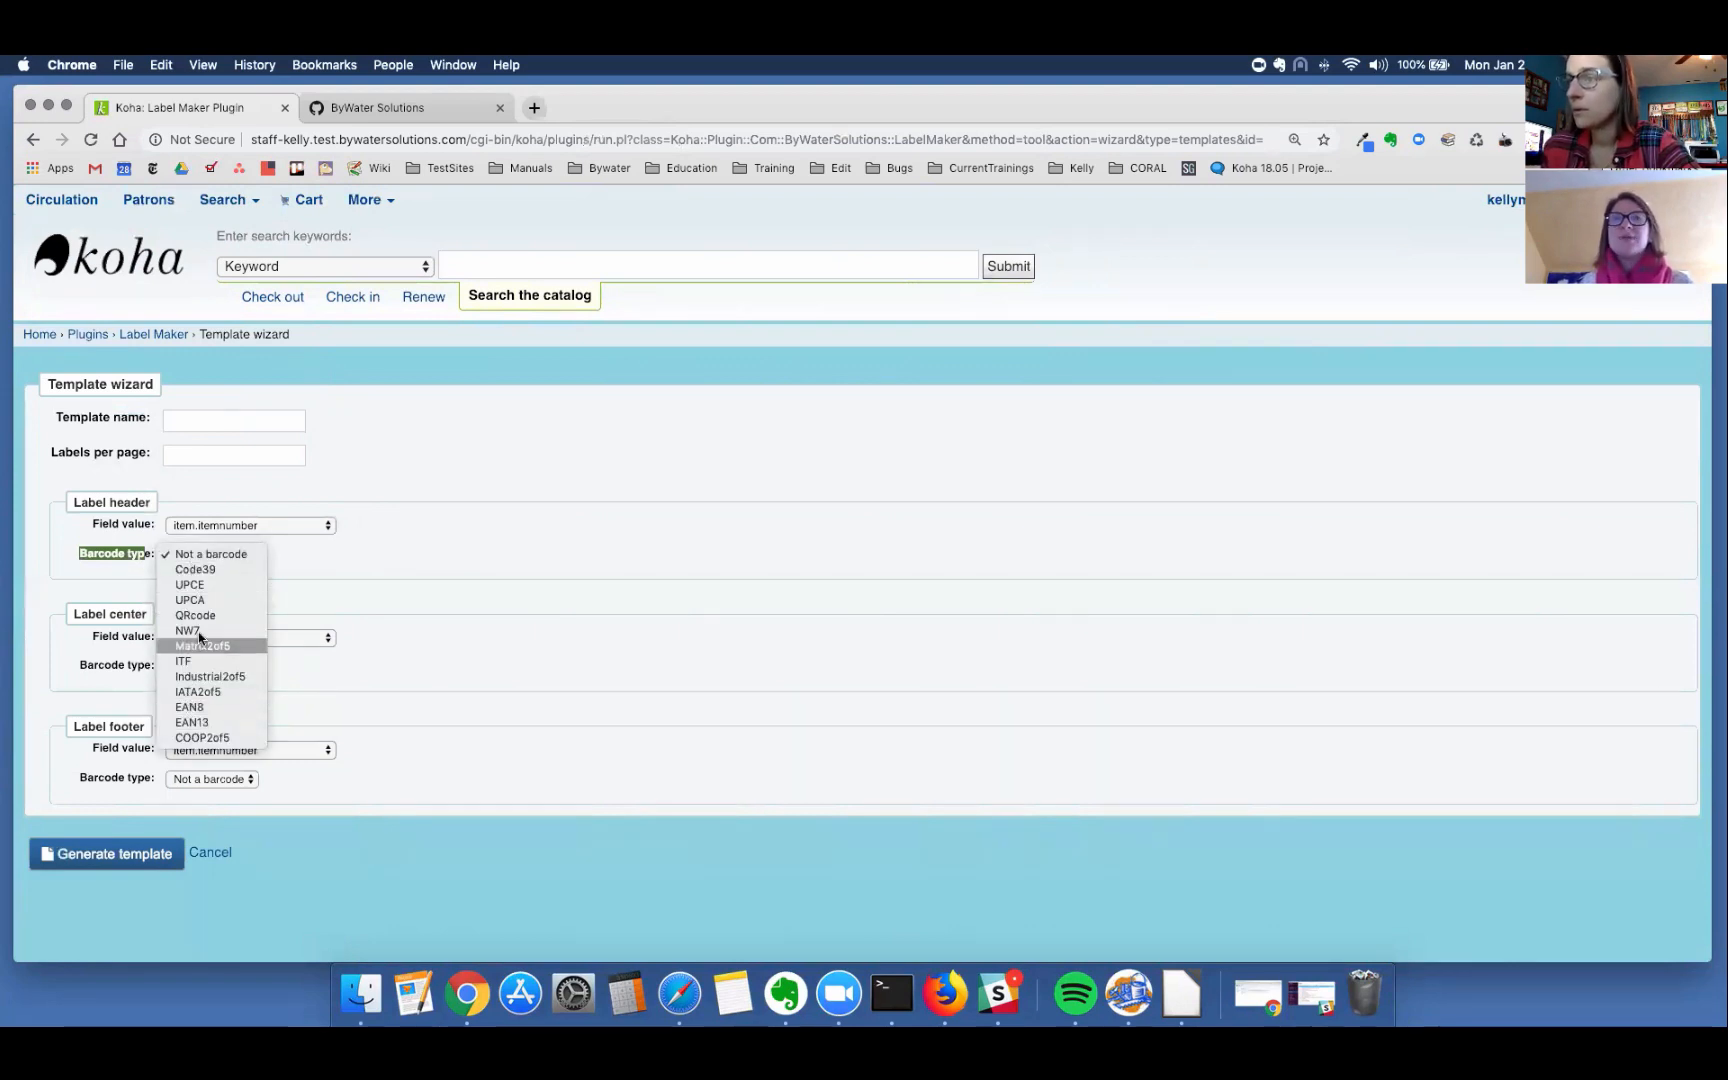
mouse_move(196, 614)
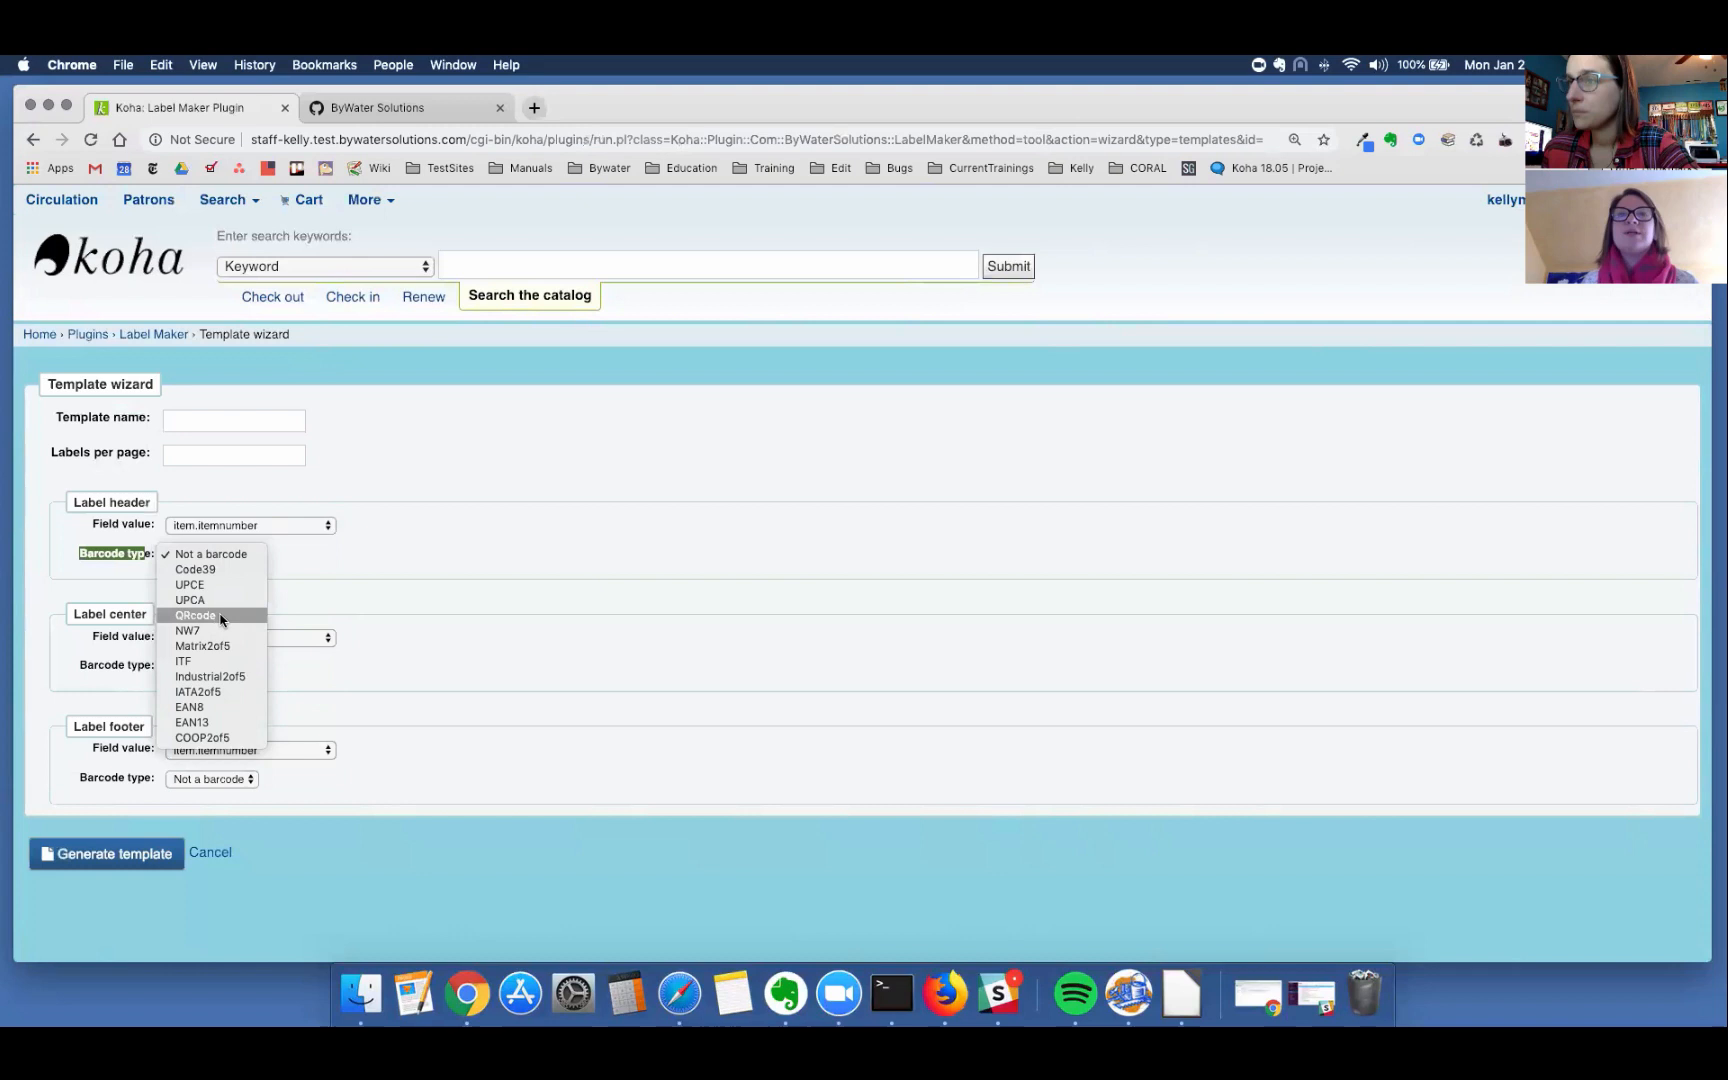
Step: Cancel the Template wizard and bring up the Layout wizard via New from wizard > Layout
left_click(212, 554)
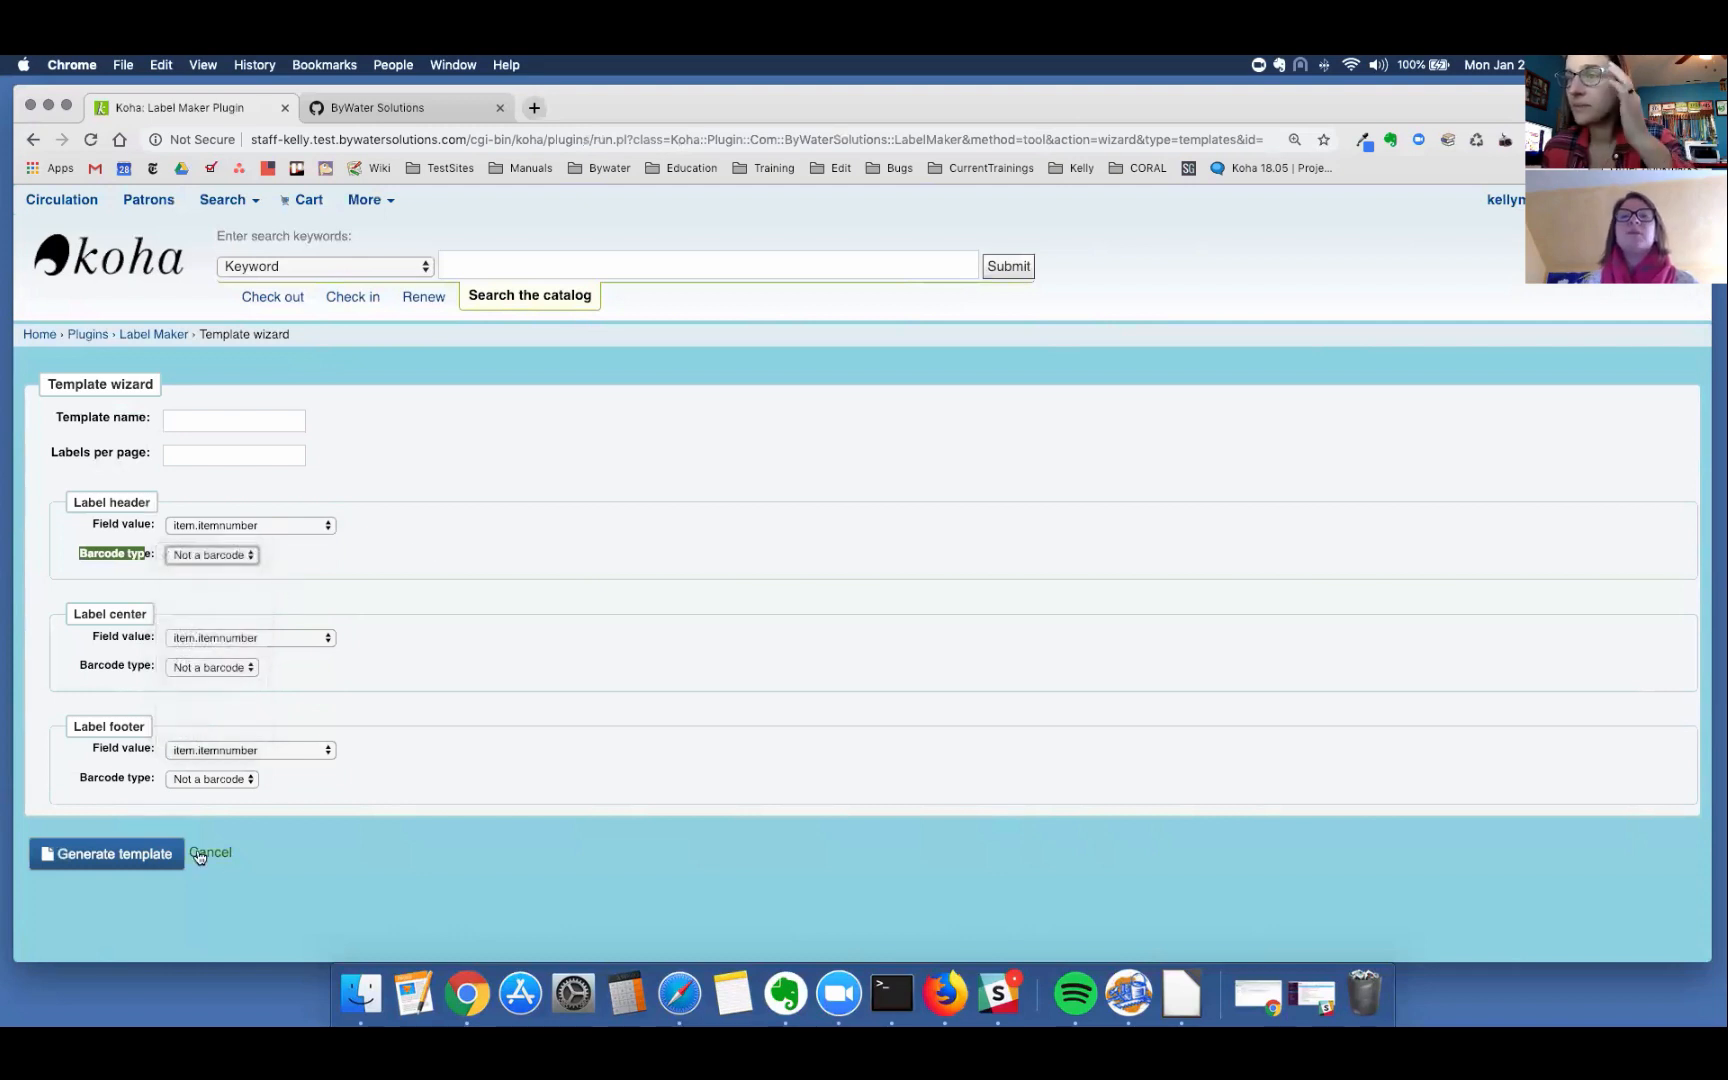
left_click(210, 854)
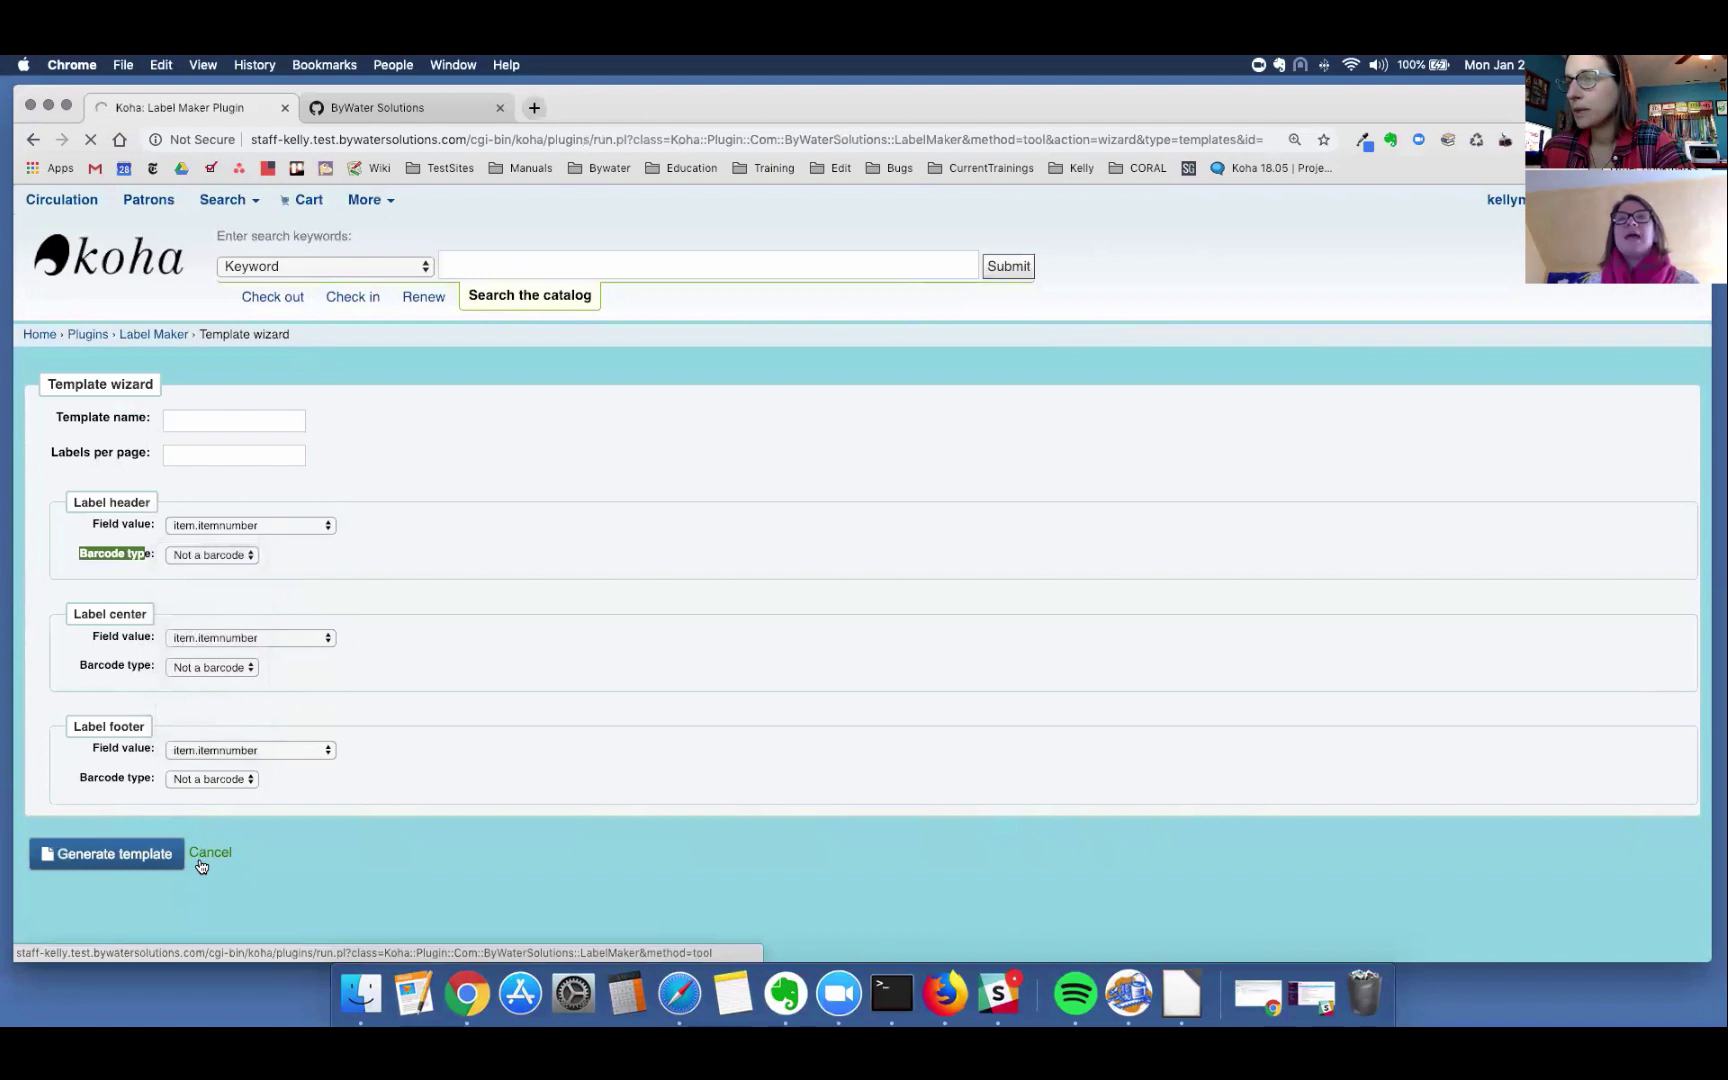
left_click(208, 852)
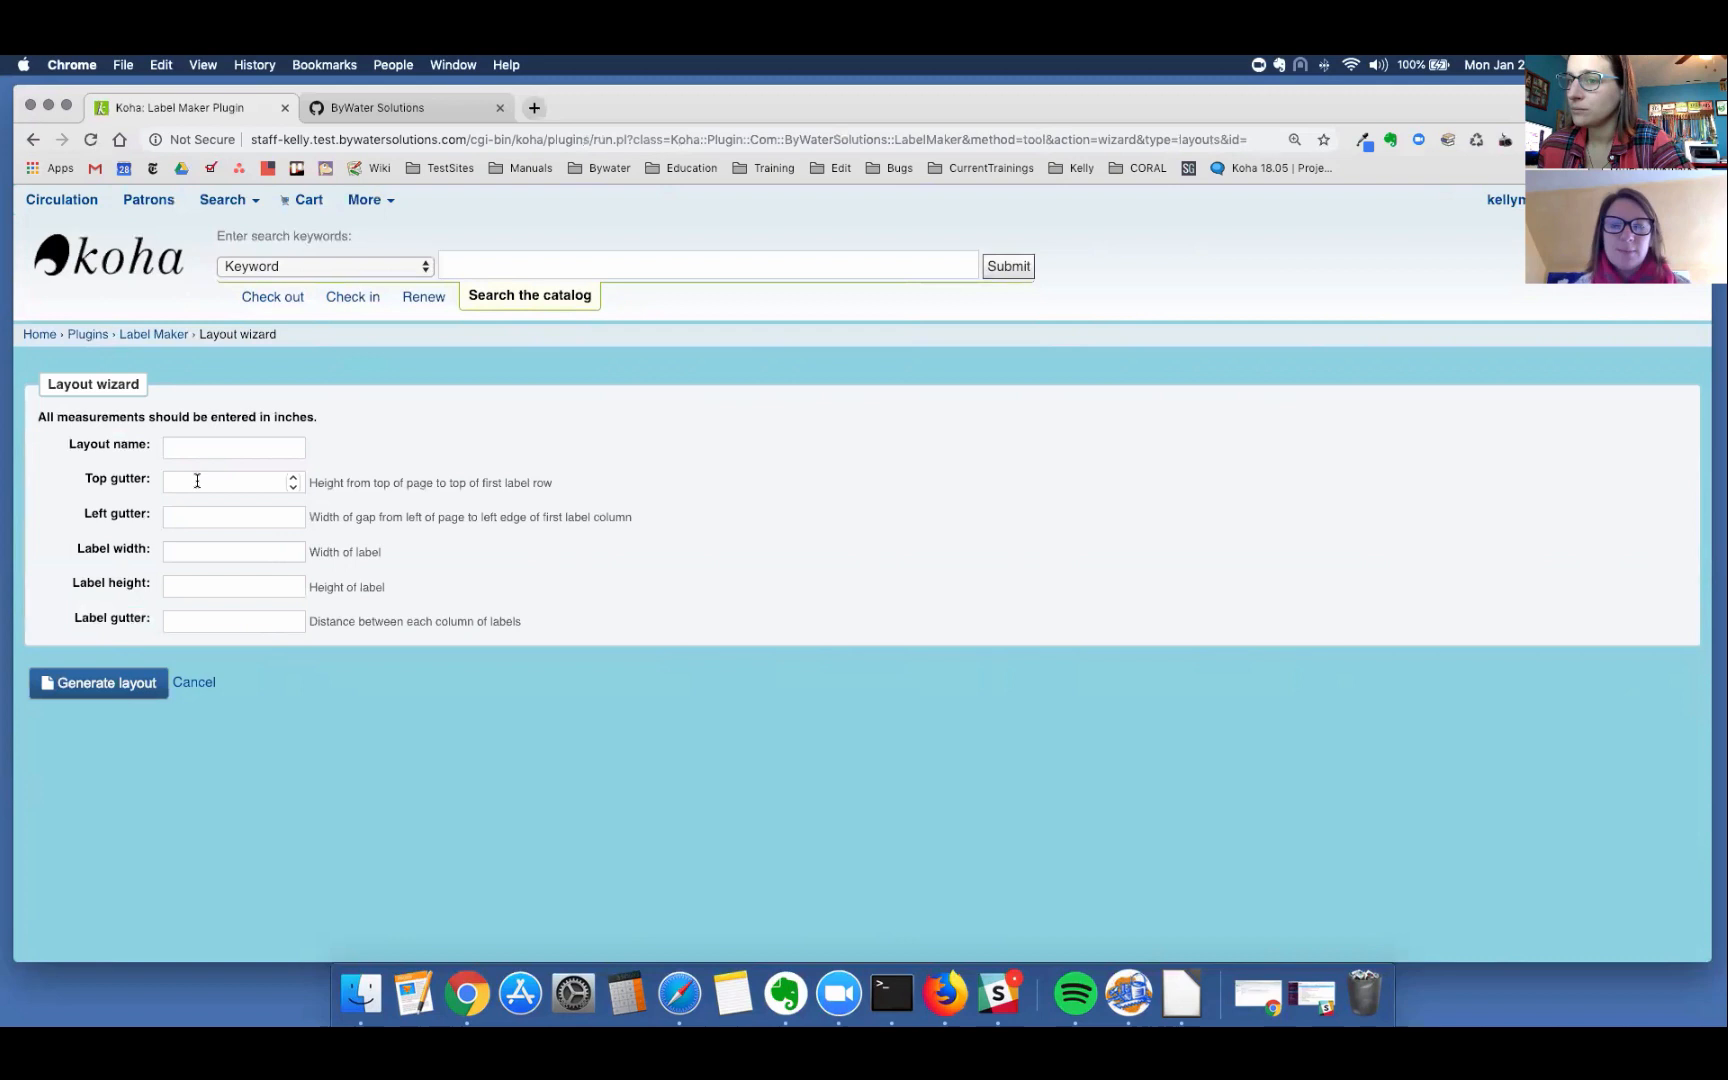
mouse_move(192, 640)
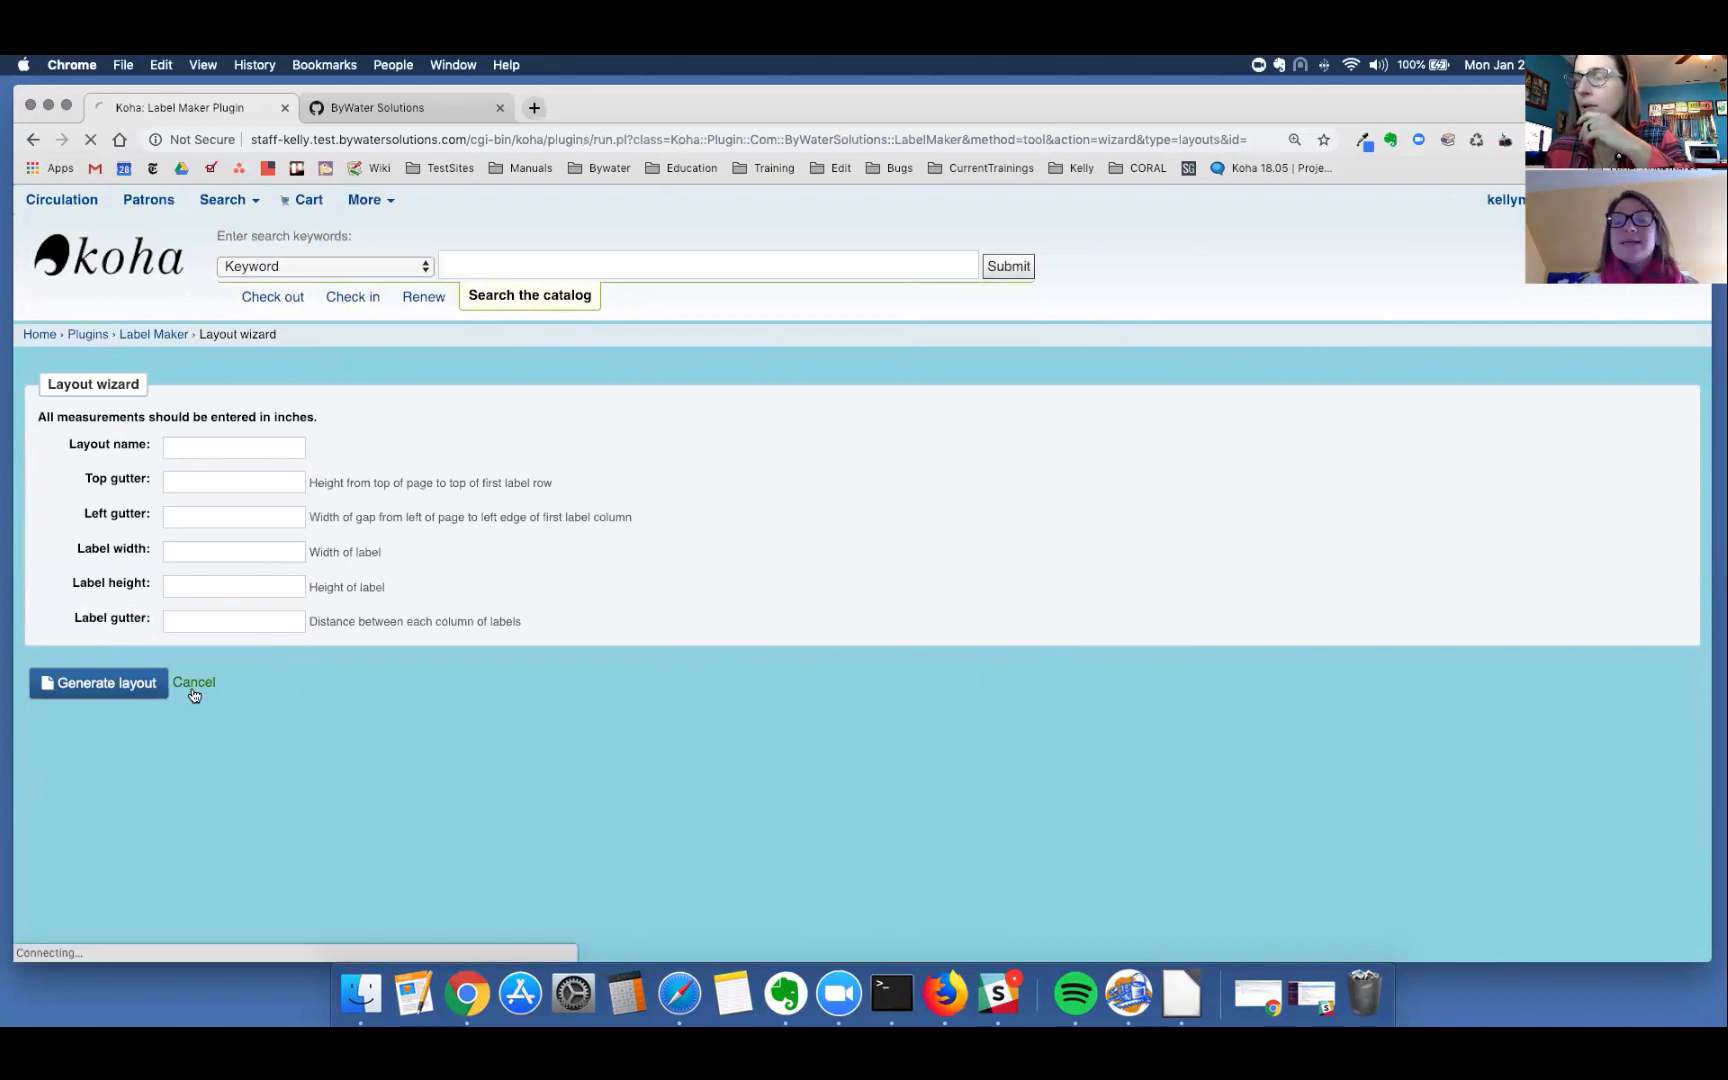
left_click(192, 682)
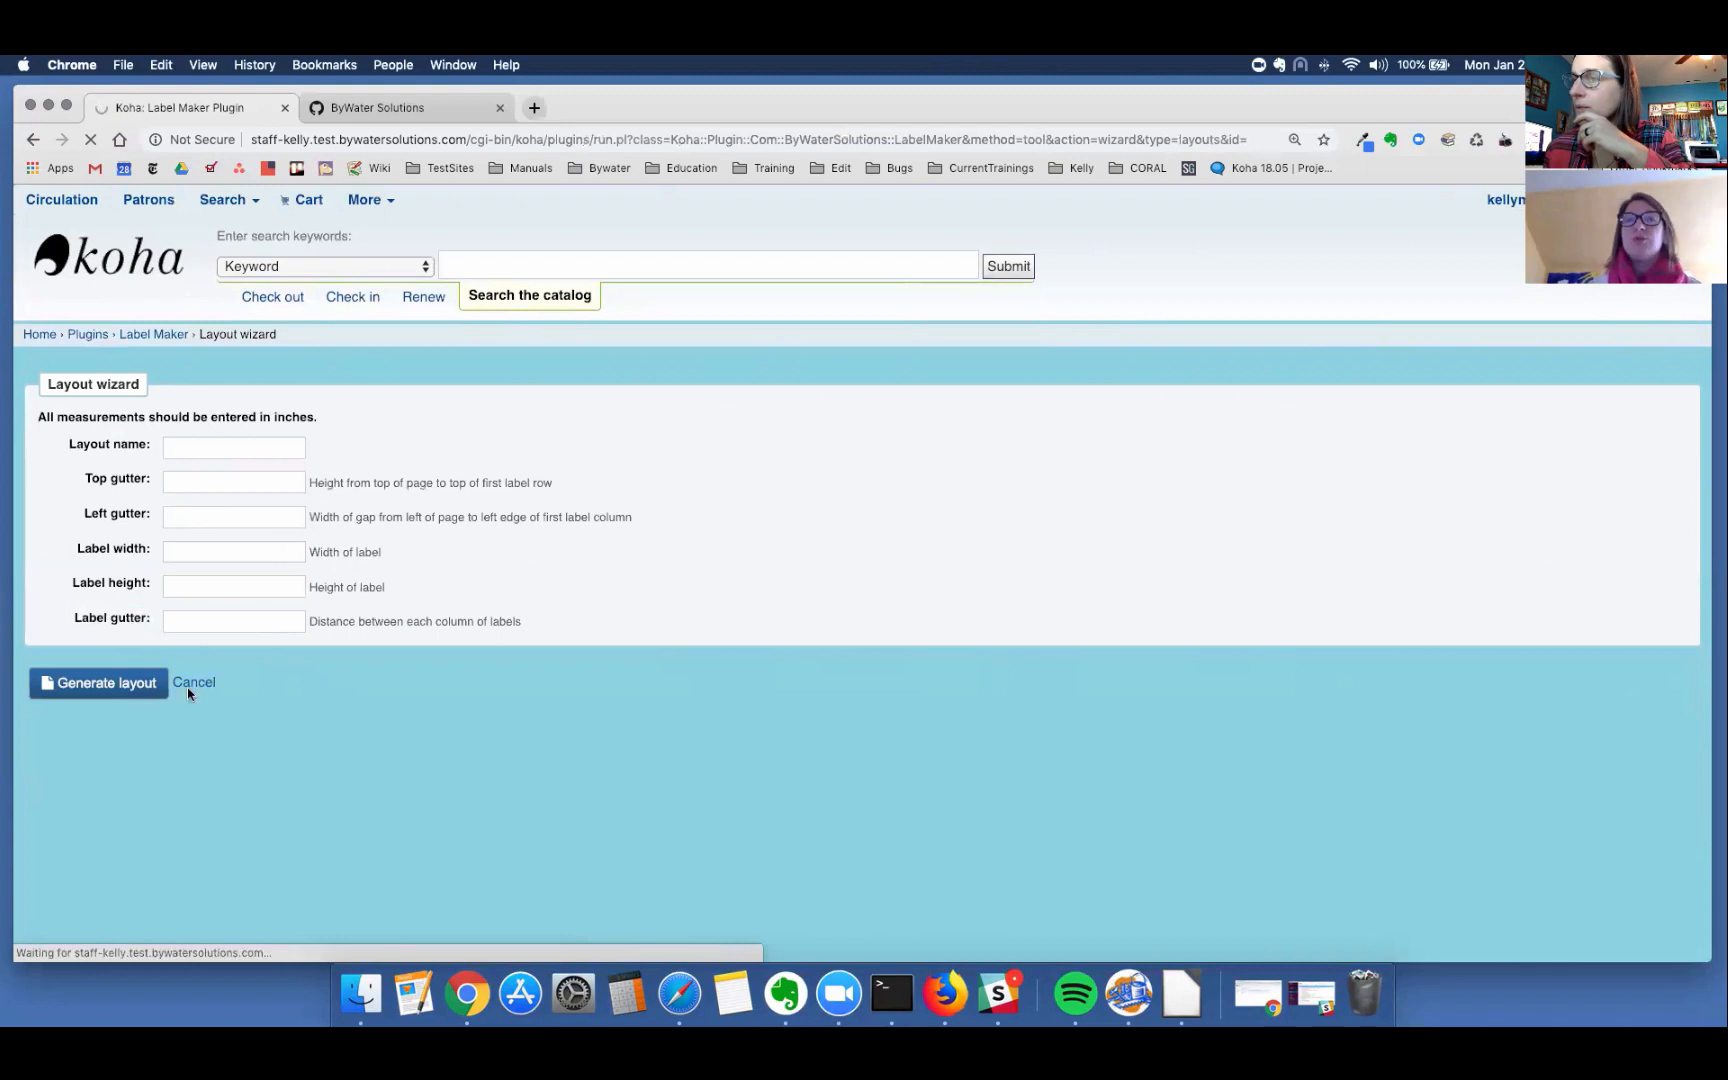
Step: Cancel the Layout wizard, view the Layouts list with Avery 5630's full code expanded, then return to Templates
left_click(192, 682)
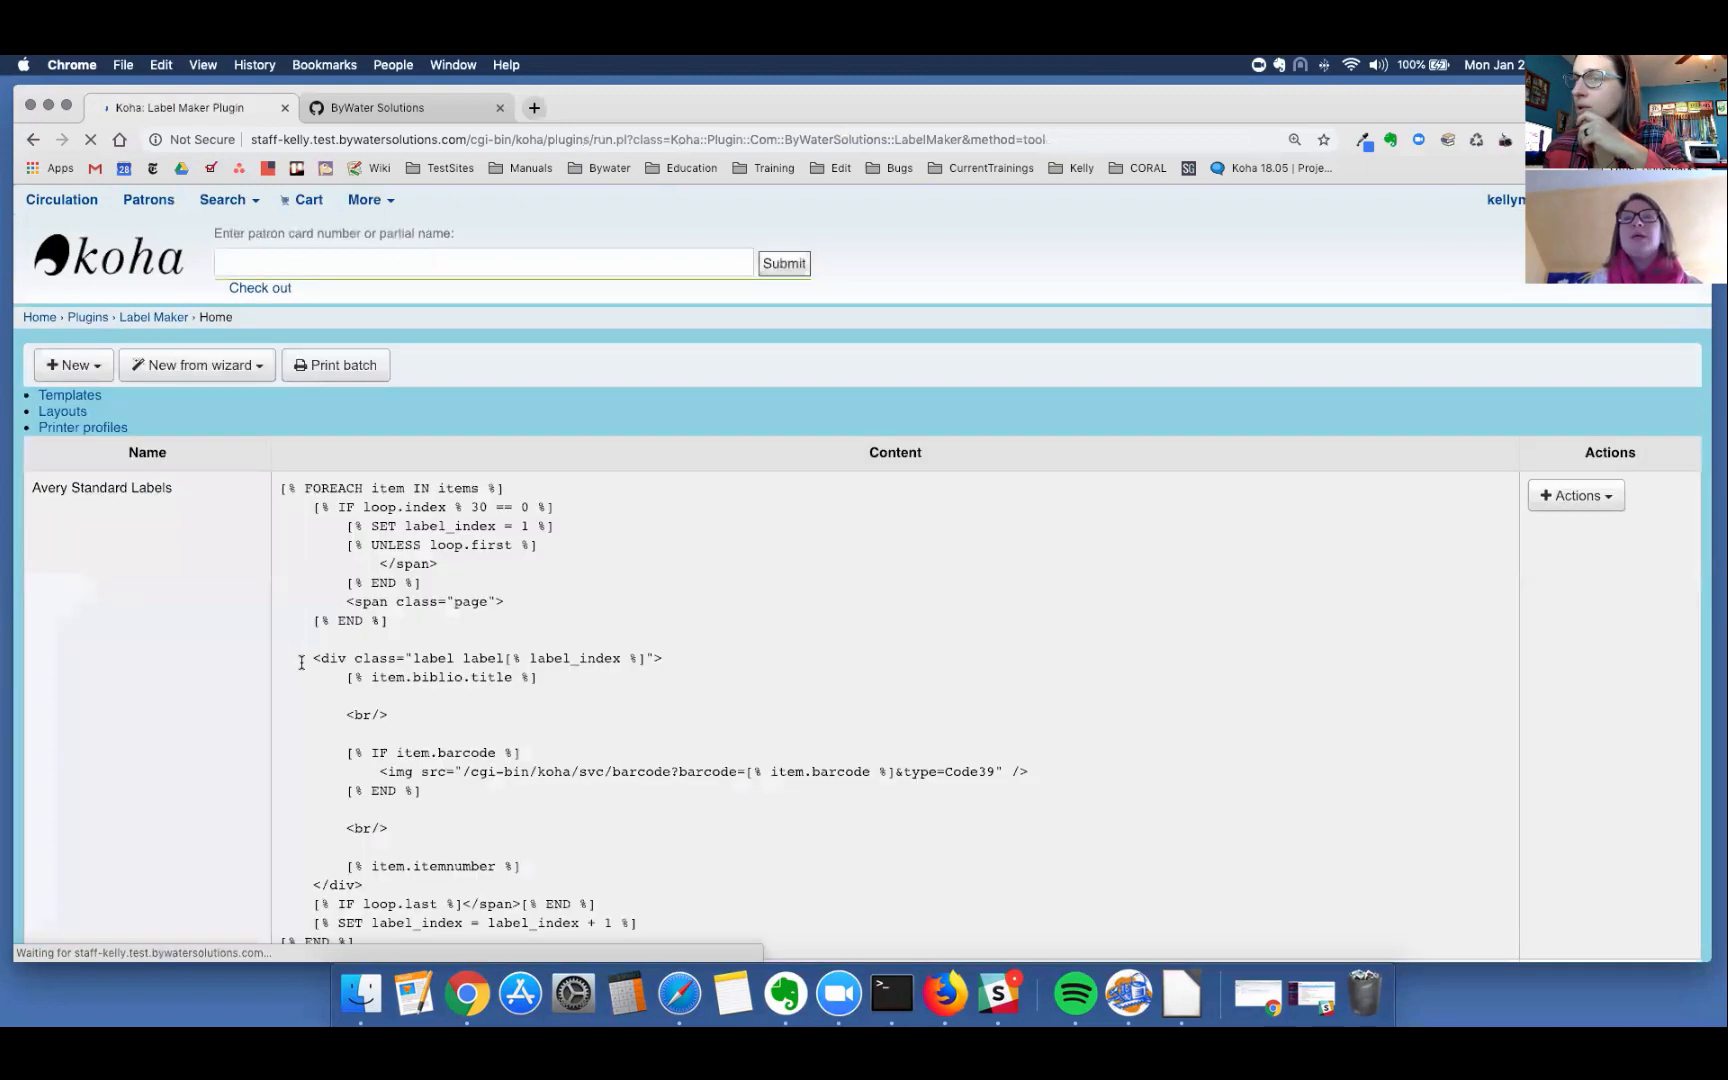
left_click(62, 412)
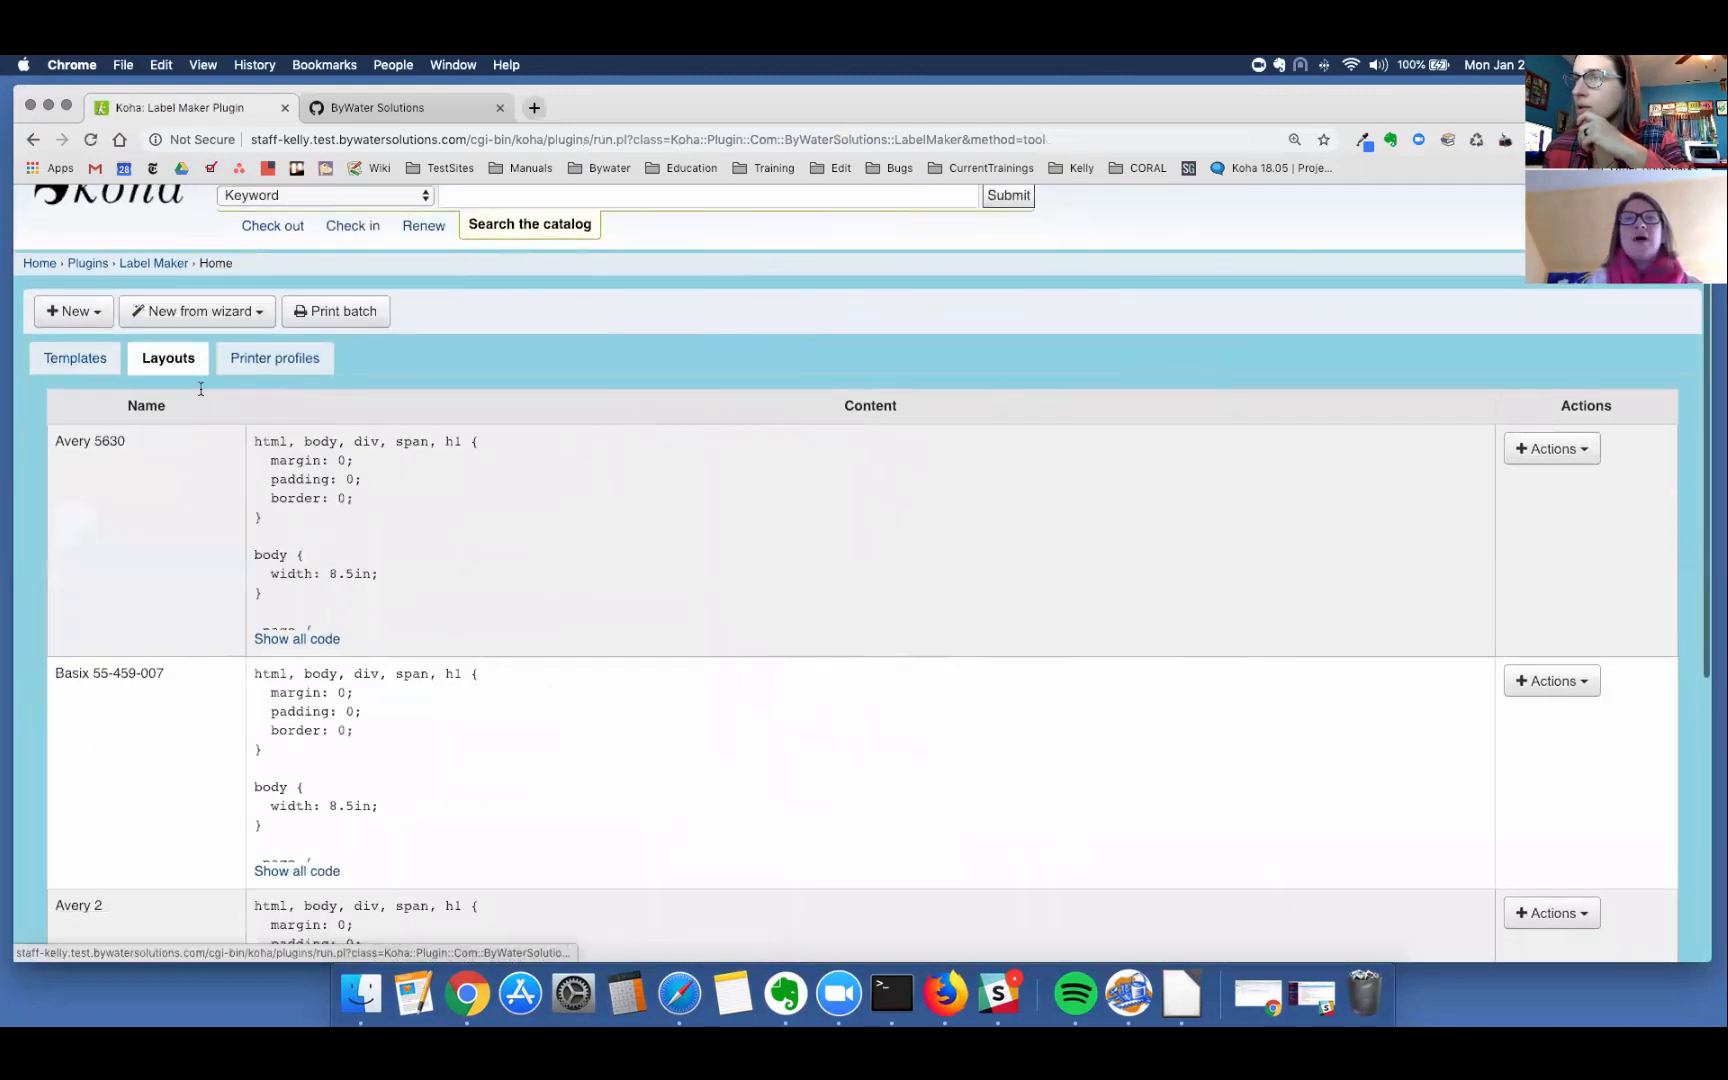
left_click(296, 638)
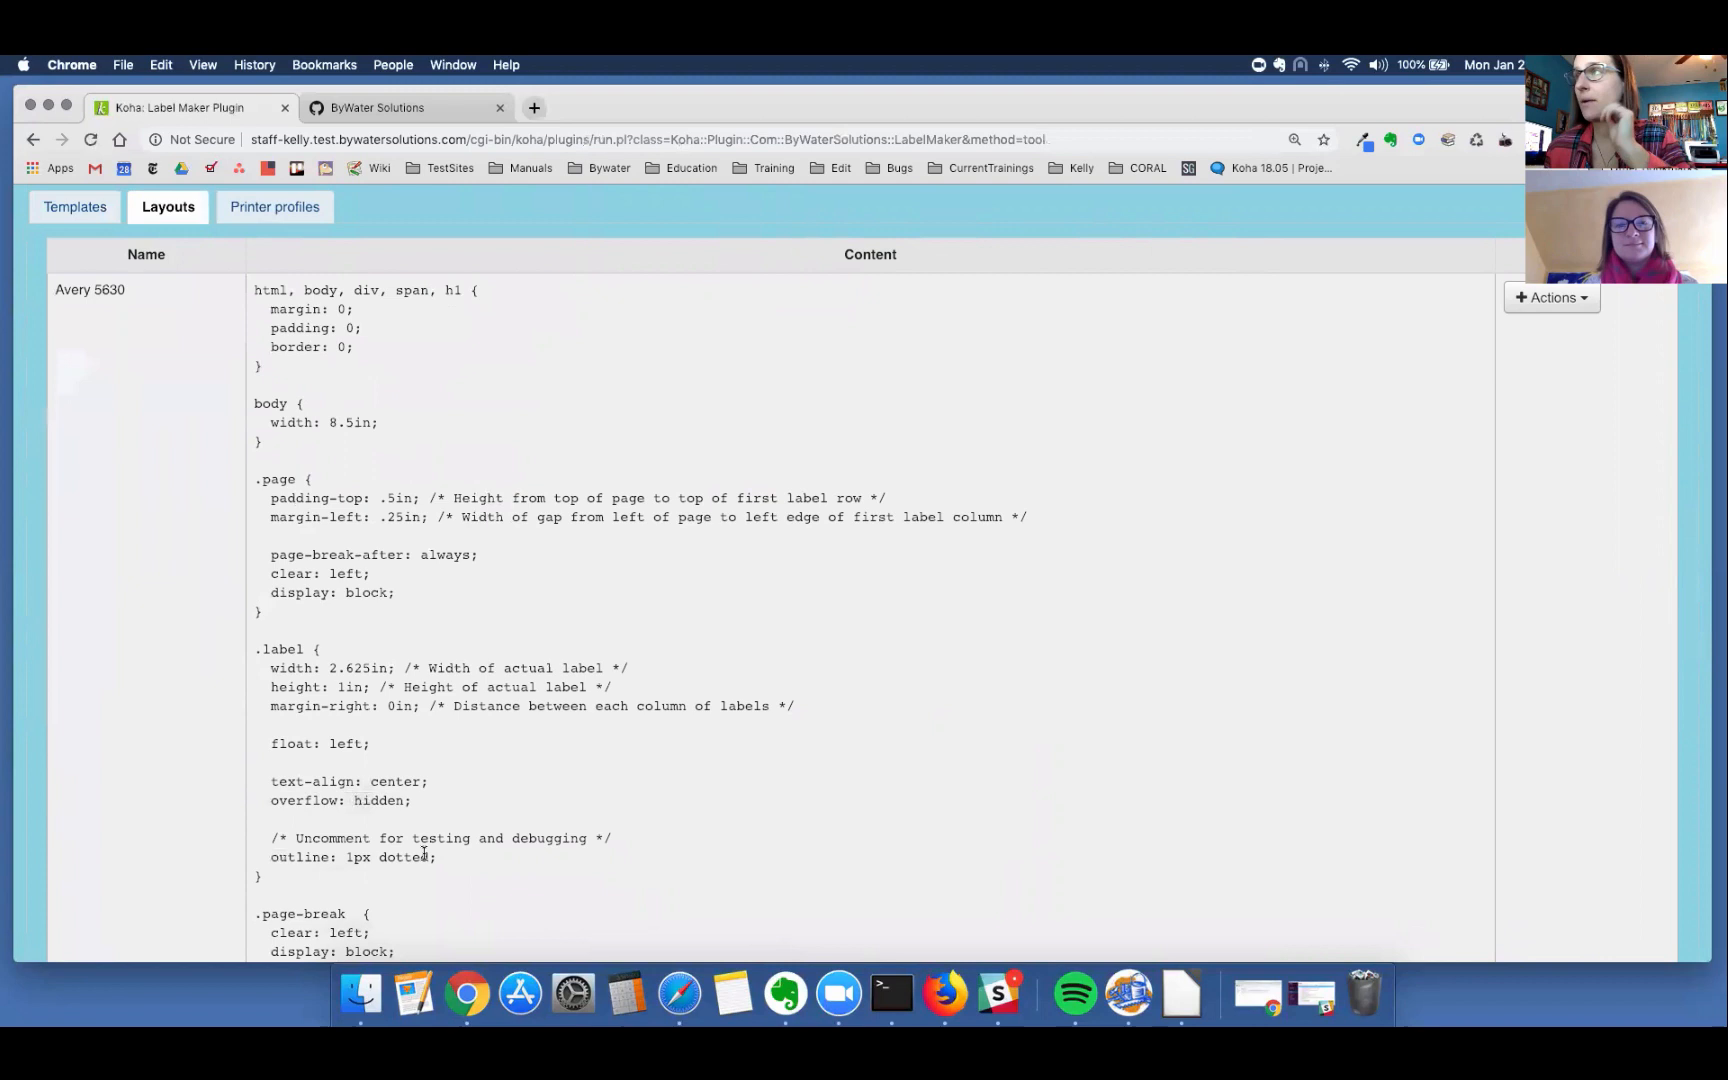
scroll("down", 3)
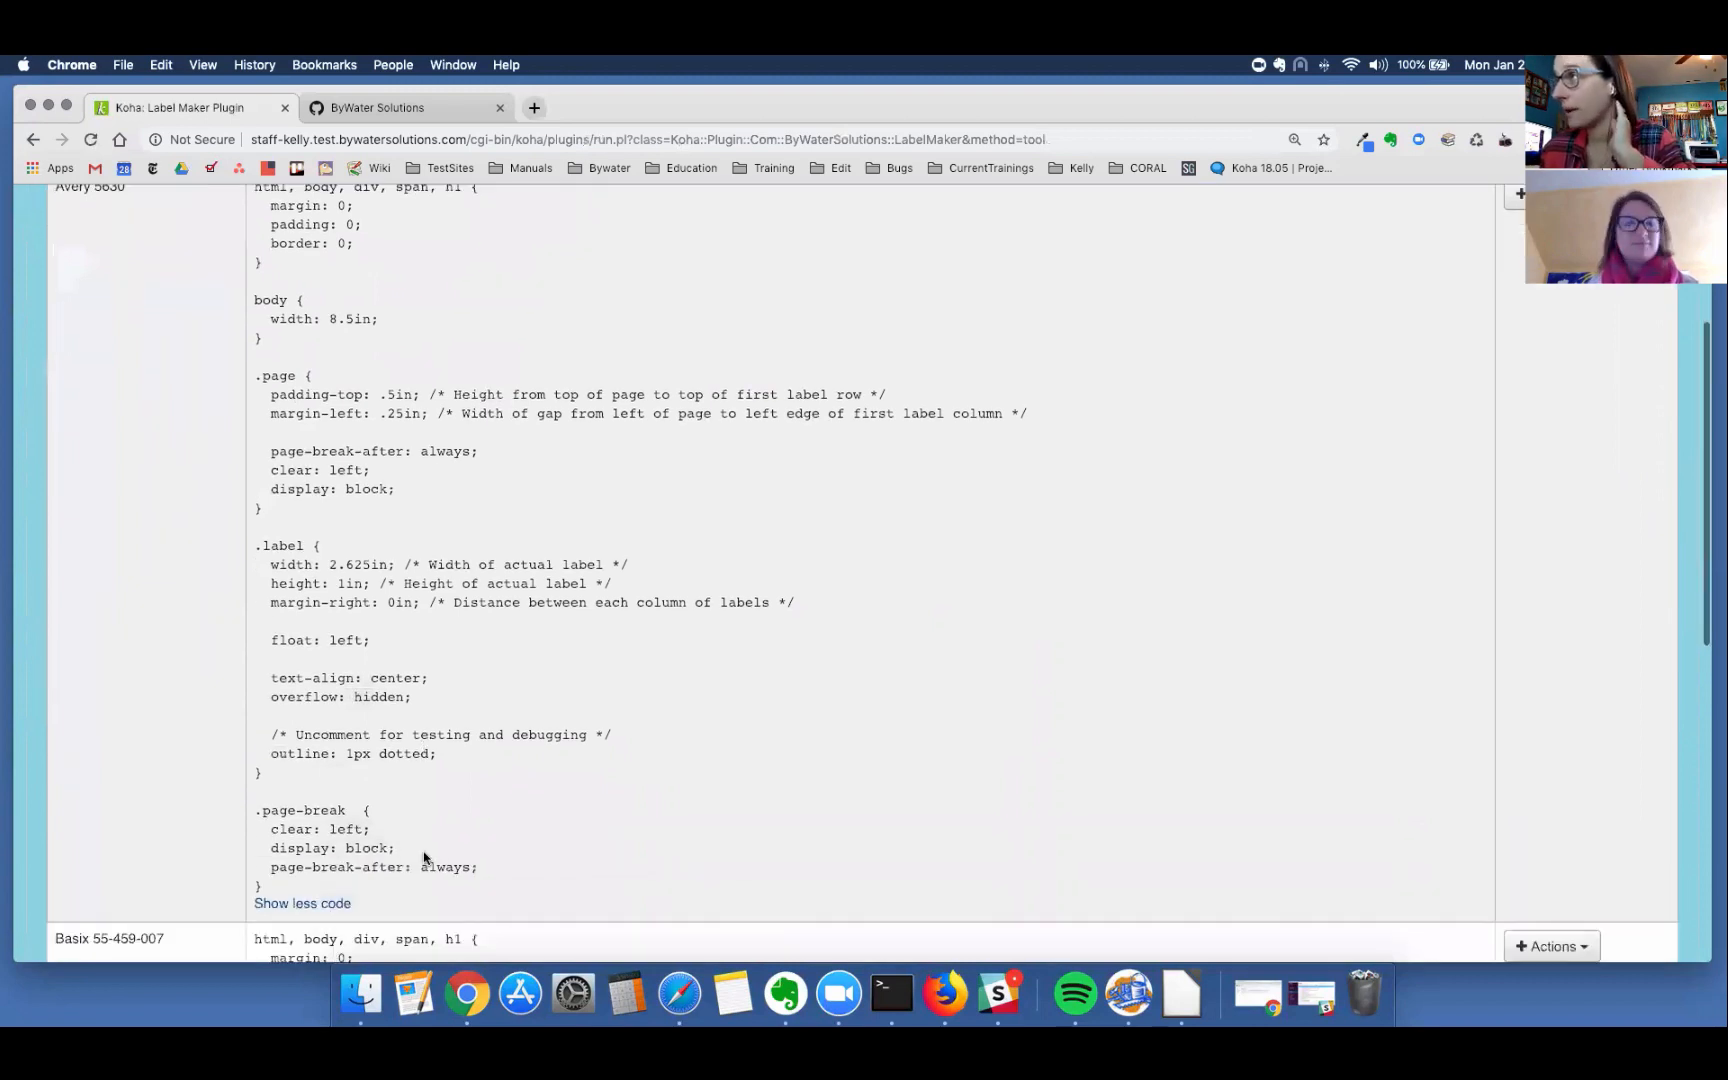
scroll("up", 3)
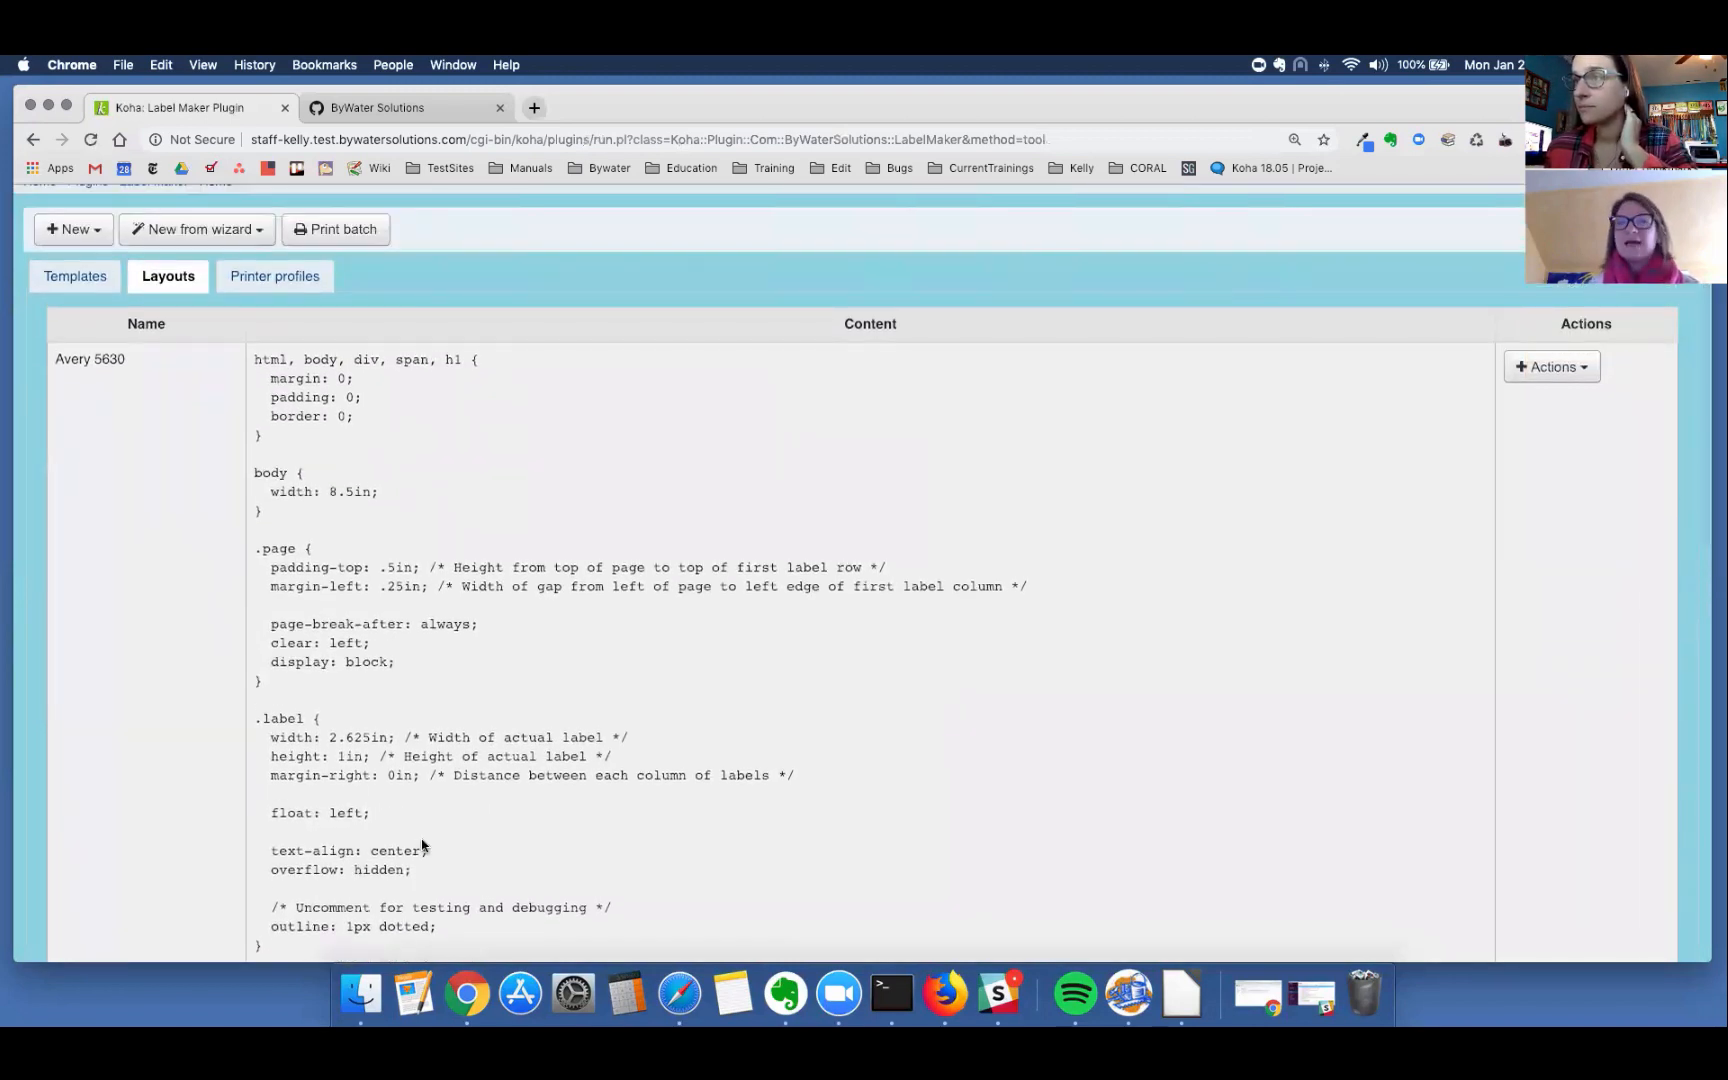
scroll("up", 3)
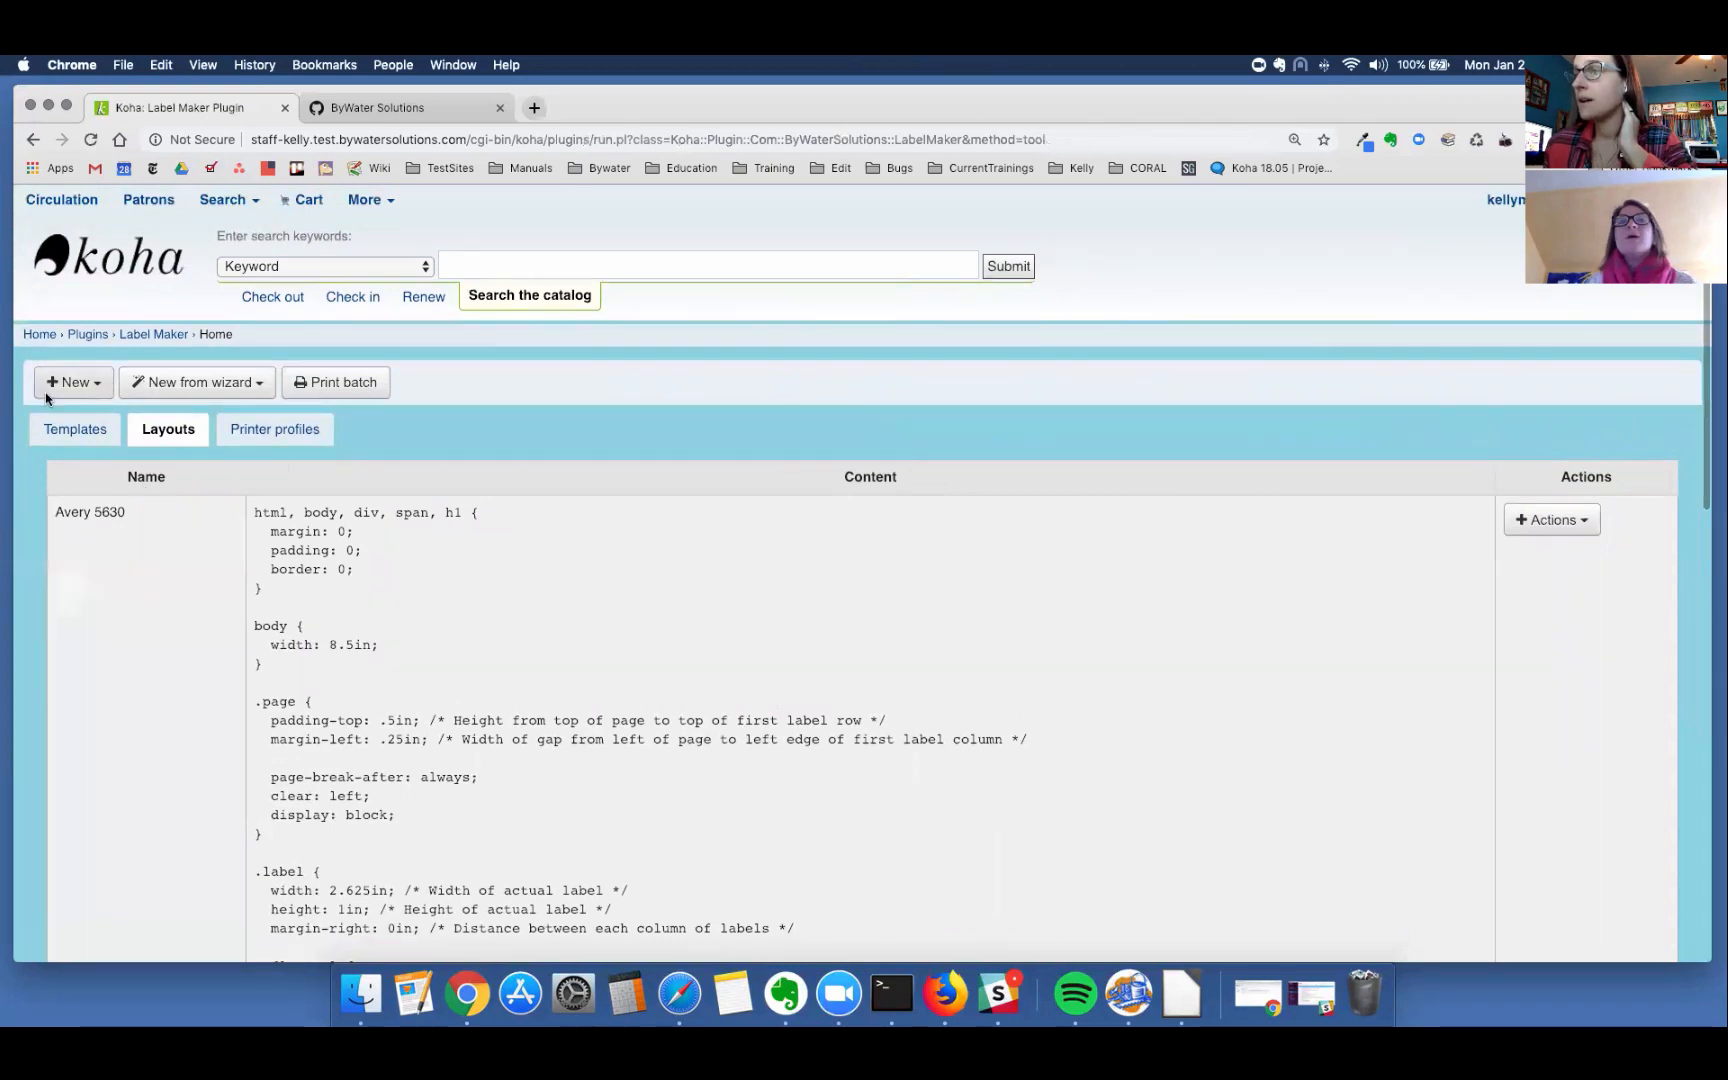
left_click(78, 428)
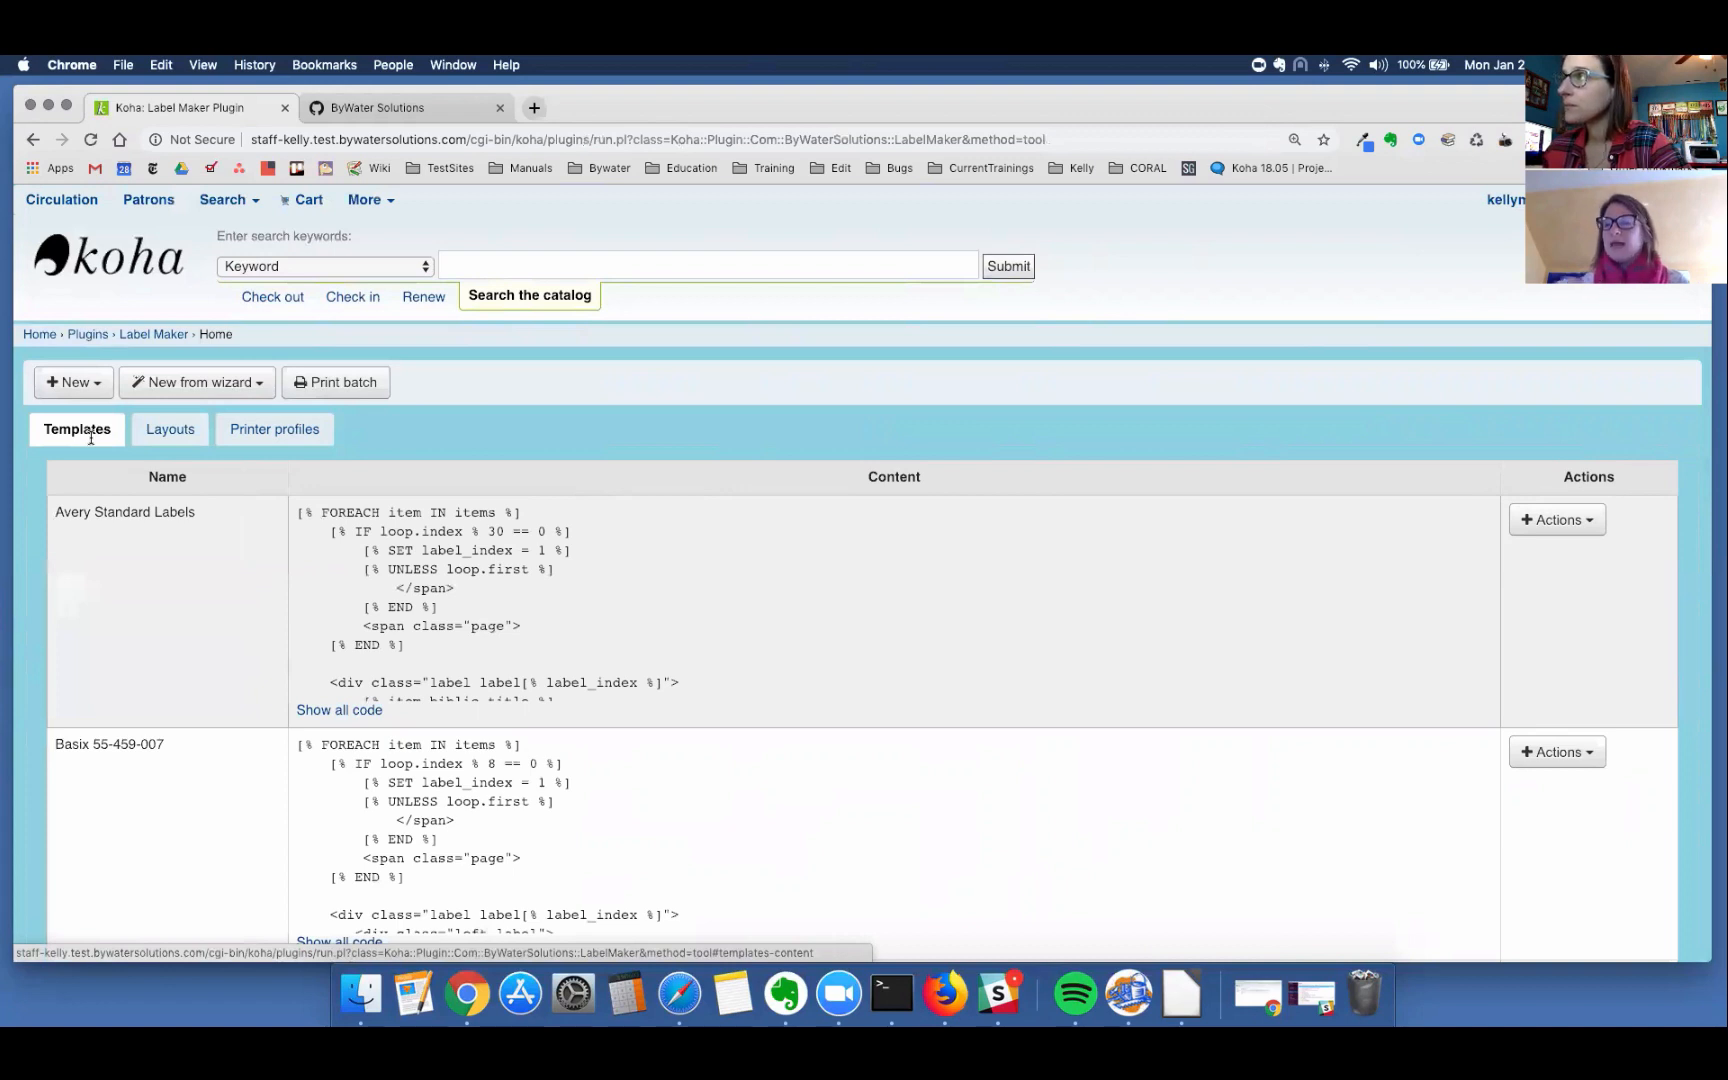
mouse_move(1516, 552)
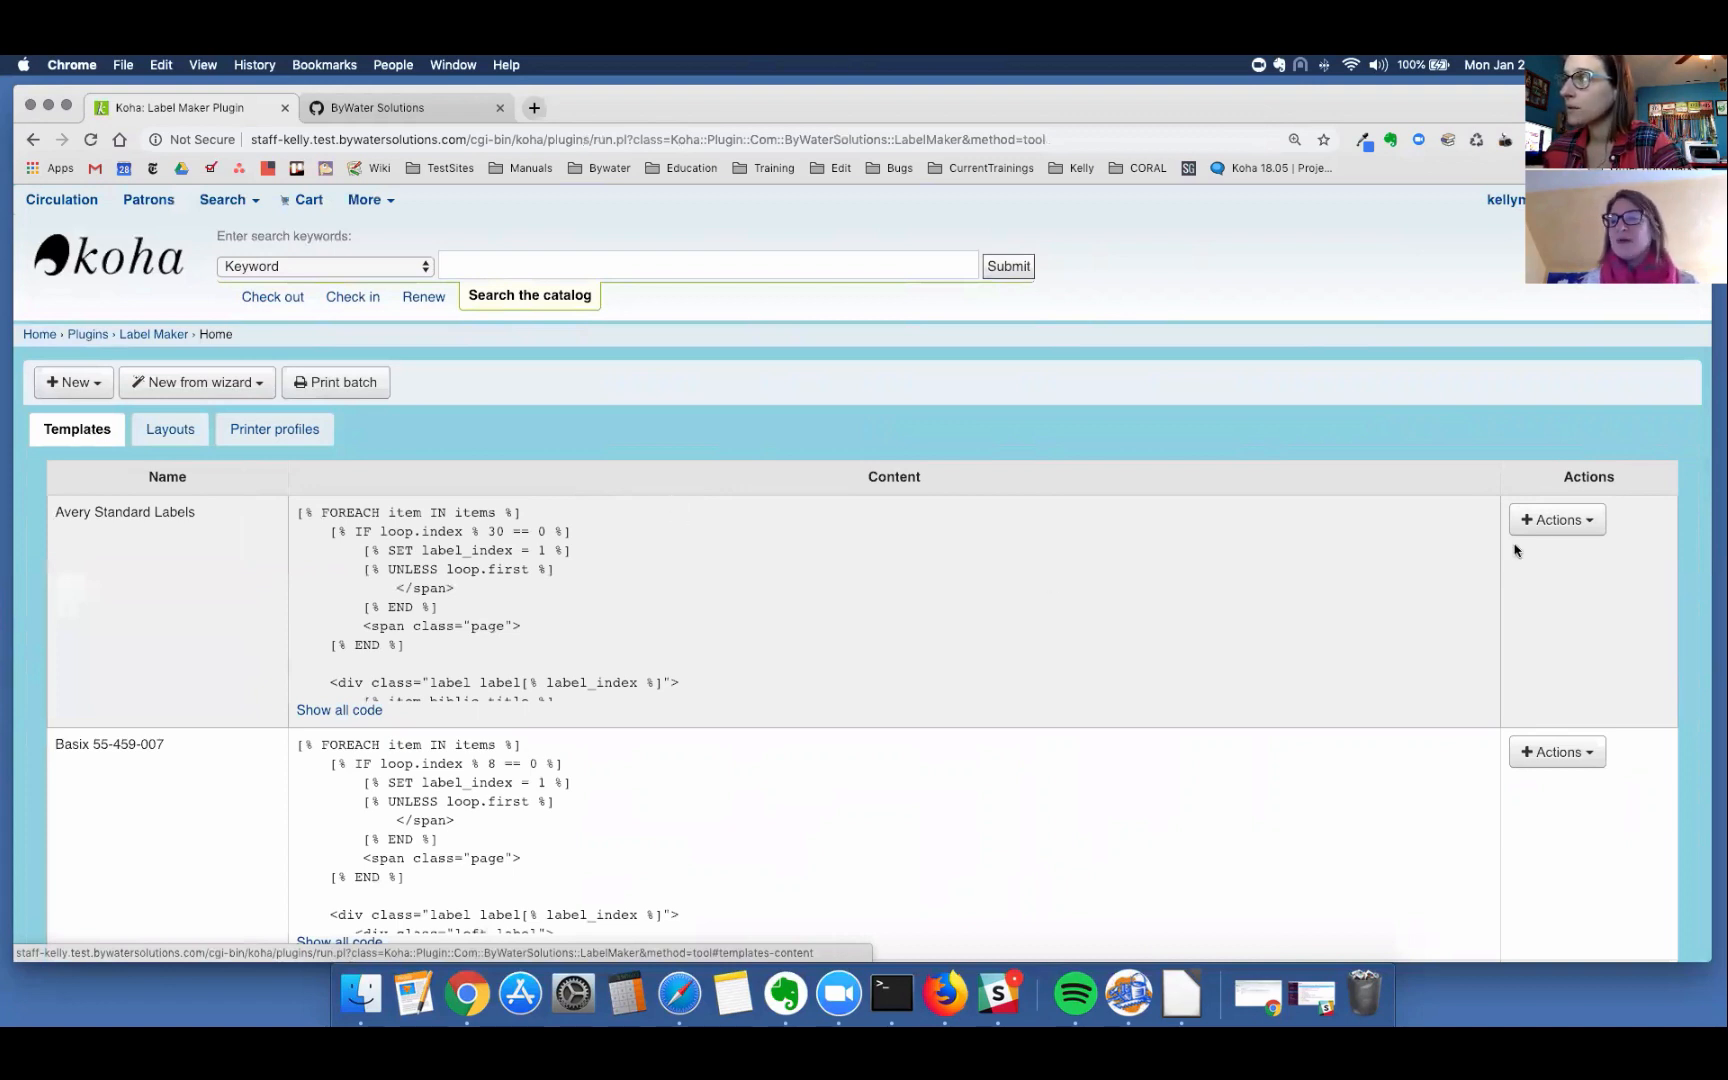
left_click(1556, 520)
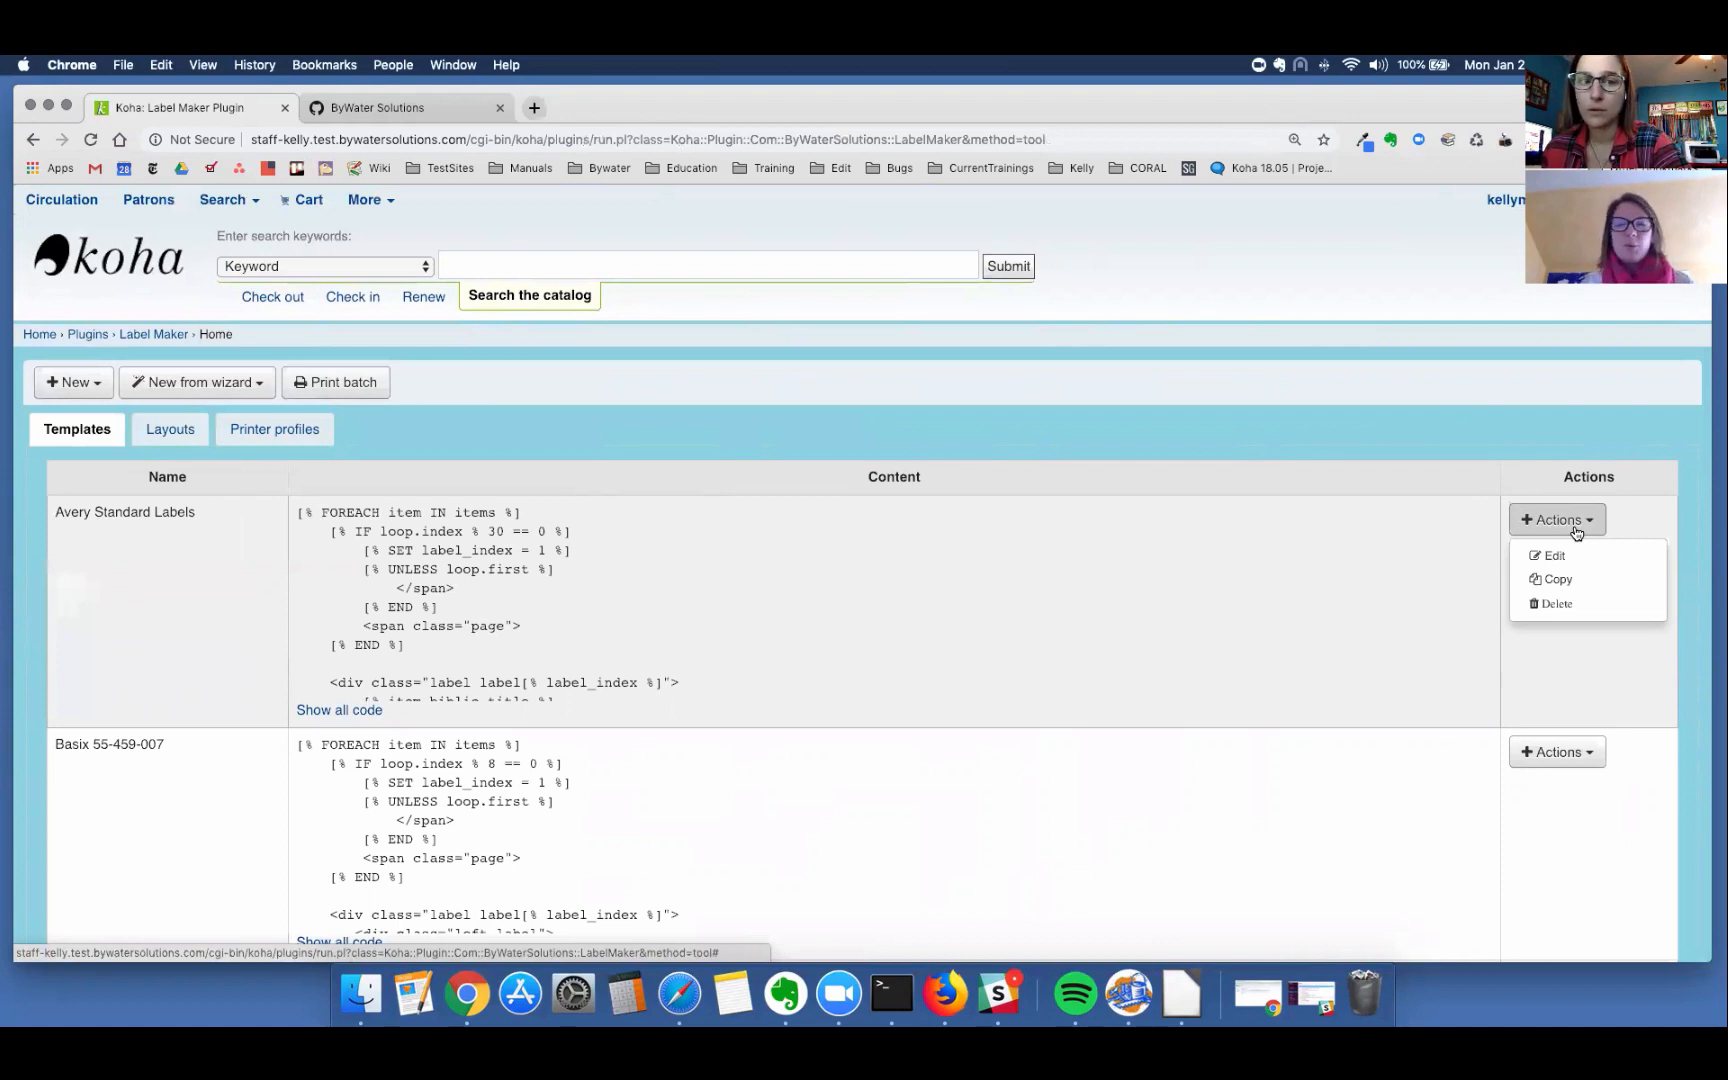
mouse_move(1554, 578)
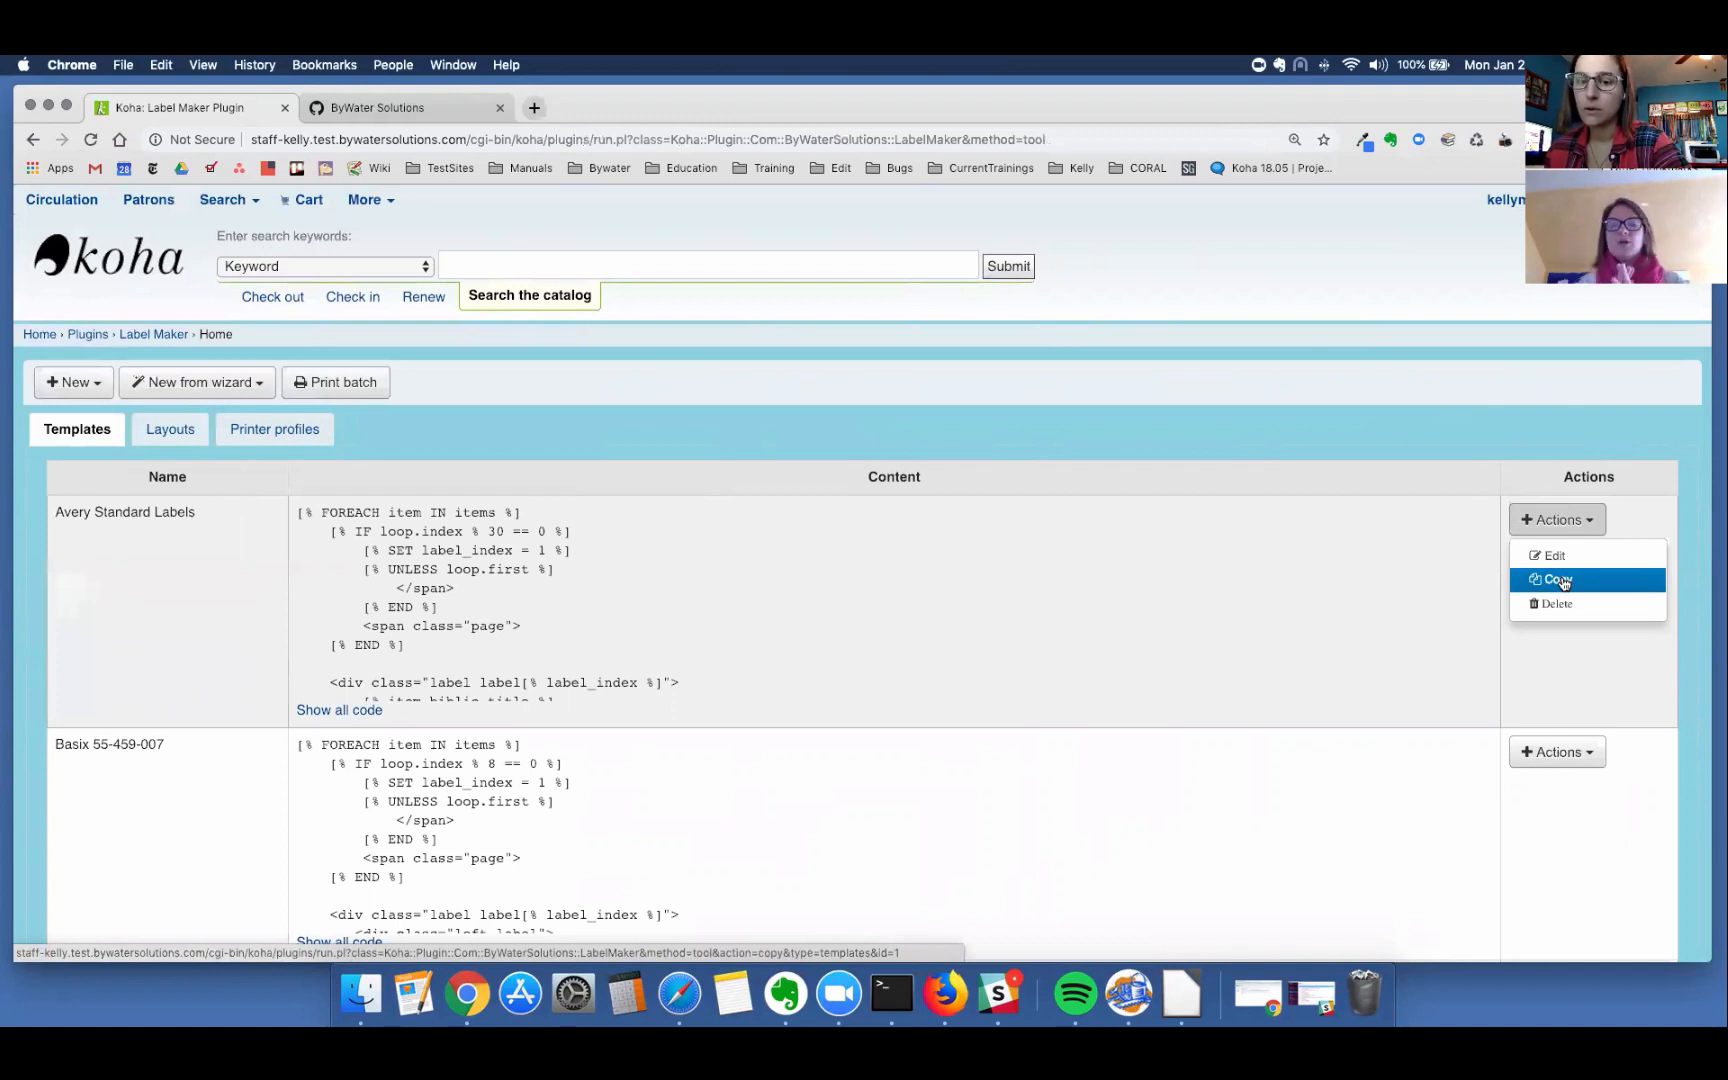
mouse_move(1464, 430)
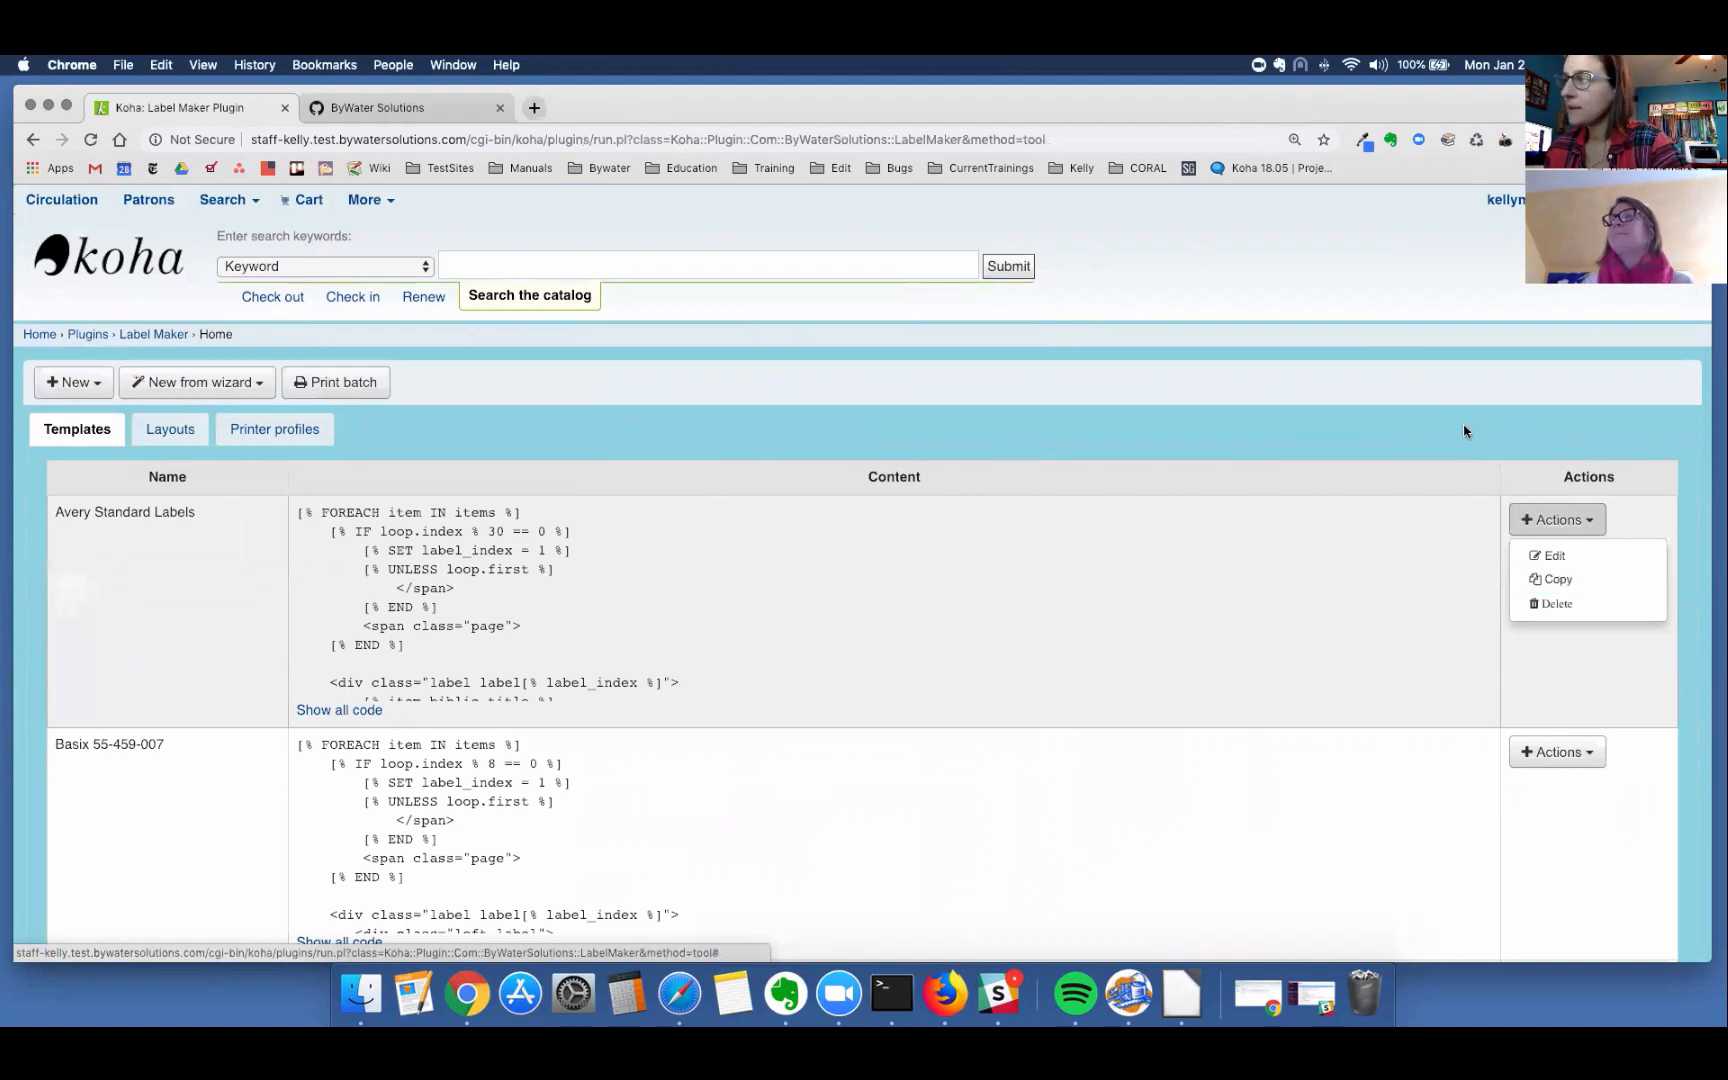
mouse_move(646, 514)
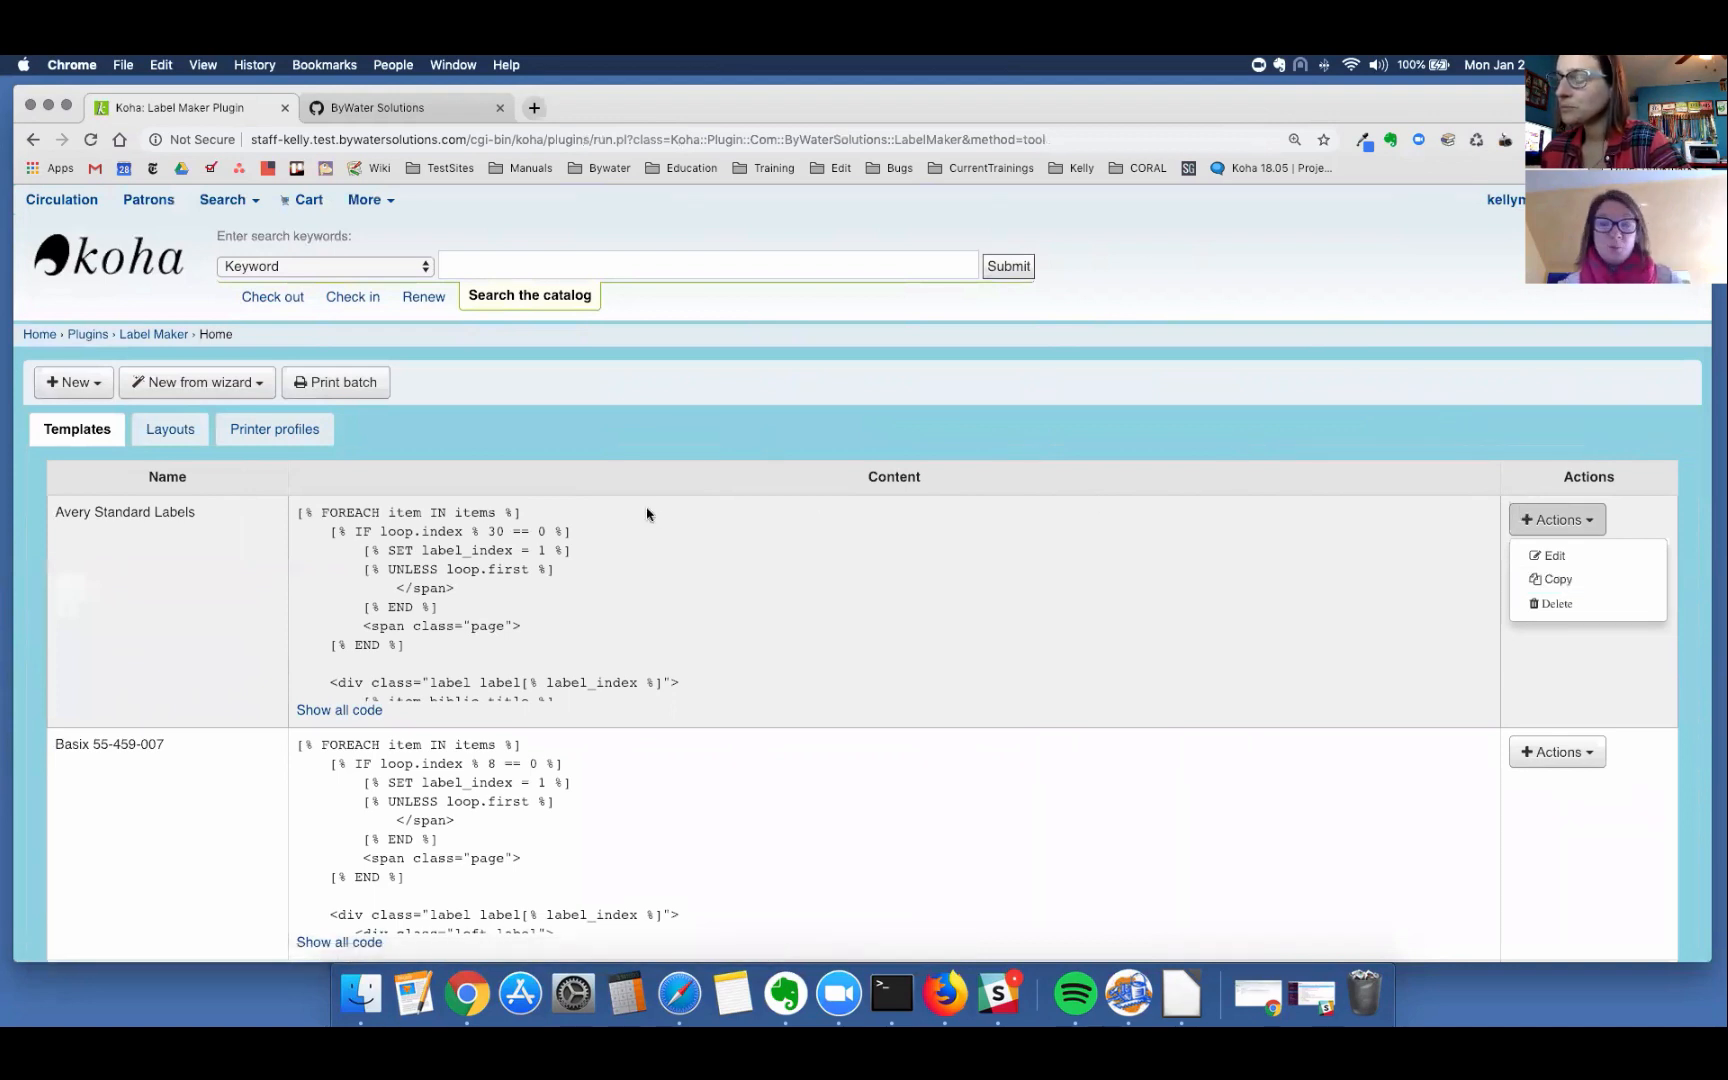
mouse_move(466, 652)
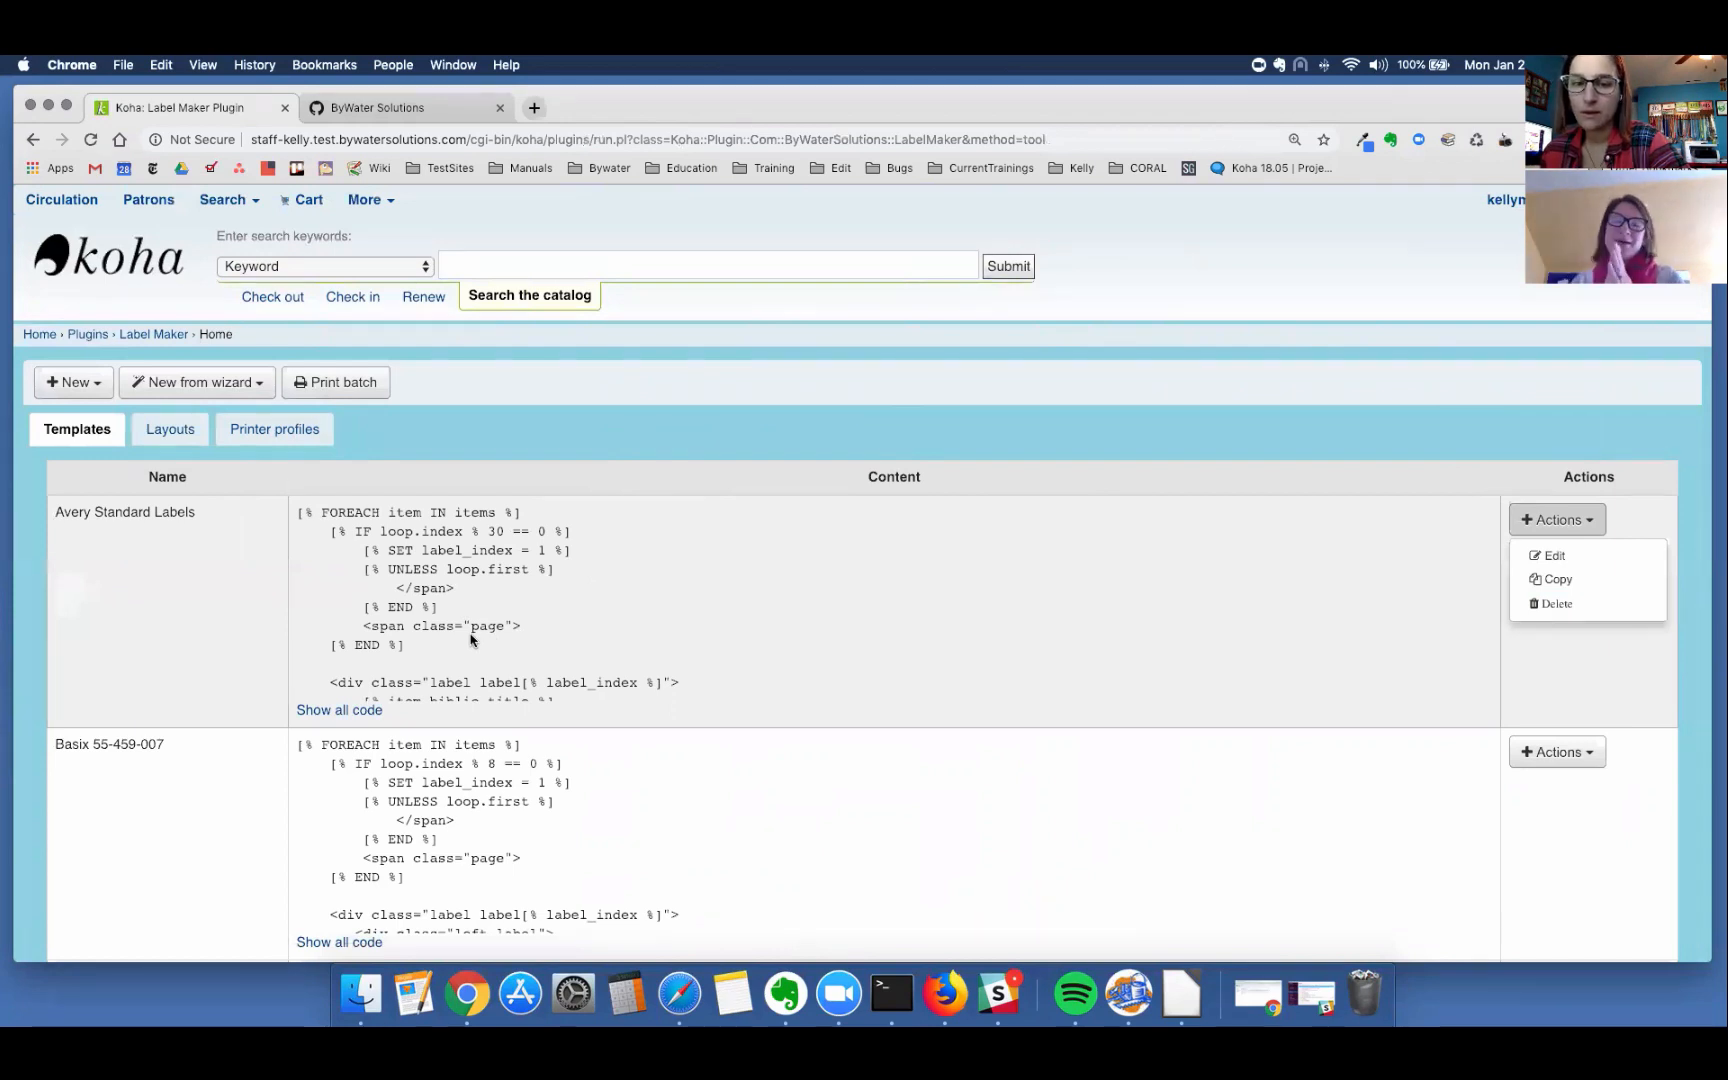
mouse_move(740, 434)
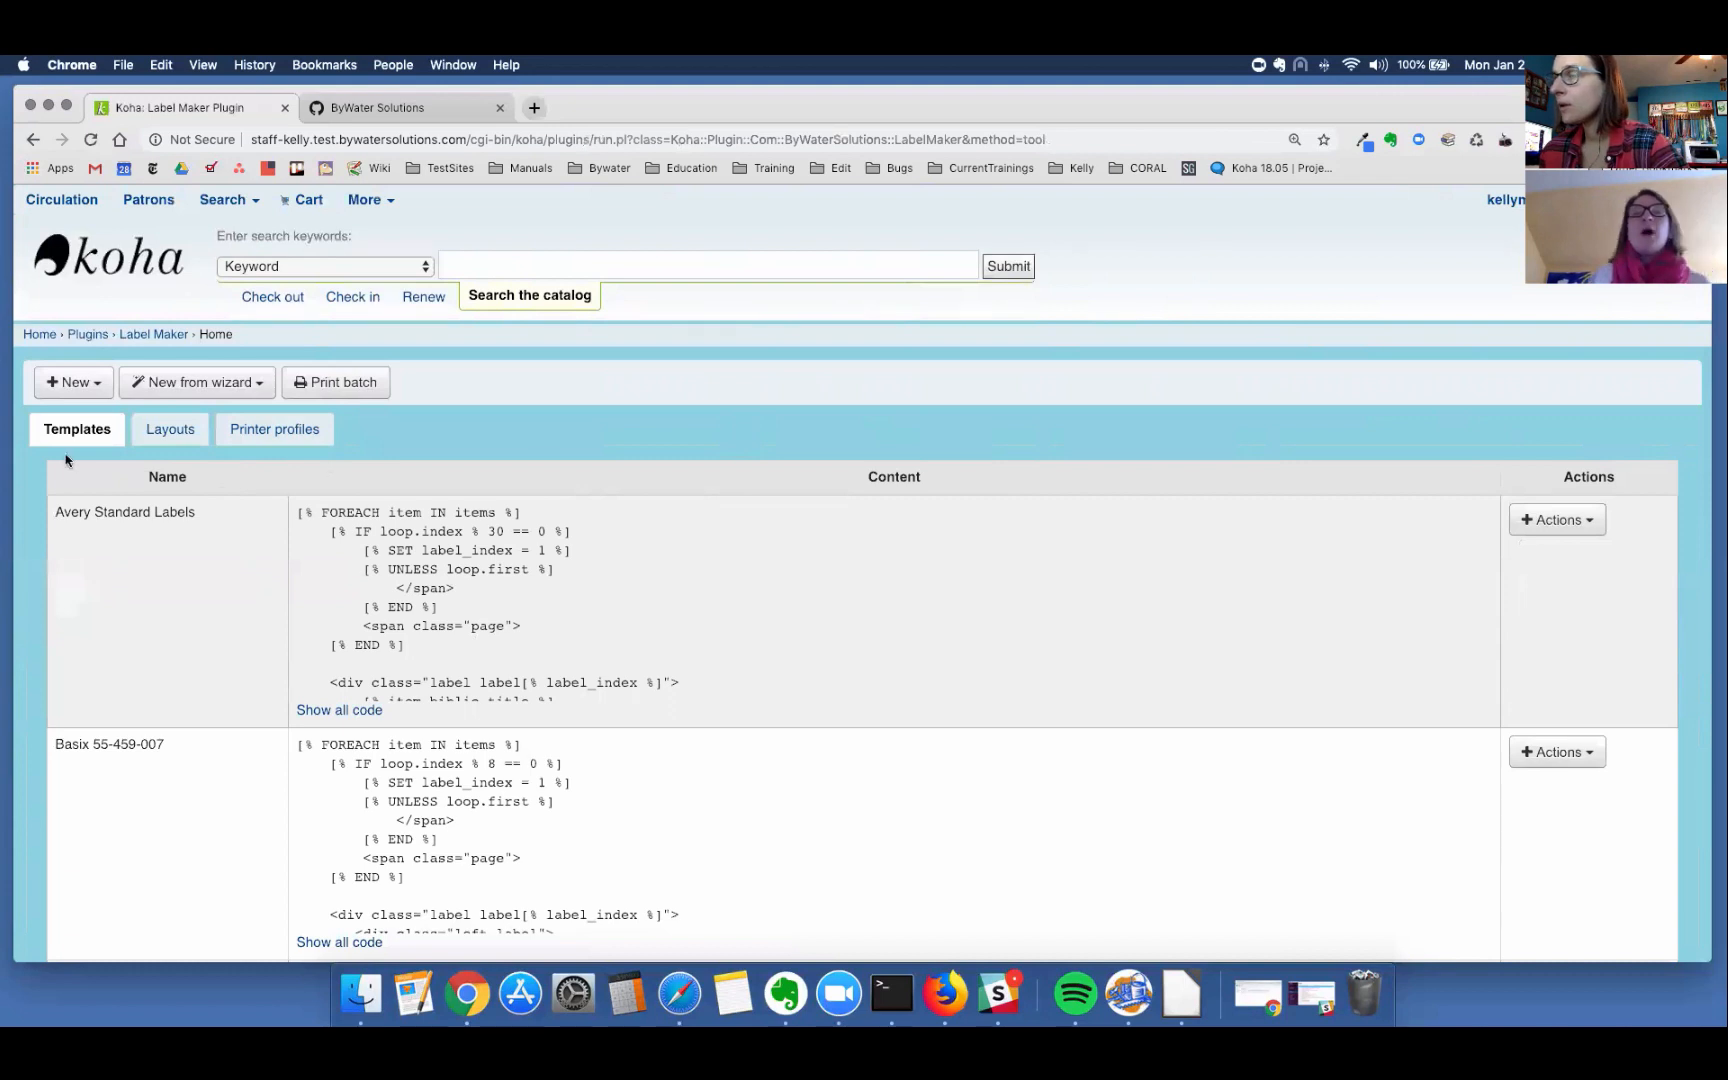
mouse_move(170, 428)
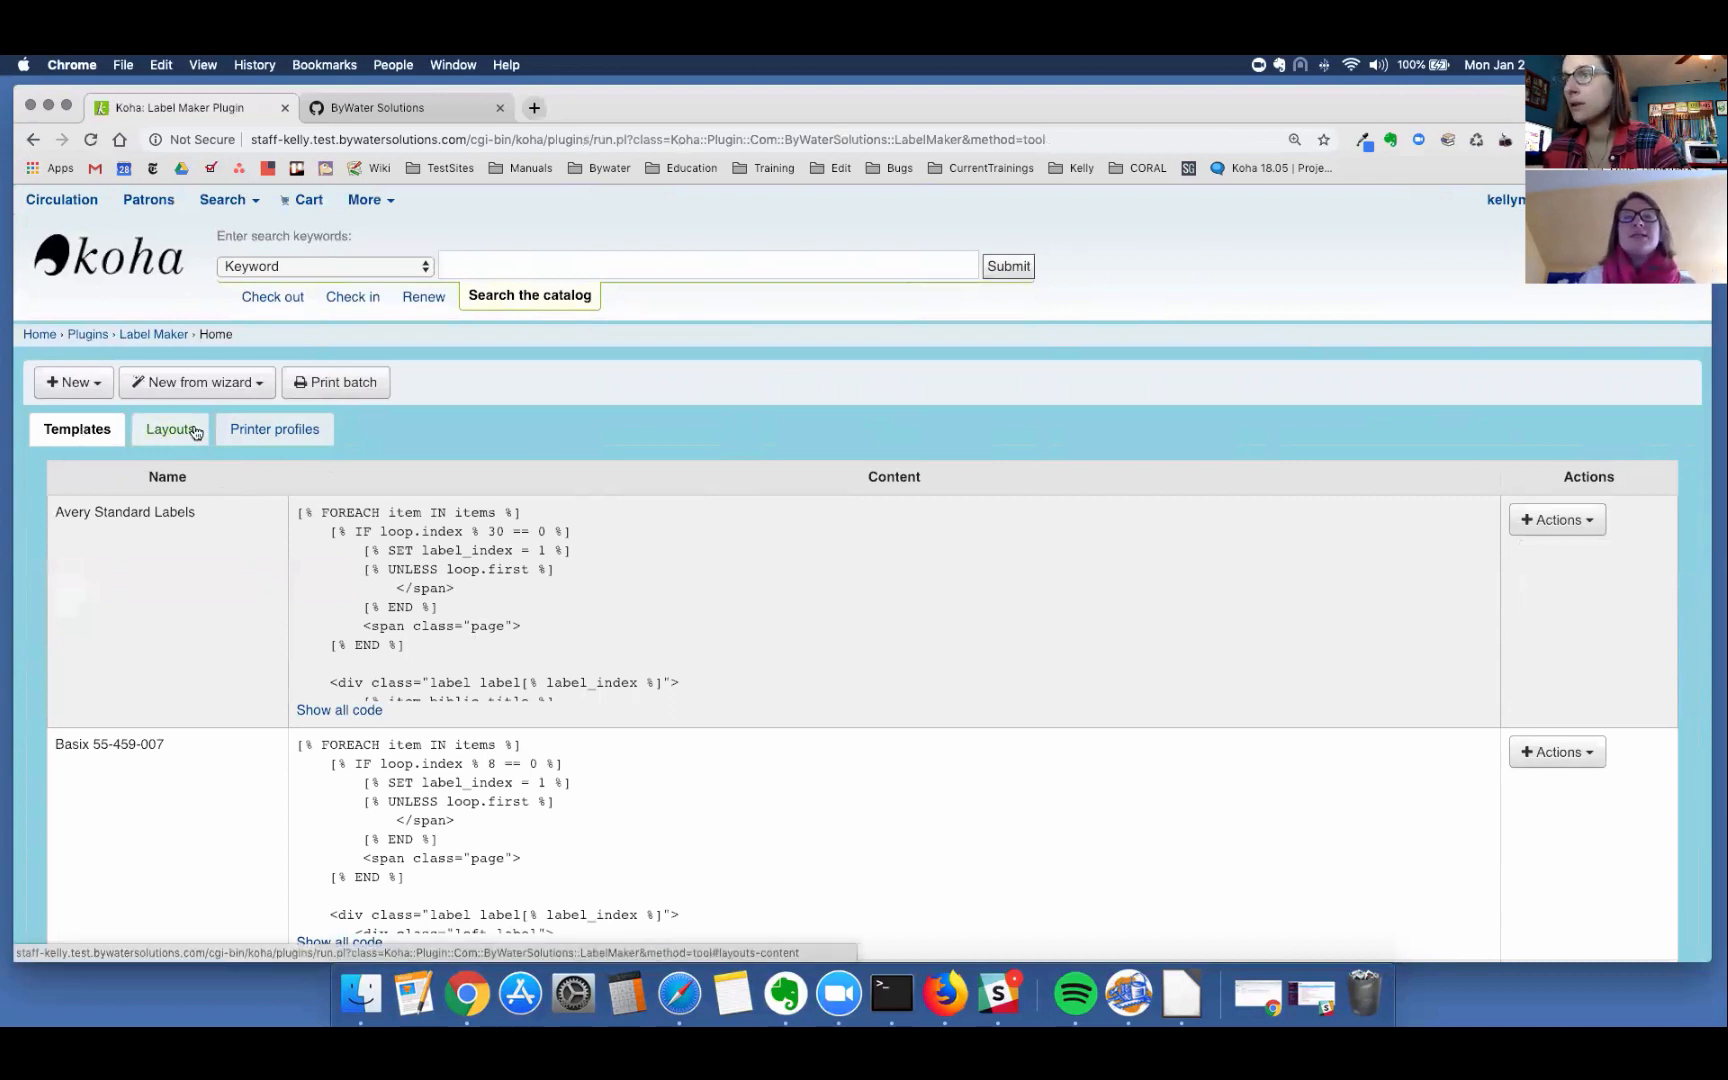
mouse_move(274, 428)
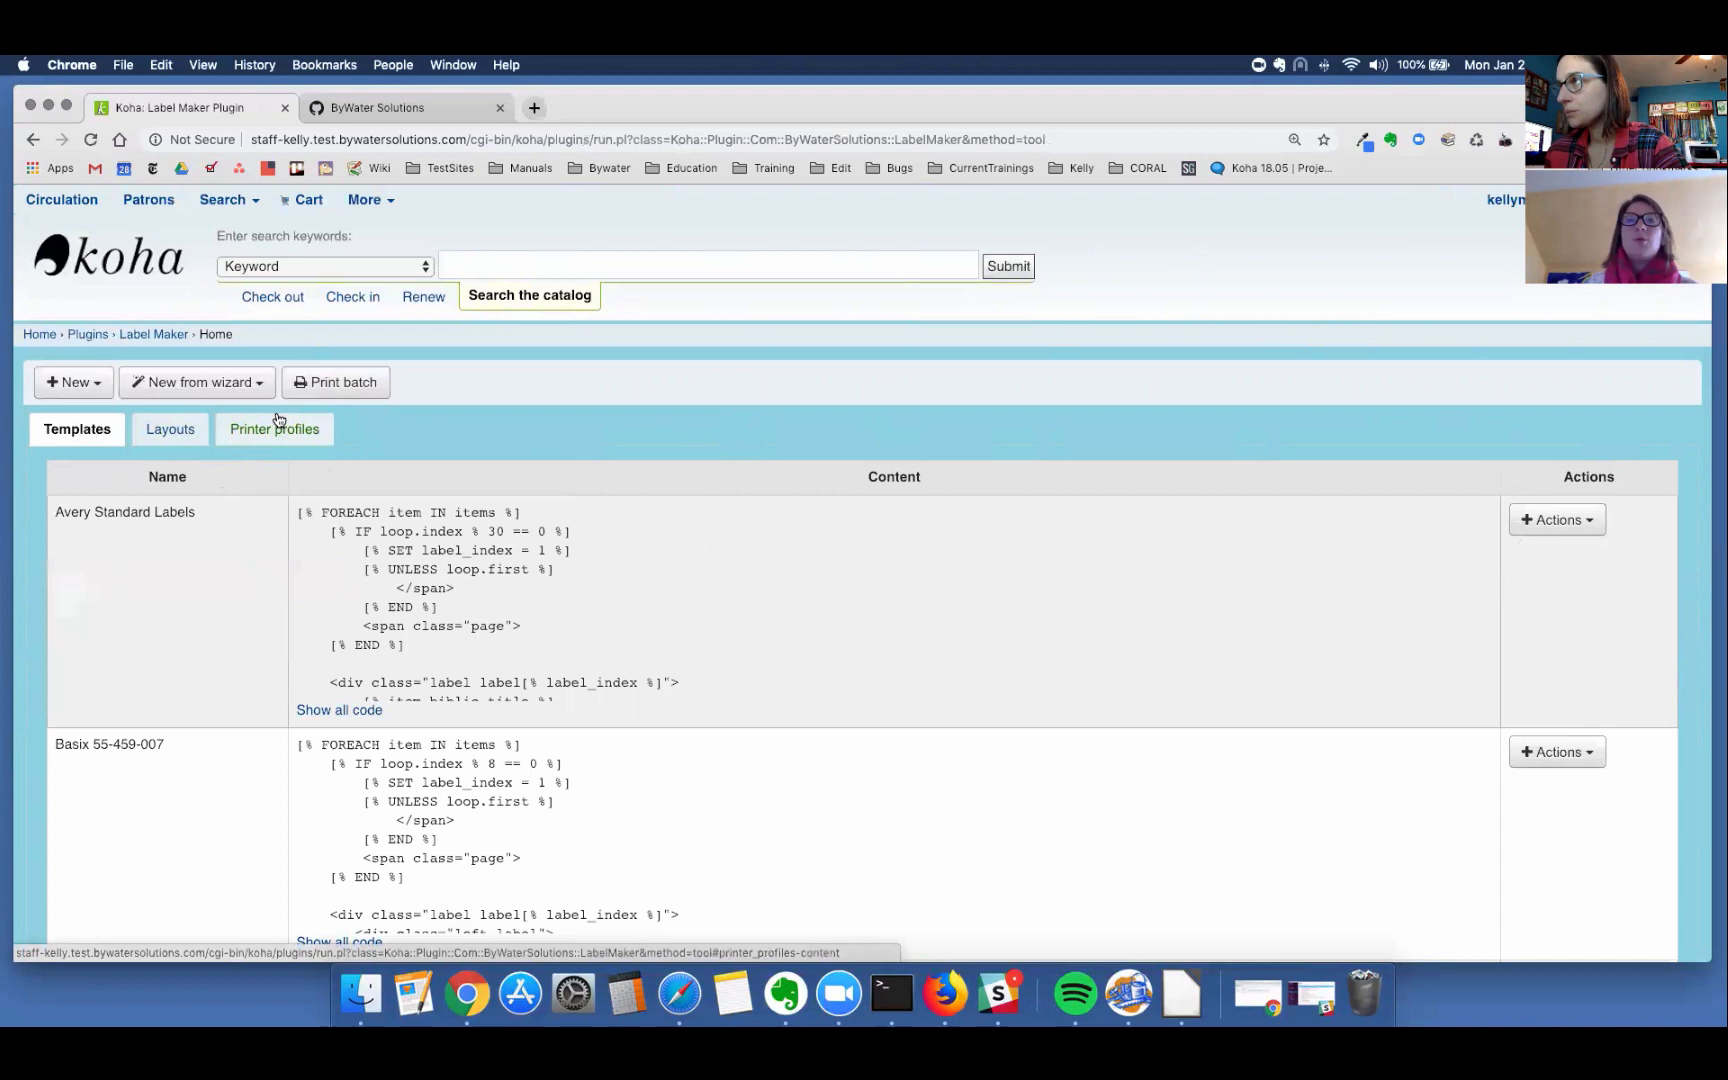
mouse_move(274, 438)
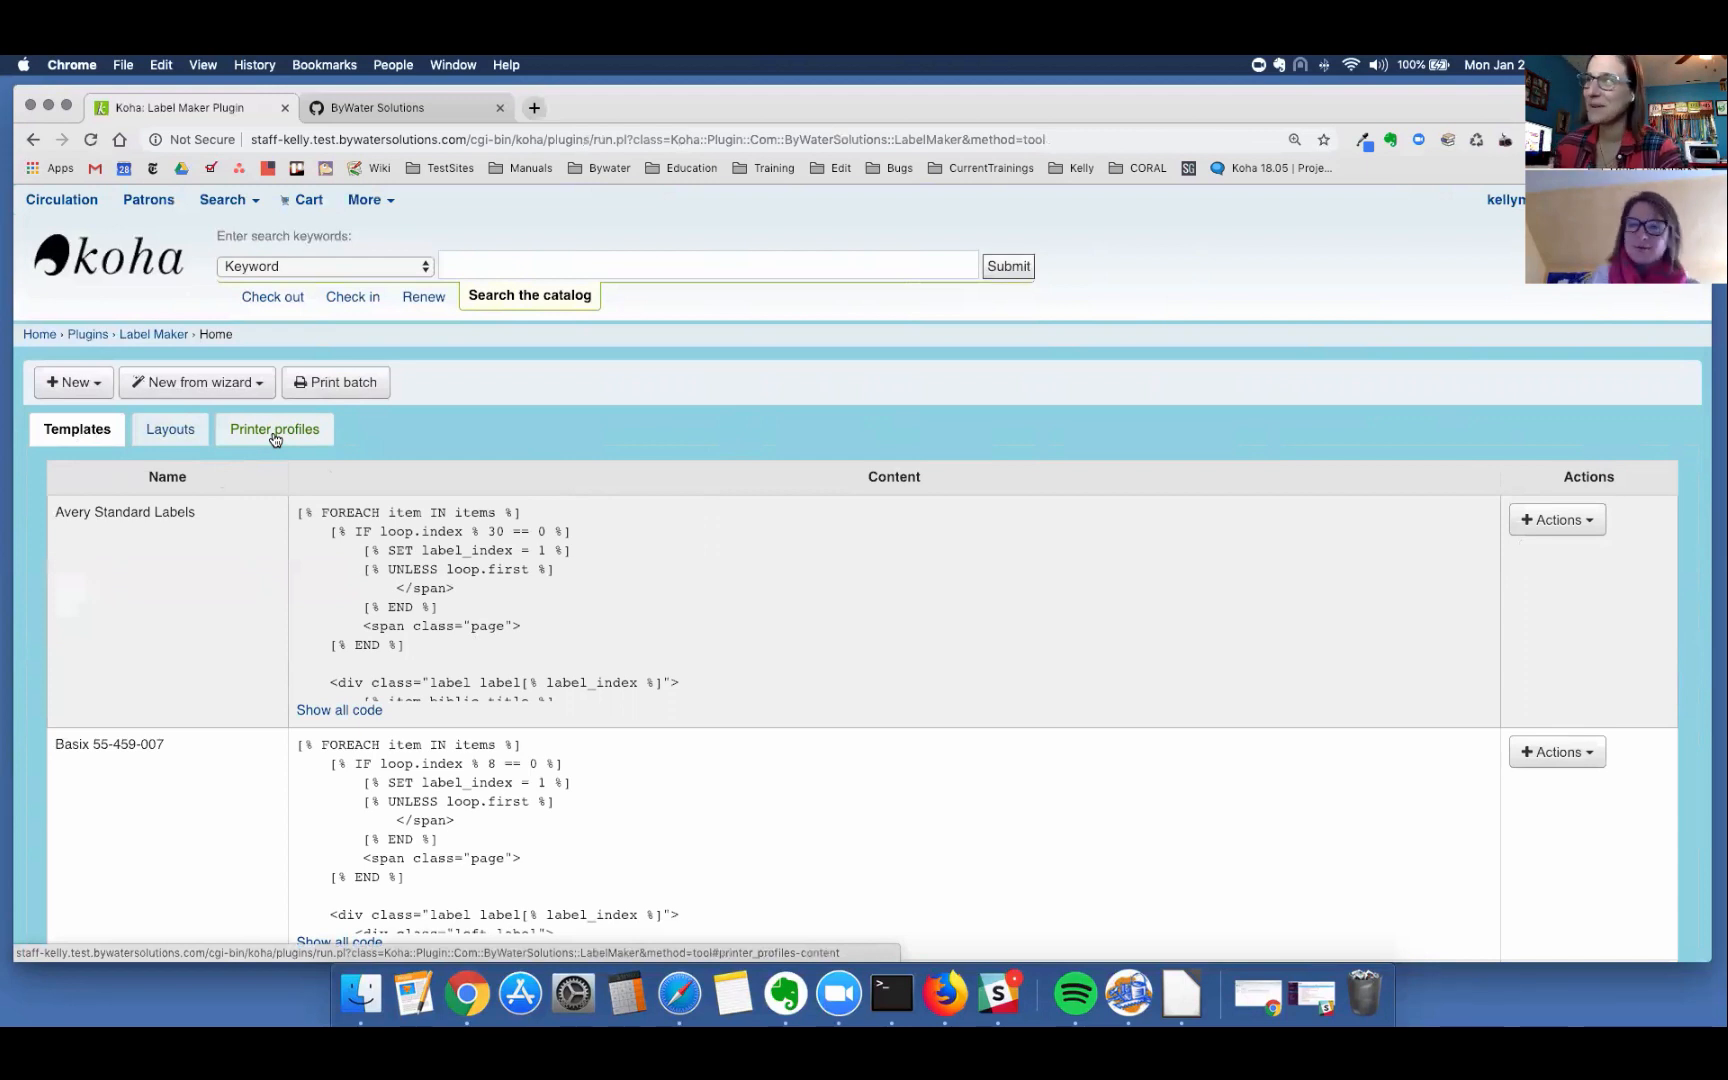
mouse_move(306, 460)
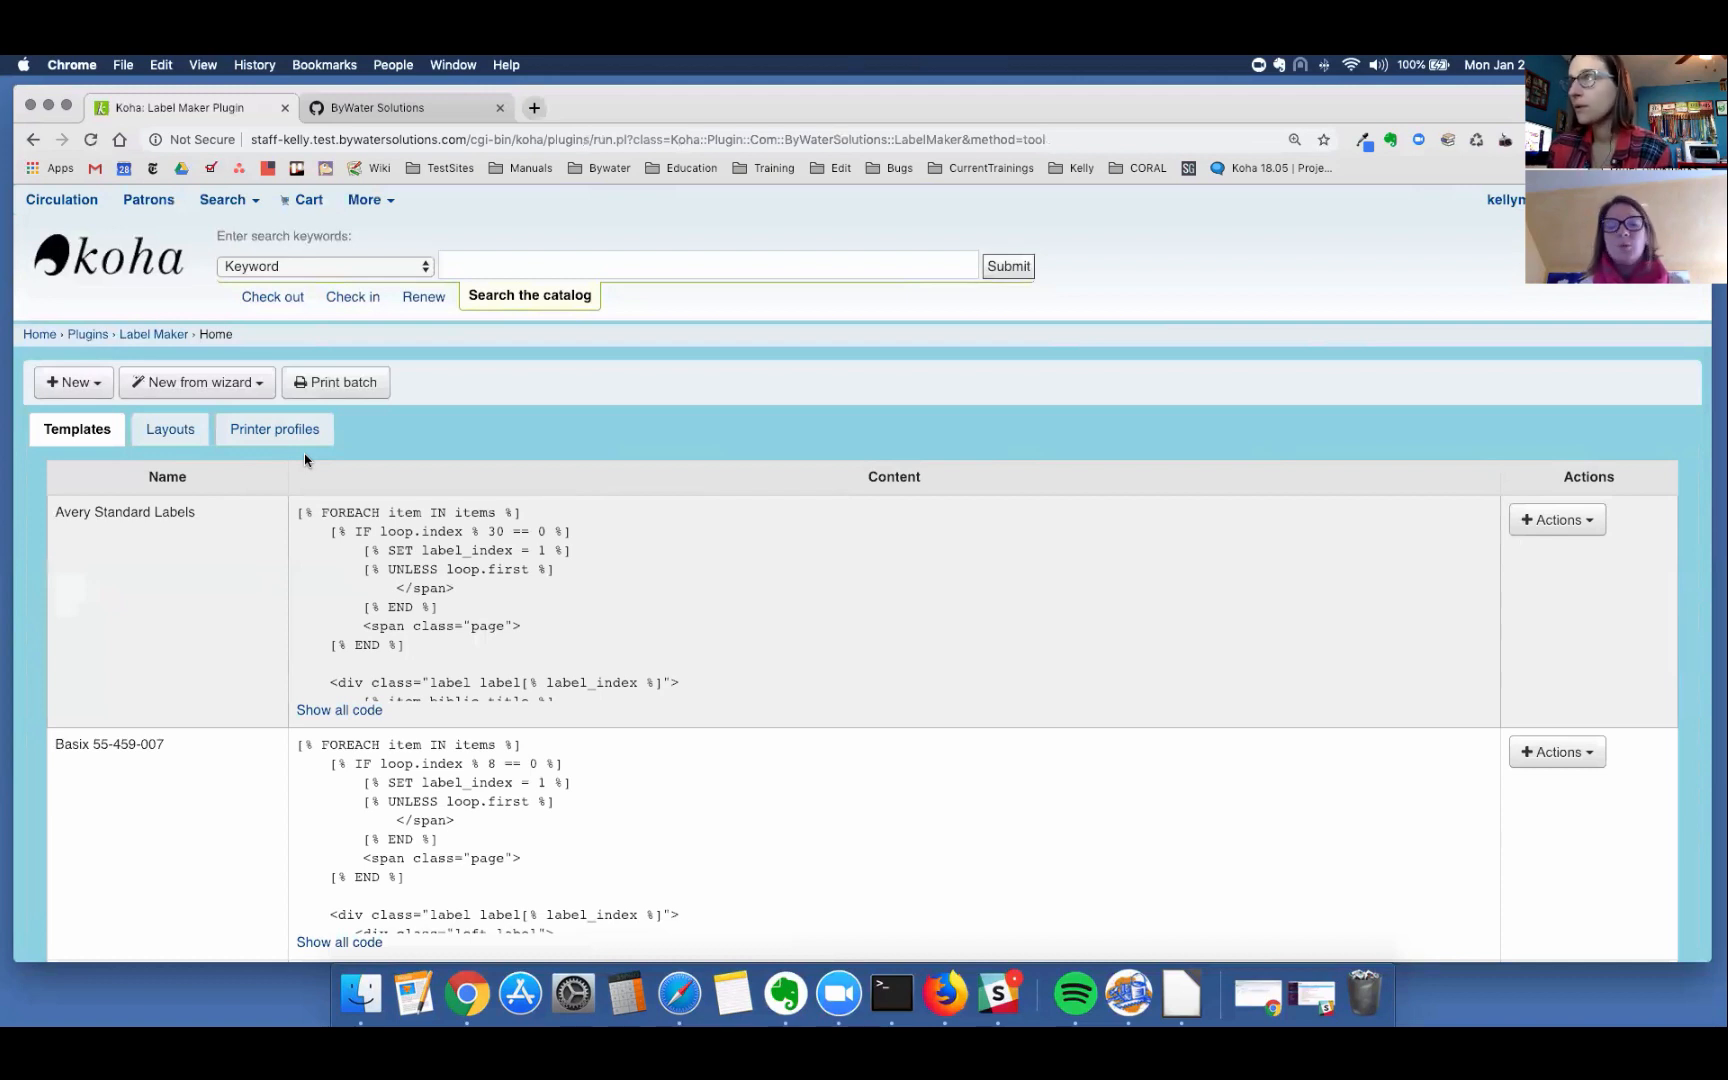
mouse_move(336, 388)
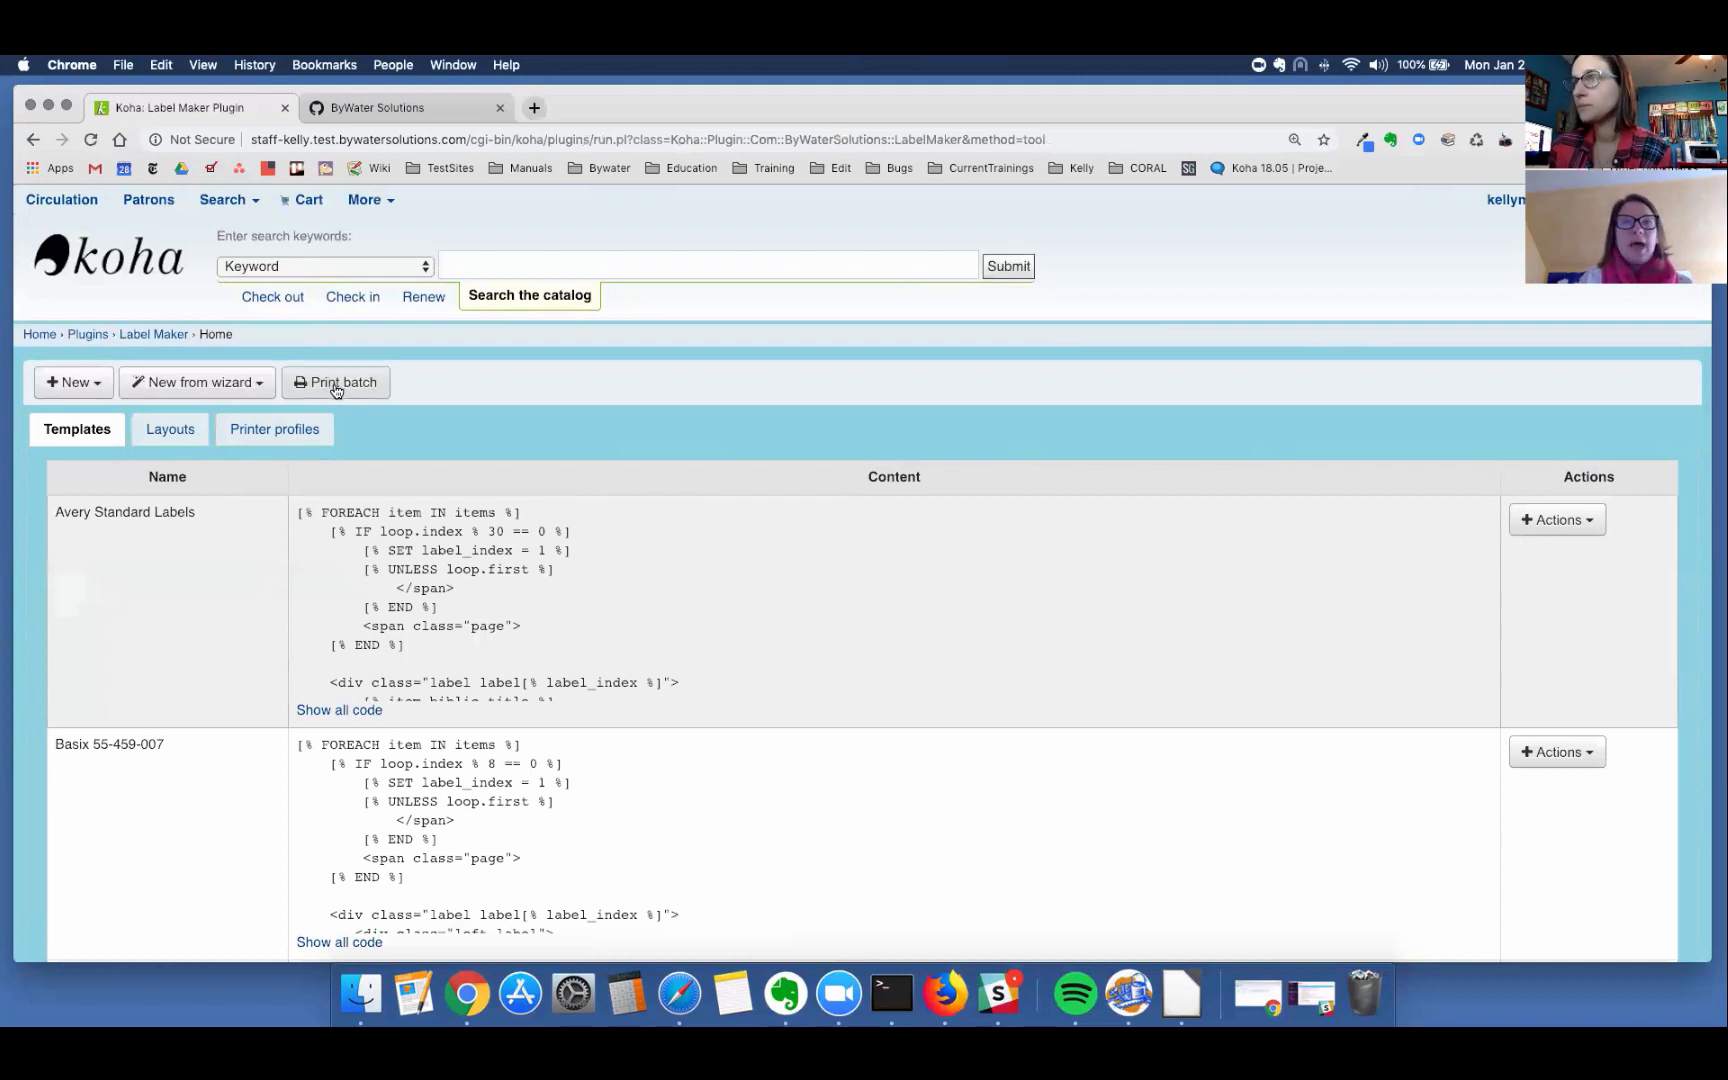
Step: Start Print batch, reaching the form with batch 2, Avery Standard Labels template and Avery 5630 layout
left_click(336, 382)
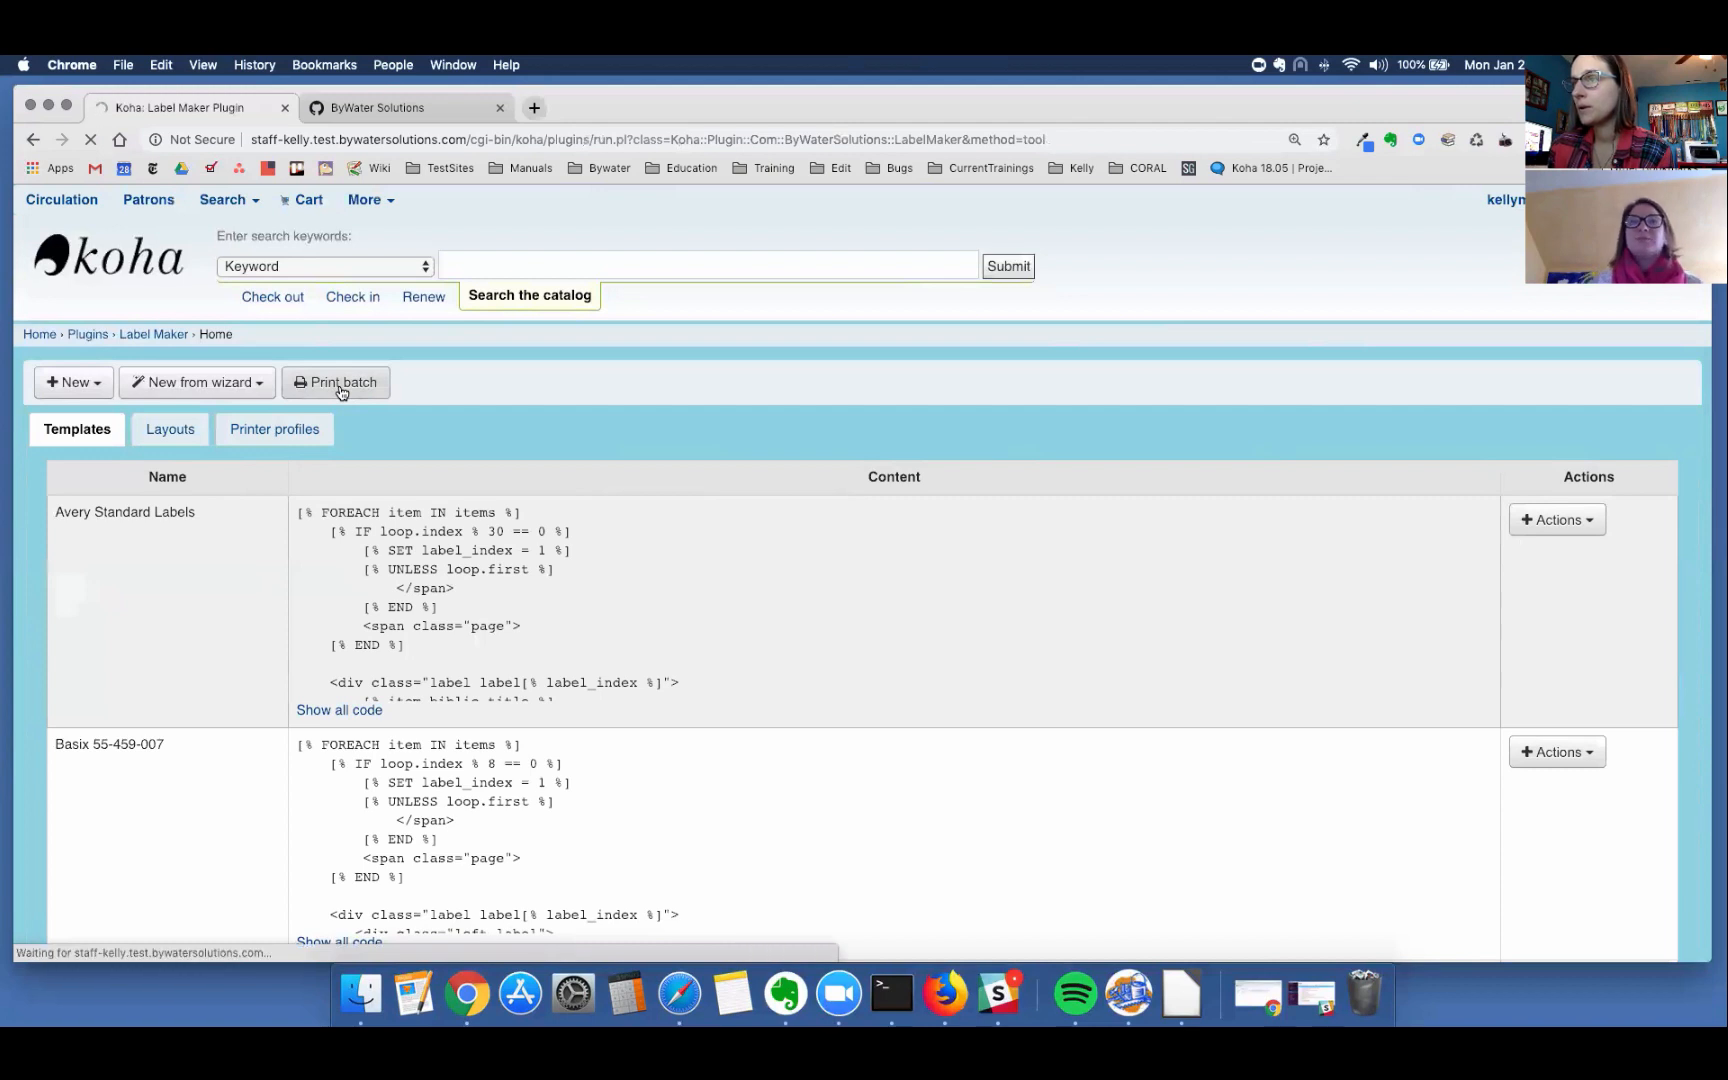
left_click(336, 382)
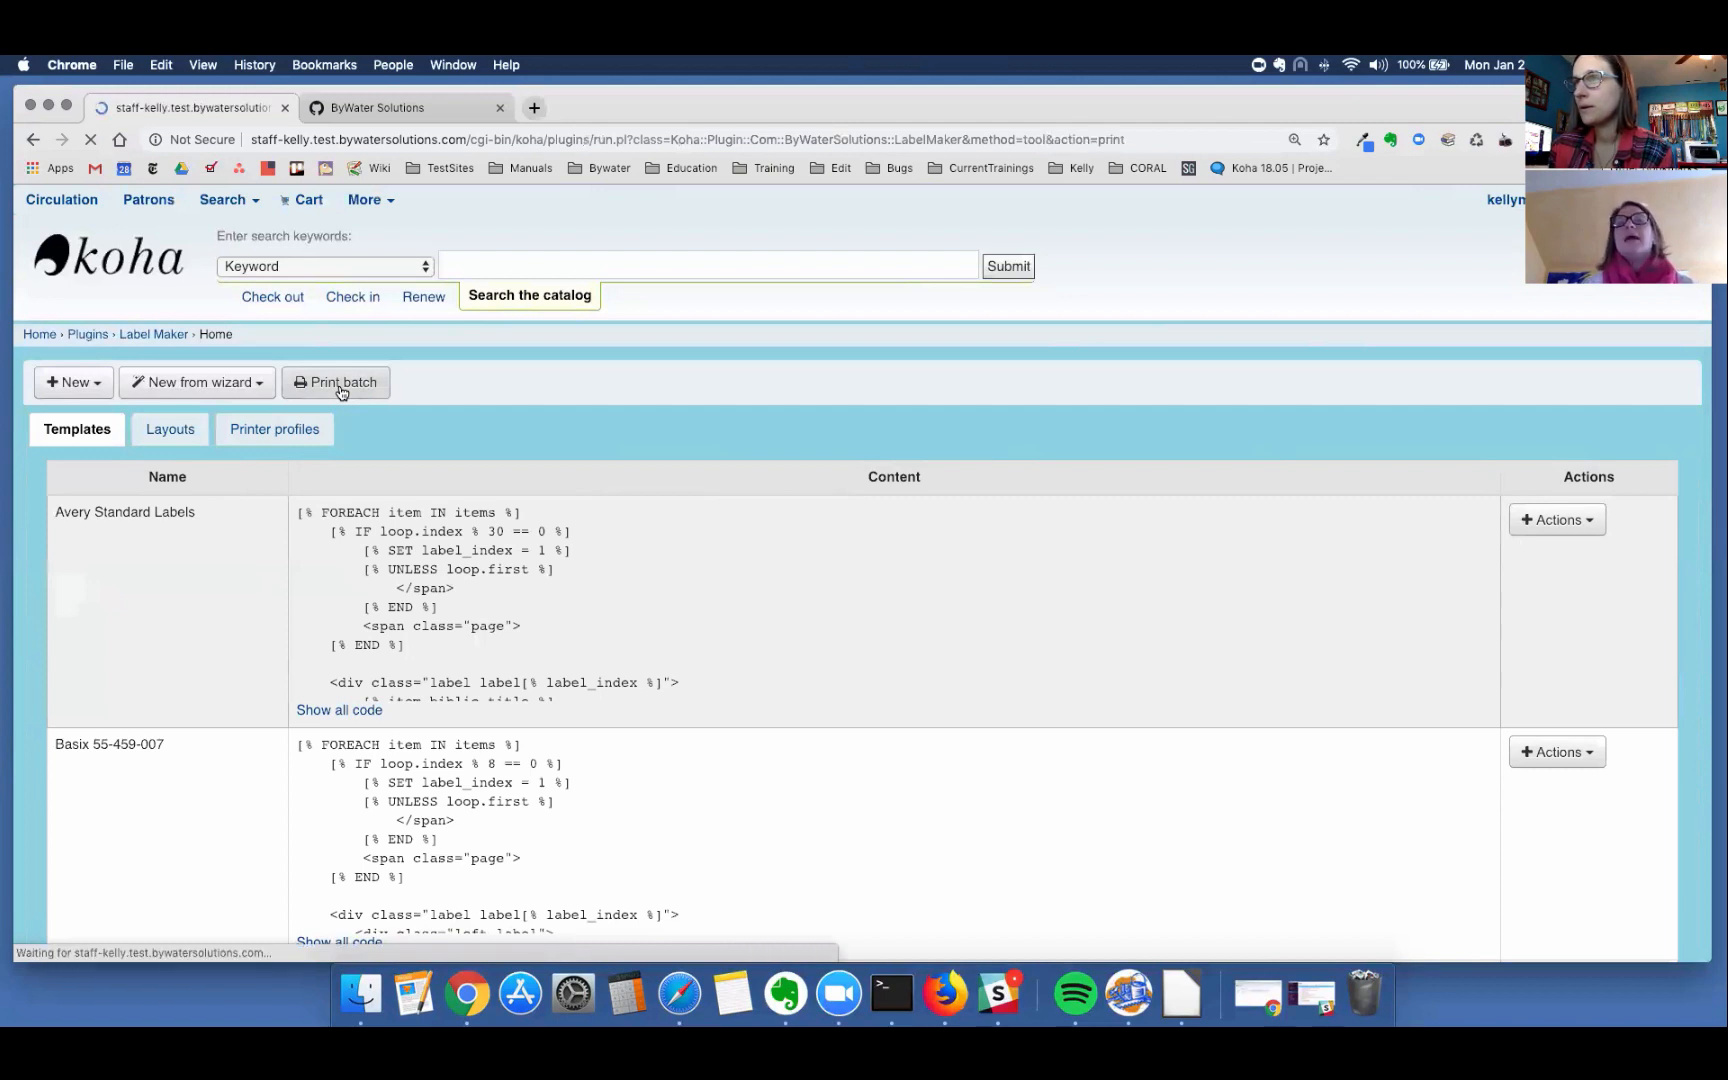
left_click(336, 382)
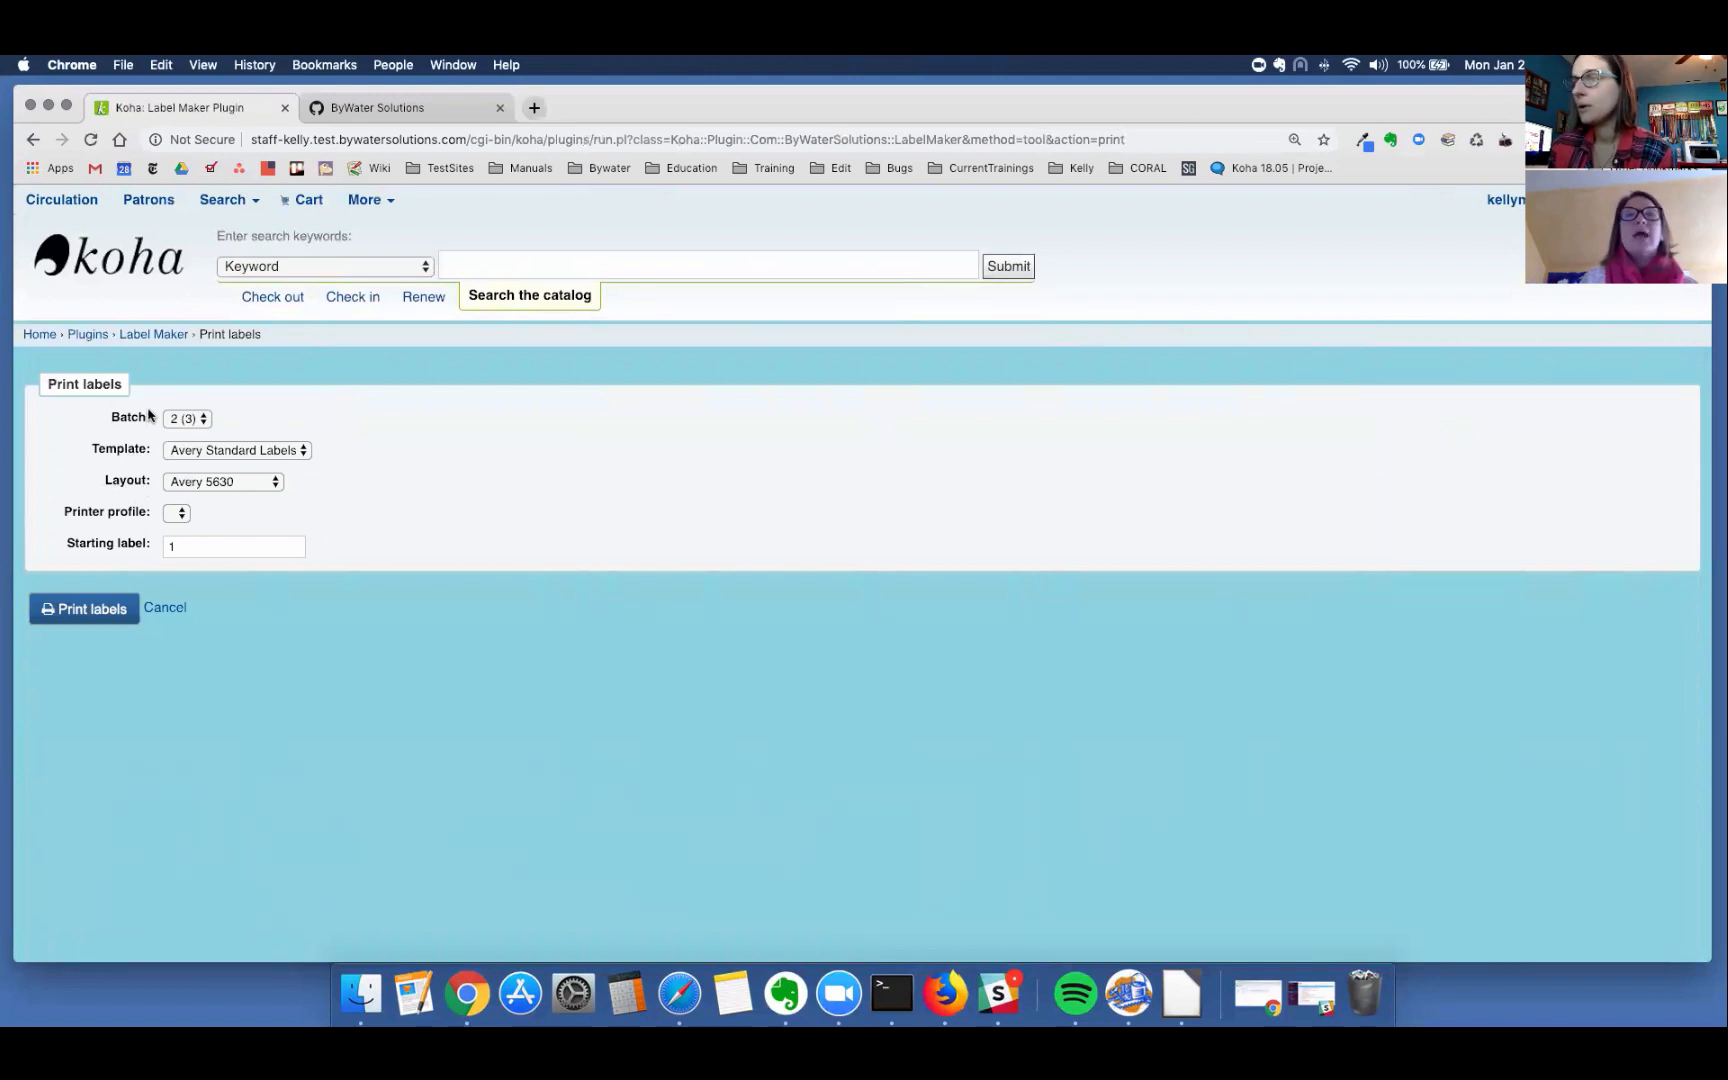
mouse_move(144, 422)
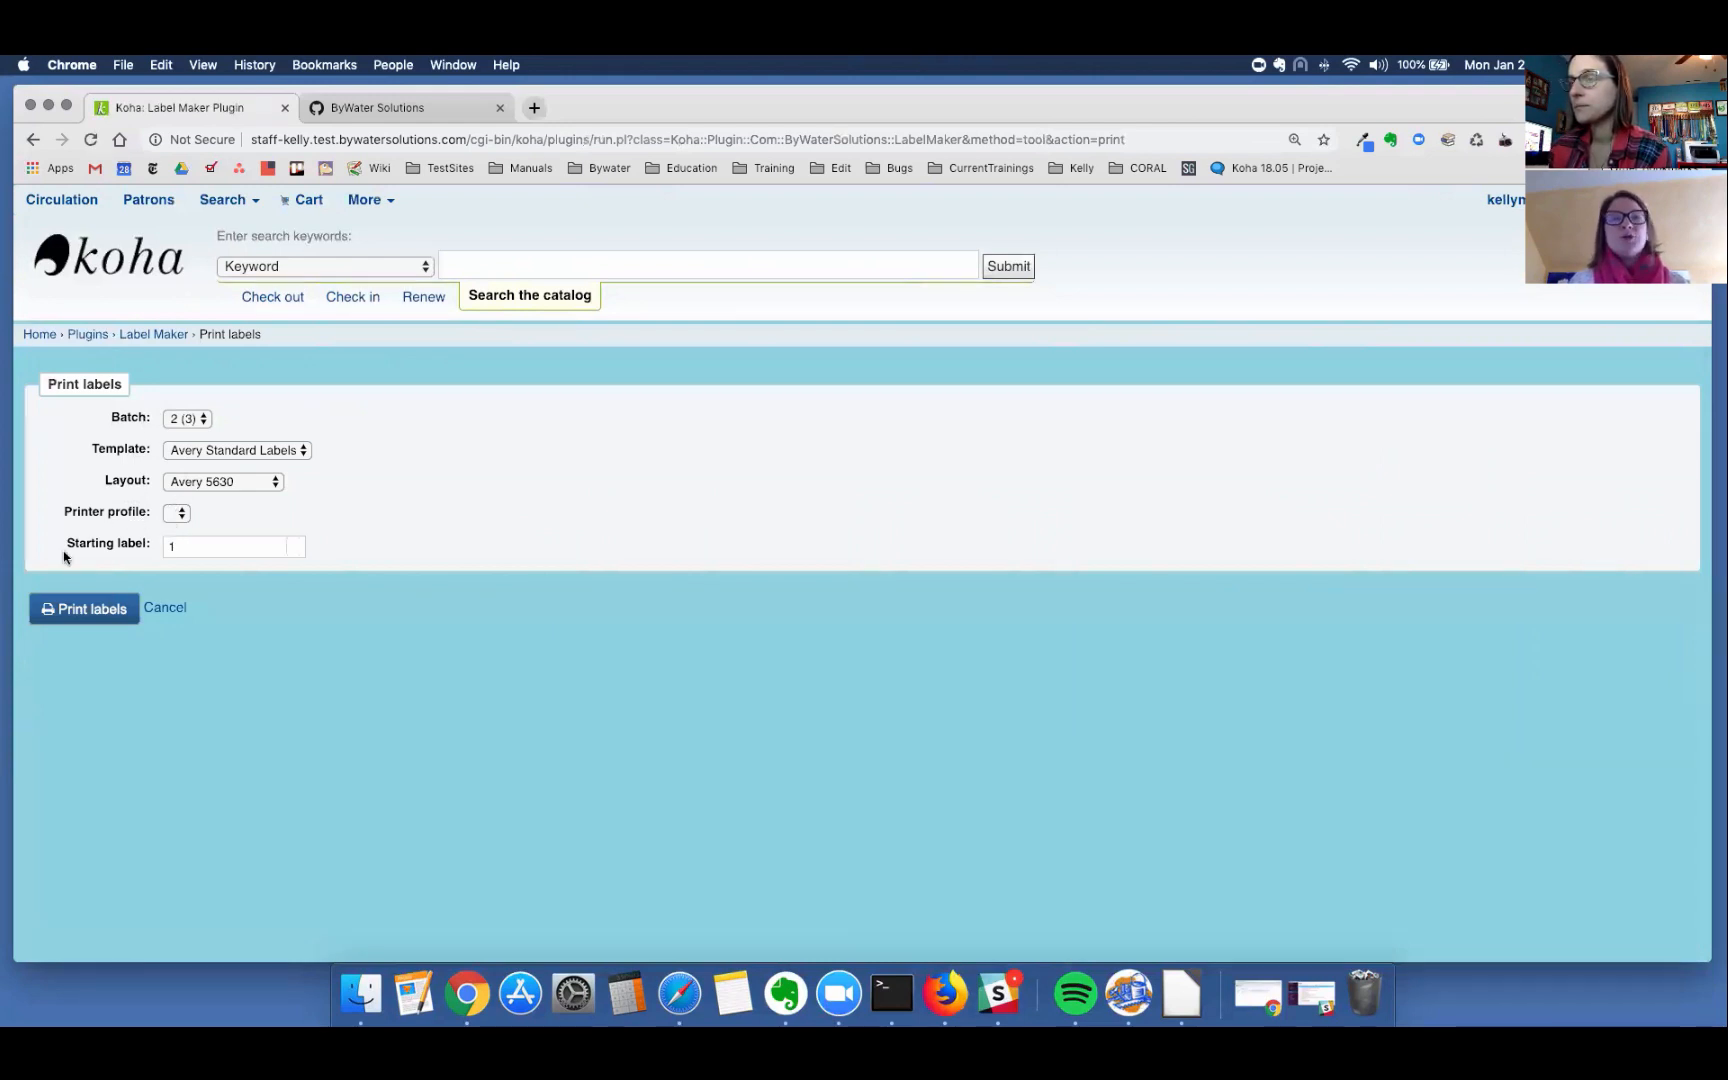
left_click(226, 546)
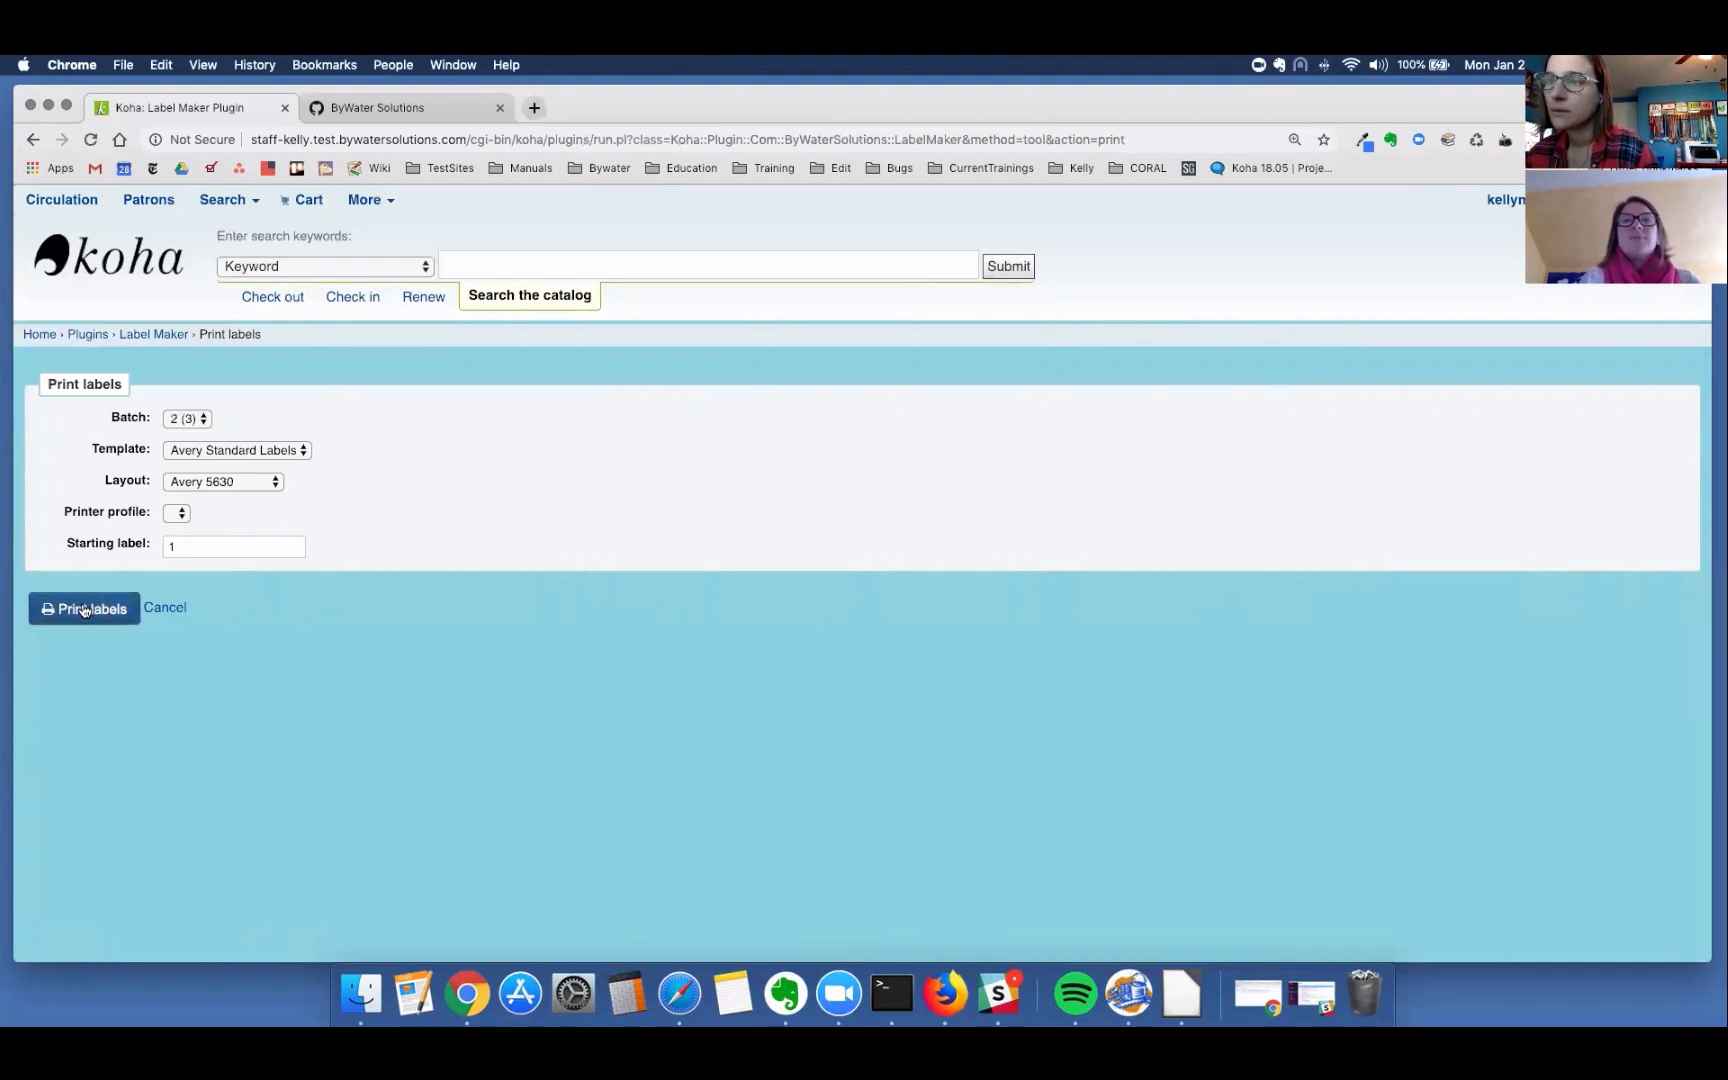
Step: Generate the printable sheet of three barcode labels for batch 2
left_click(82, 608)
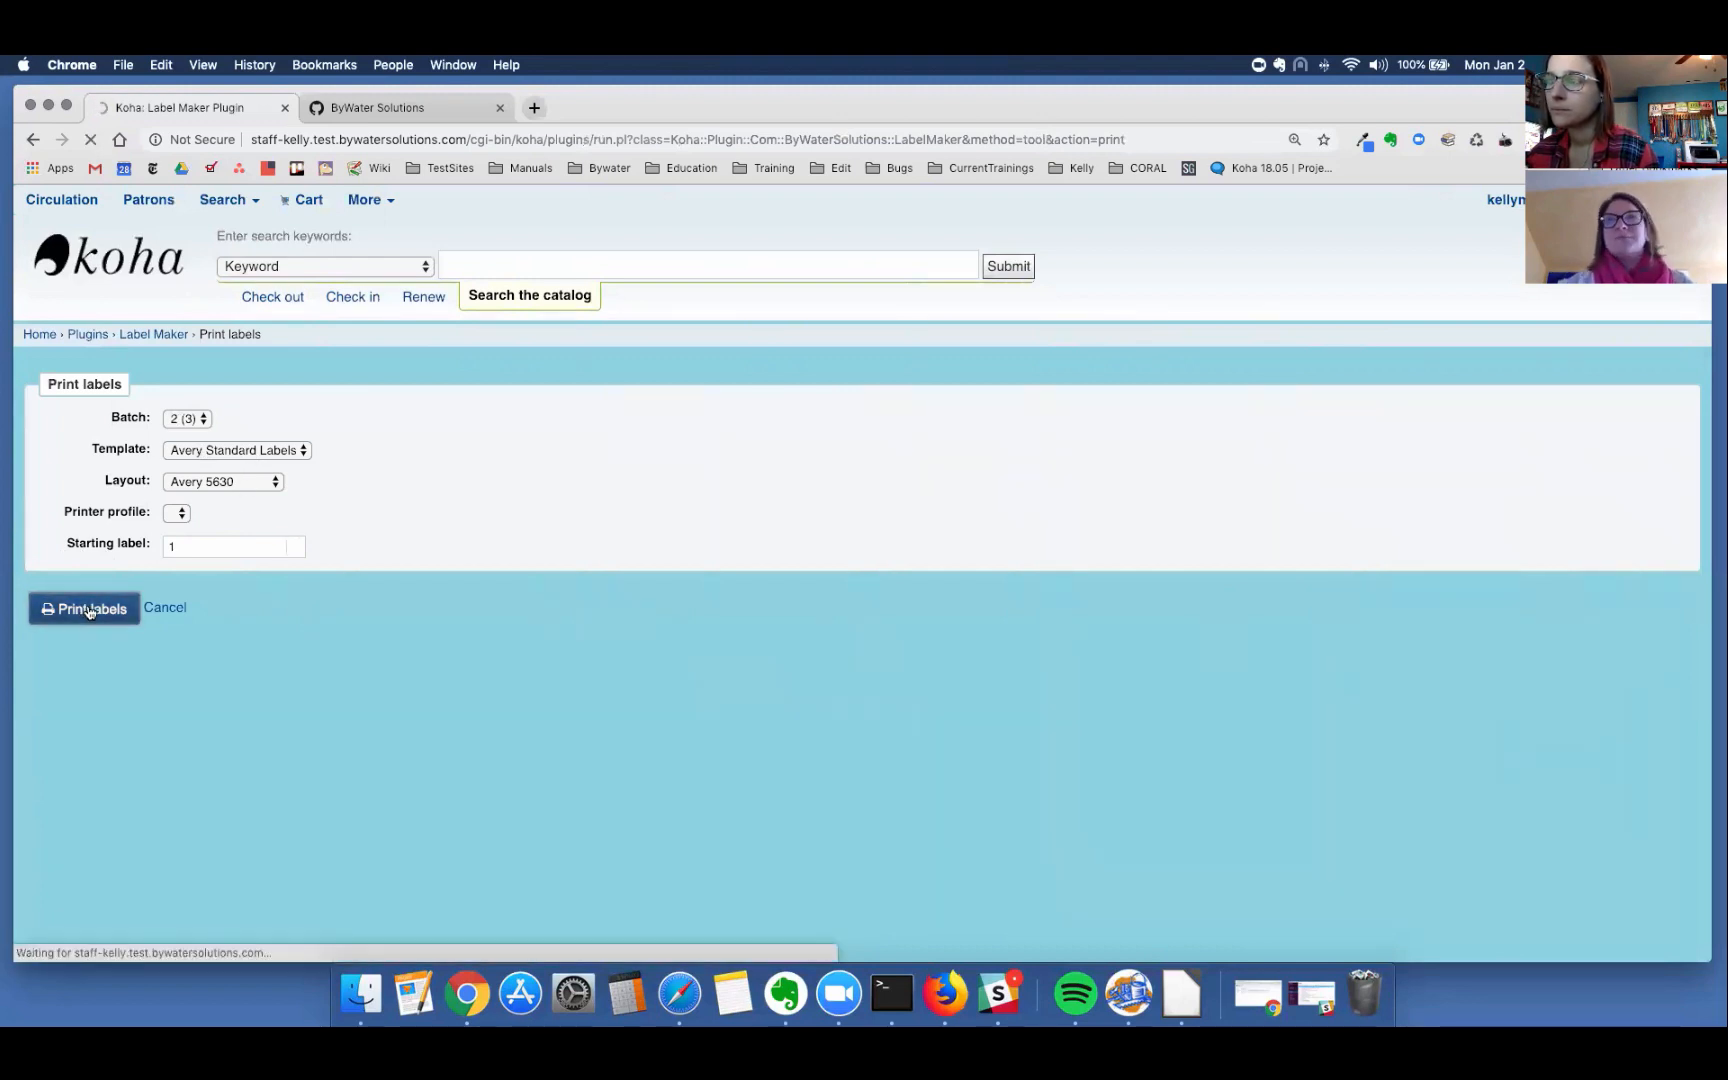
left_click(82, 608)
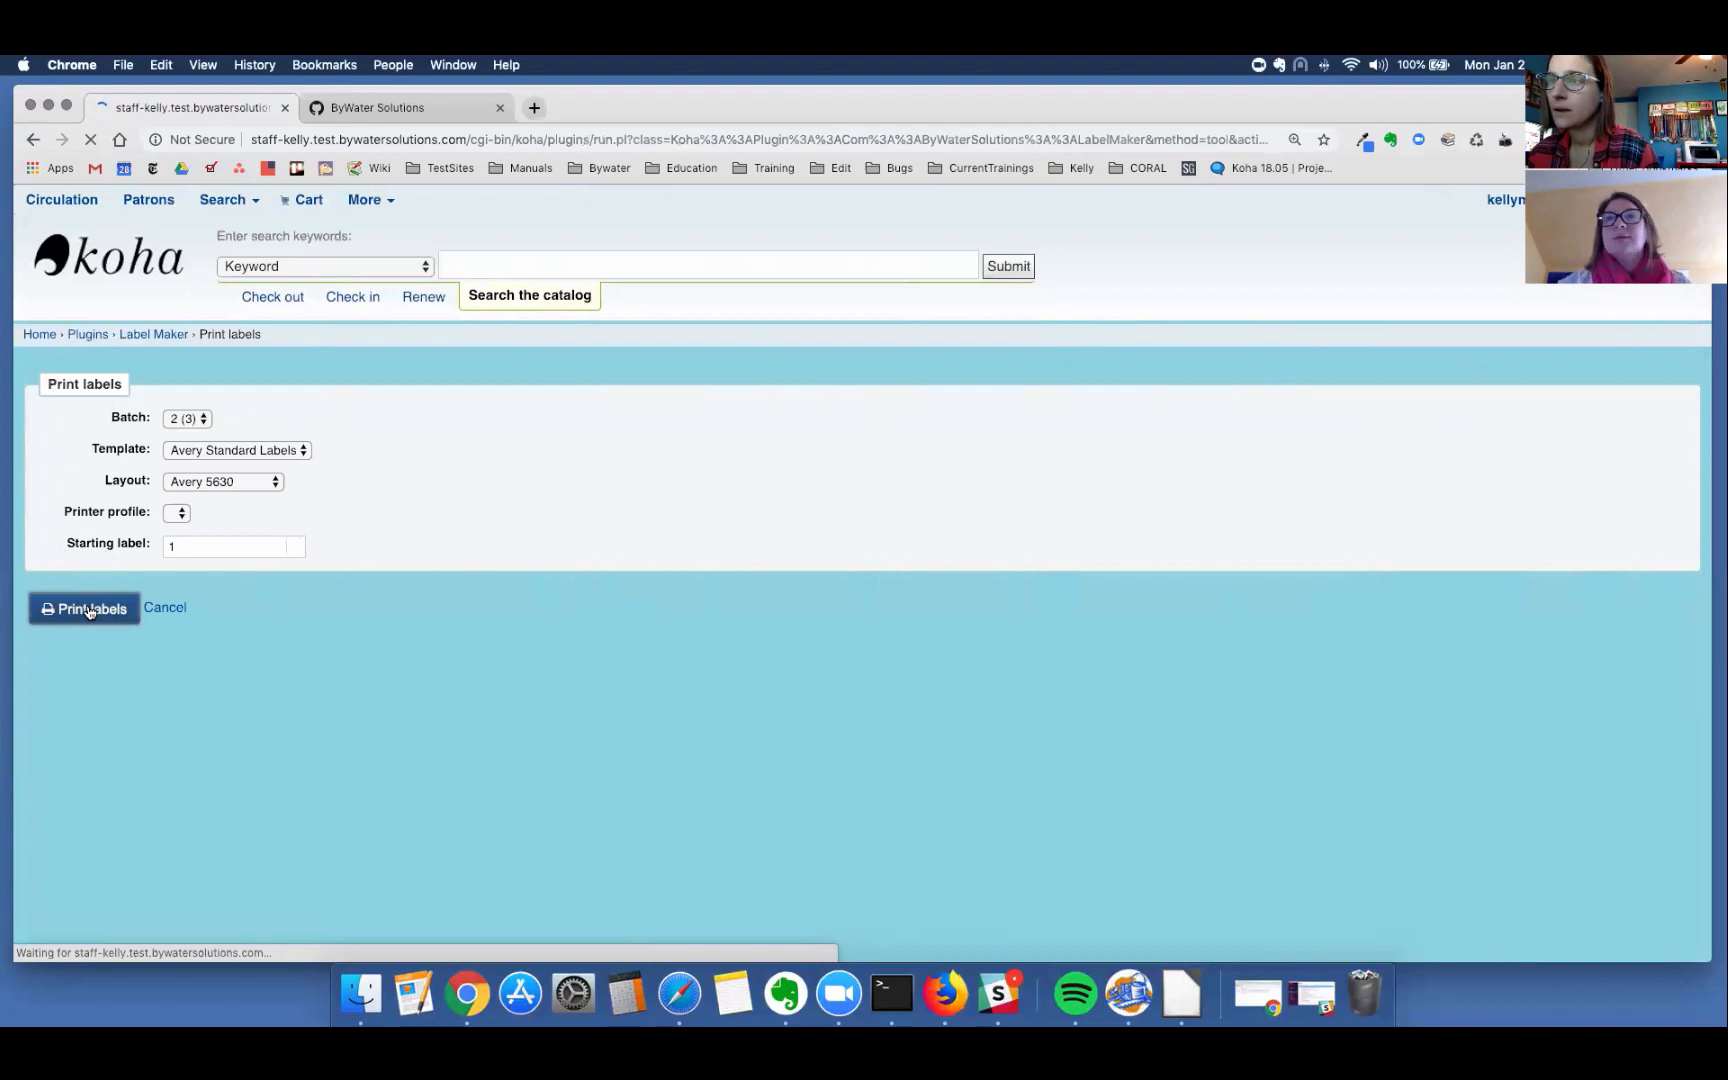
left_click(84, 608)
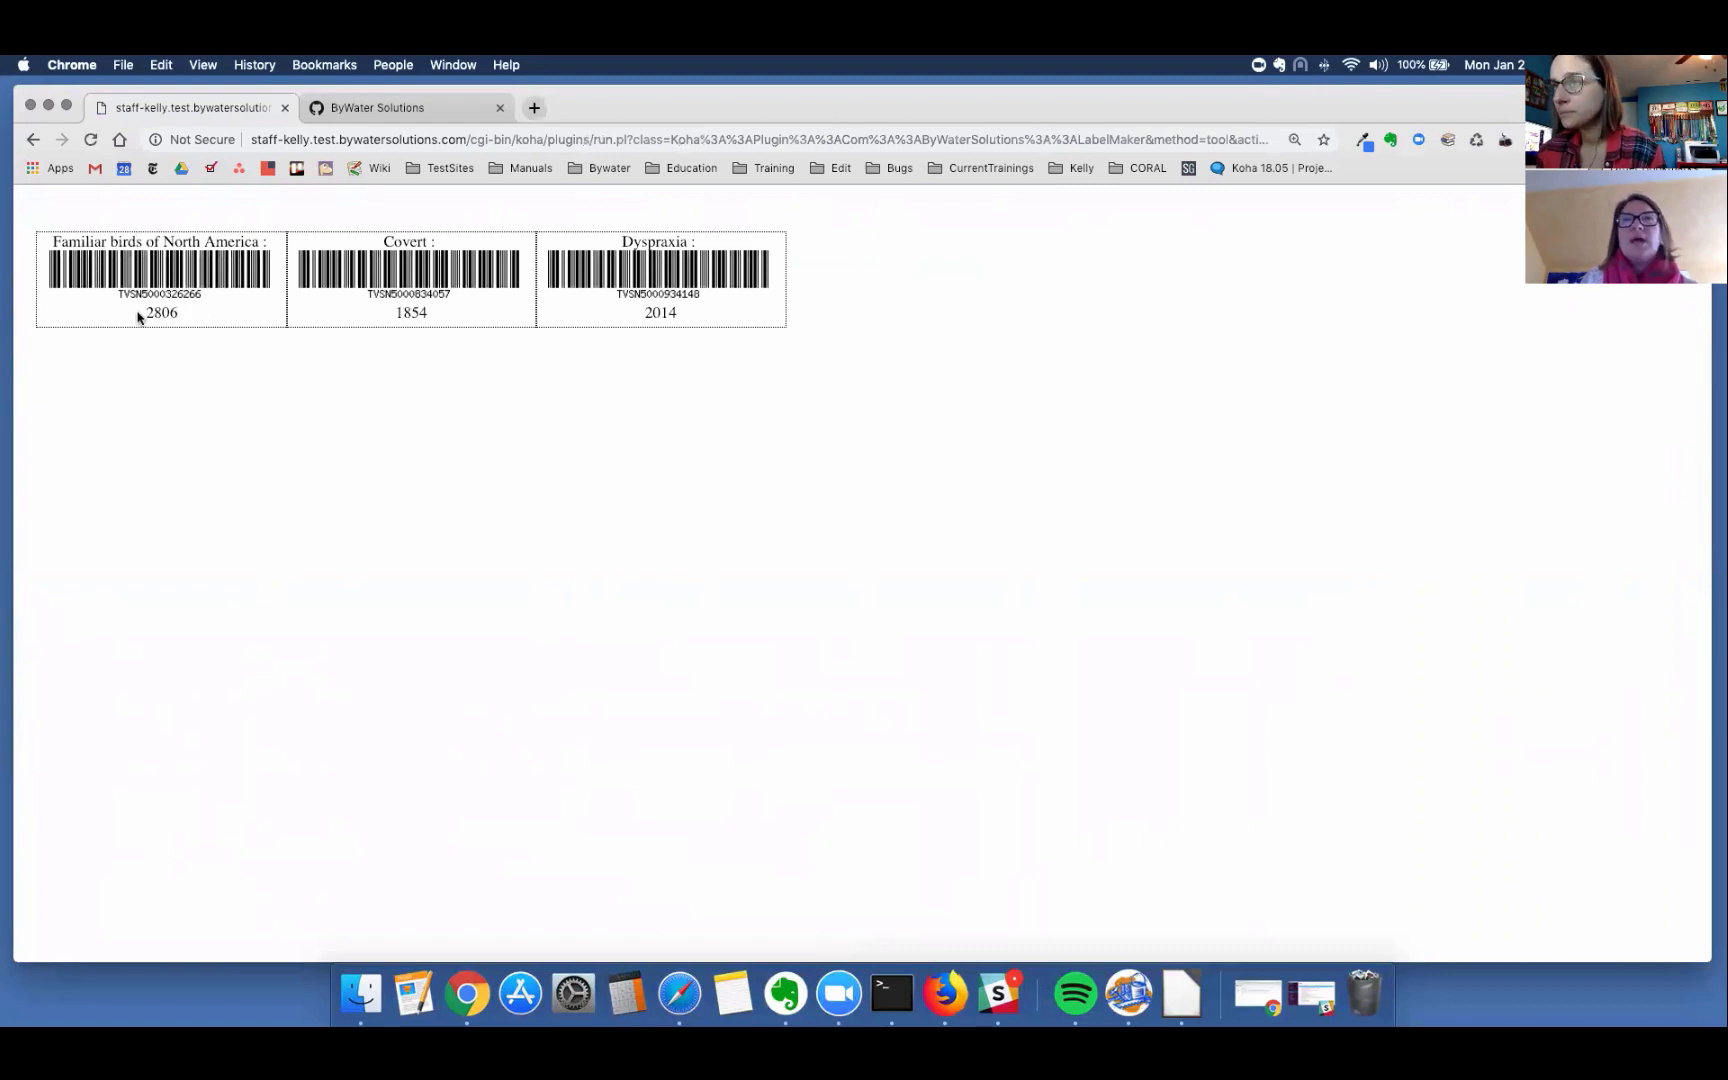
mouse_move(190, 320)
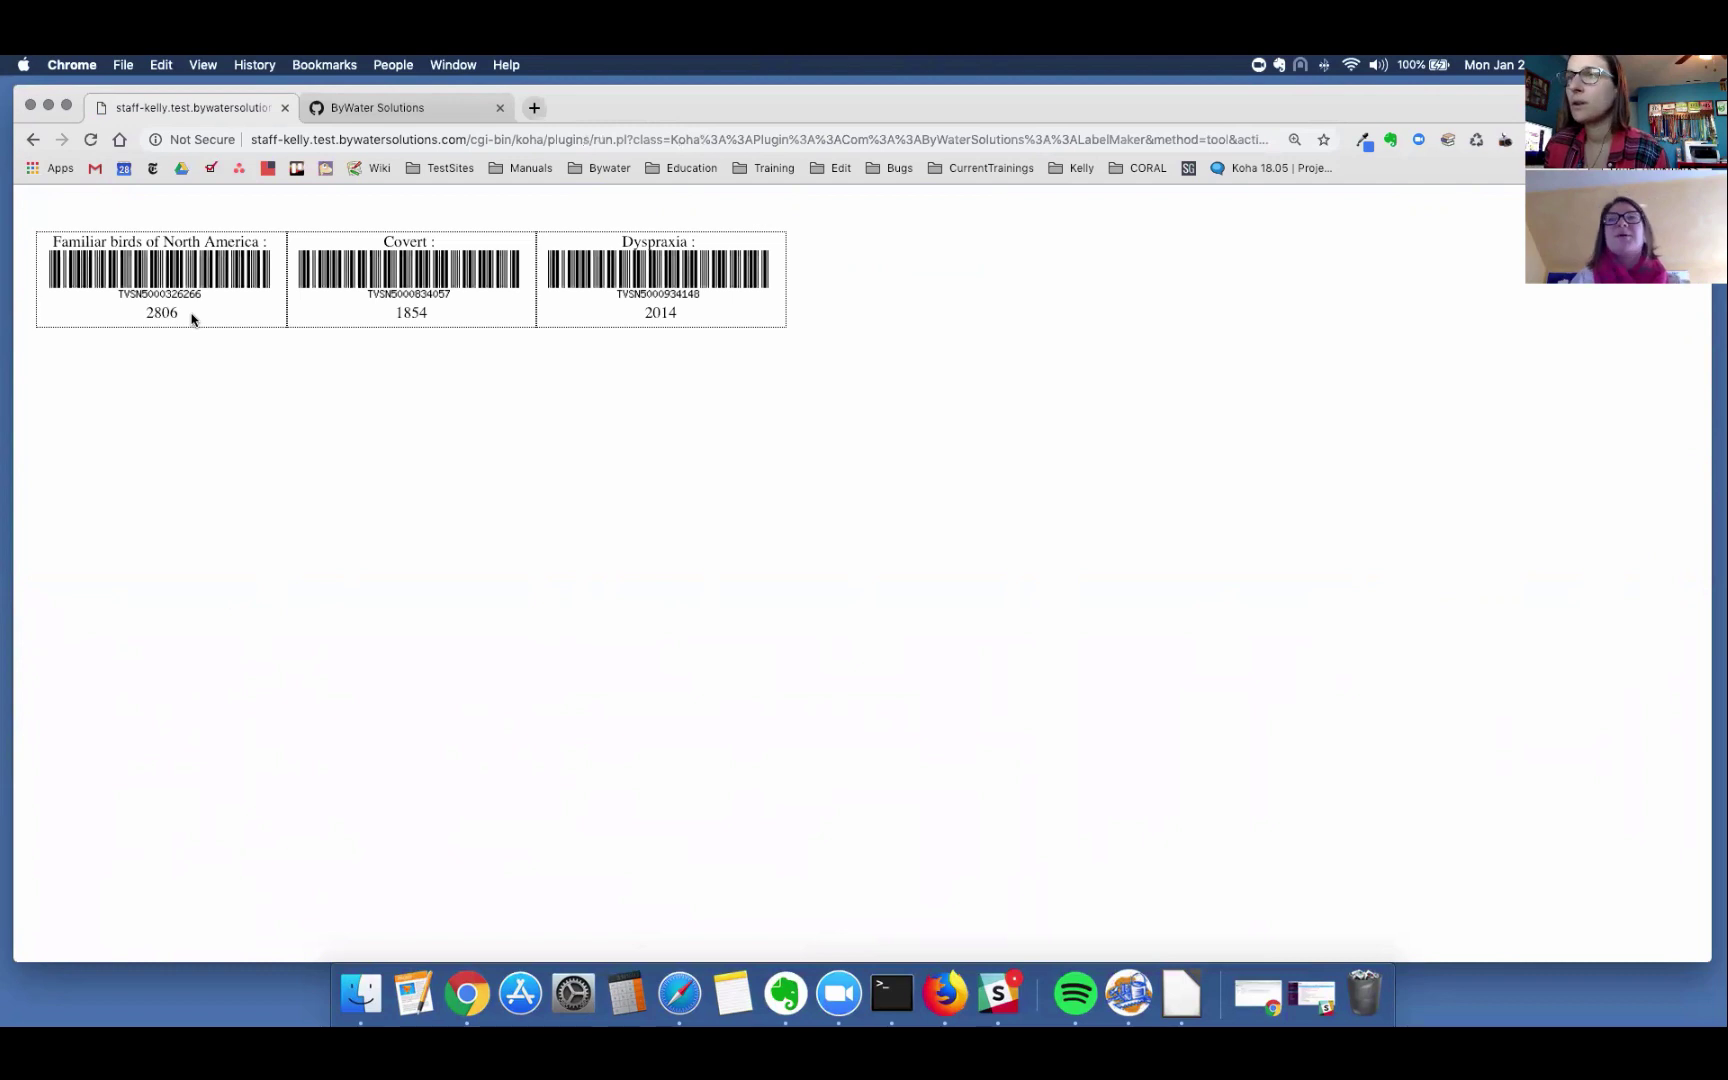
mouse_move(858, 304)
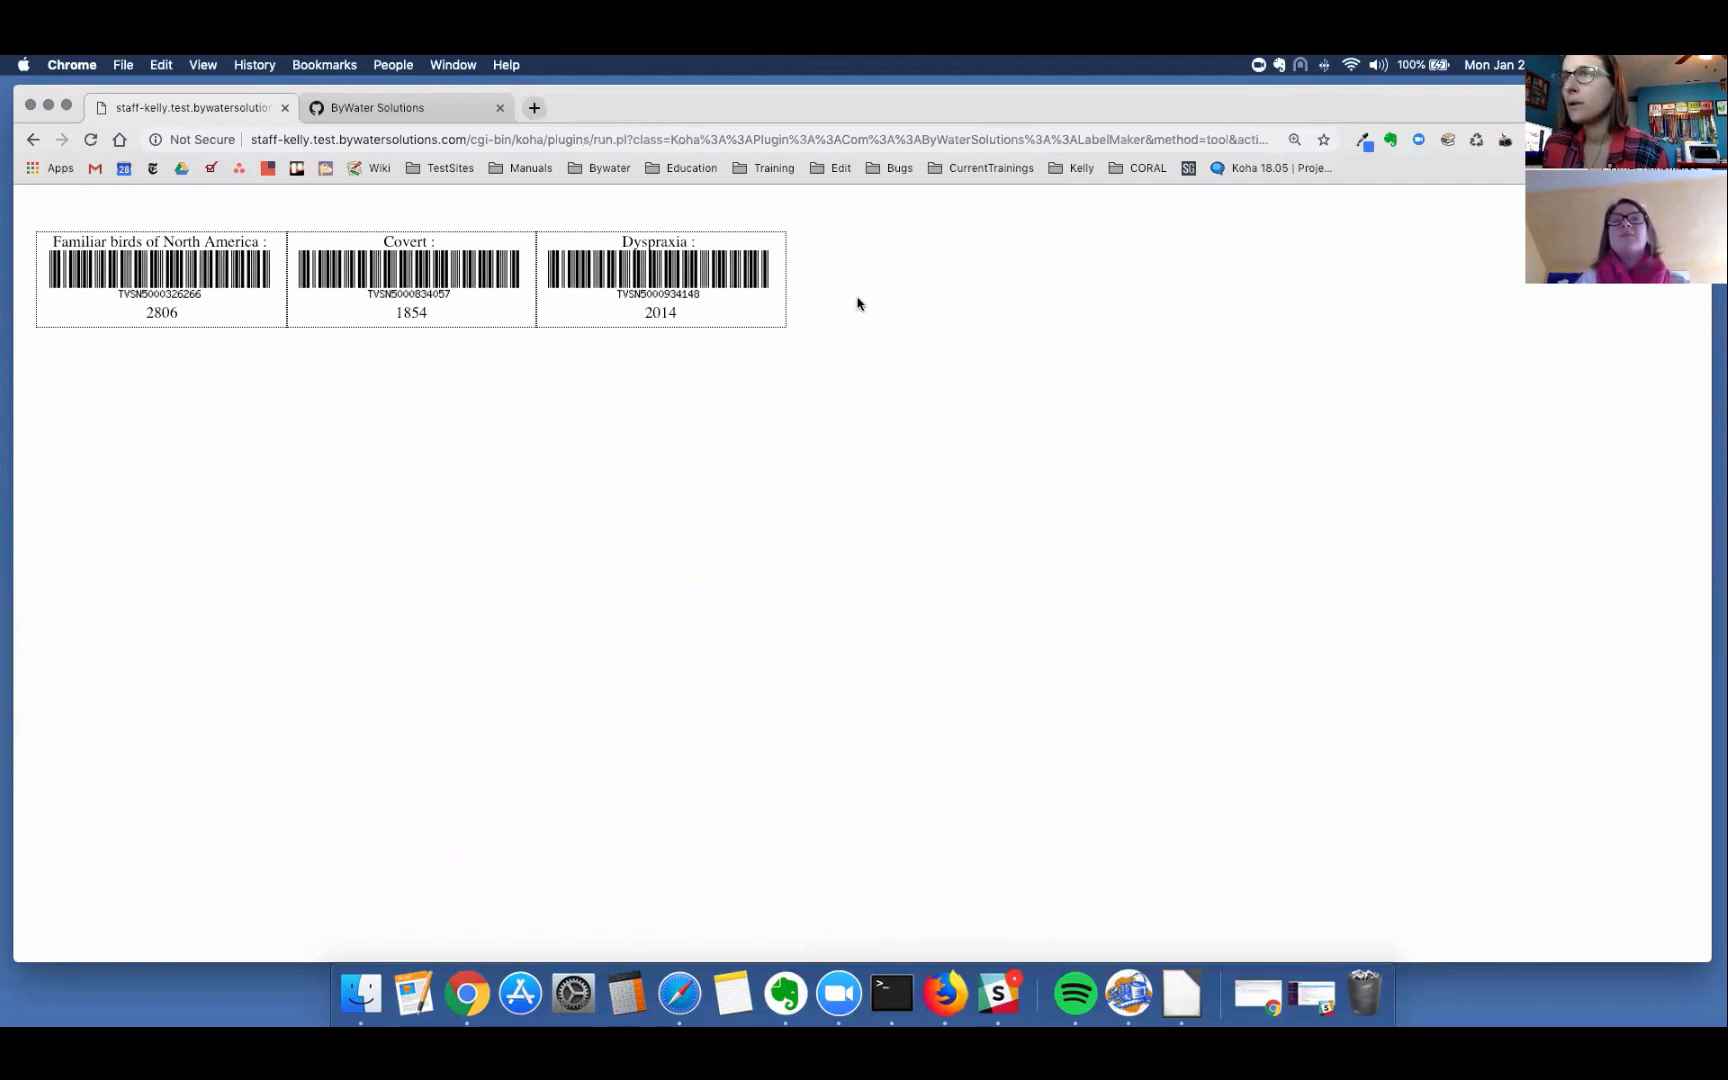
mouse_move(584, 354)
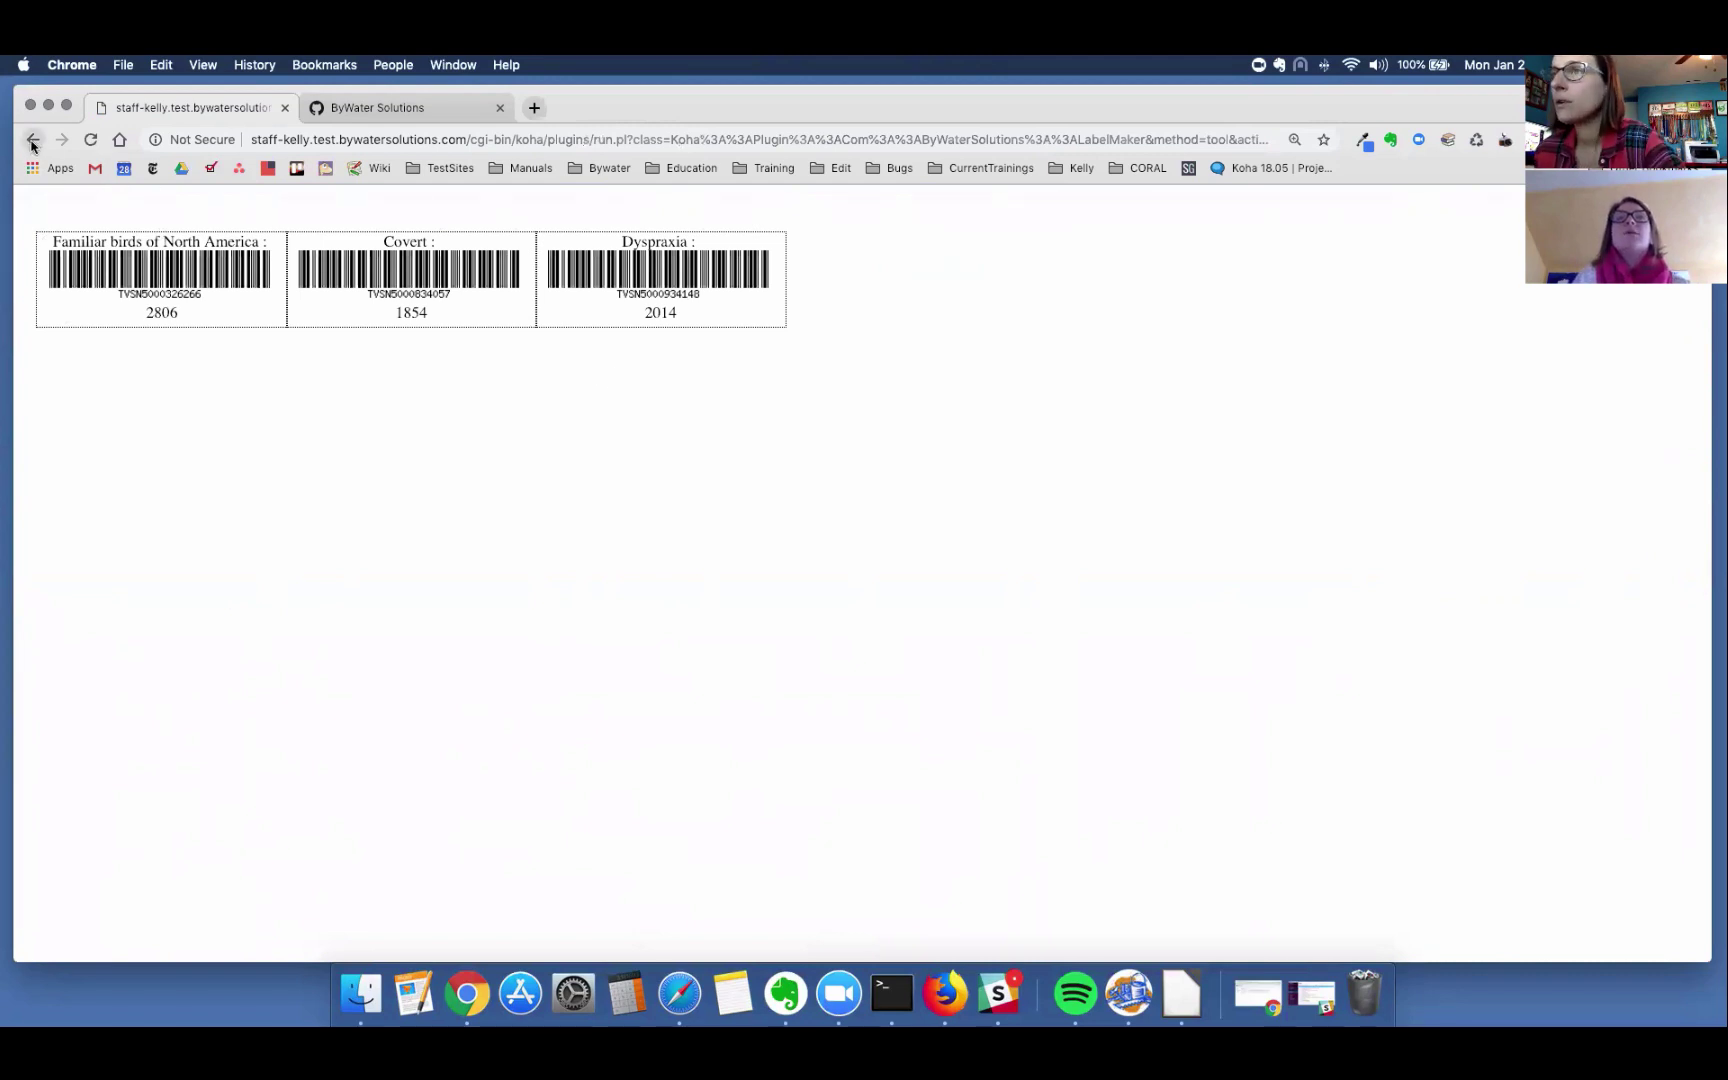
Step: Go back to the print settings and select Basix 55-459-007 as both template and layout
left_click(34, 140)
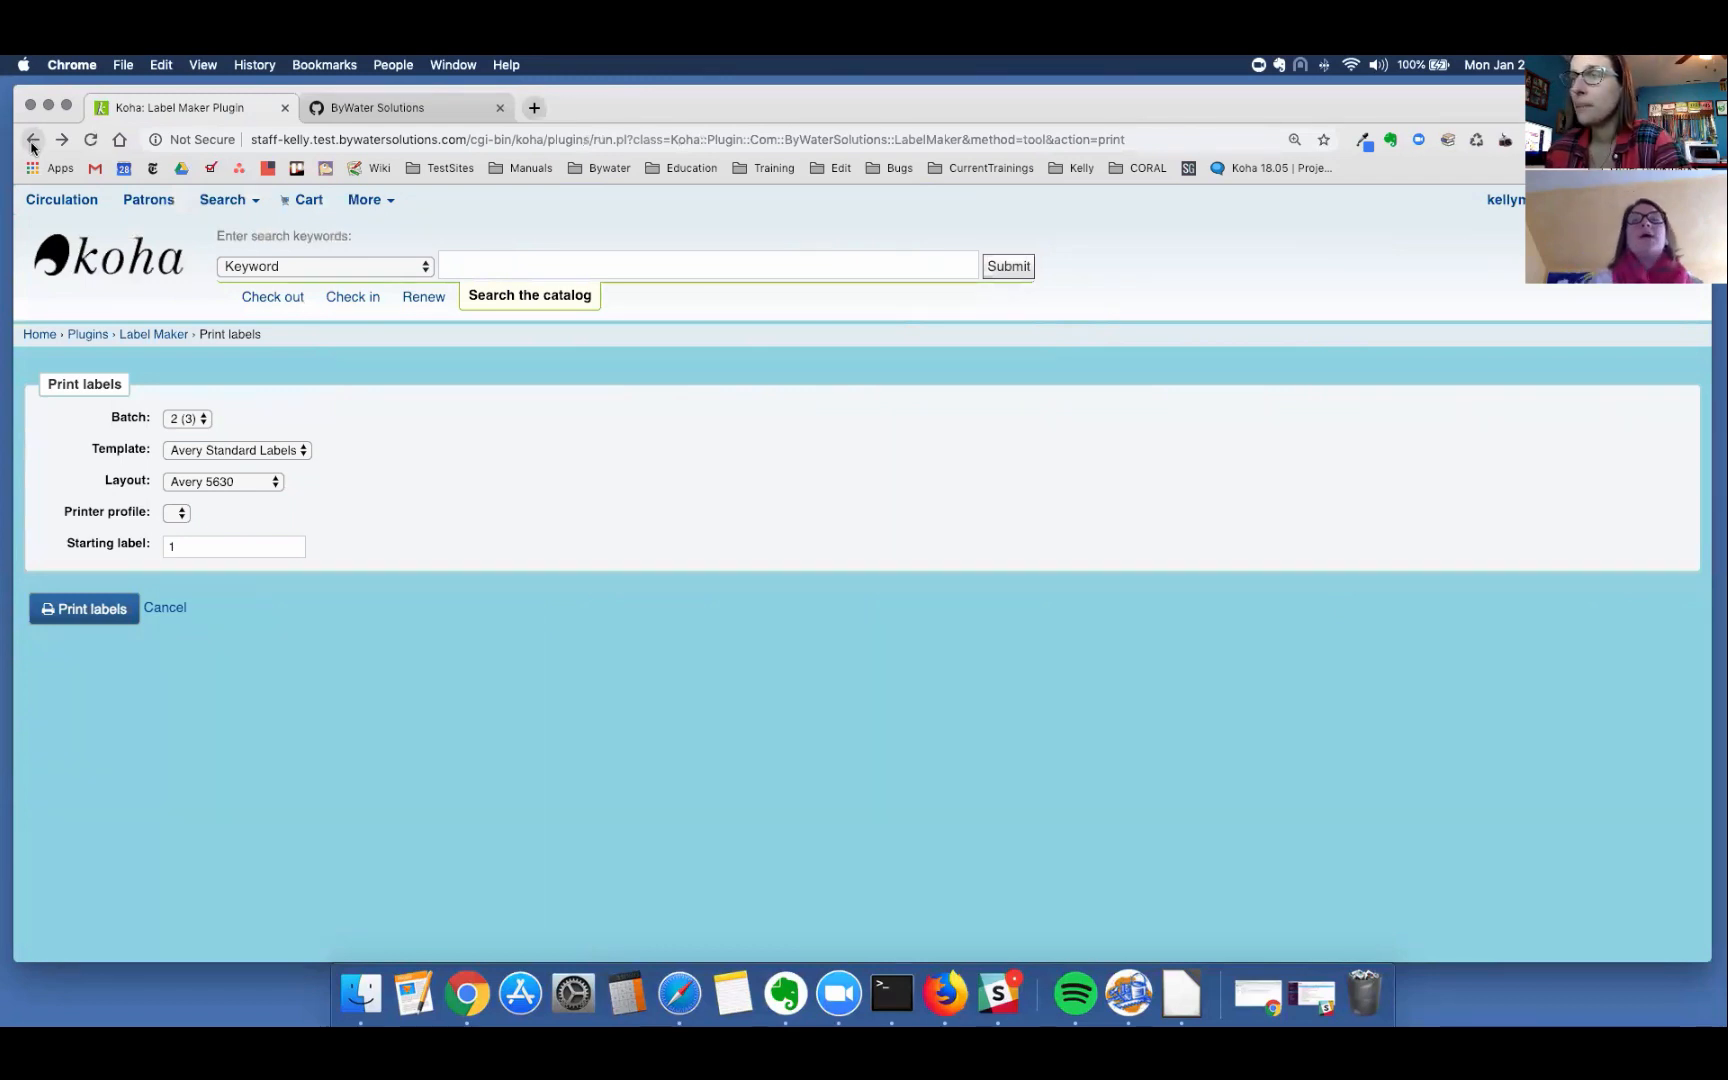
left_click(236, 450)
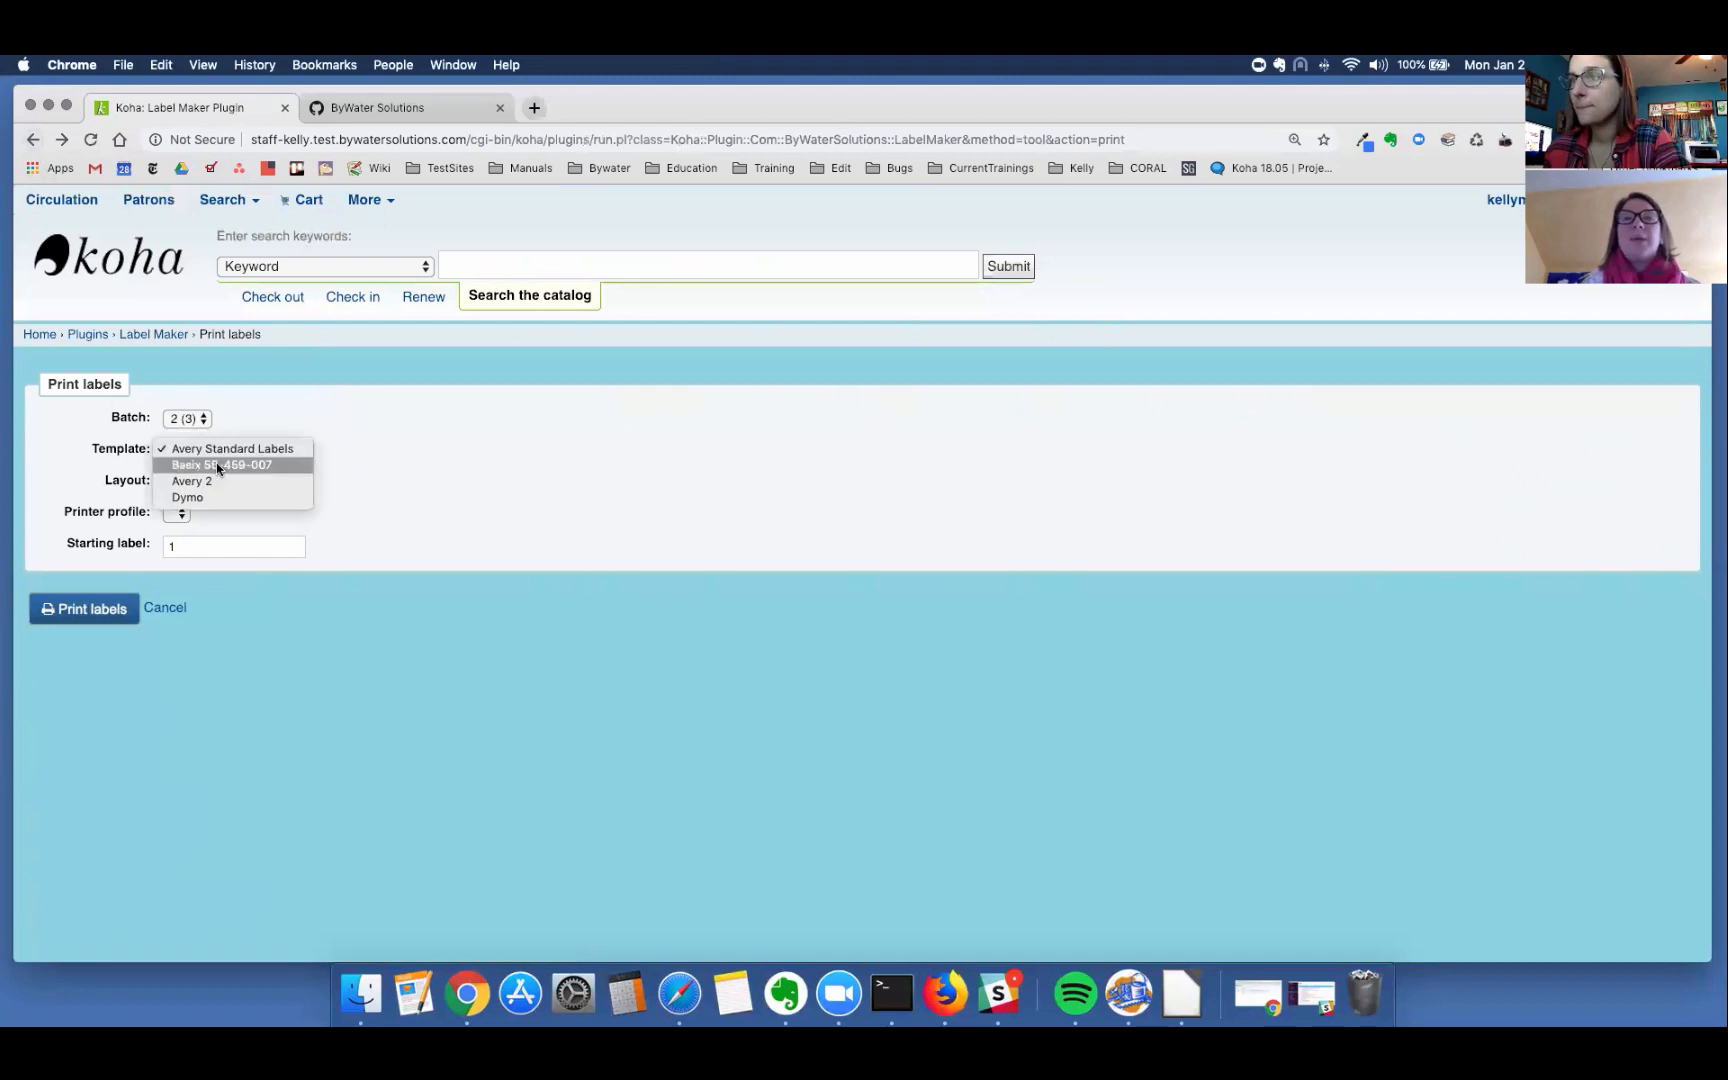
left_click(222, 464)
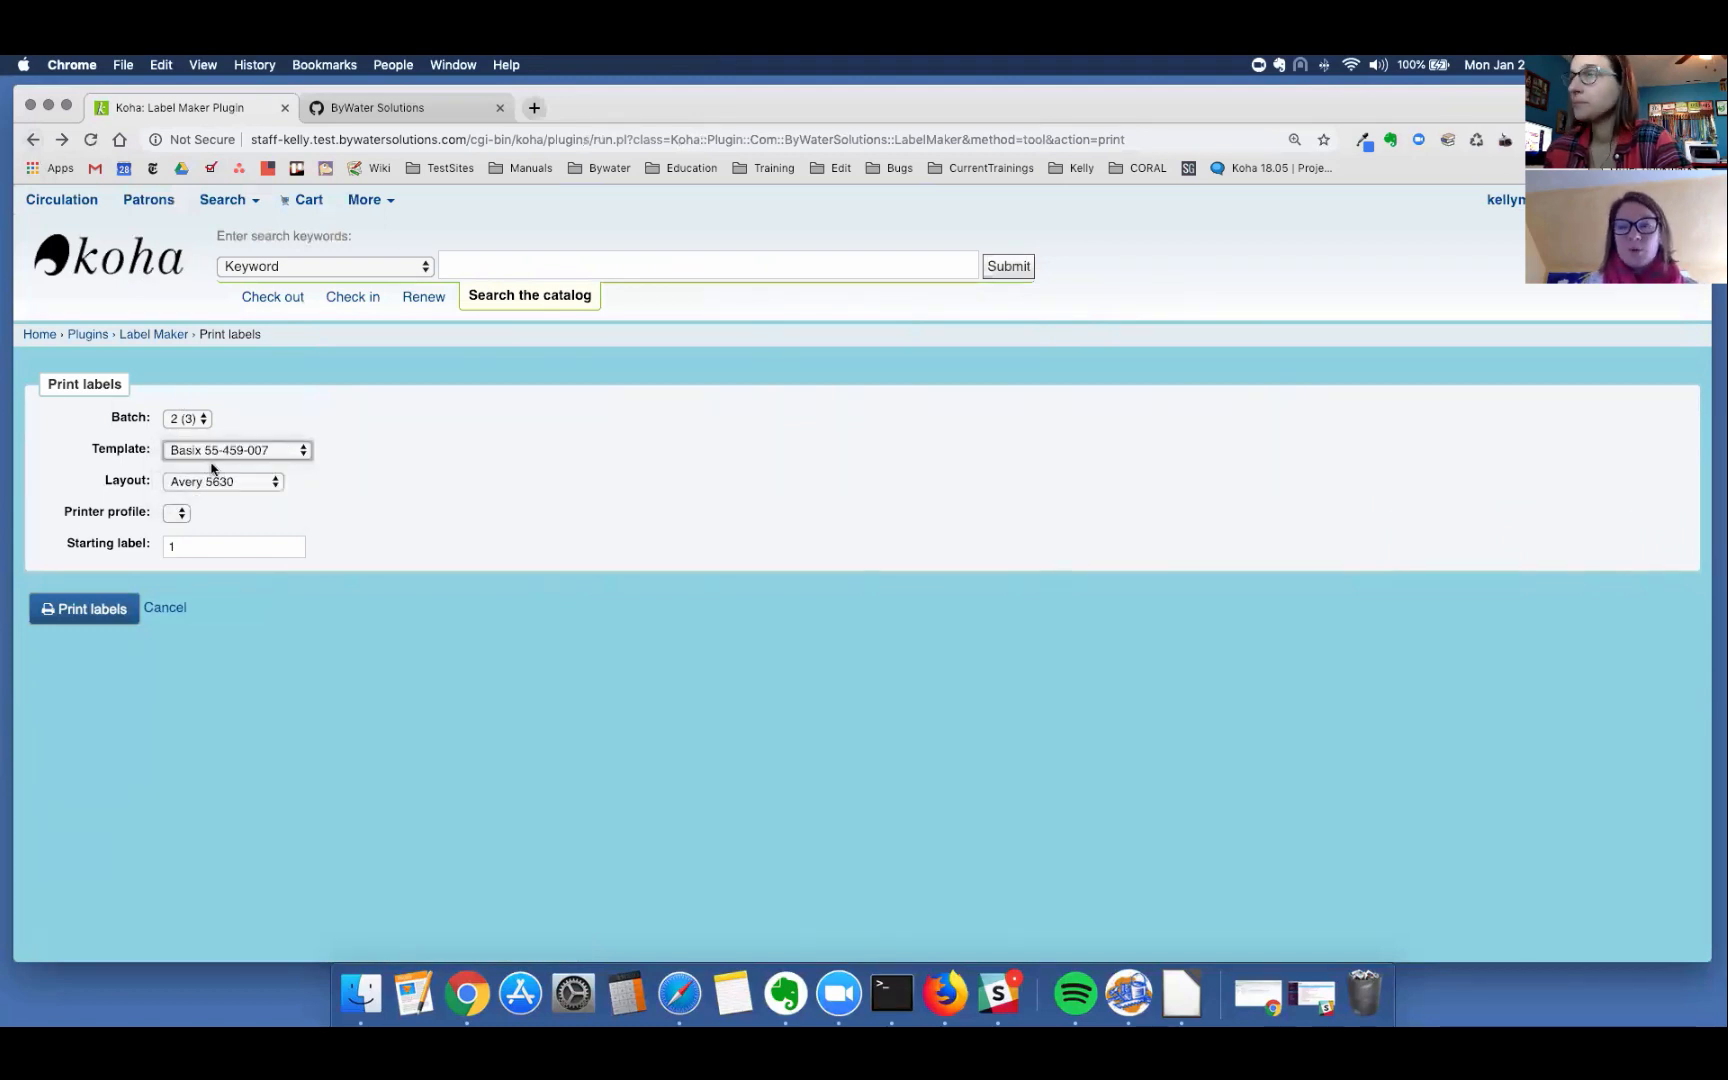
left_click(222, 480)
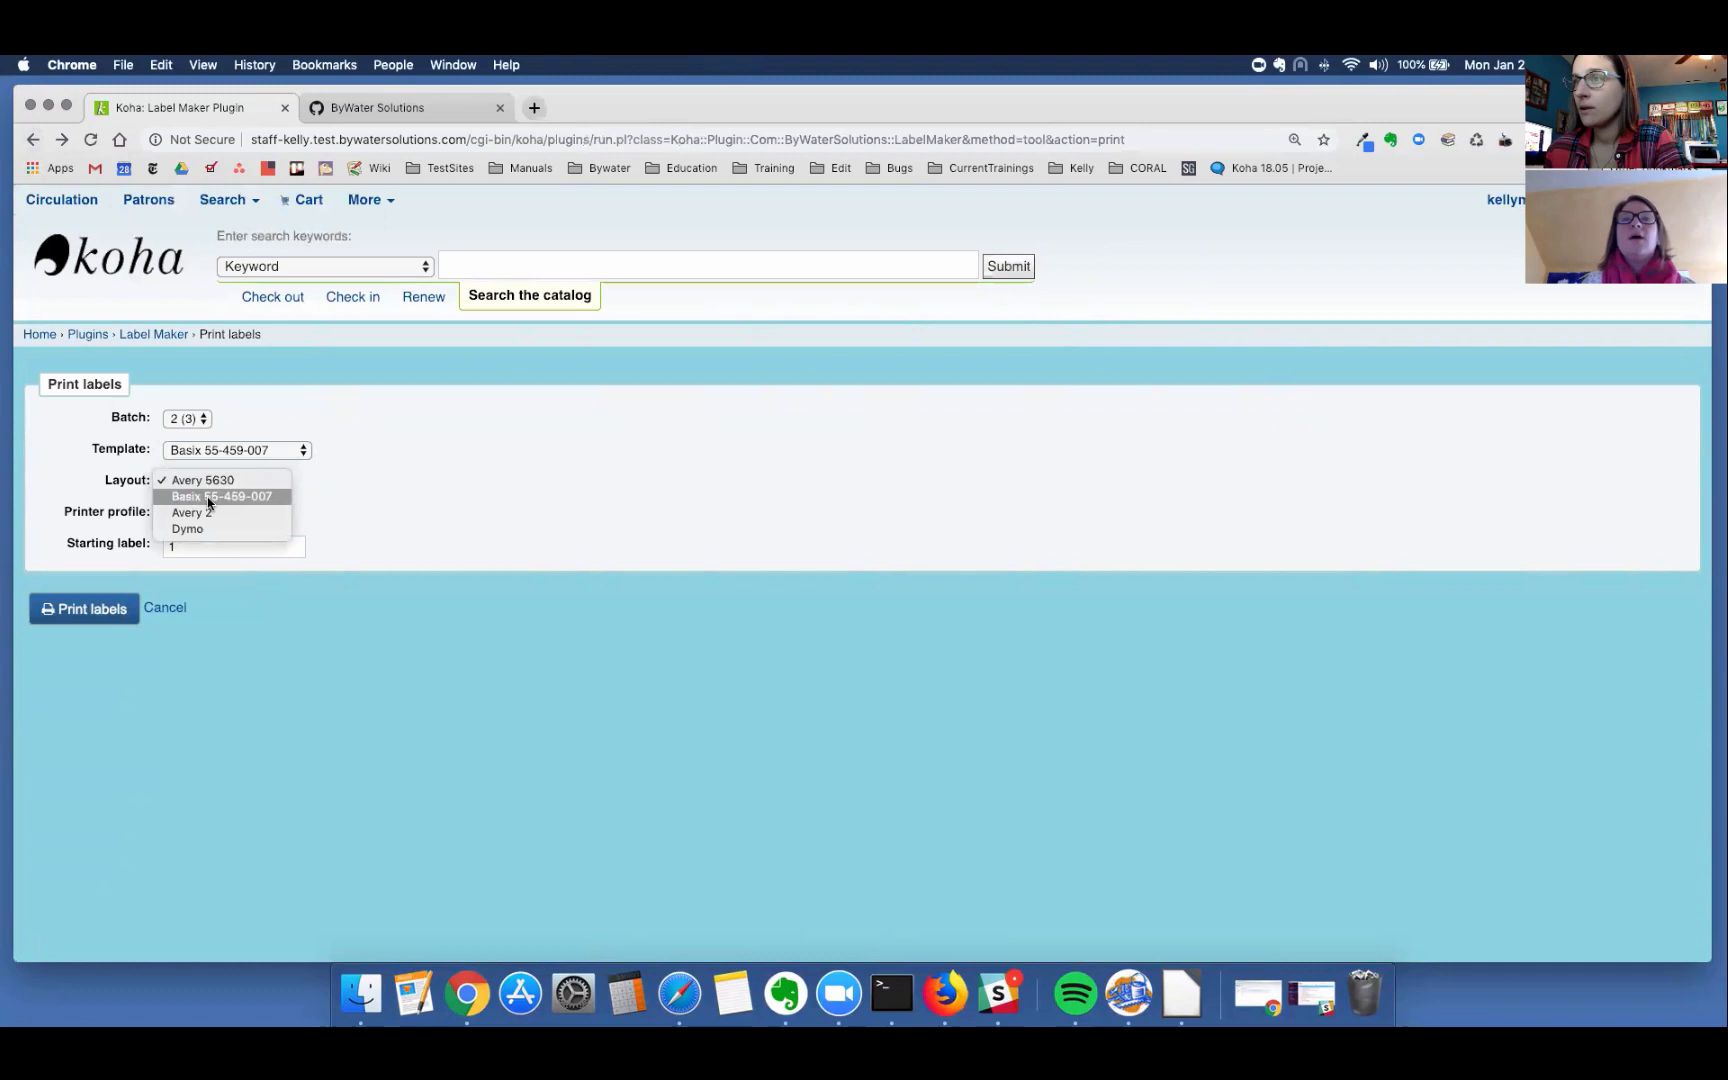
left_click(220, 496)
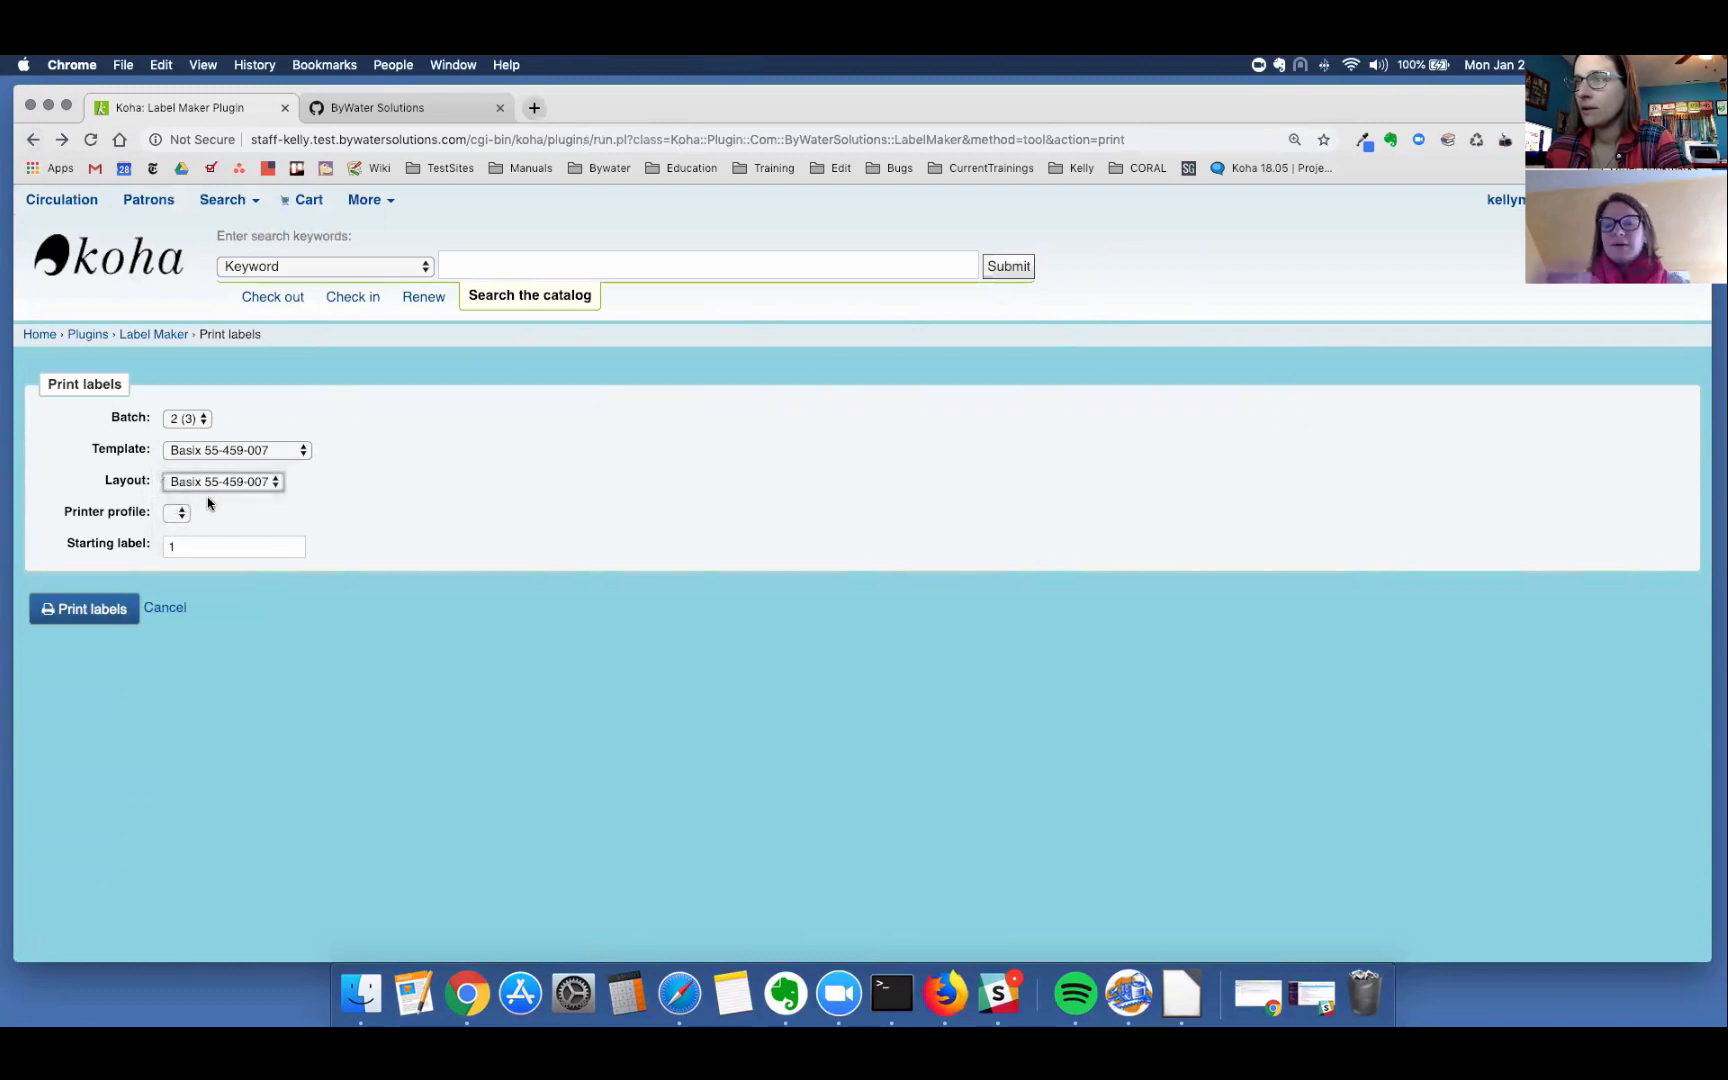
mouse_move(212, 444)
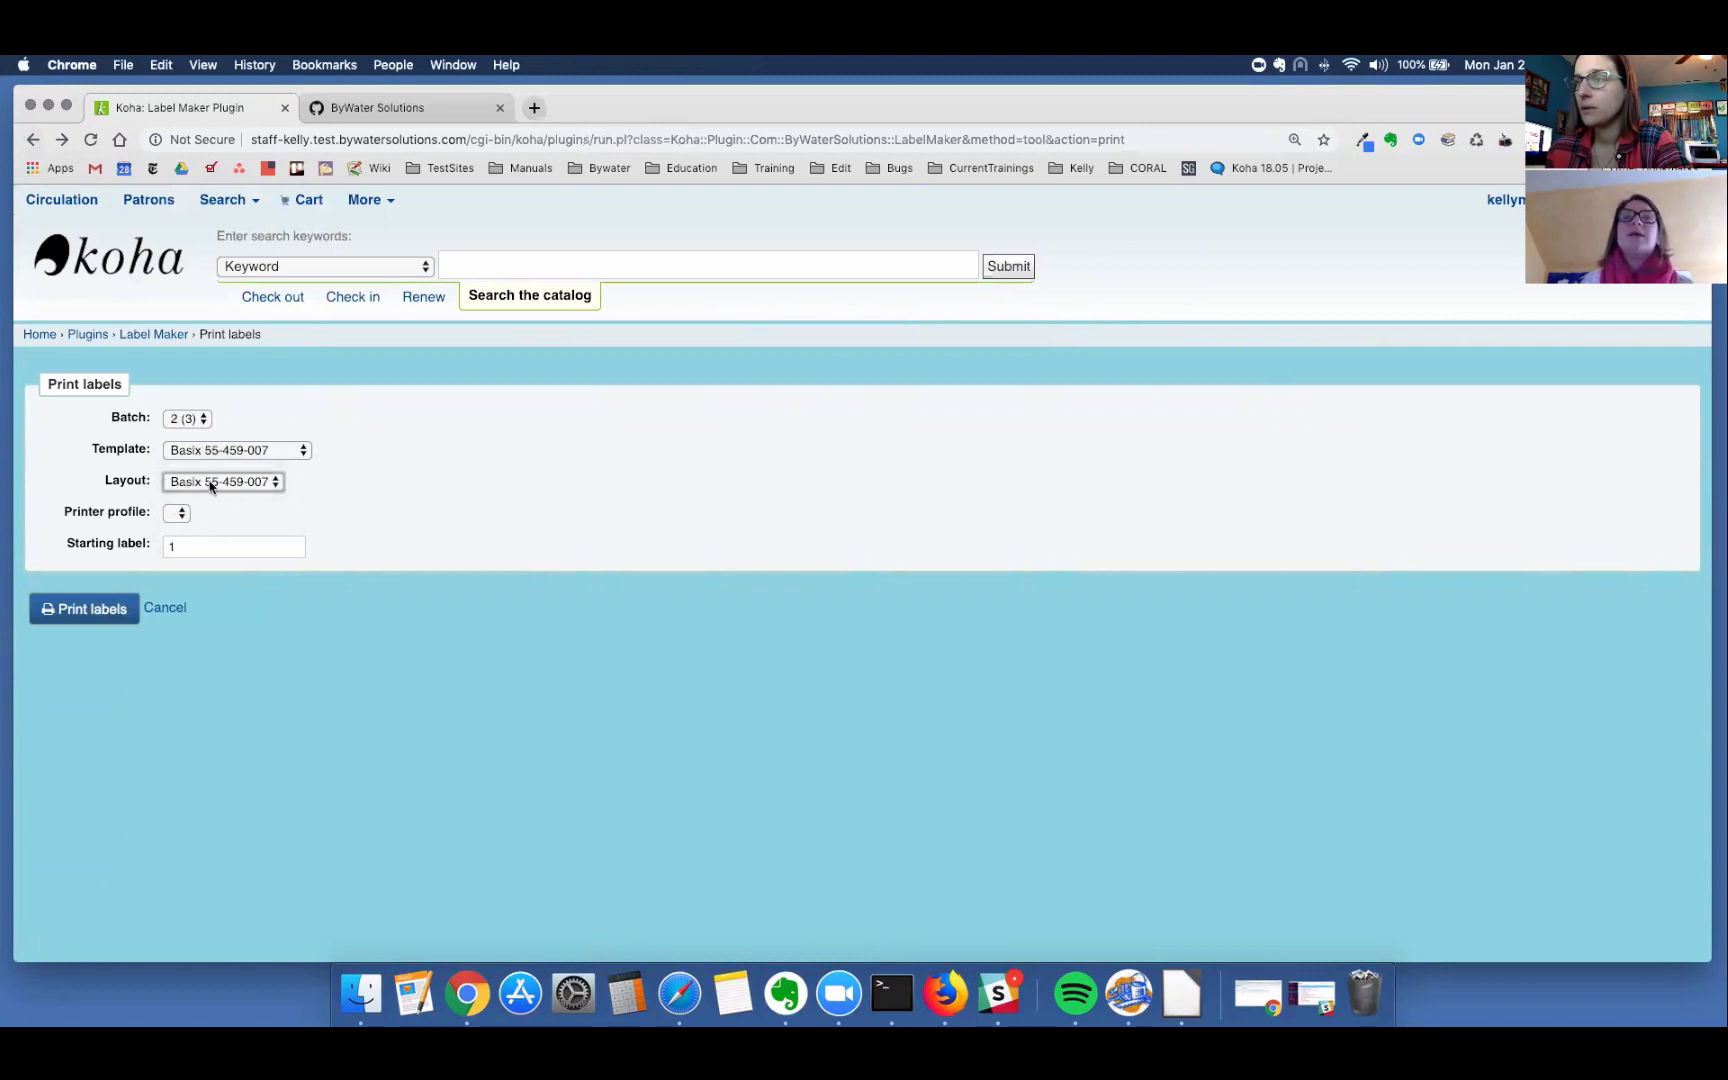
Step: Print batch 2 again, producing three colored columns of Basix-format labels
left_click(82, 608)
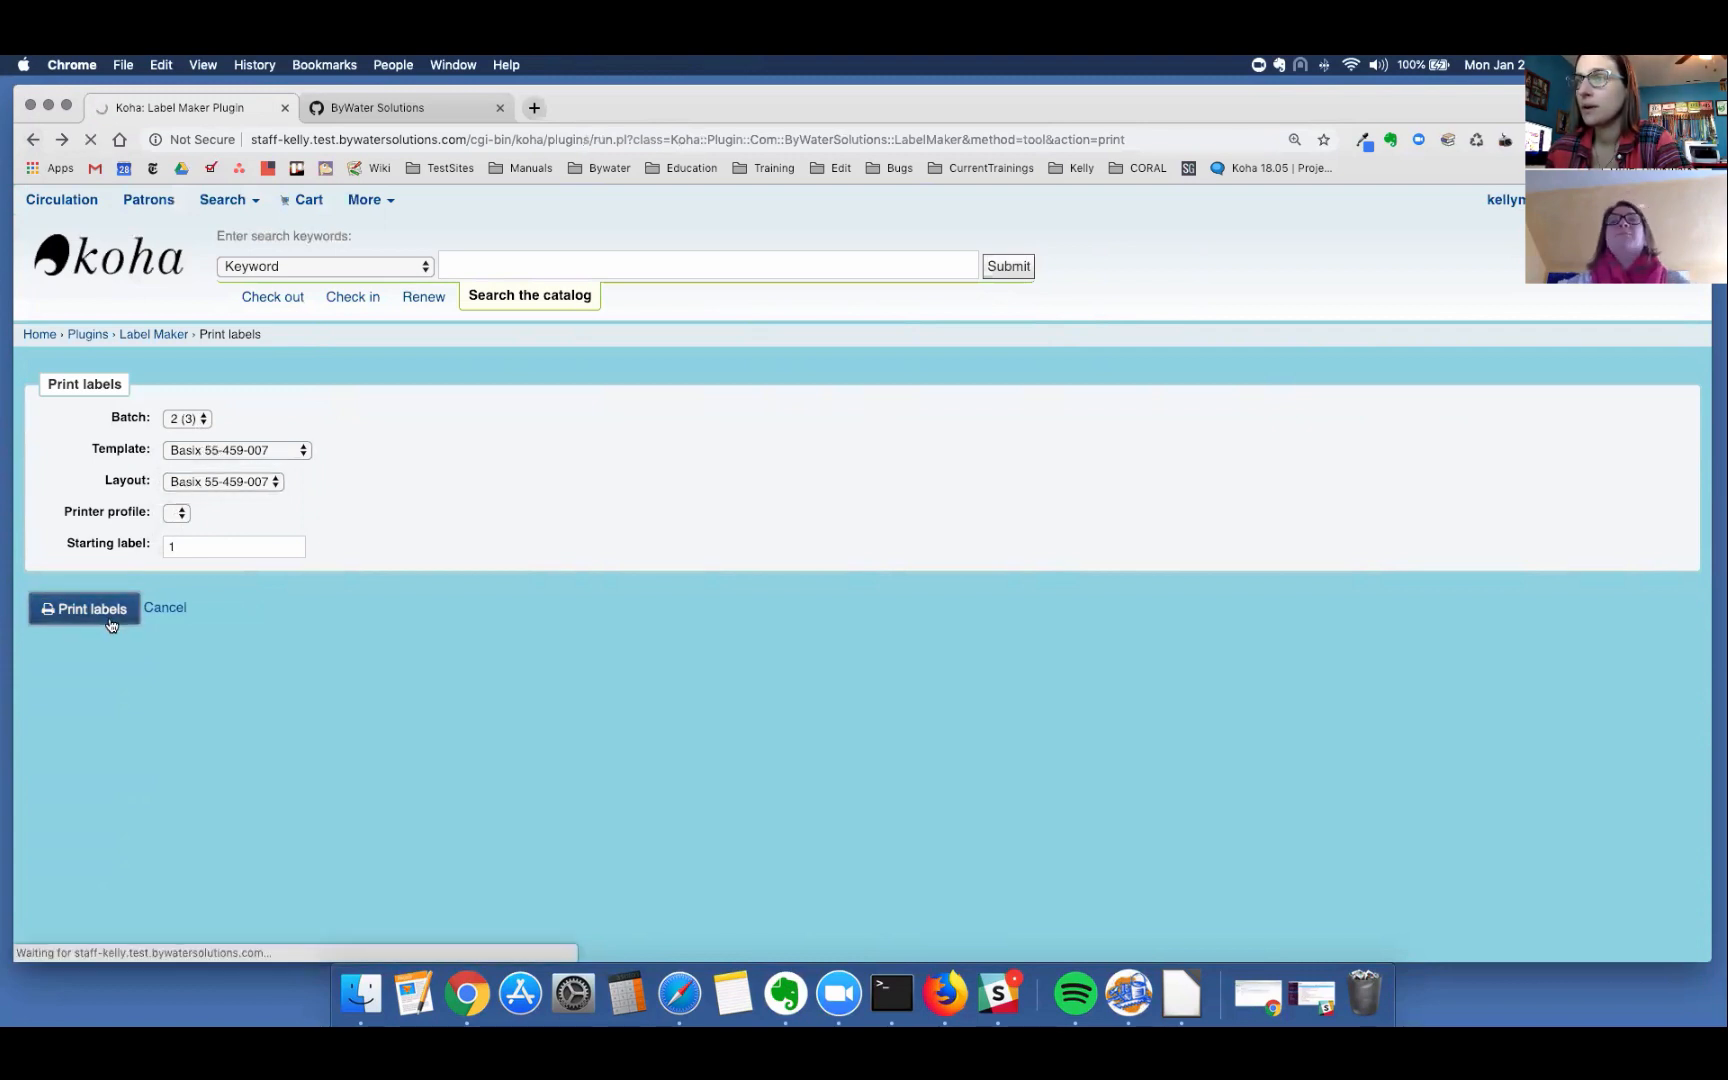
left_click(82, 608)
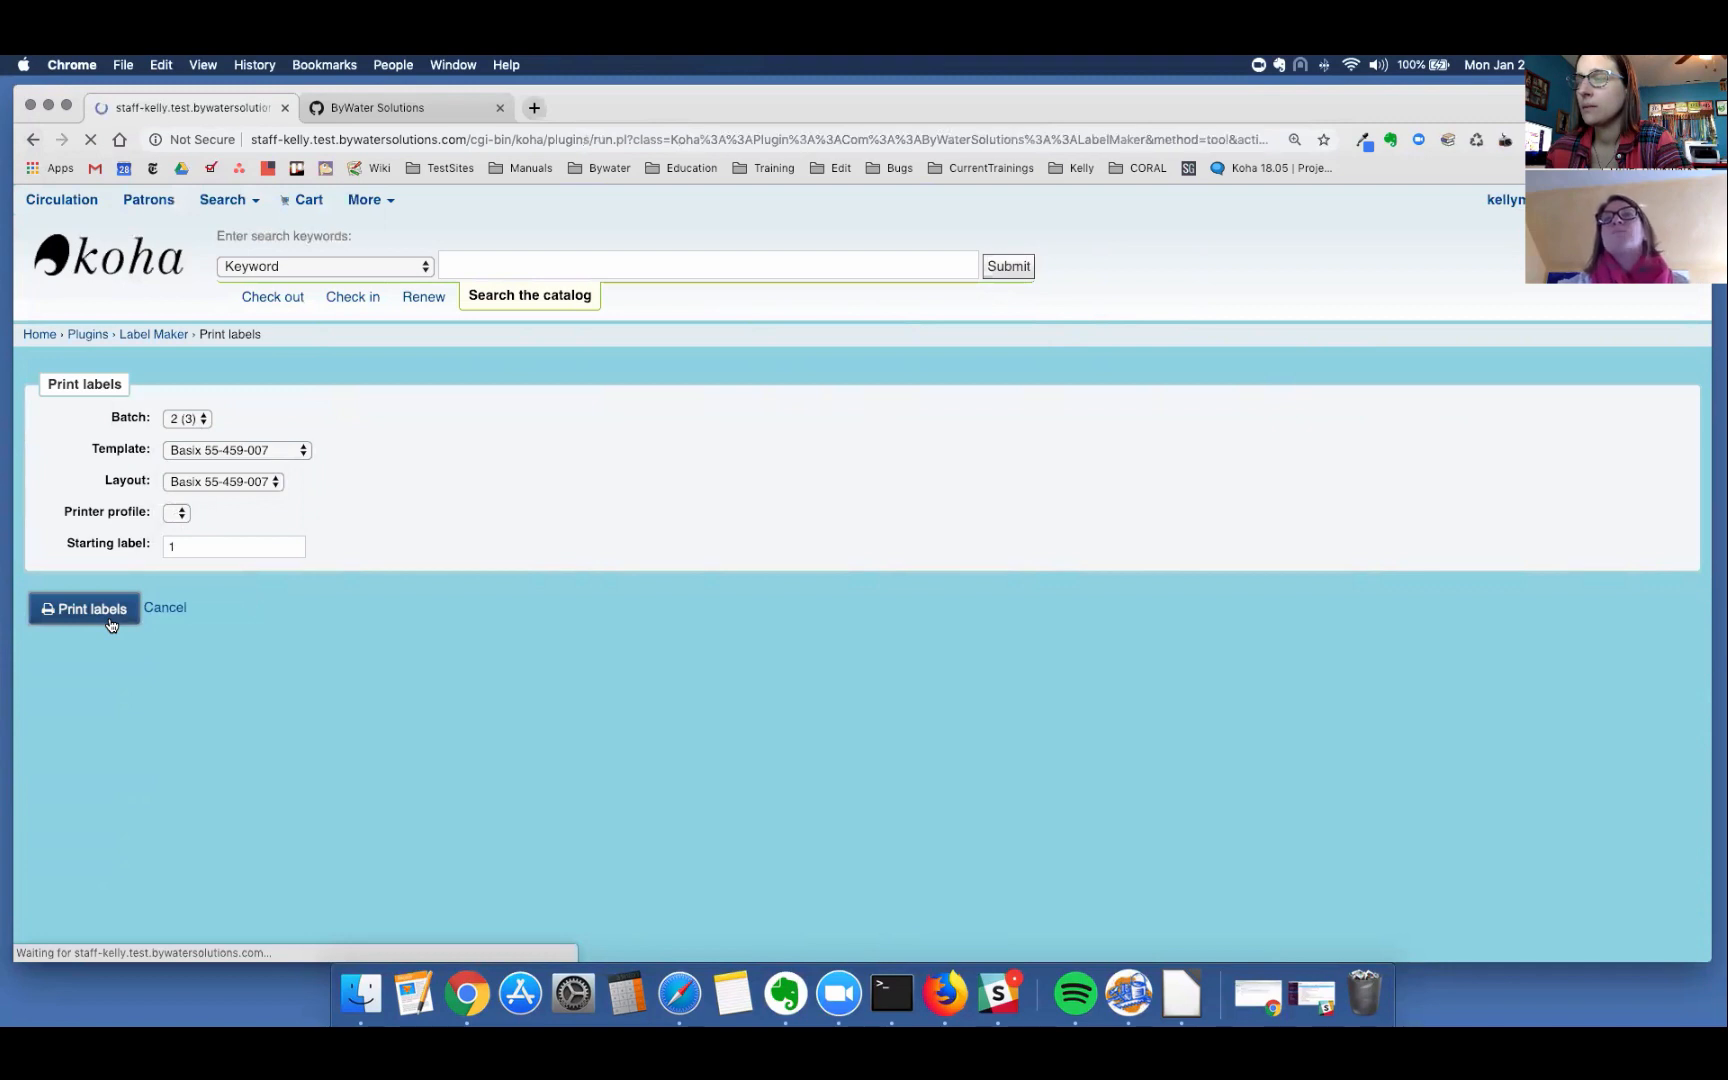
left_click(82, 608)
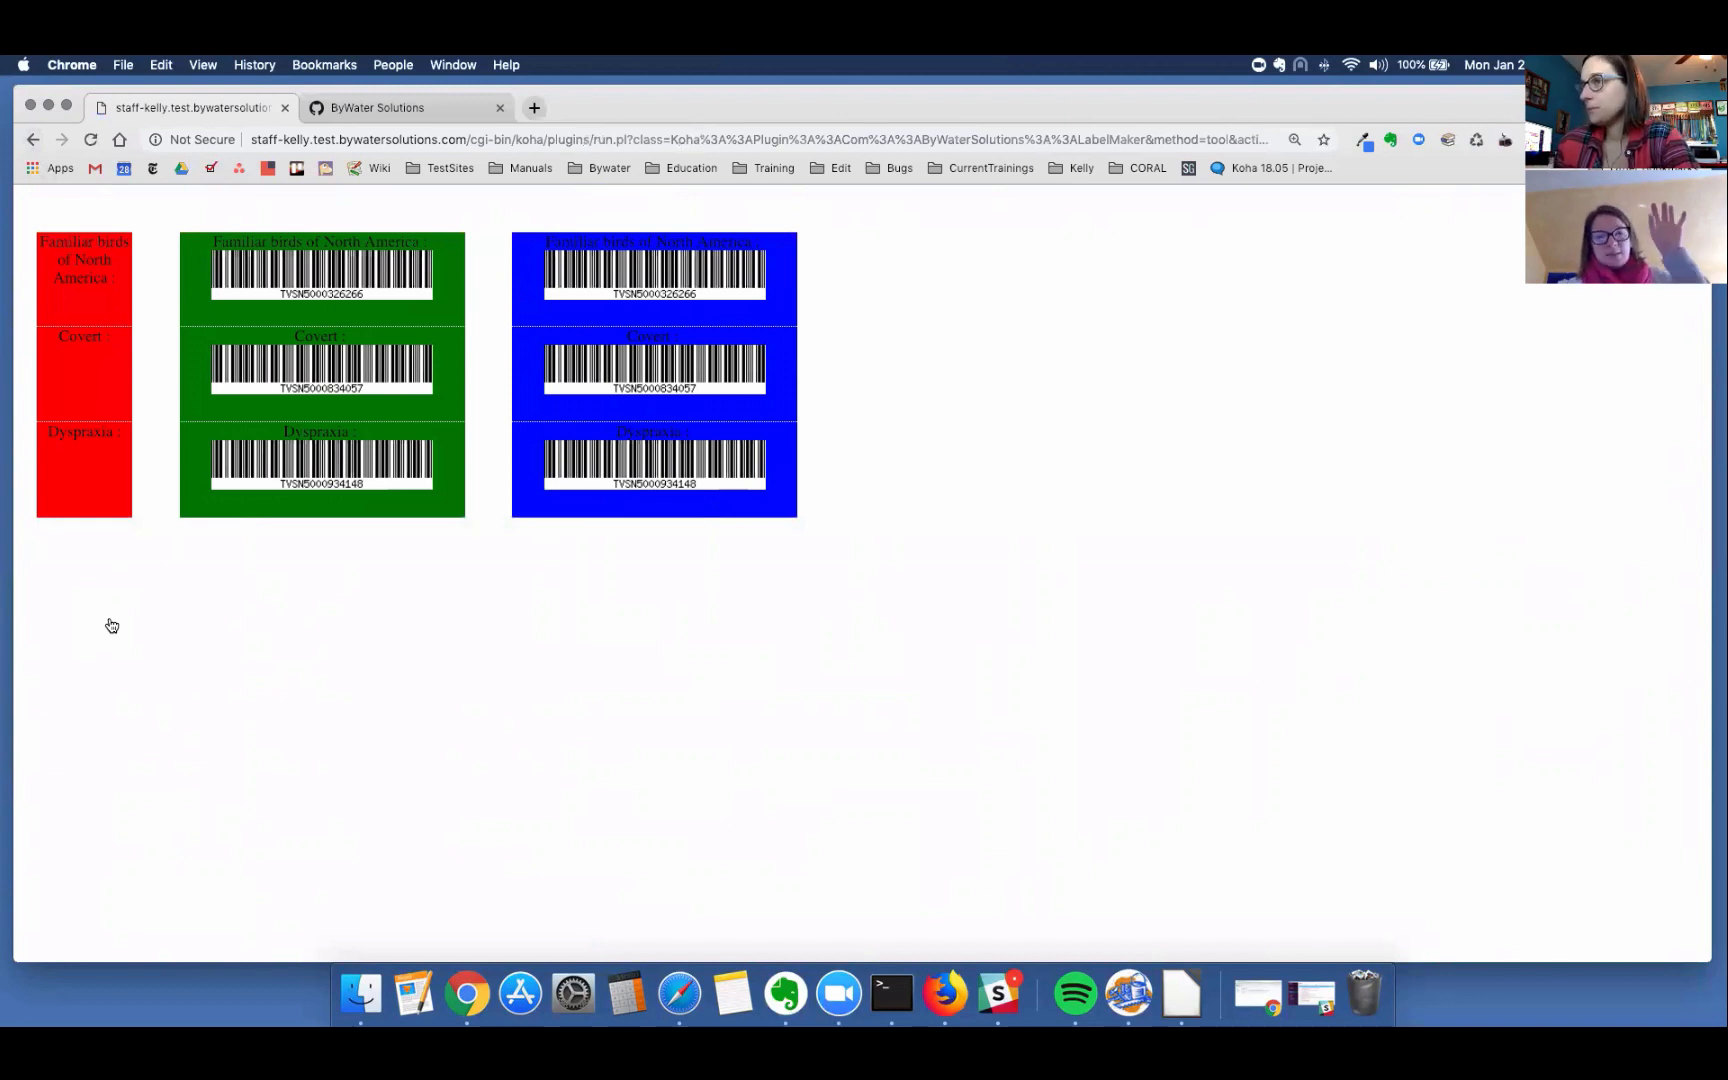
mouse_move(66, 380)
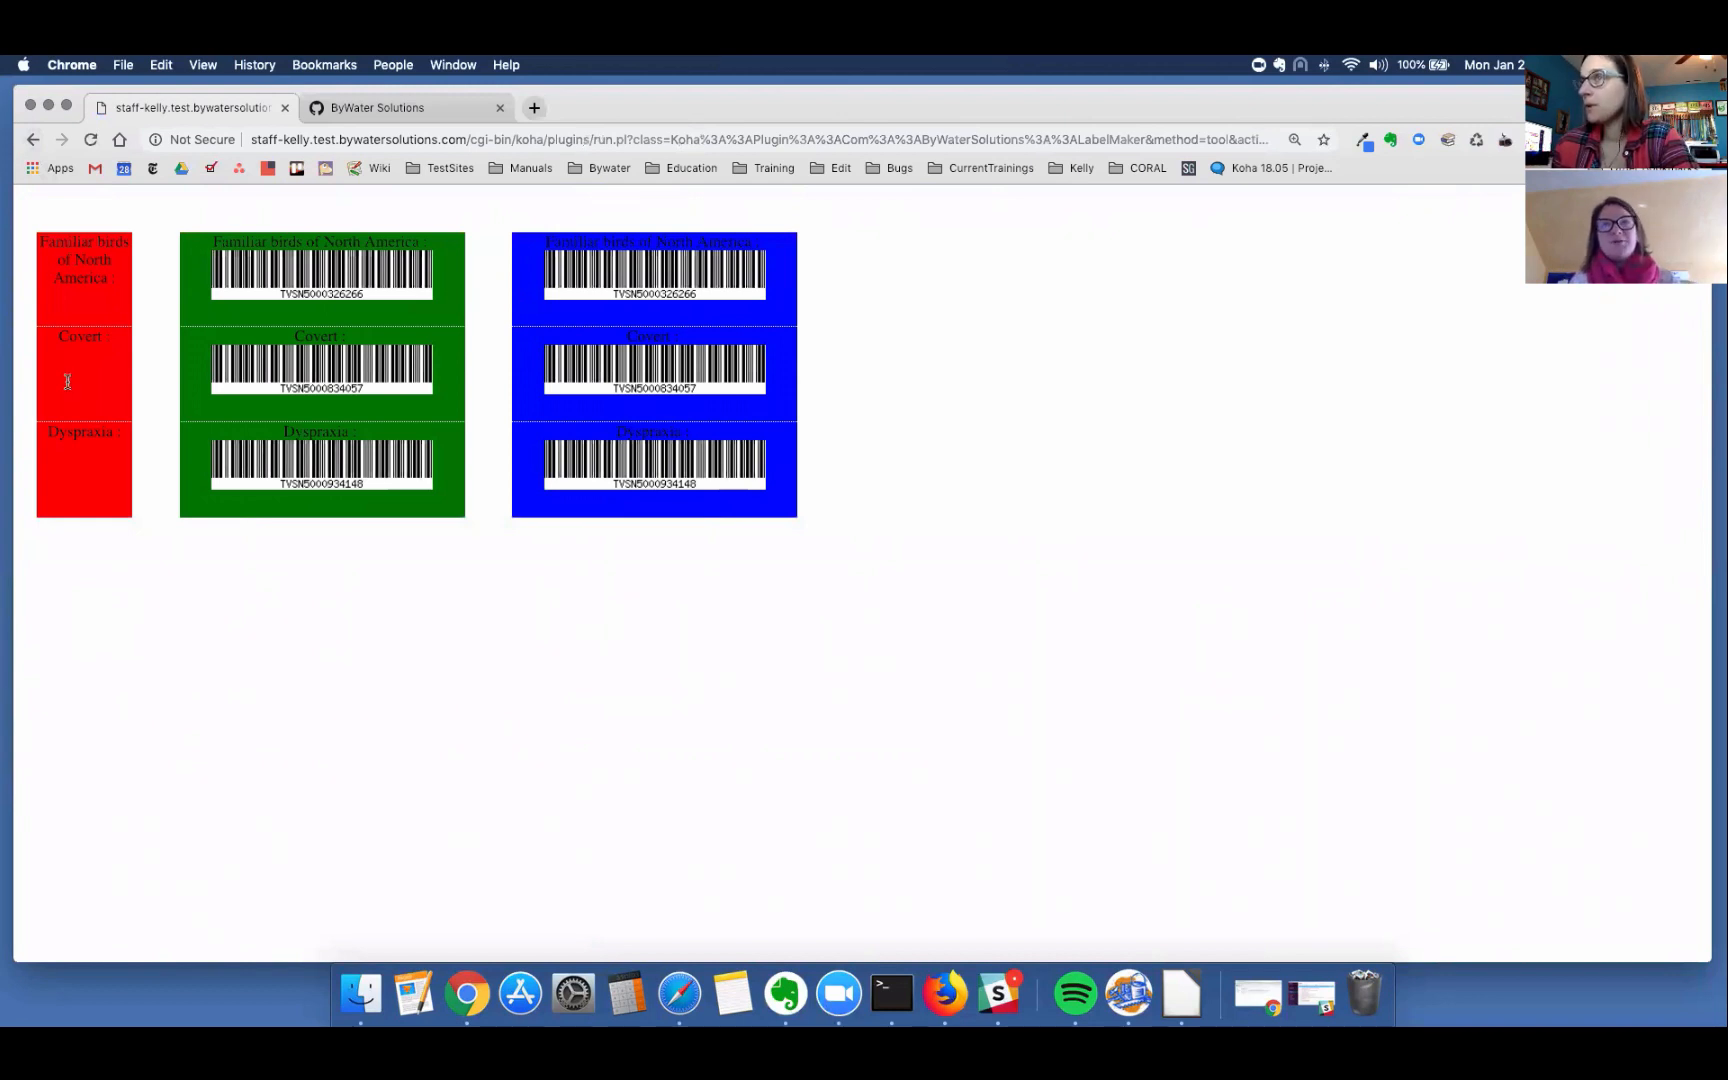
mouse_move(862, 260)
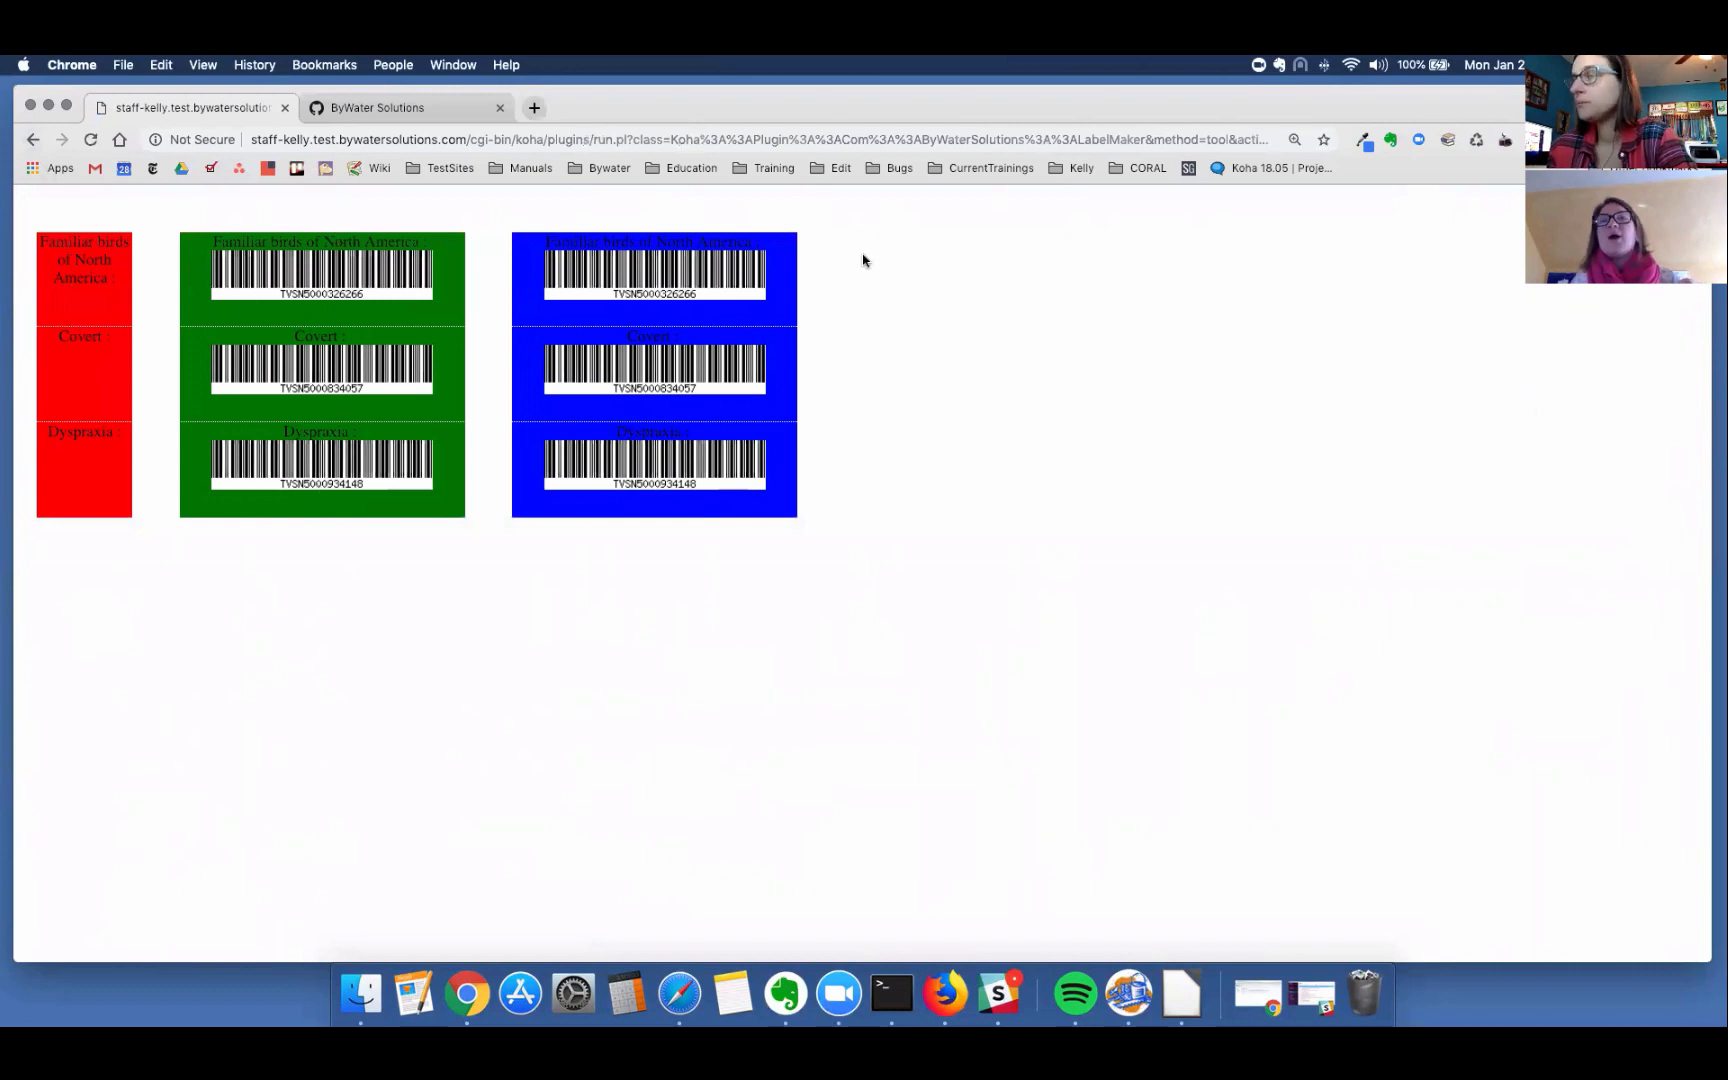
mouse_move(774, 404)
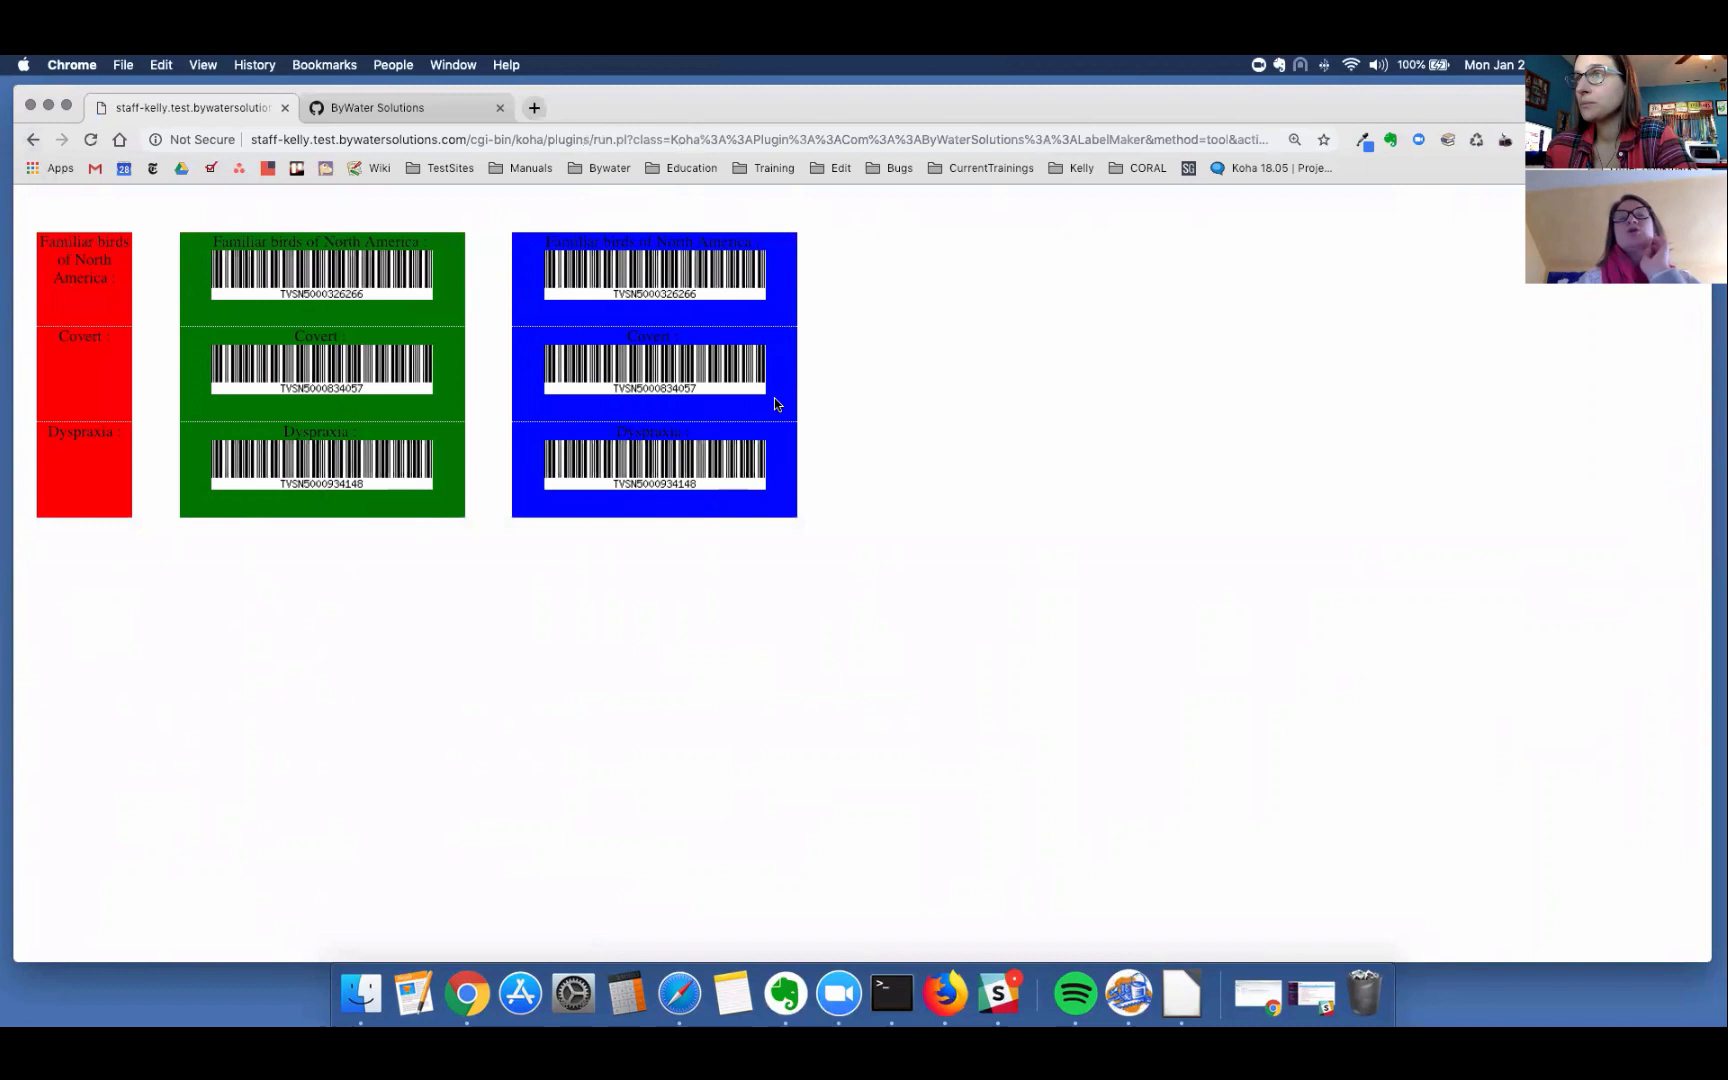
mouse_move(620, 320)
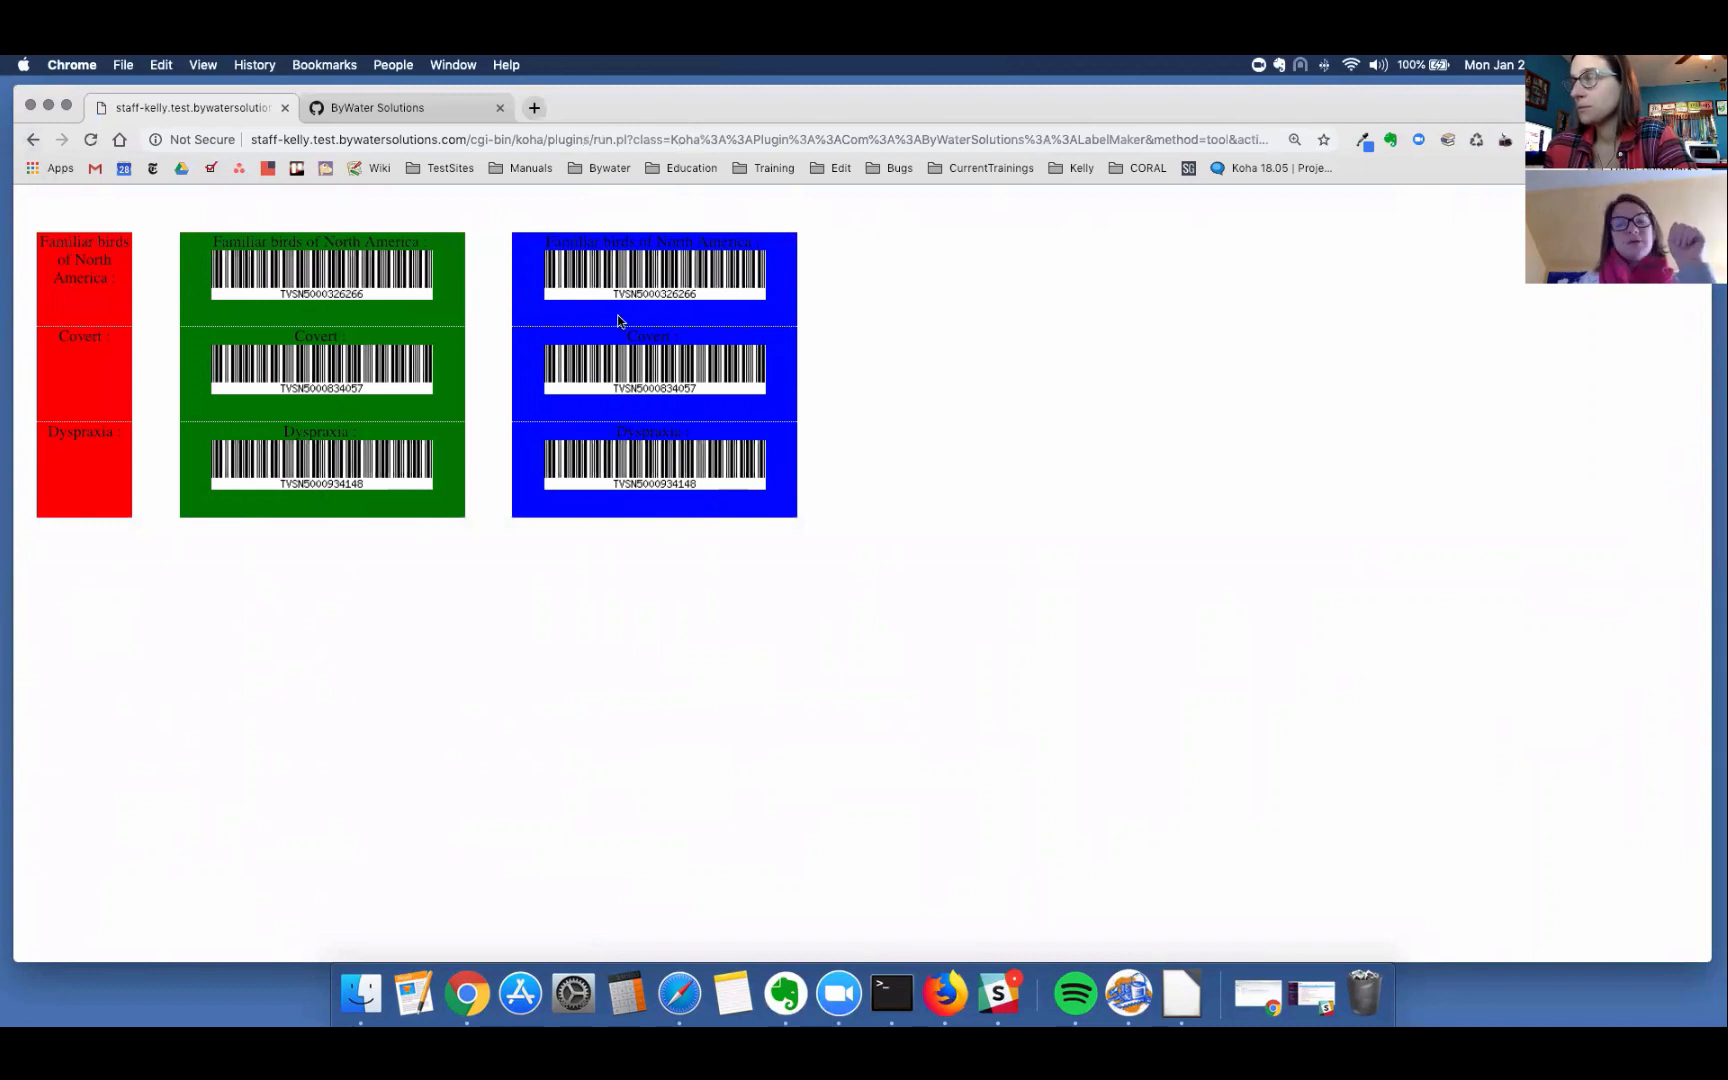
mouse_move(168, 96)
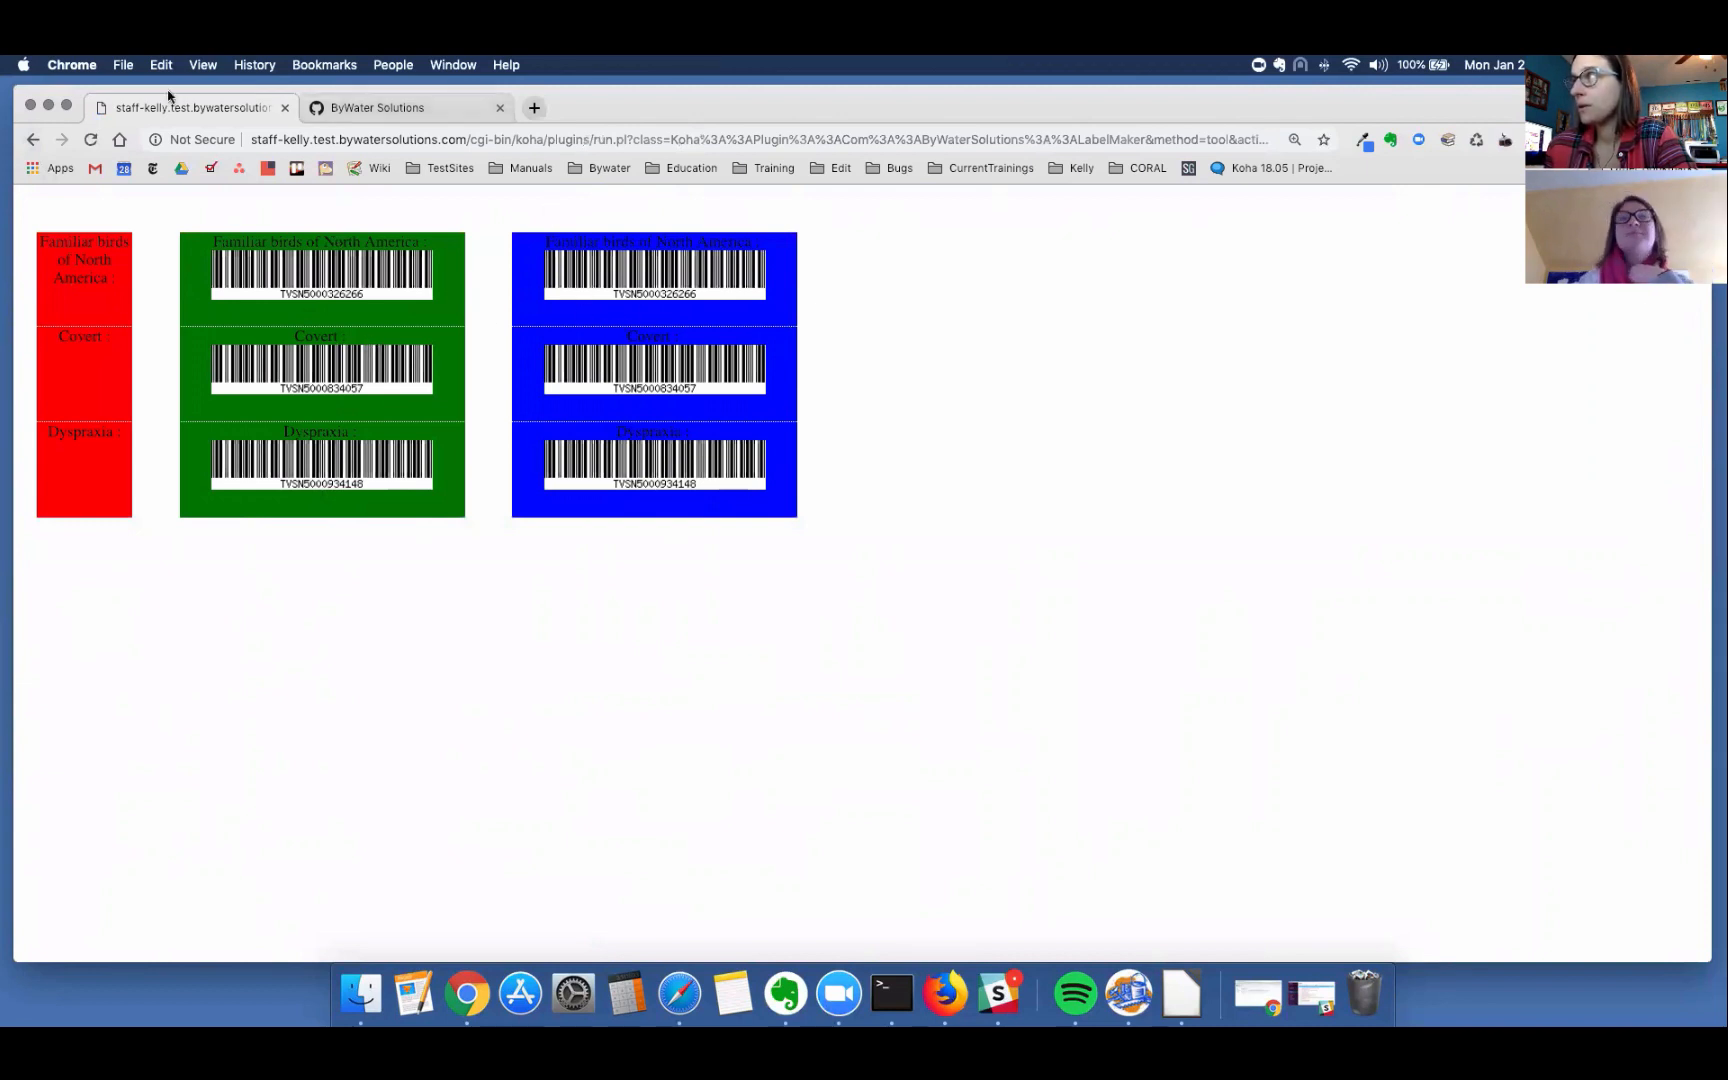
Step: Review the Basix label sheet for batch 2 and go back from the printed labels page
left_click(34, 138)
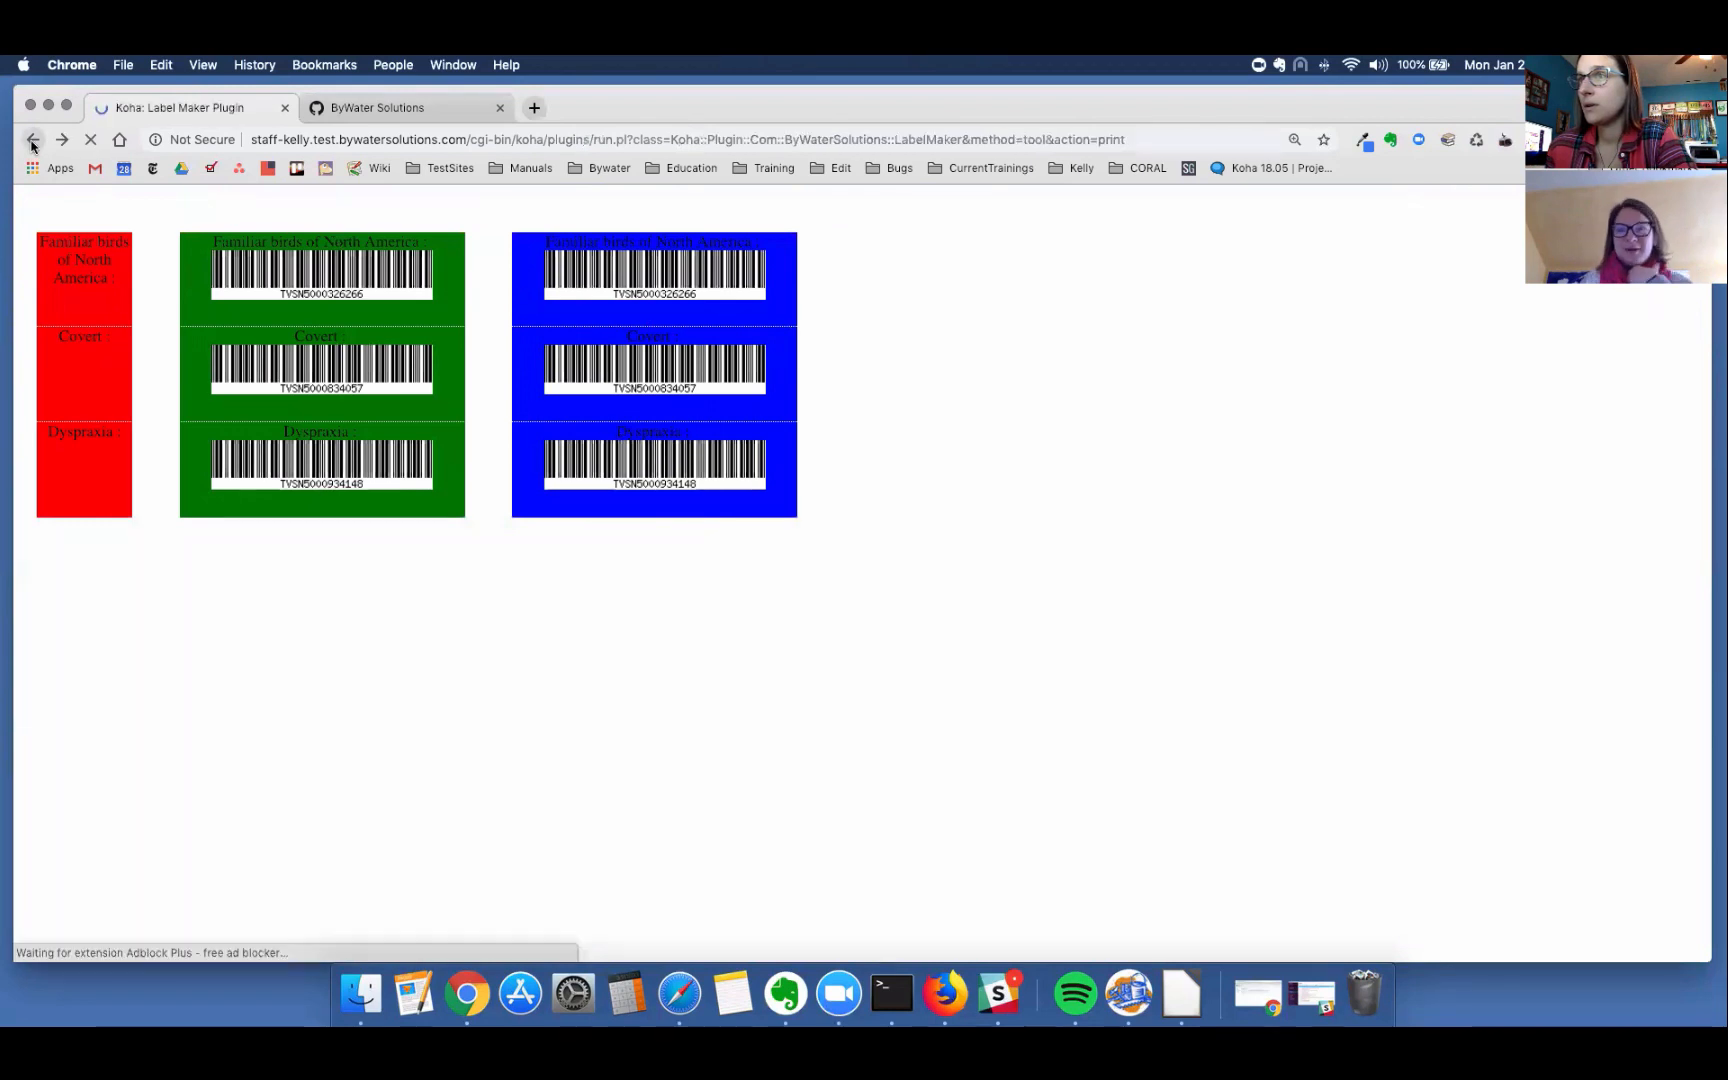
Step: Go back from the printed labels and reach the Label creator via More > Tools
left_click(34, 138)
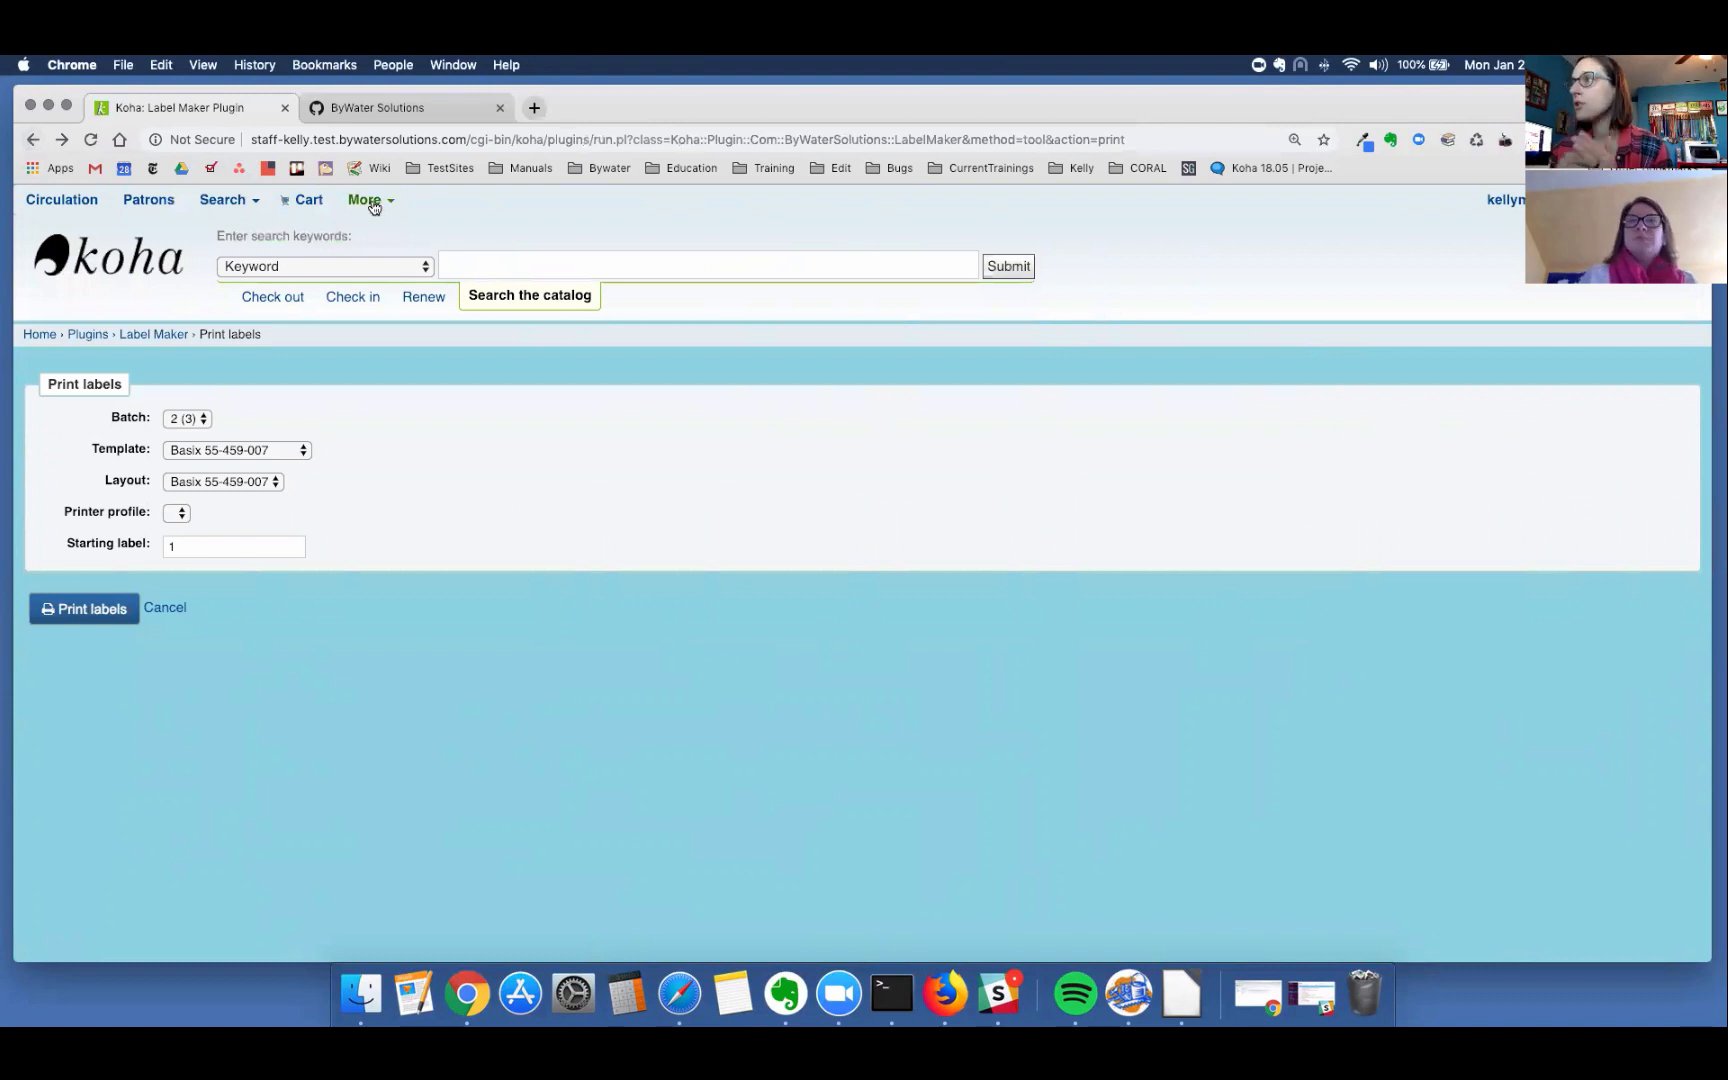
left_click(370, 200)
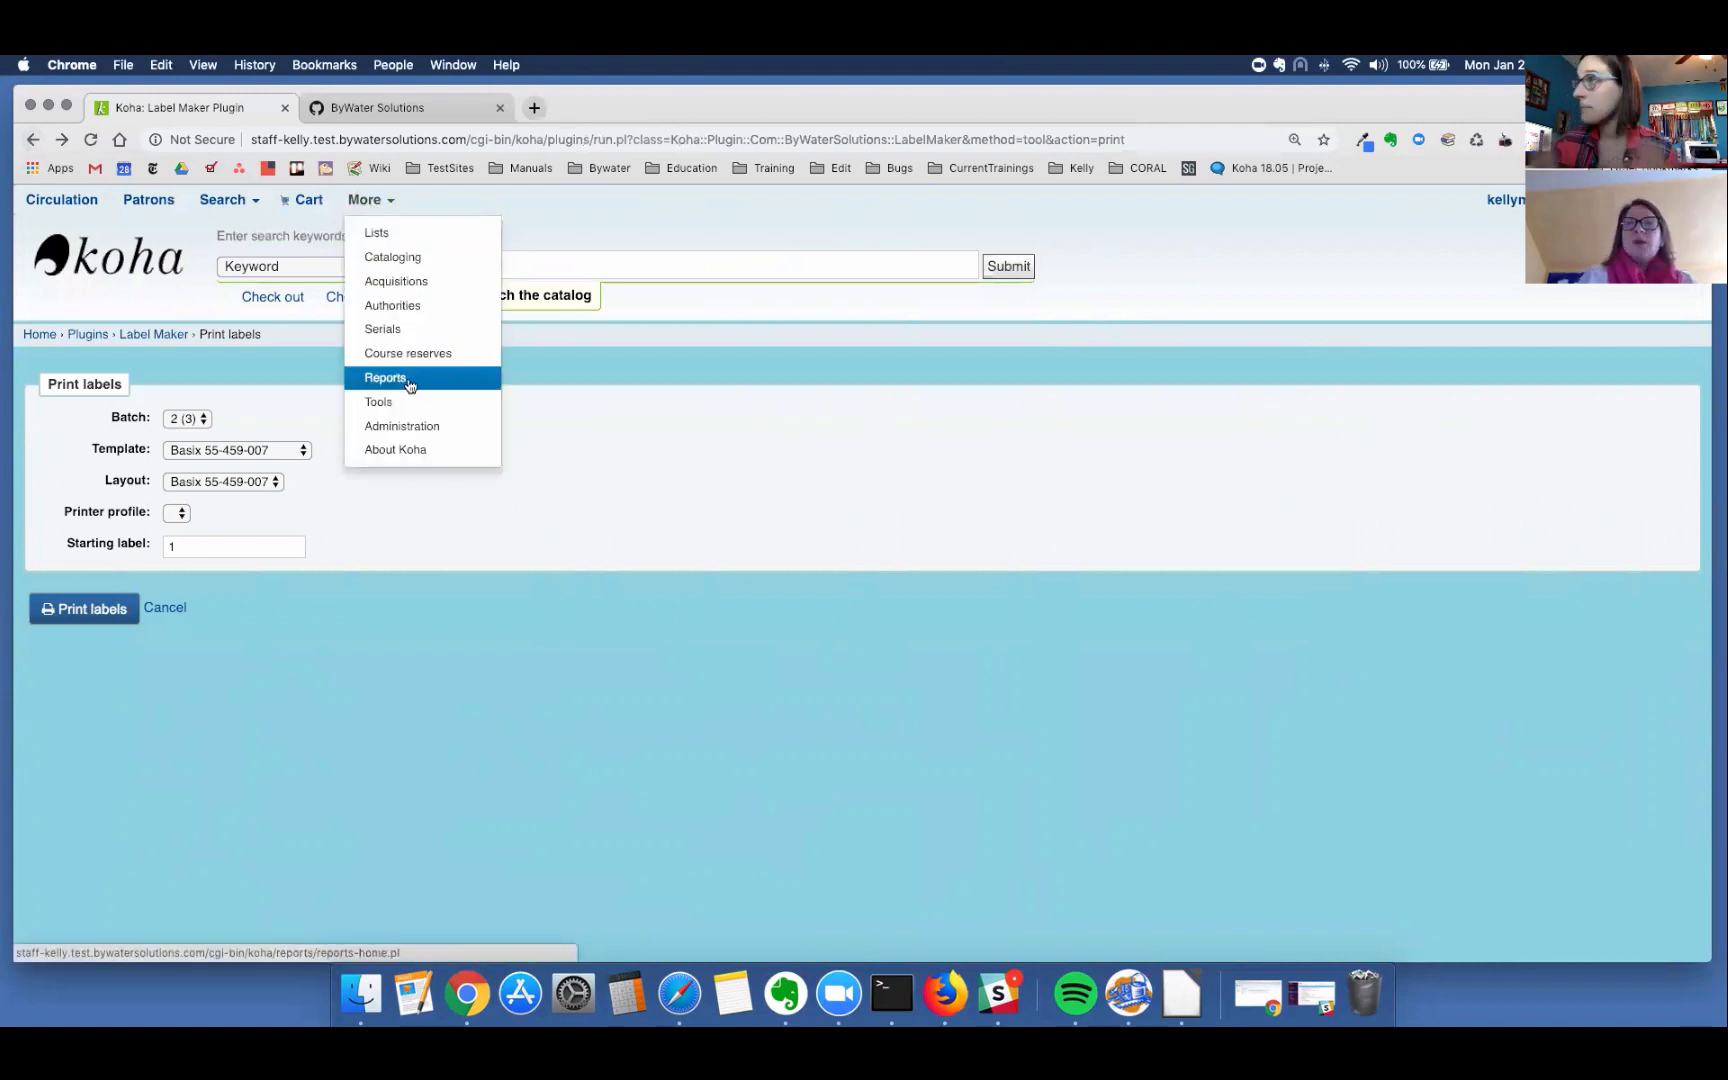
left_click(384, 378)
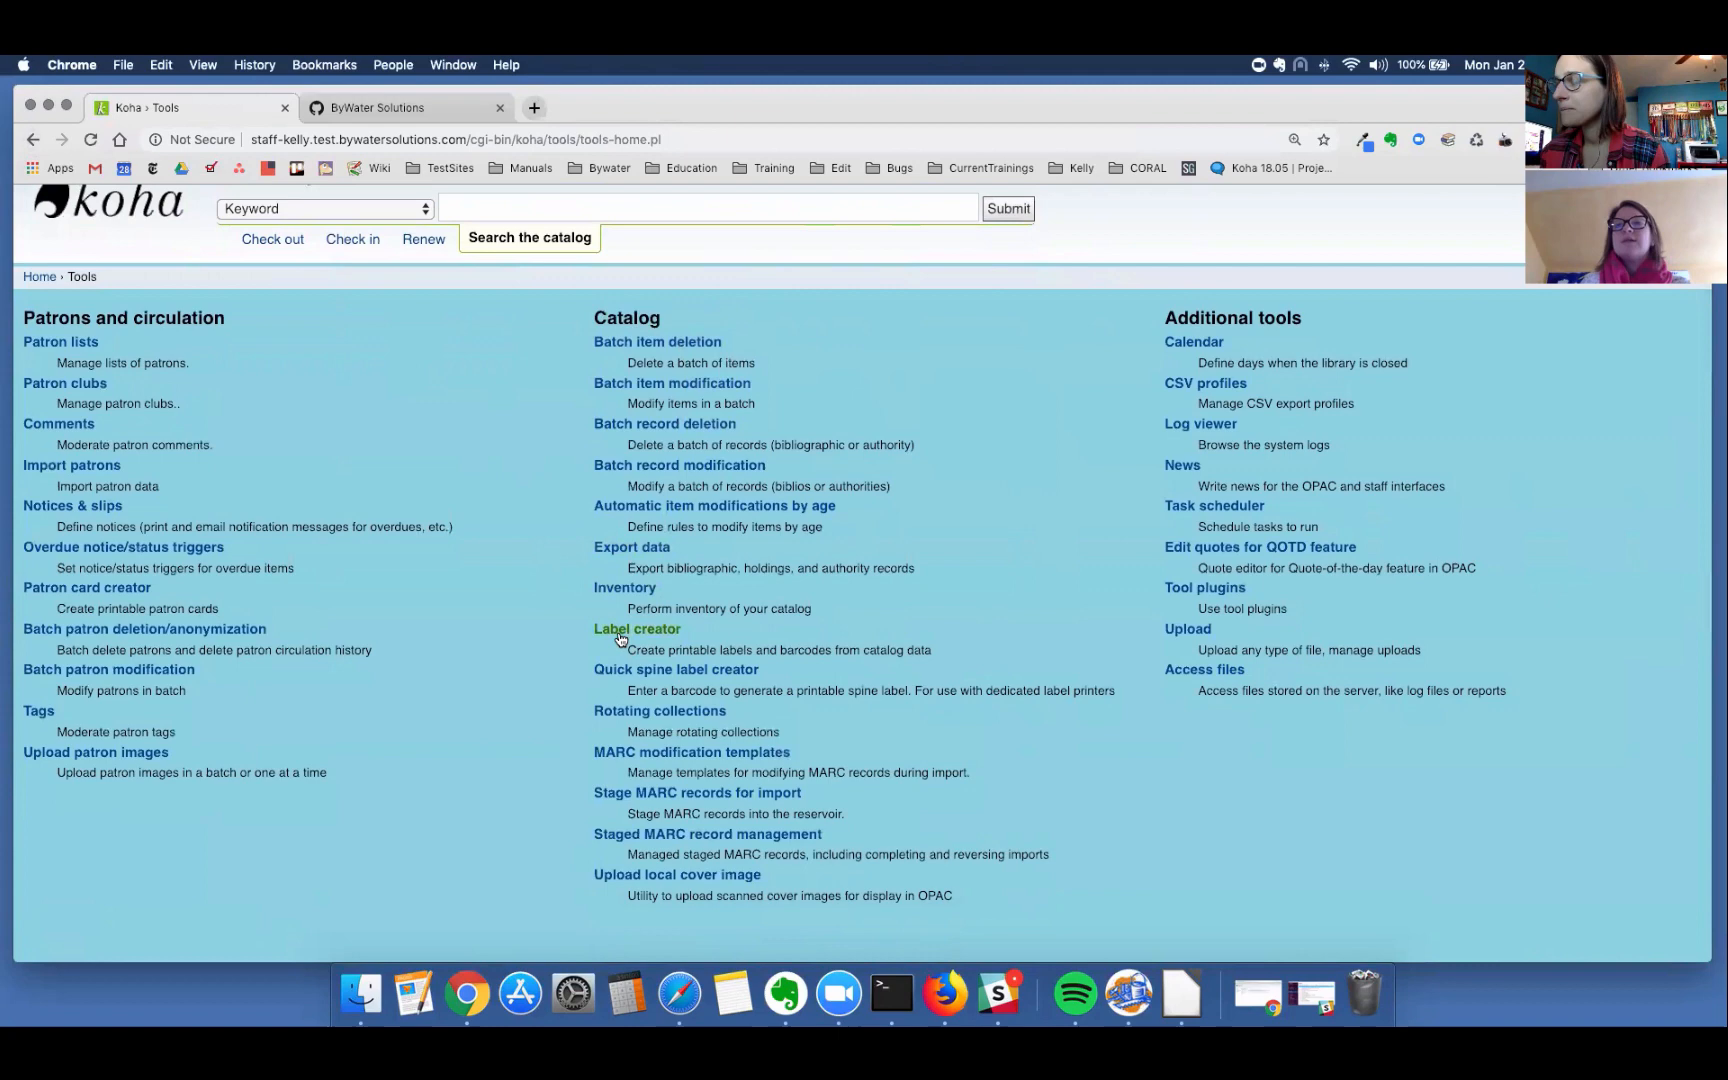
left_click(636, 628)
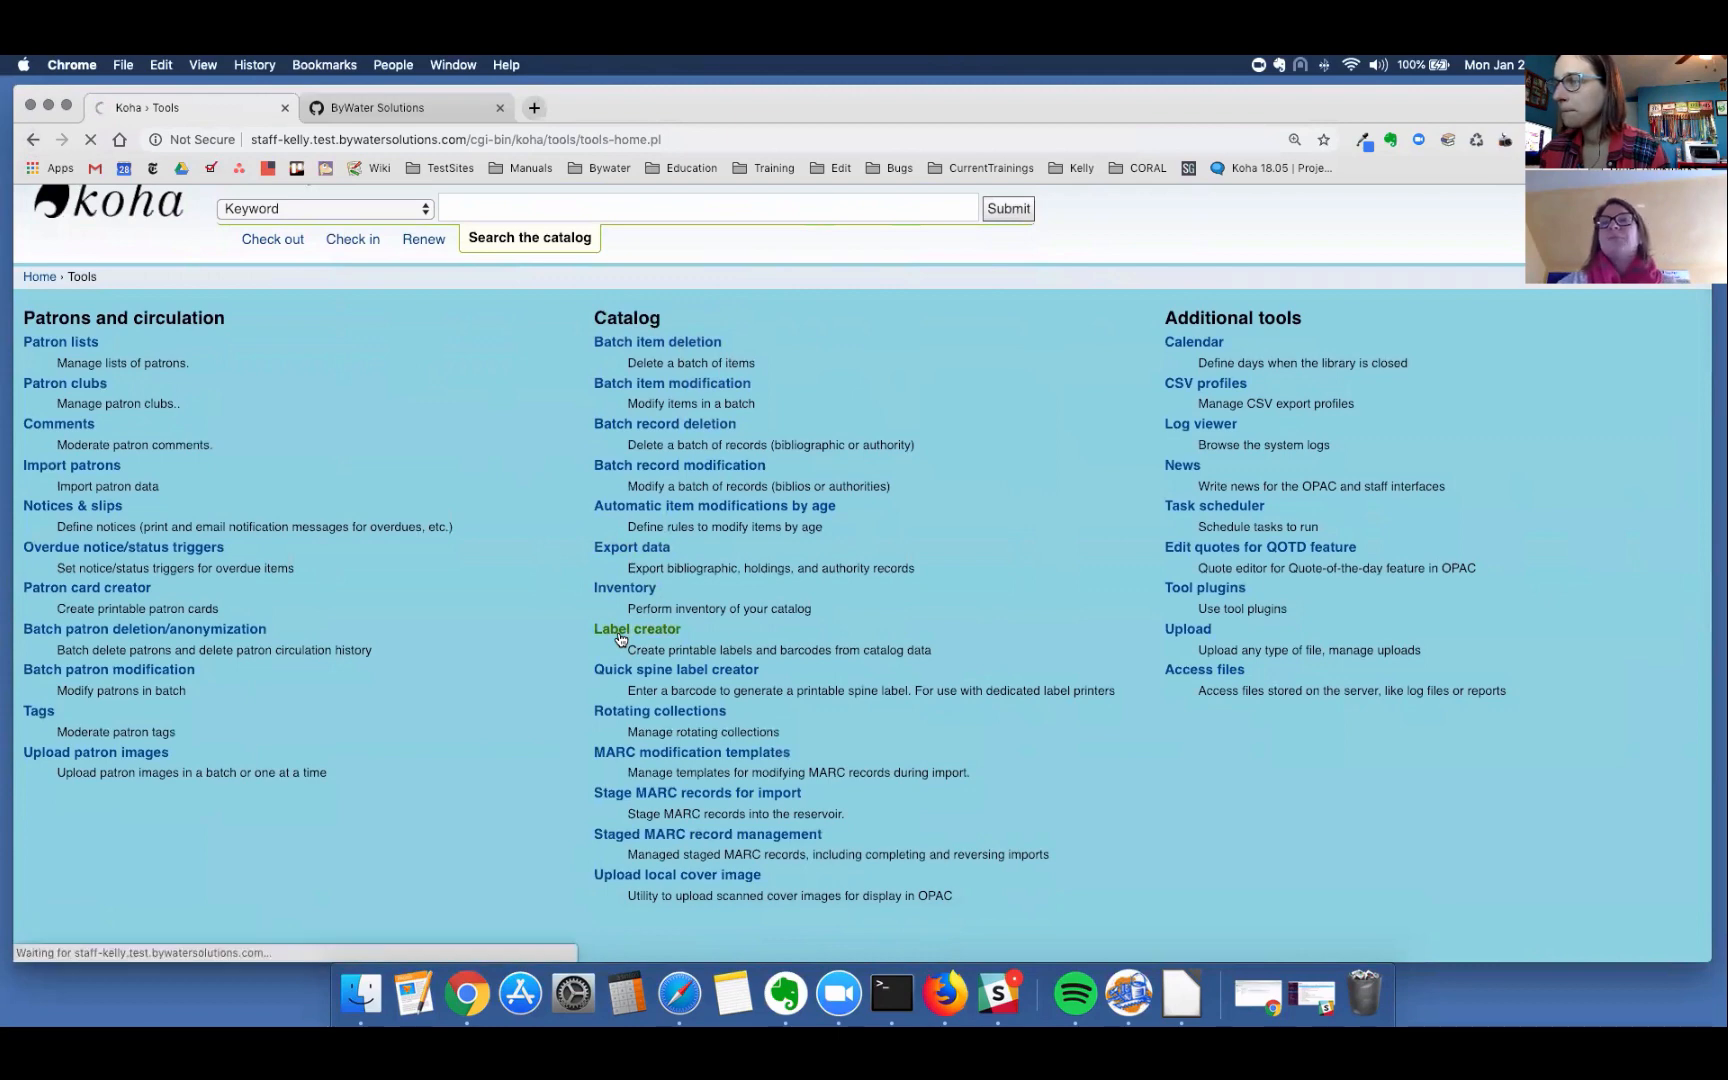
Step: Start a new empty label batch for Main Branch and bring up its Add item(s) search
left_click(636, 628)
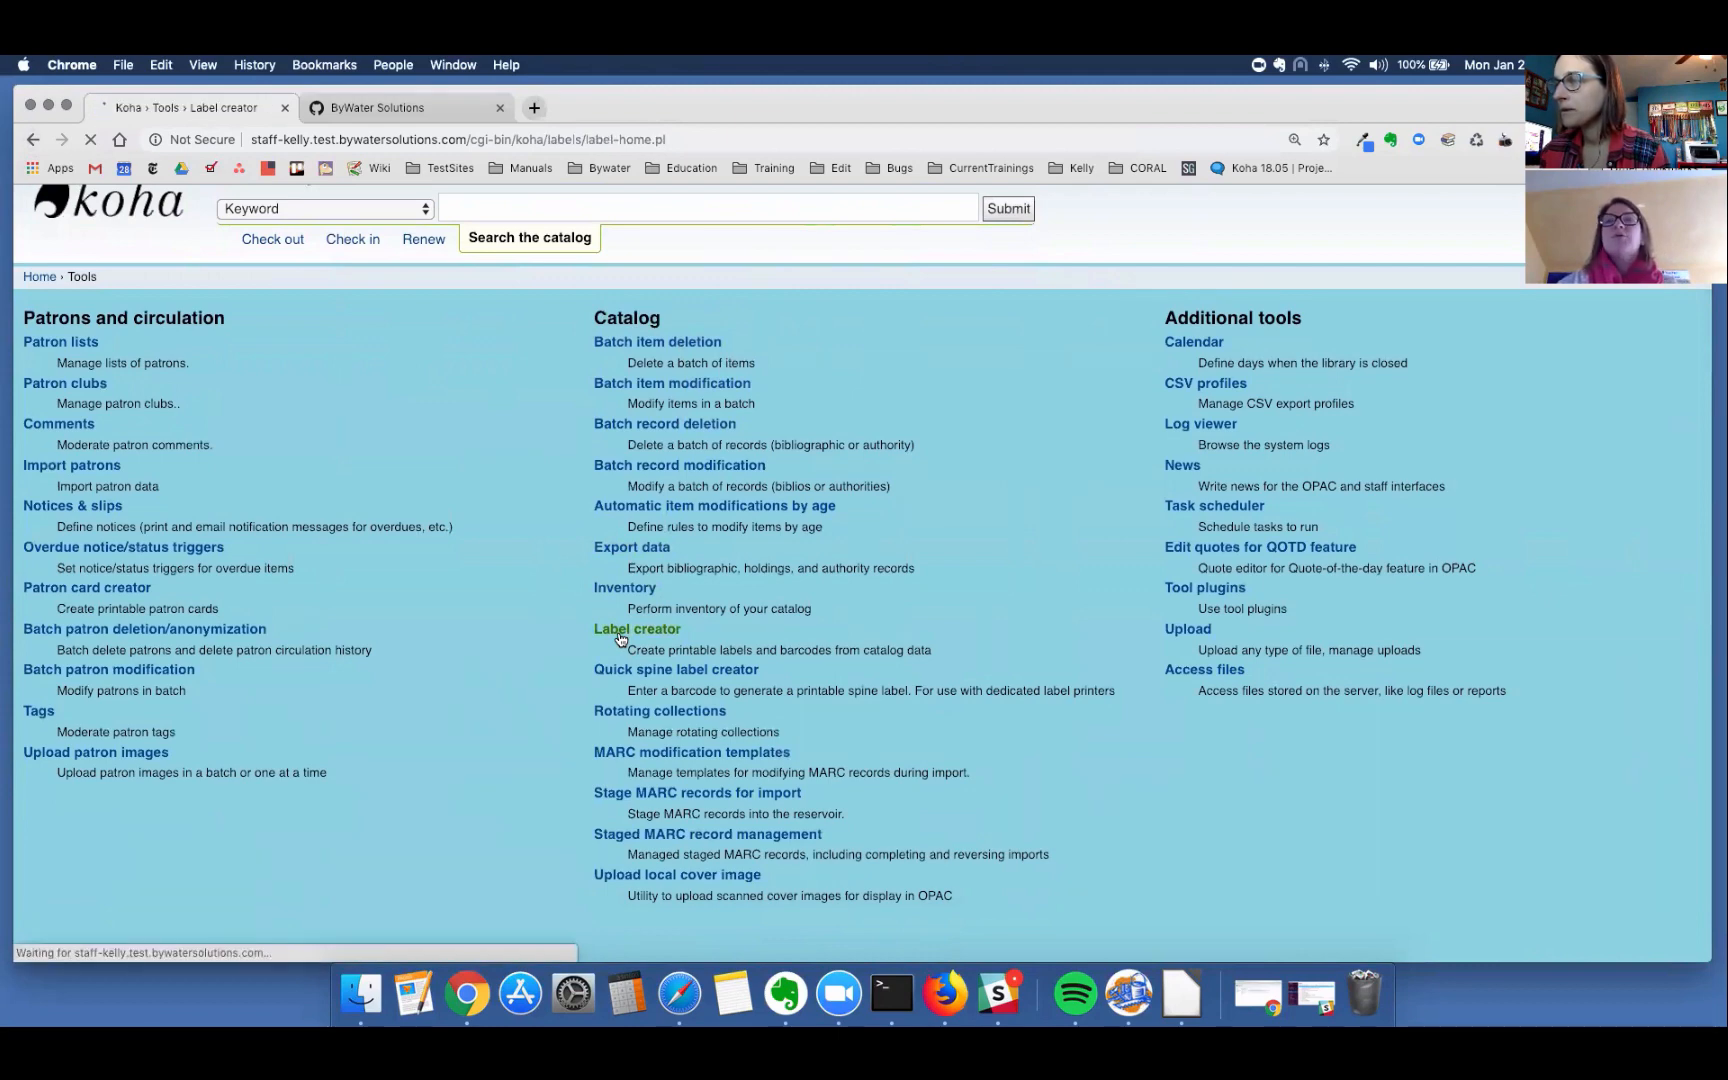
left_click(636, 628)
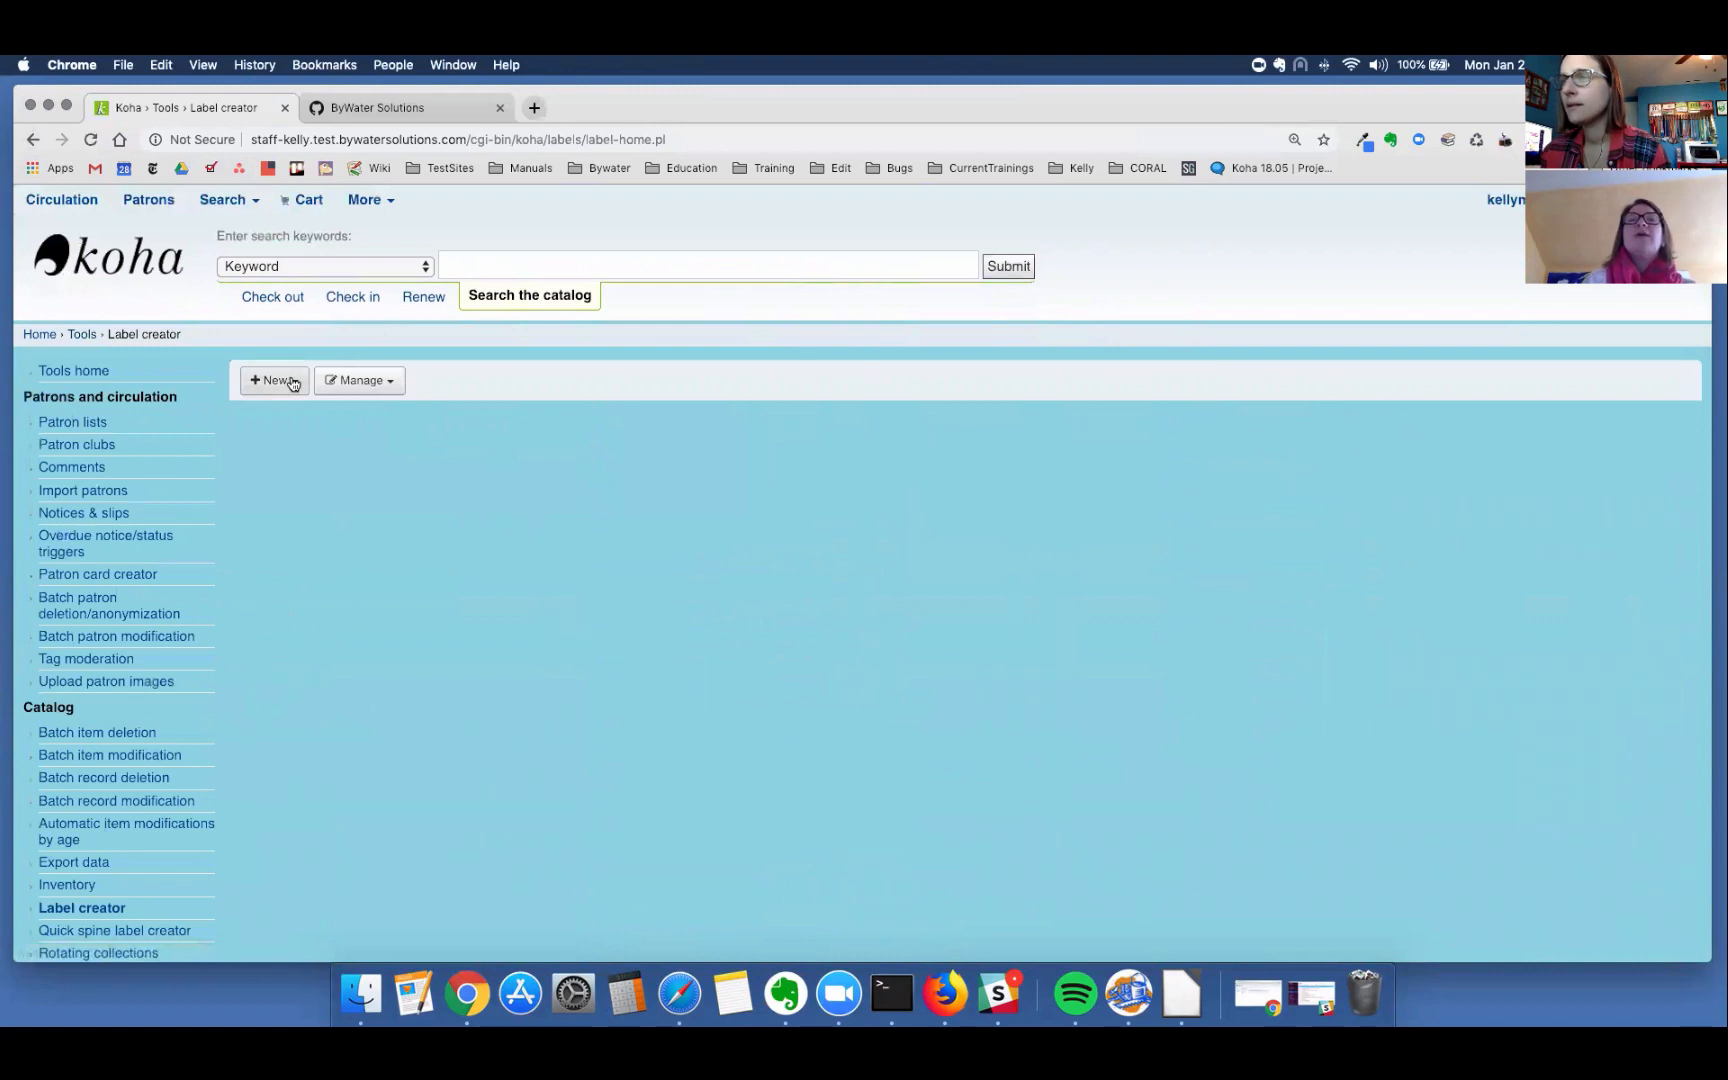
left_click(272, 380)
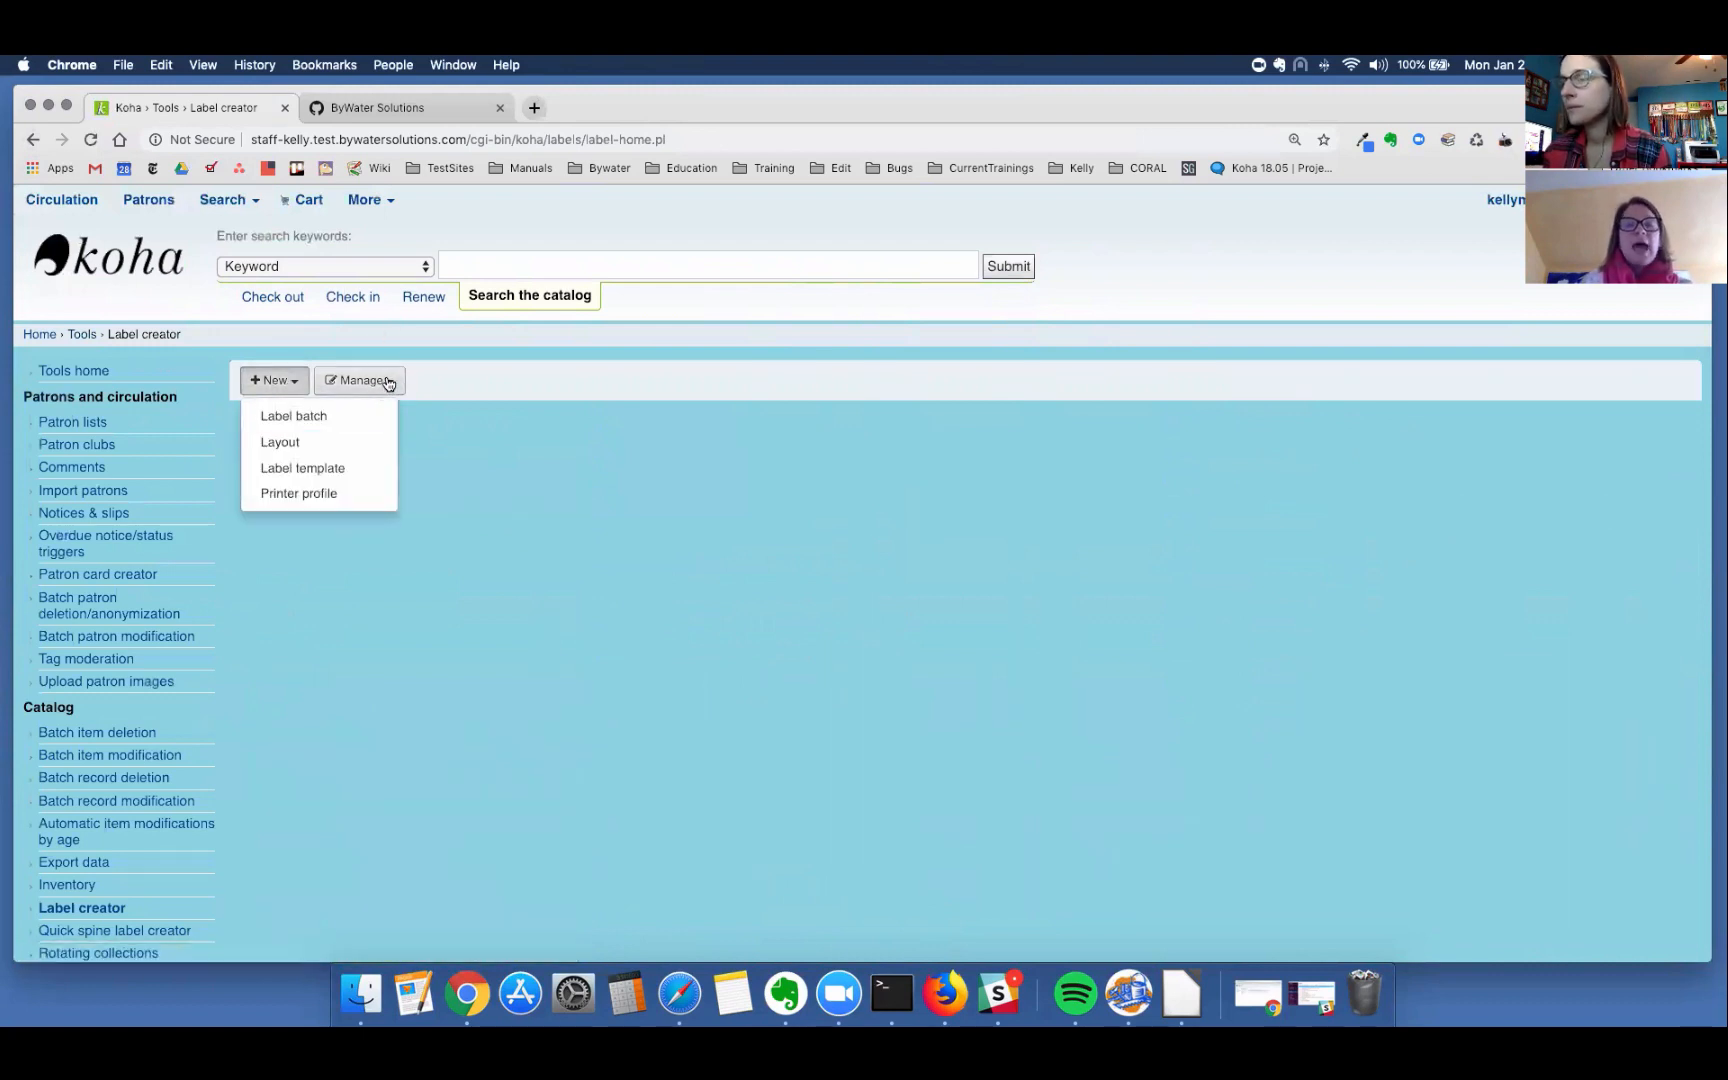
left_click(360, 380)
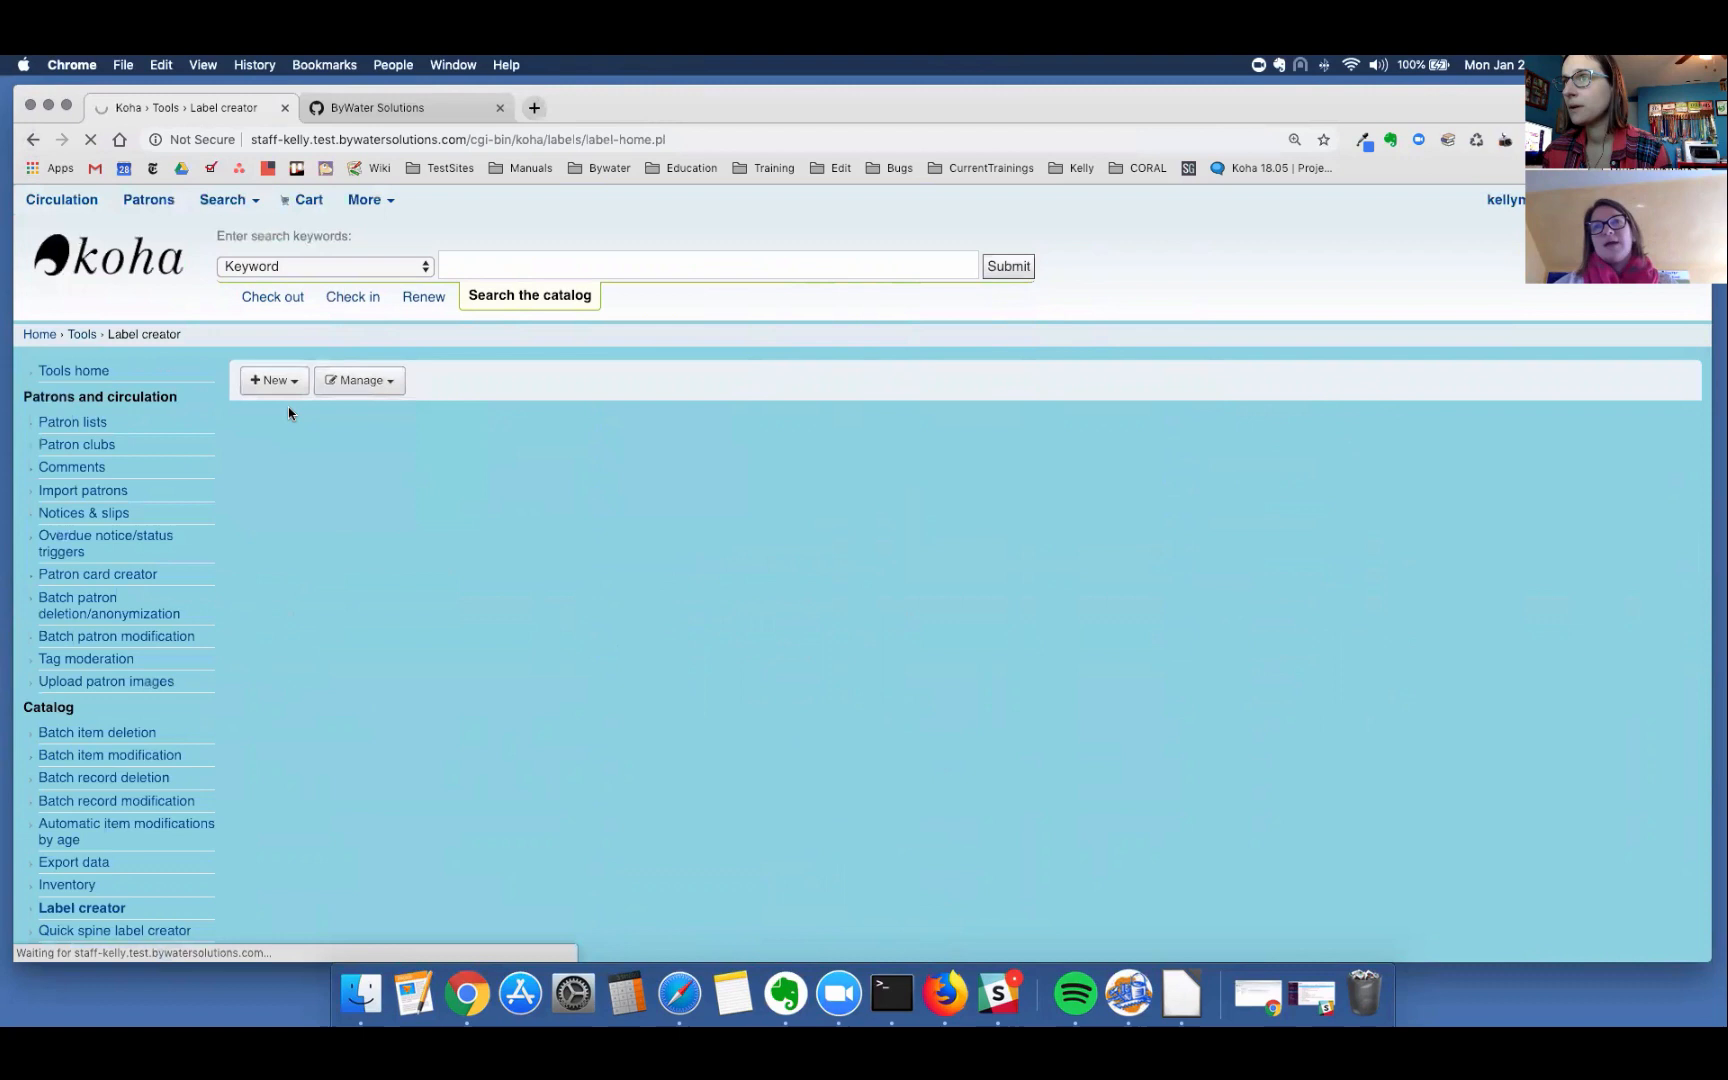
left_click(274, 380)
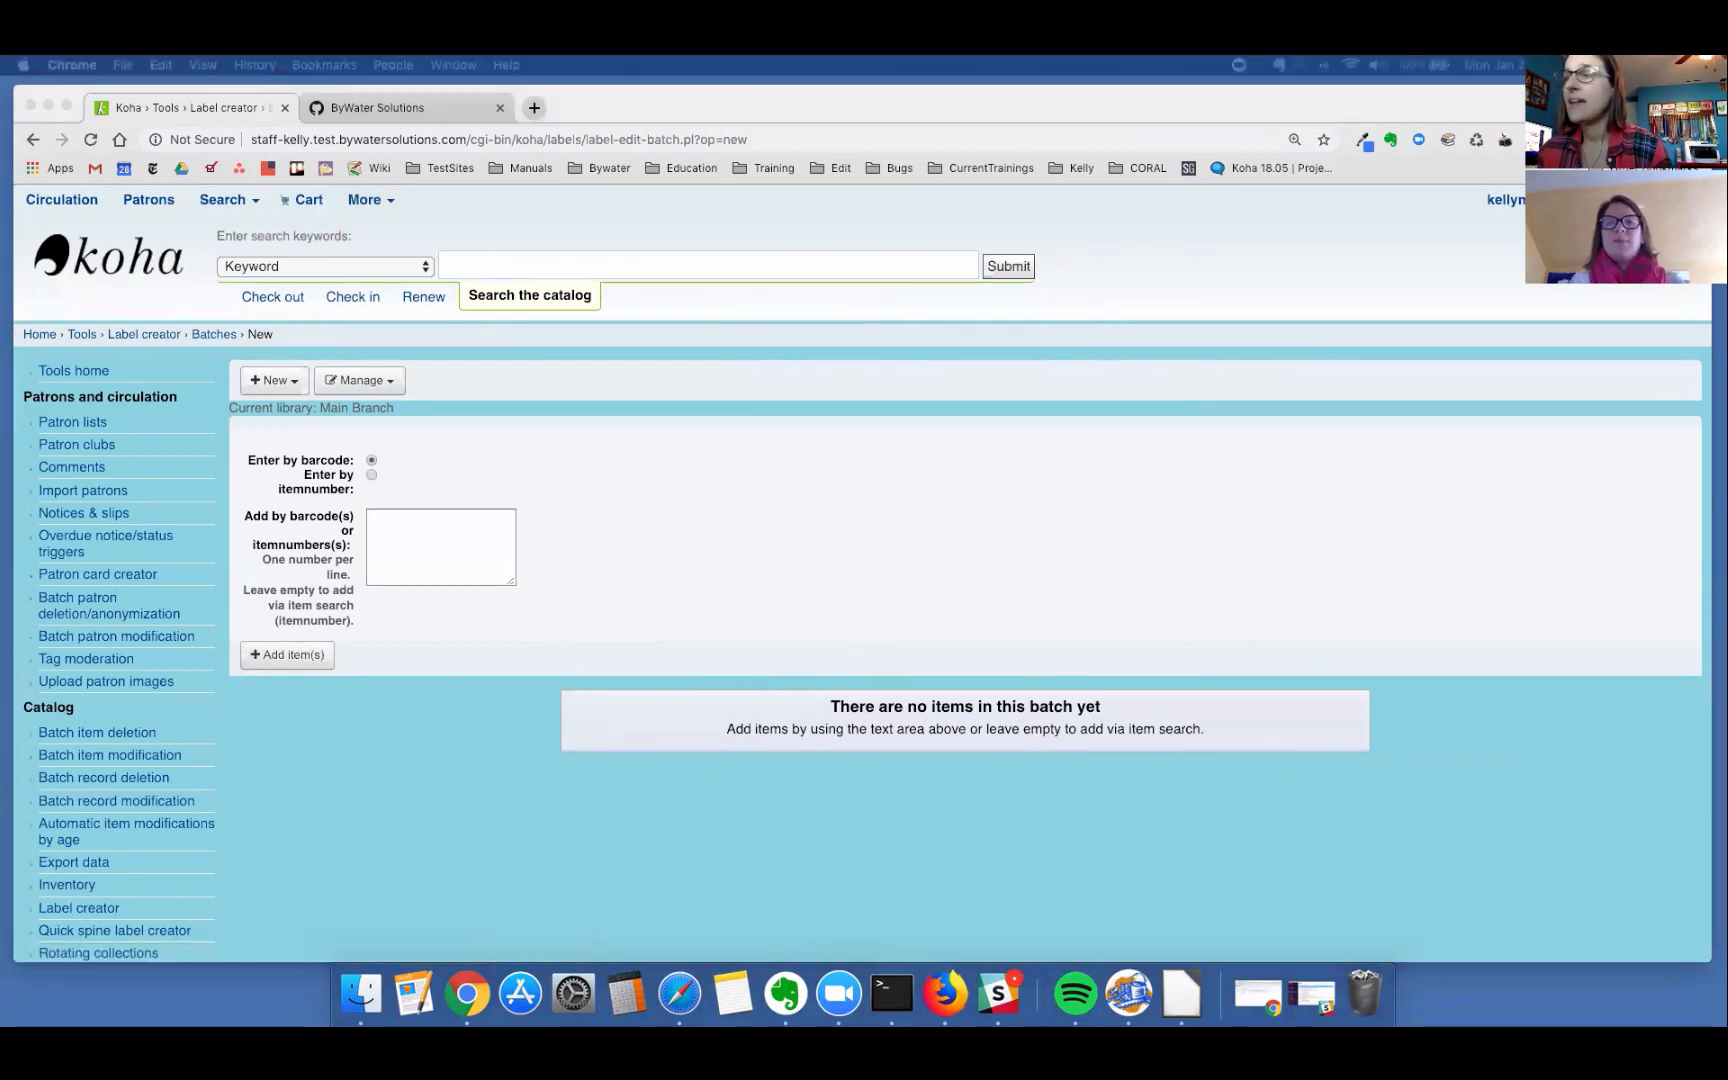
left_click(286, 654)
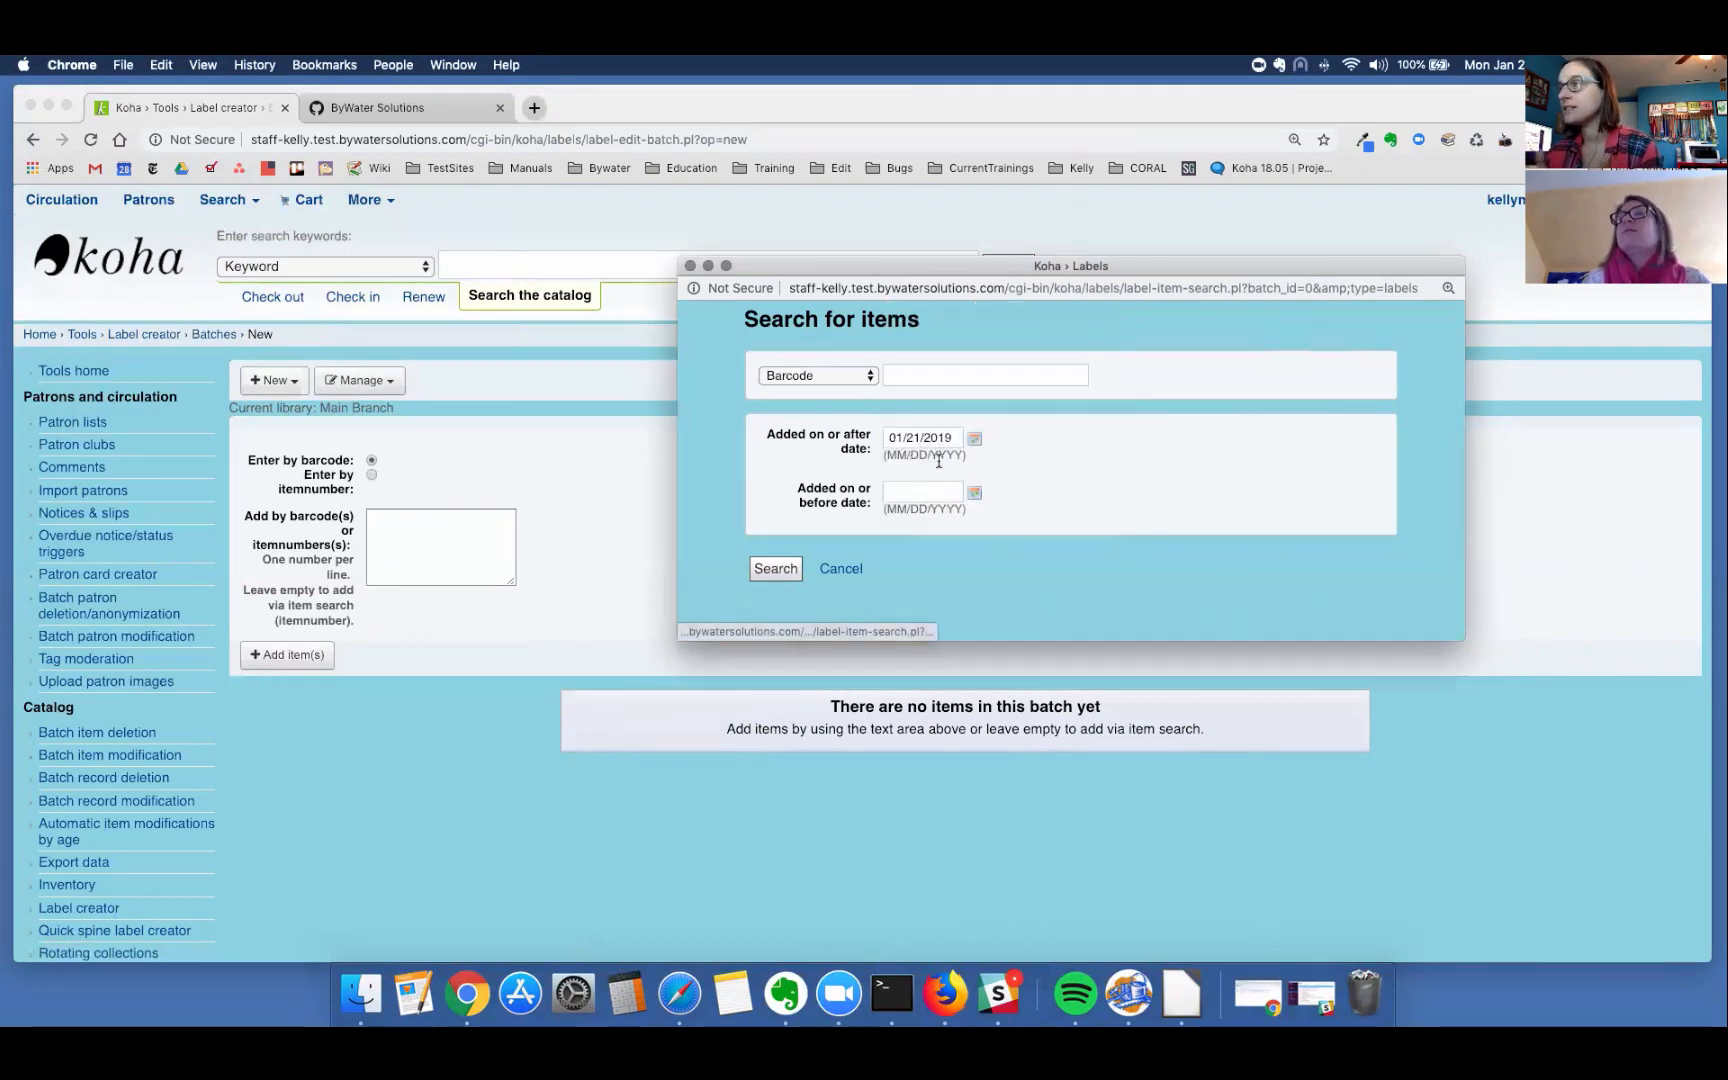
Step: Search items added before 01/28/2019 and browse the results
type("01/28/2019")
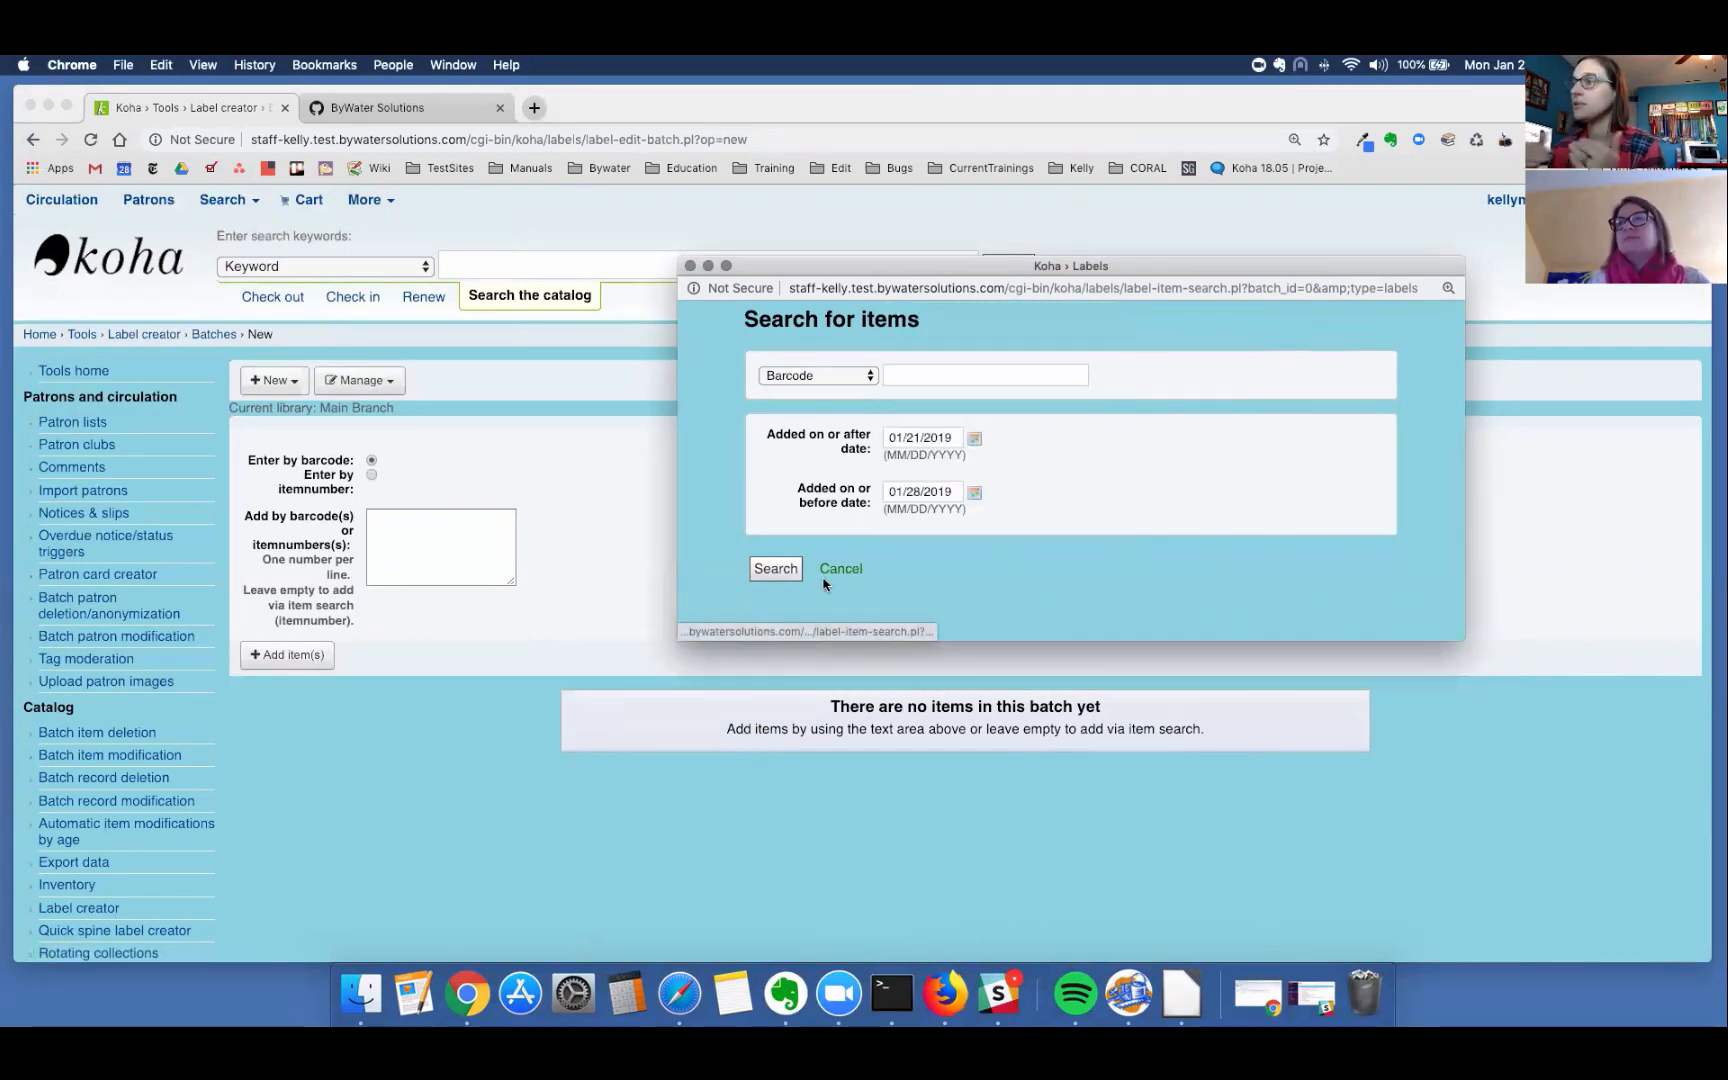
left_click(774, 568)
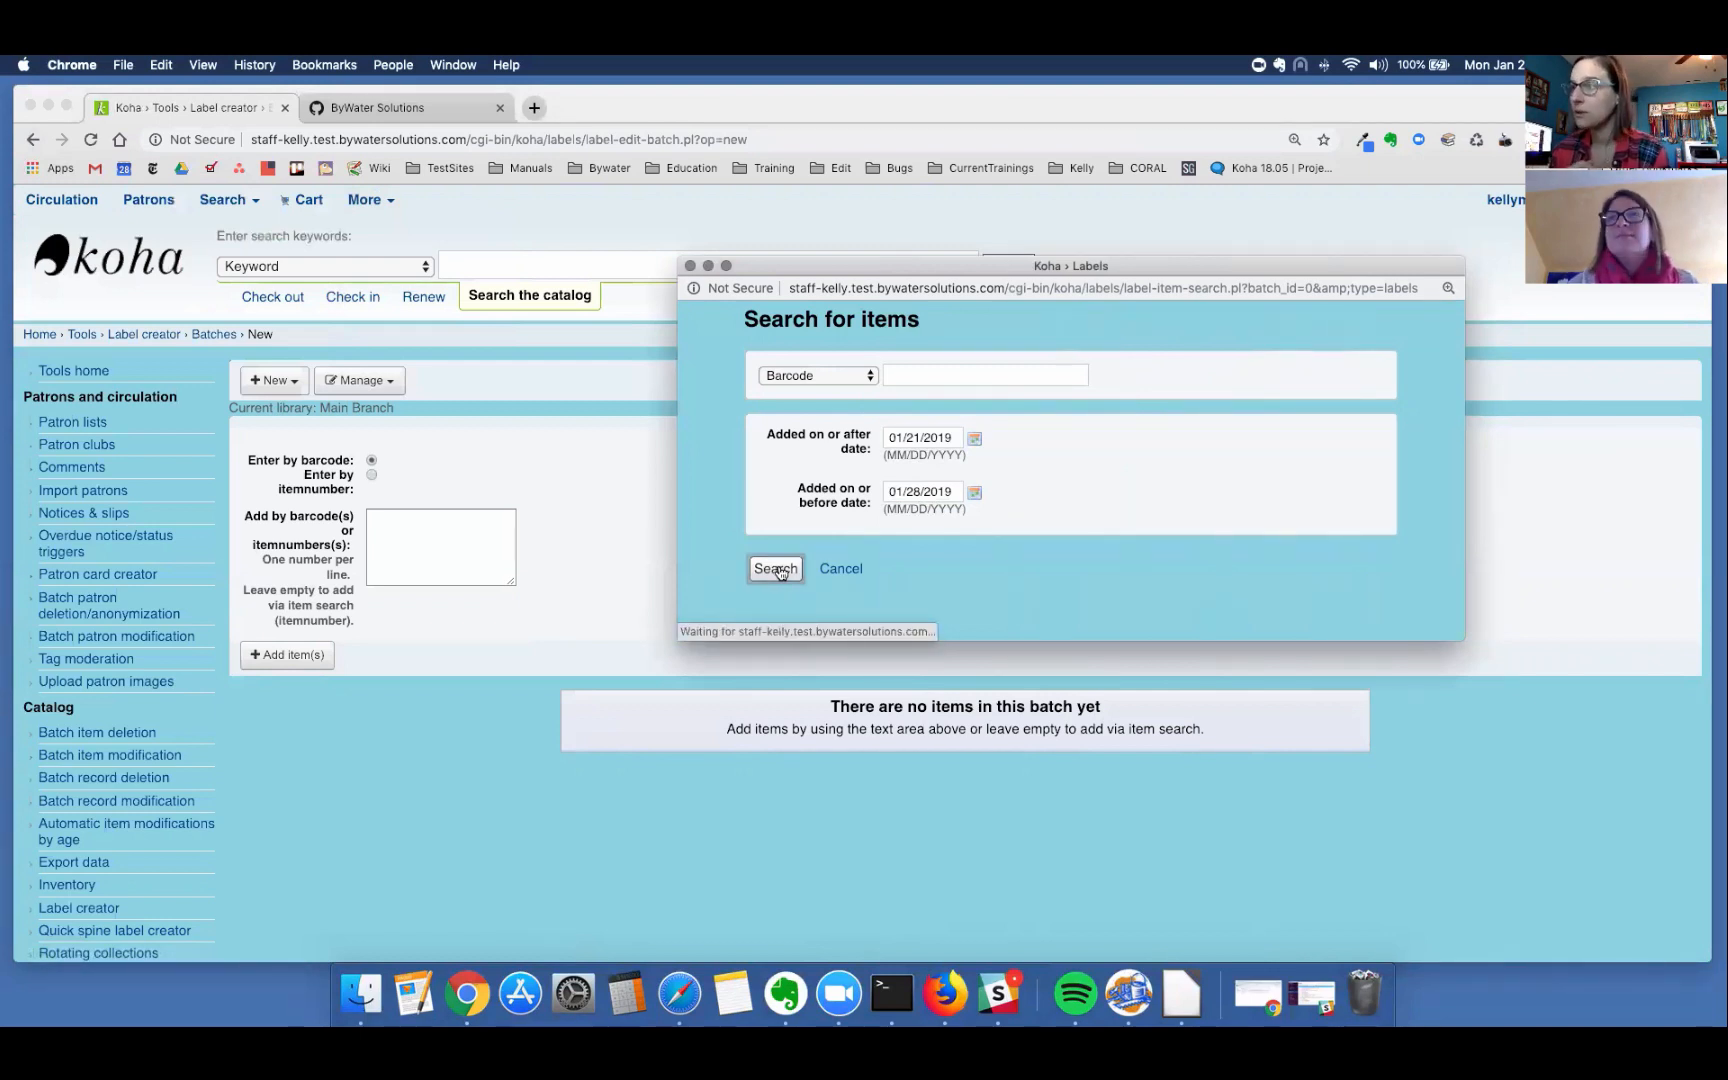
left_click(774, 568)
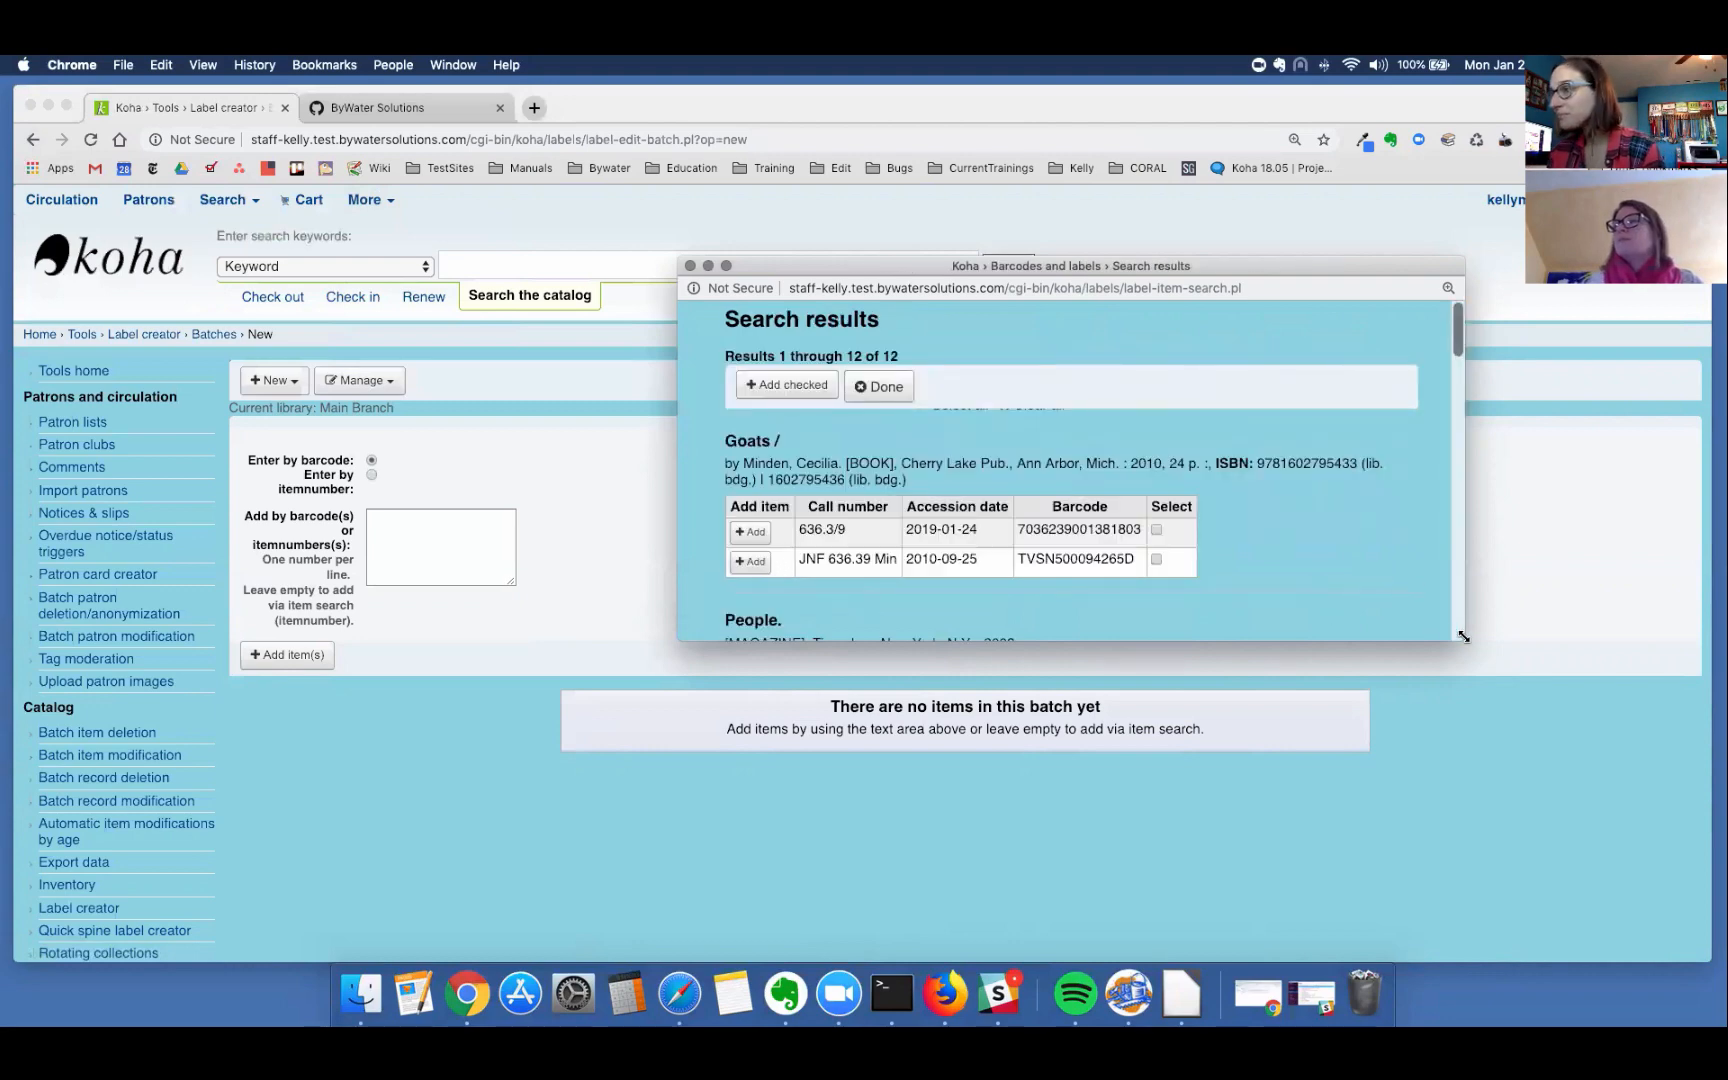
scroll("down", 3)
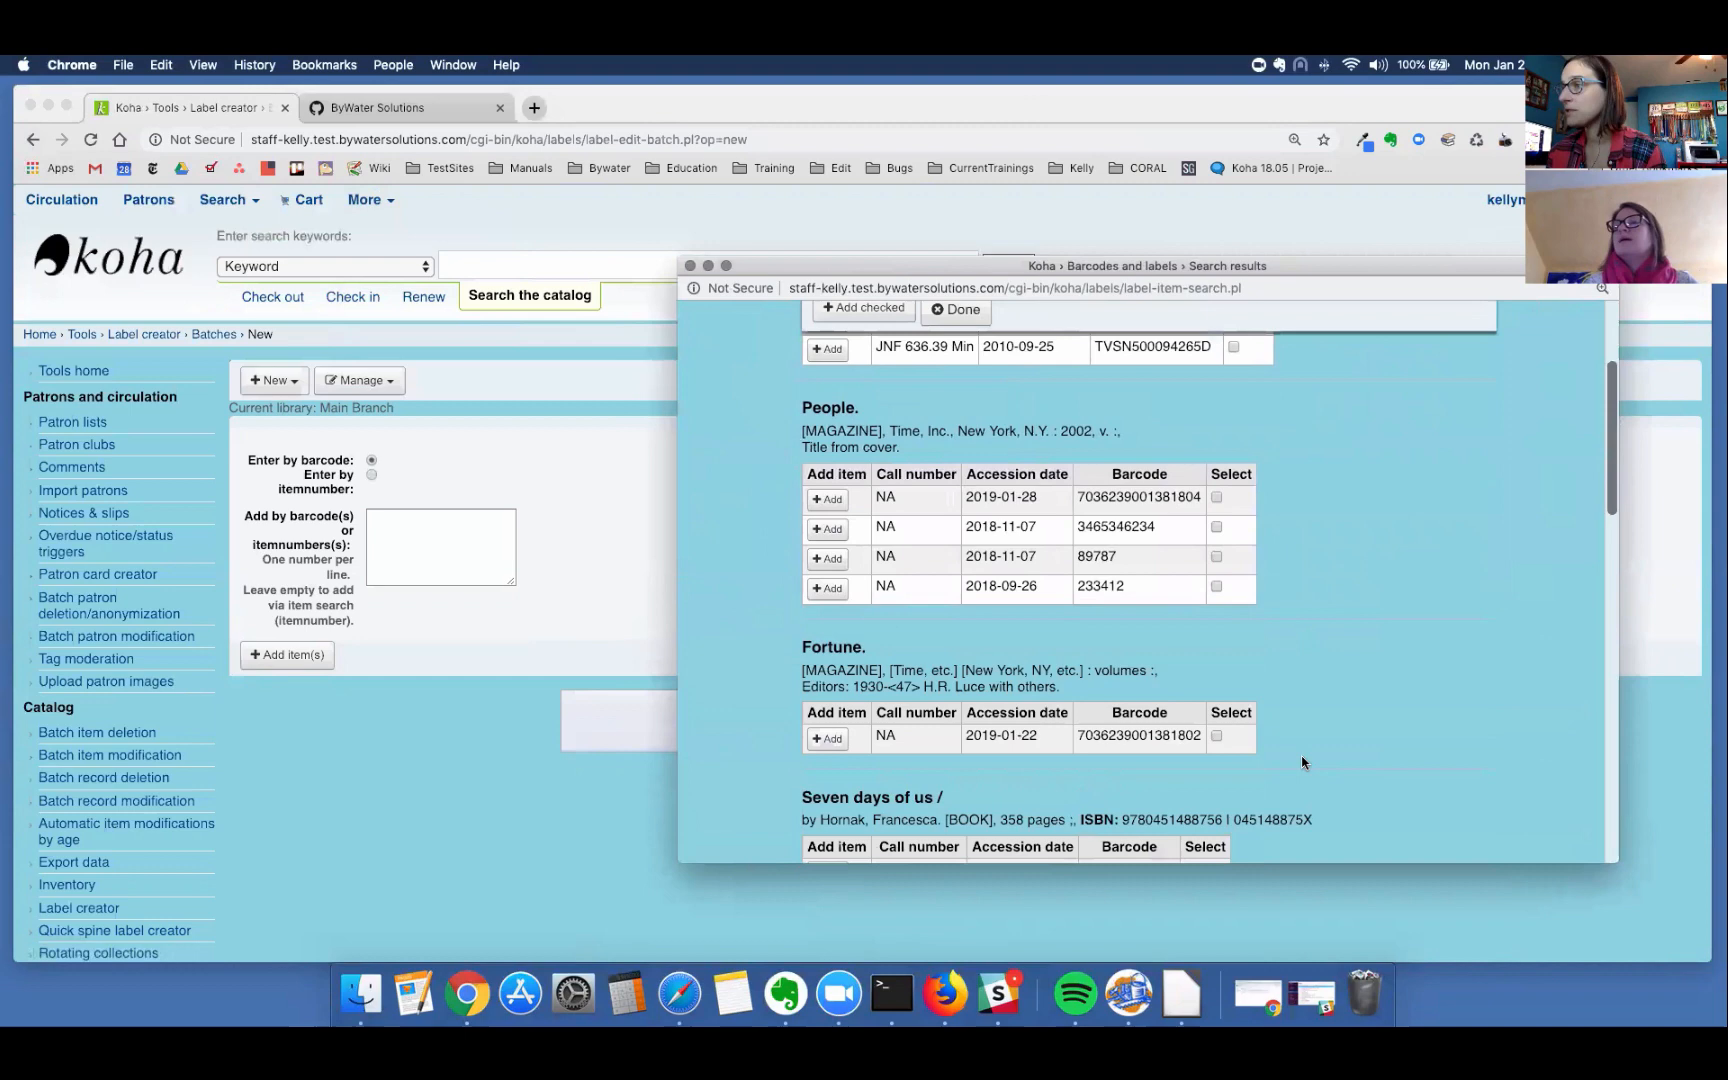
scroll("down", 3)
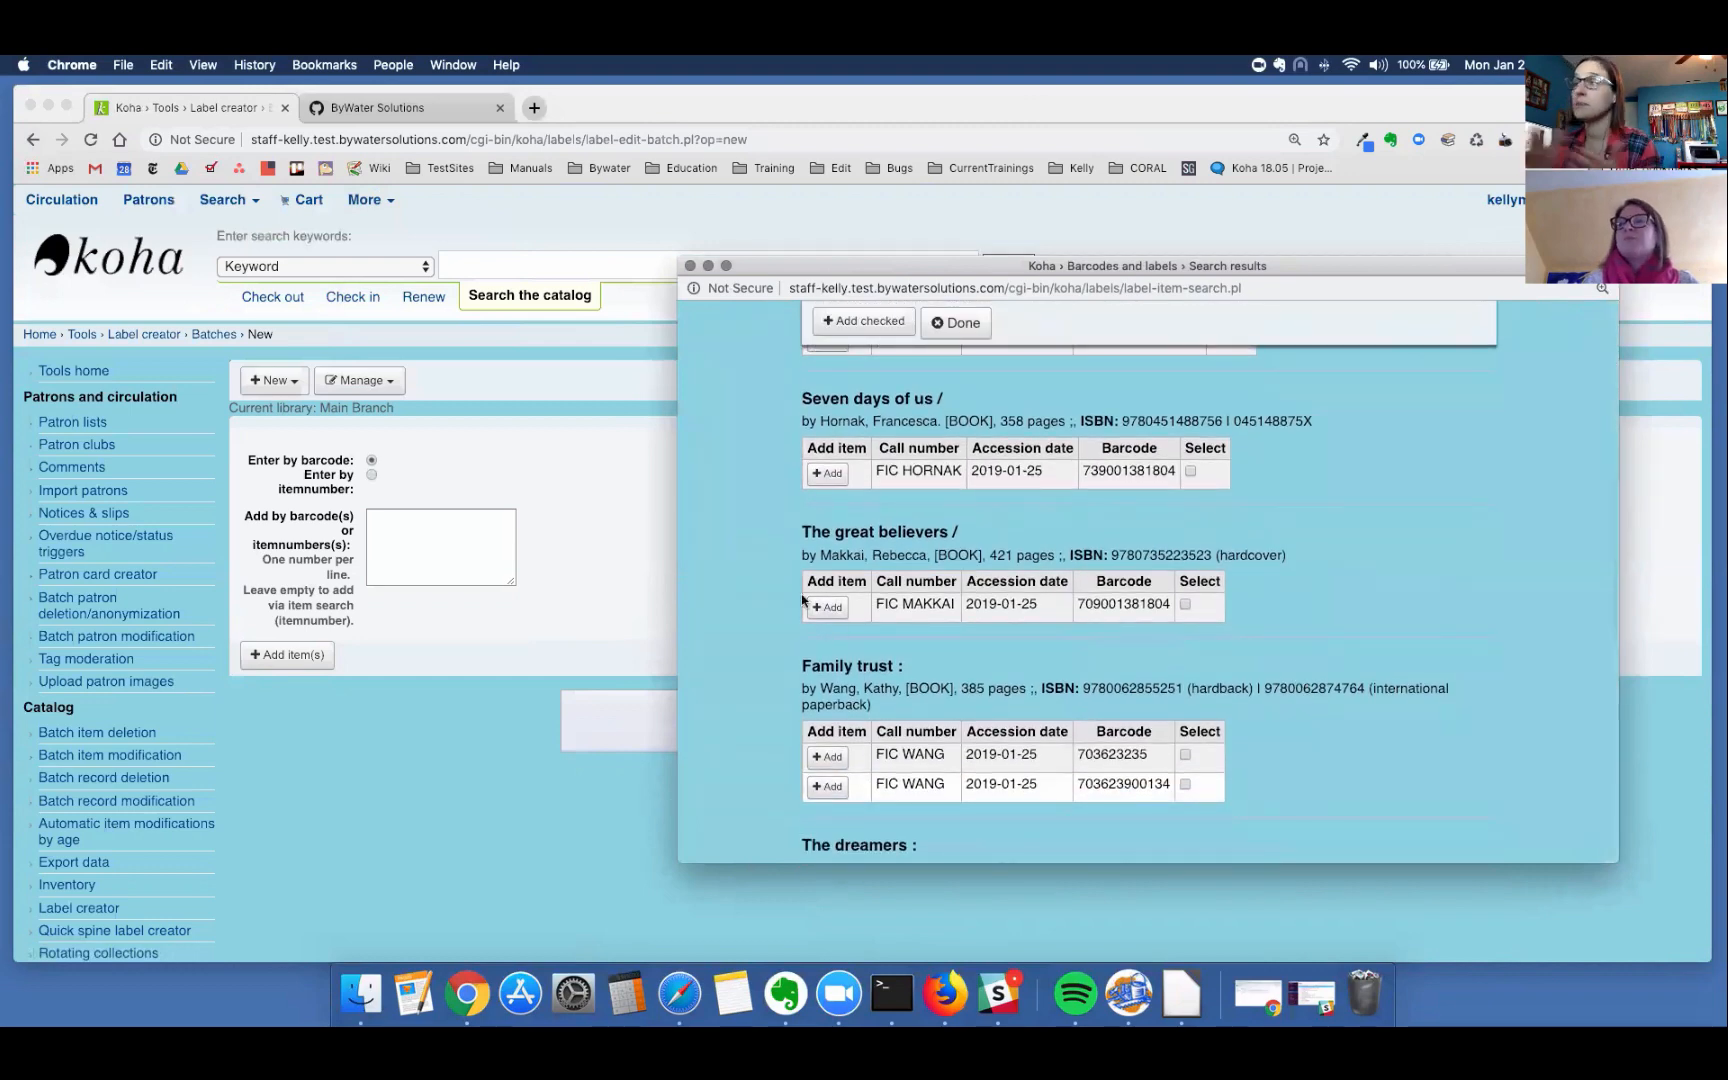
Step: Tick The great believers and both Family trust copies so items 64251, 64250, 64249 are queued
left_click(1186, 604)
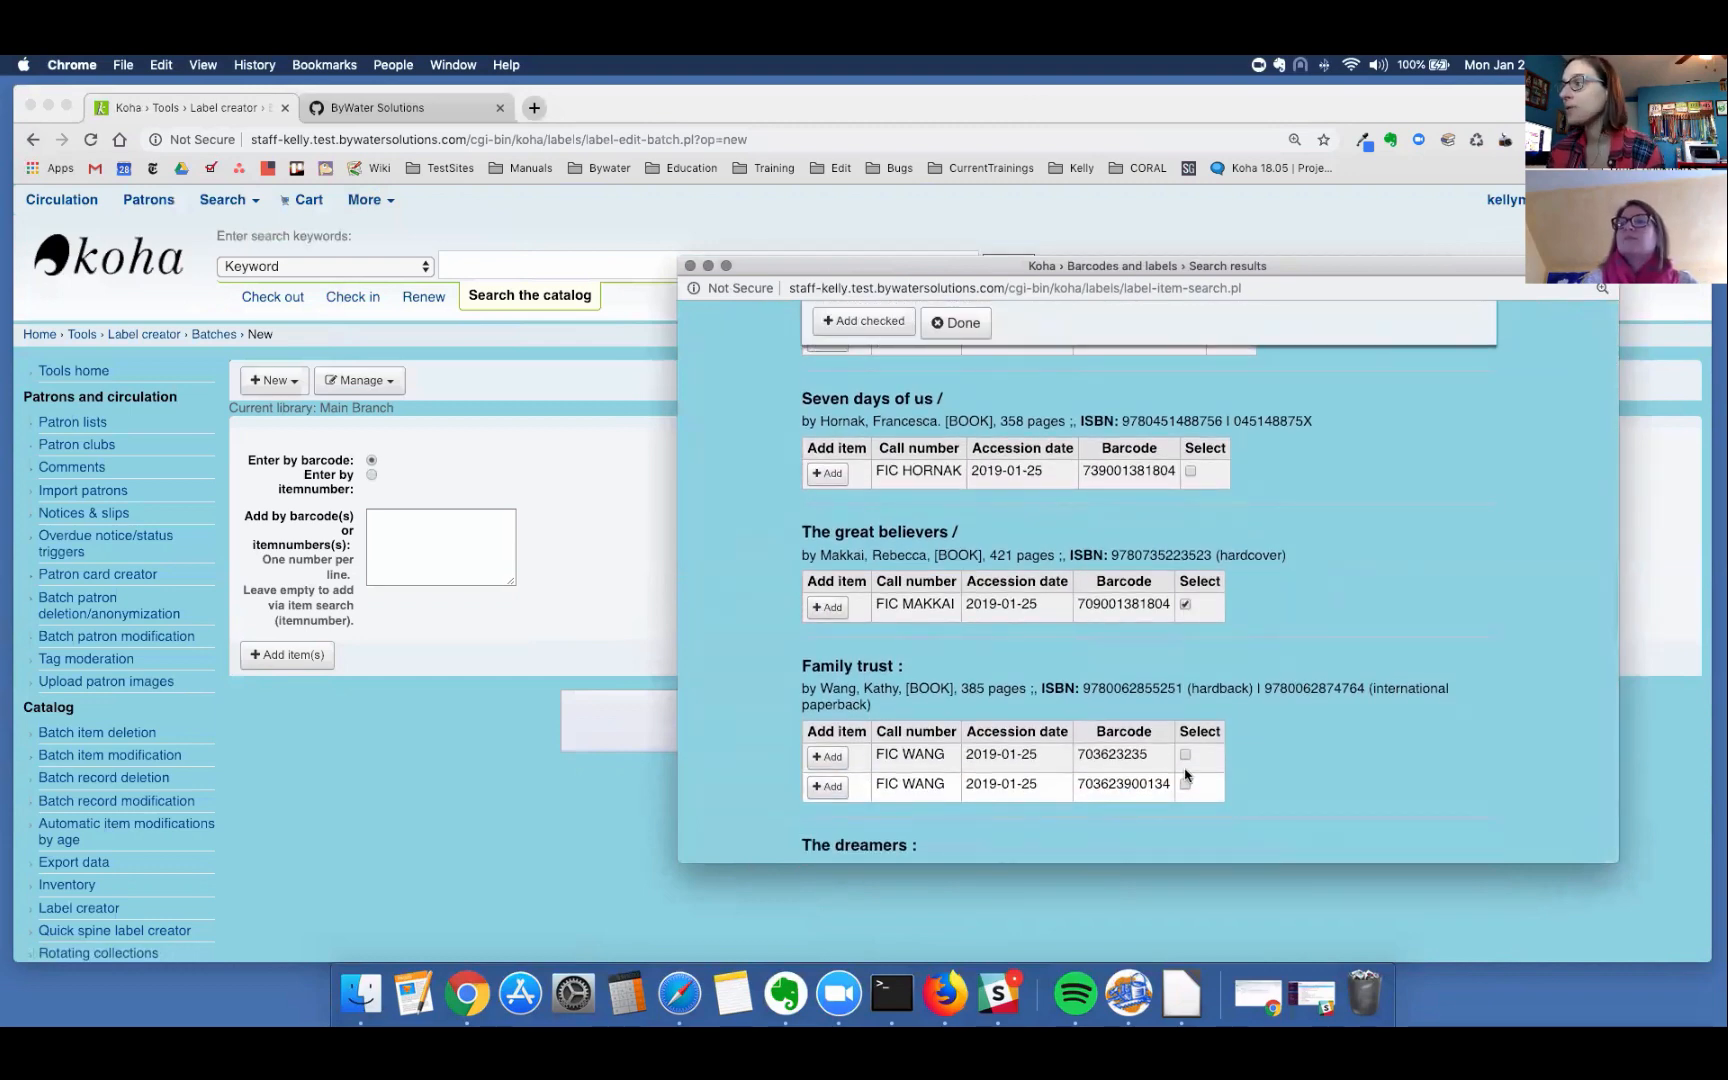
scroll("down", 3)
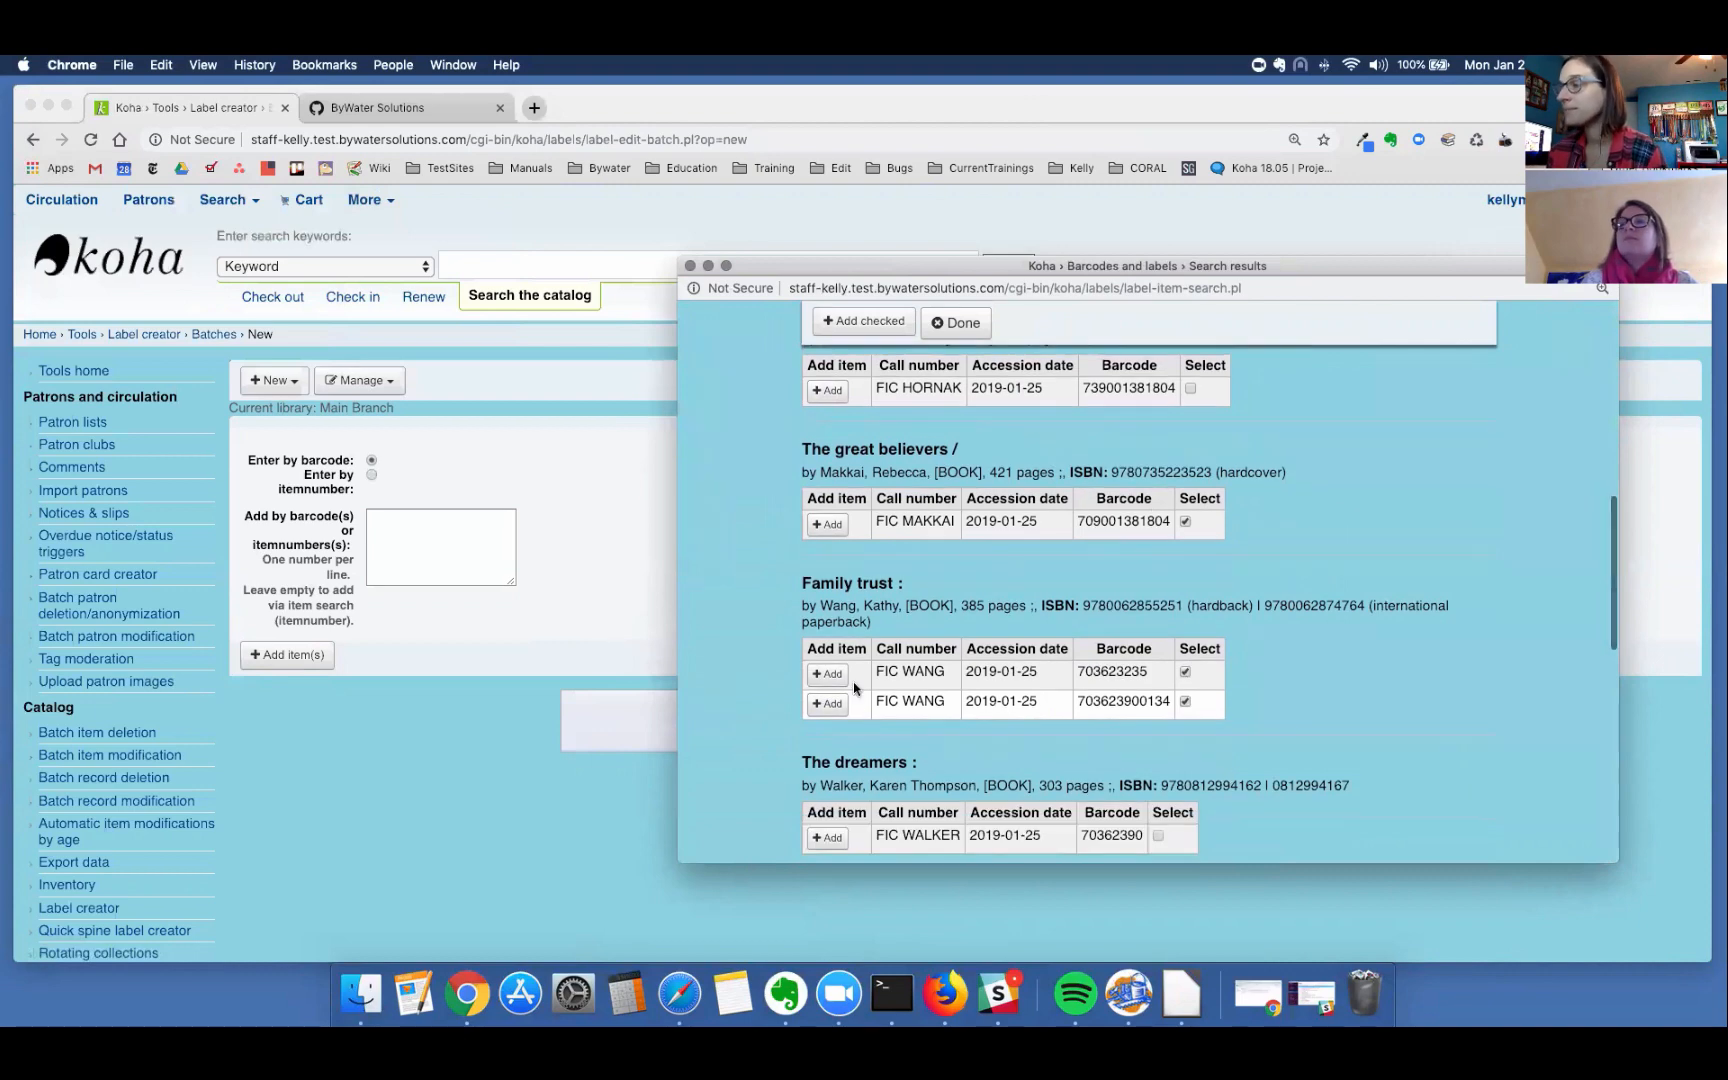
scroll("down", 3)
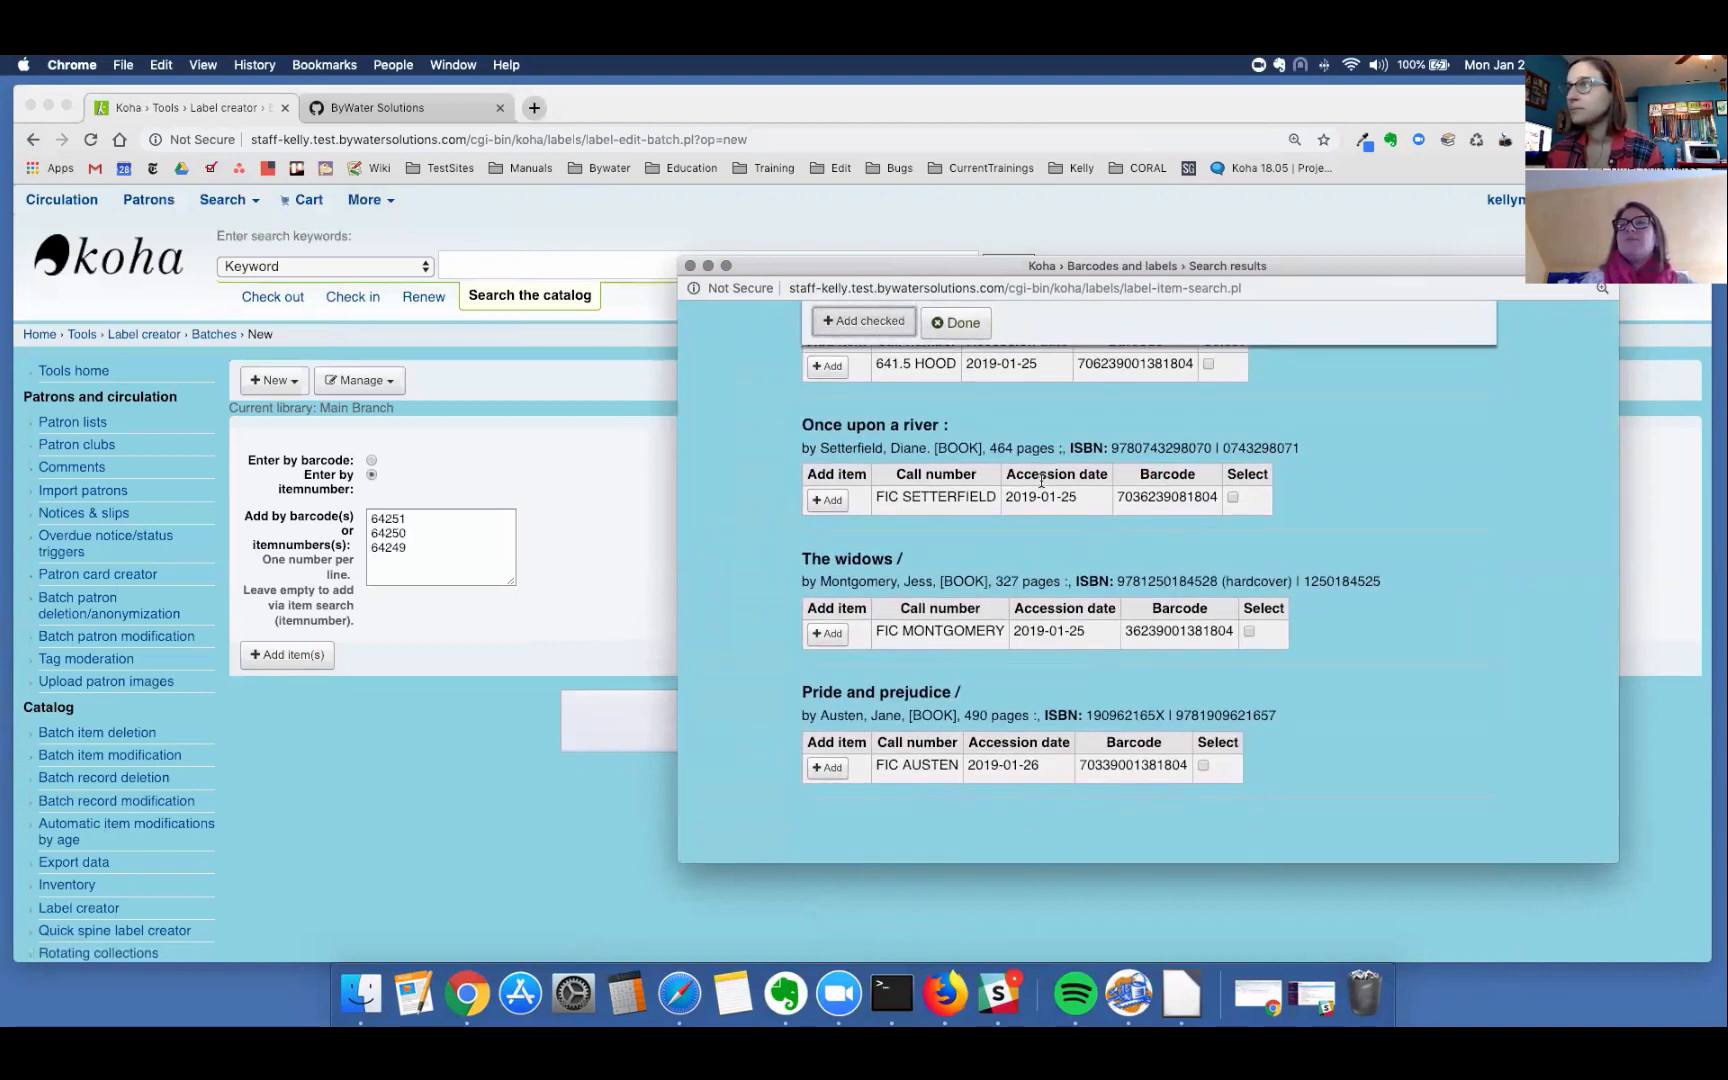
scroll("up", 3)
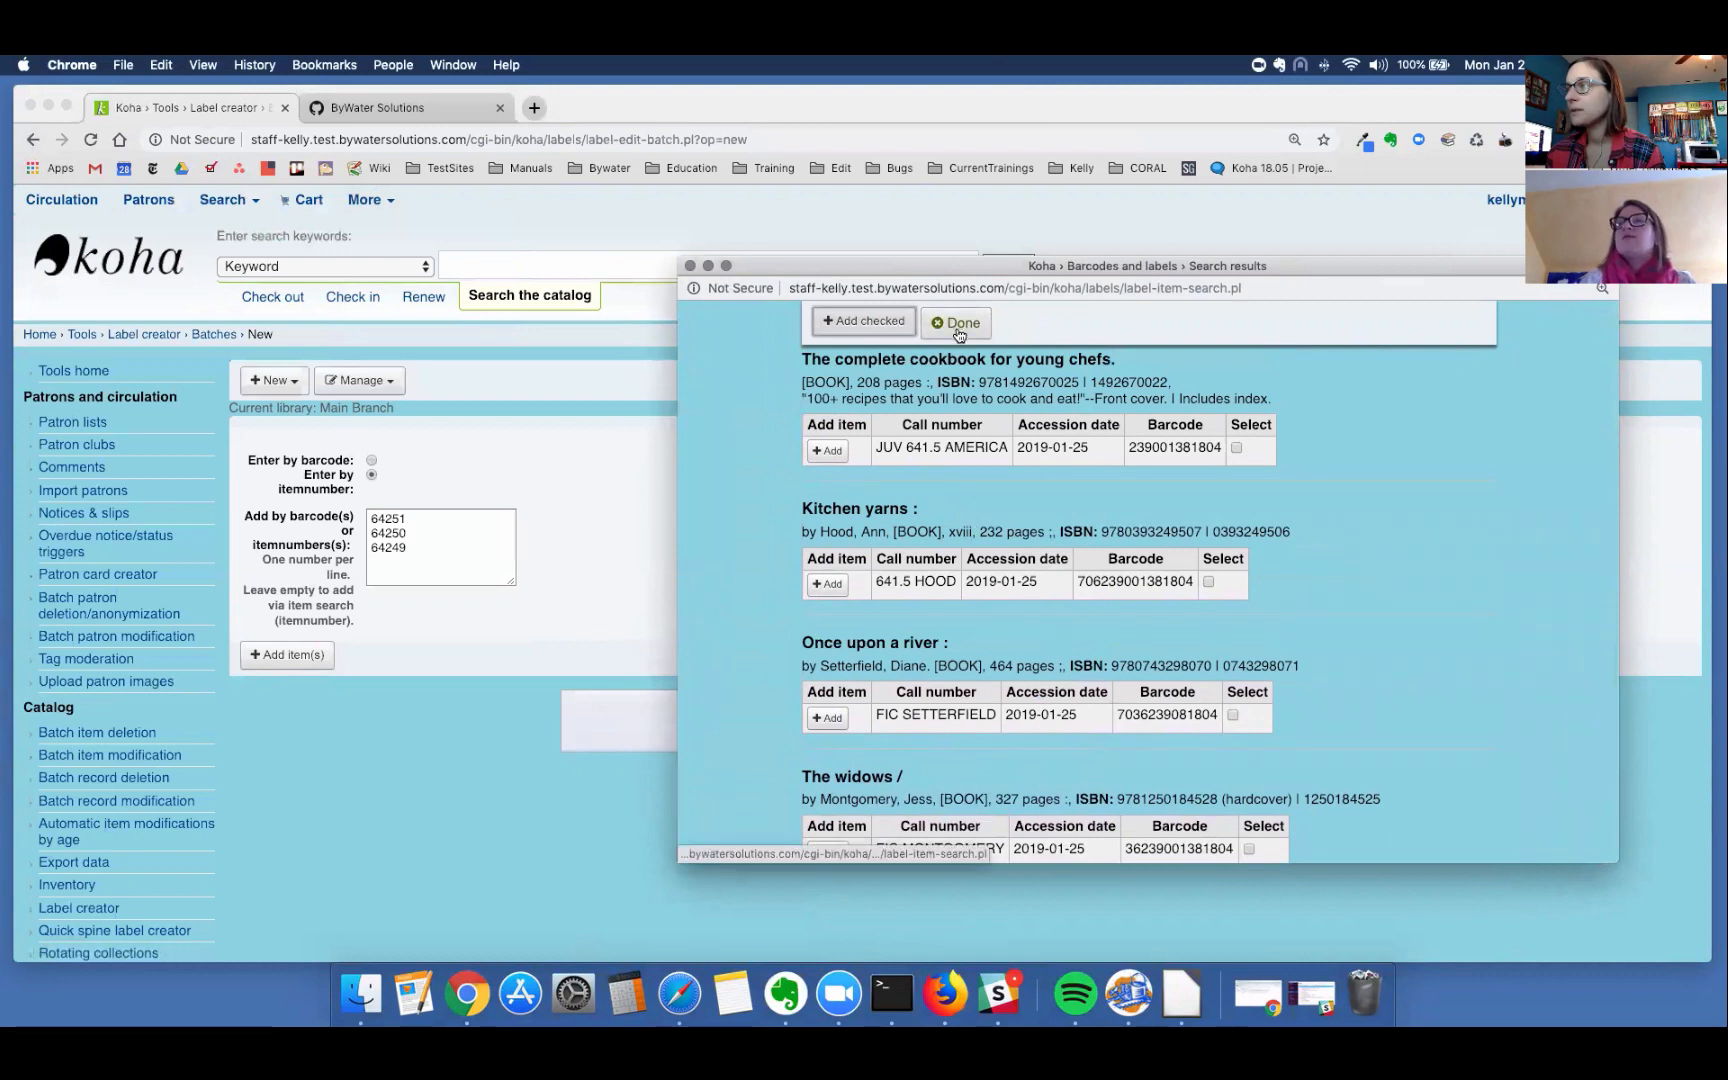
left_click(956, 322)
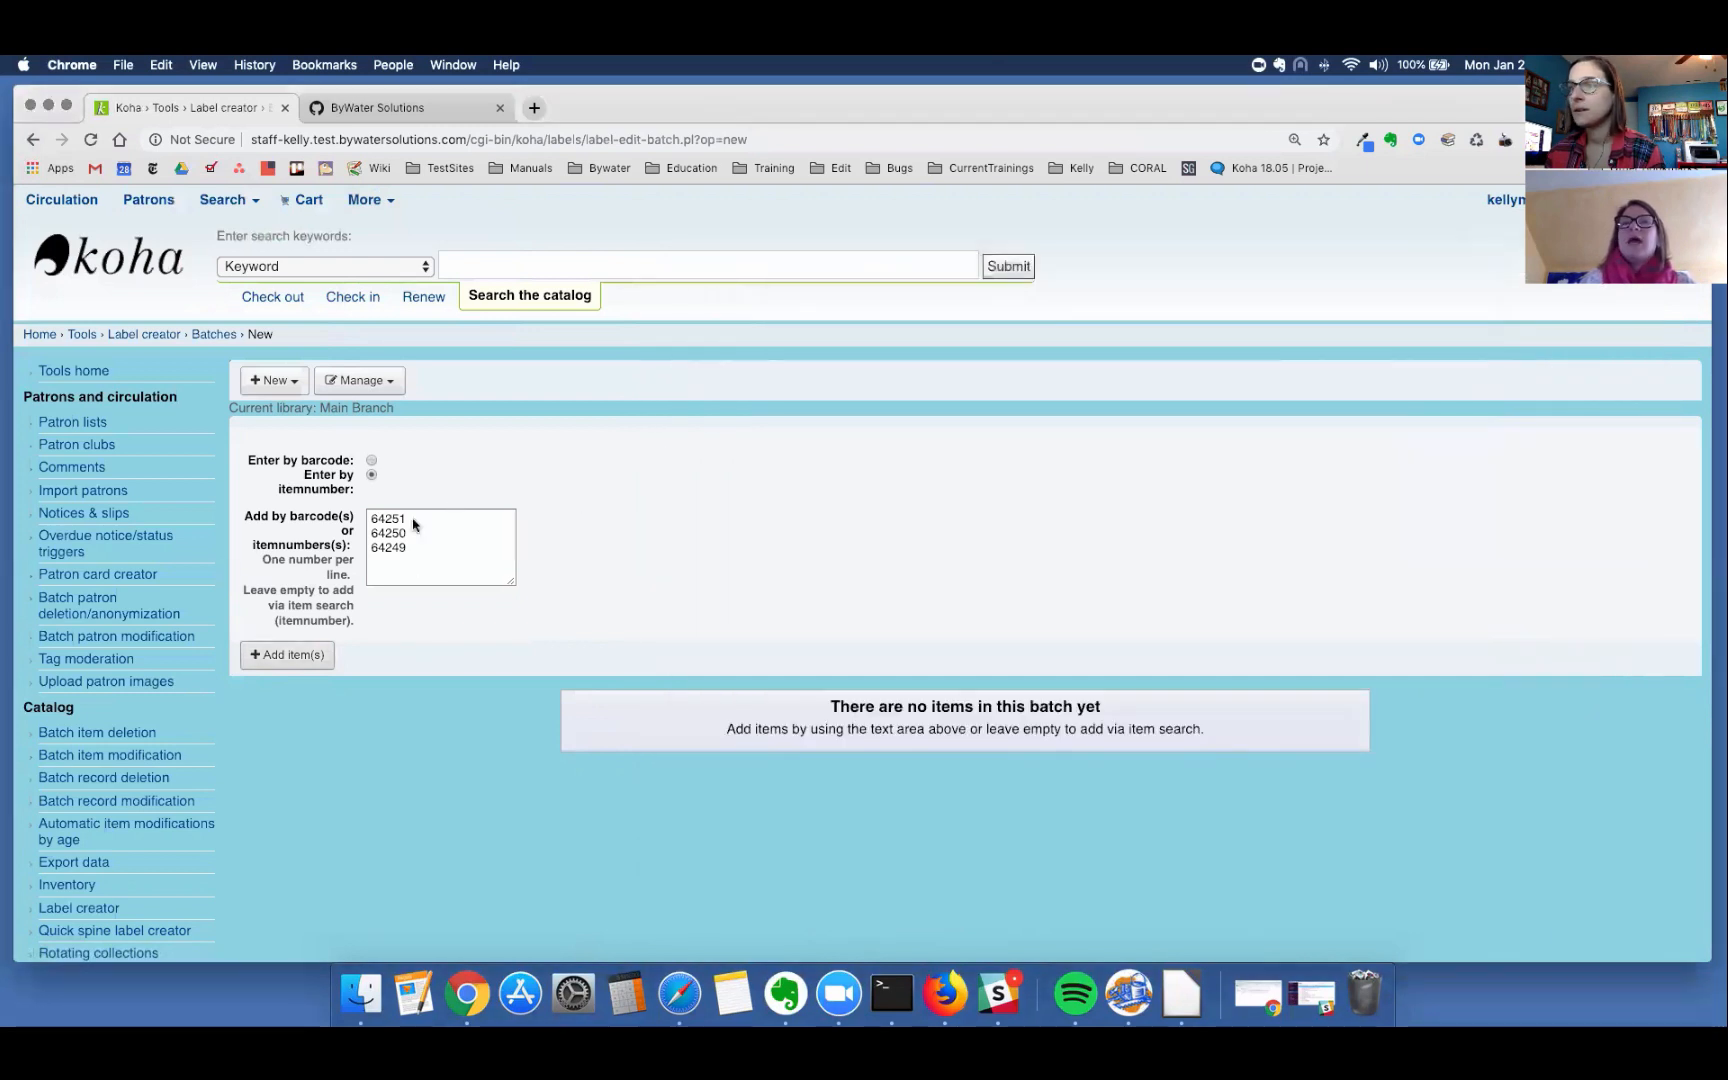
Step: Add the three queued item numbers so batch 3 holds The great believers and two Family trust copies
left_click(286, 654)
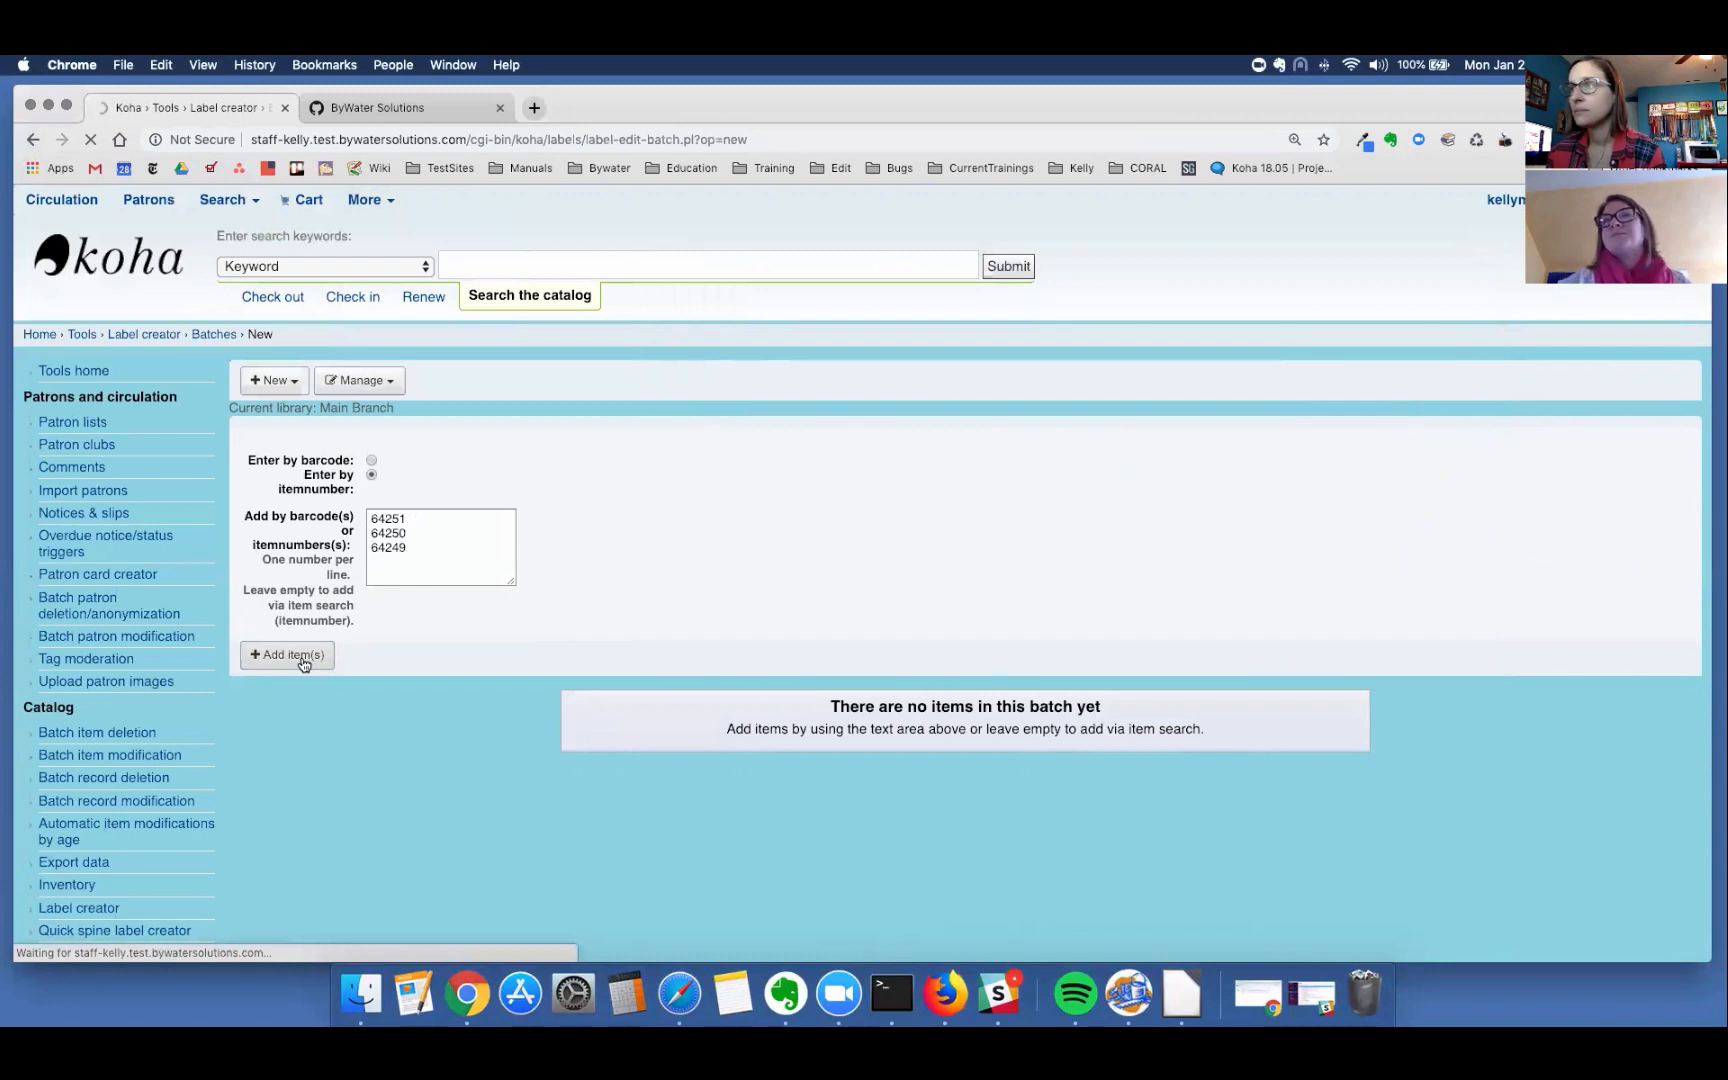
left_click(286, 654)
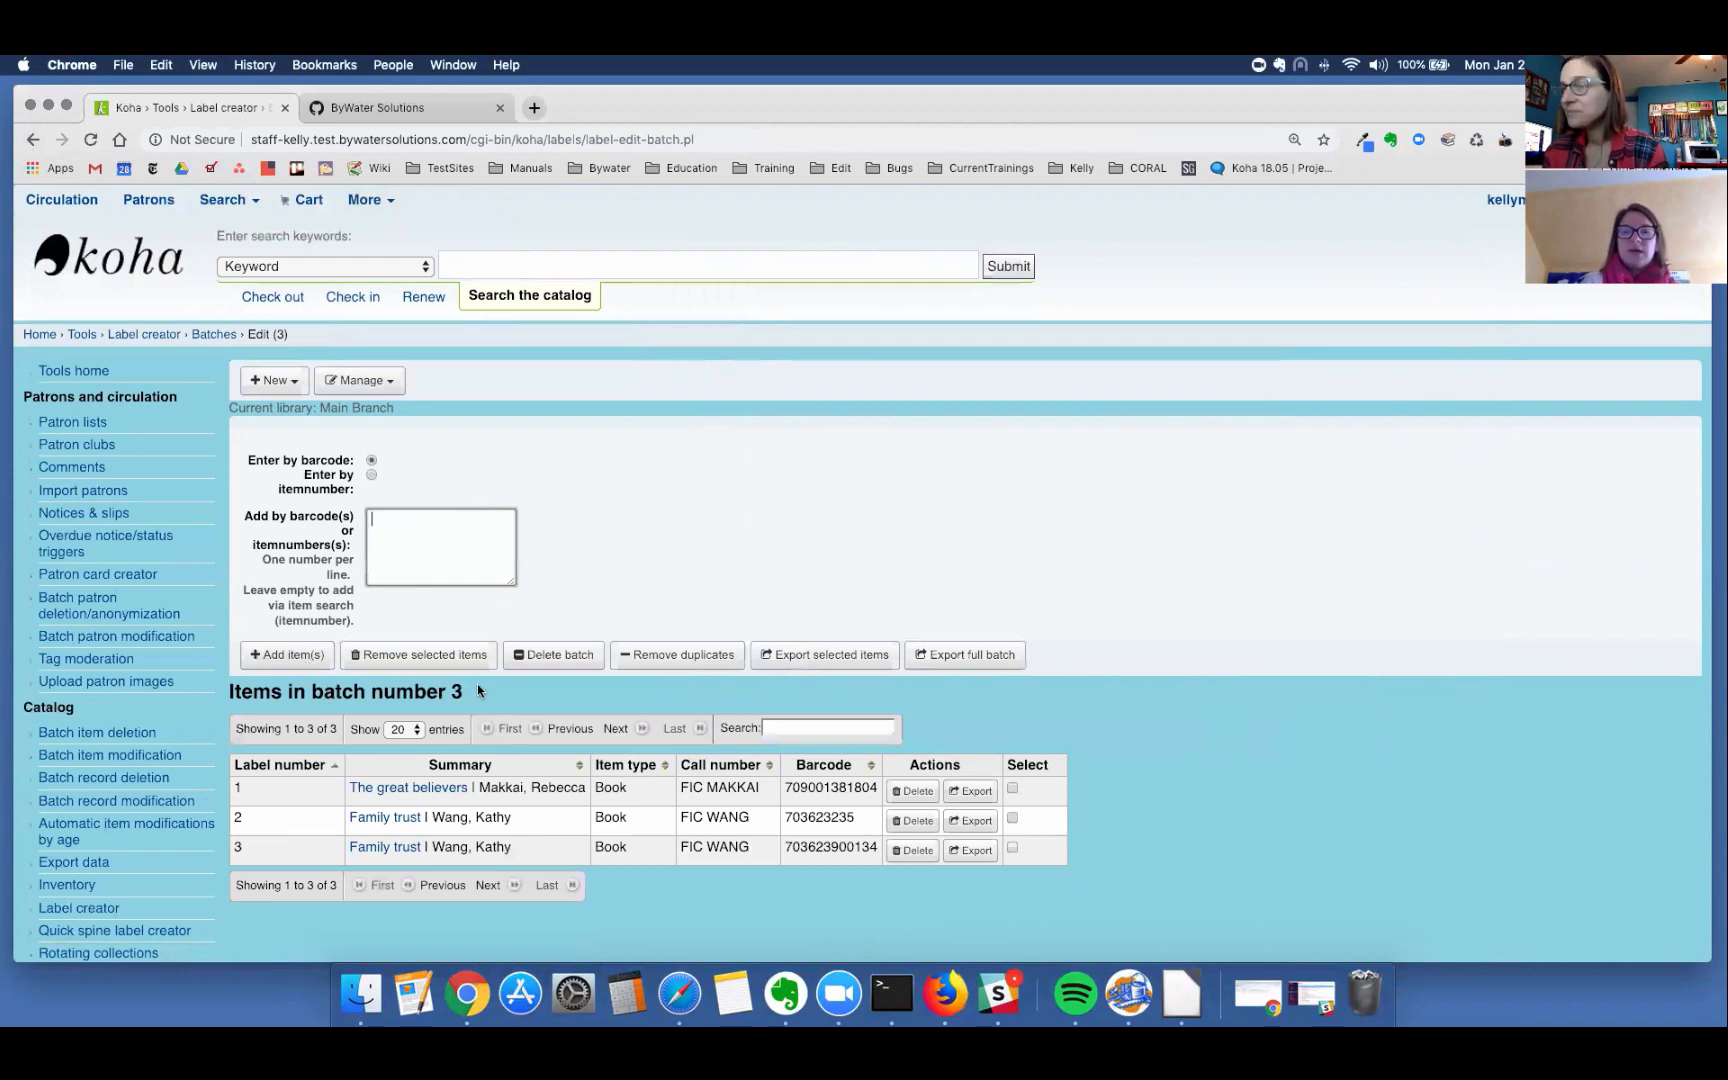
mouse_move(858, 792)
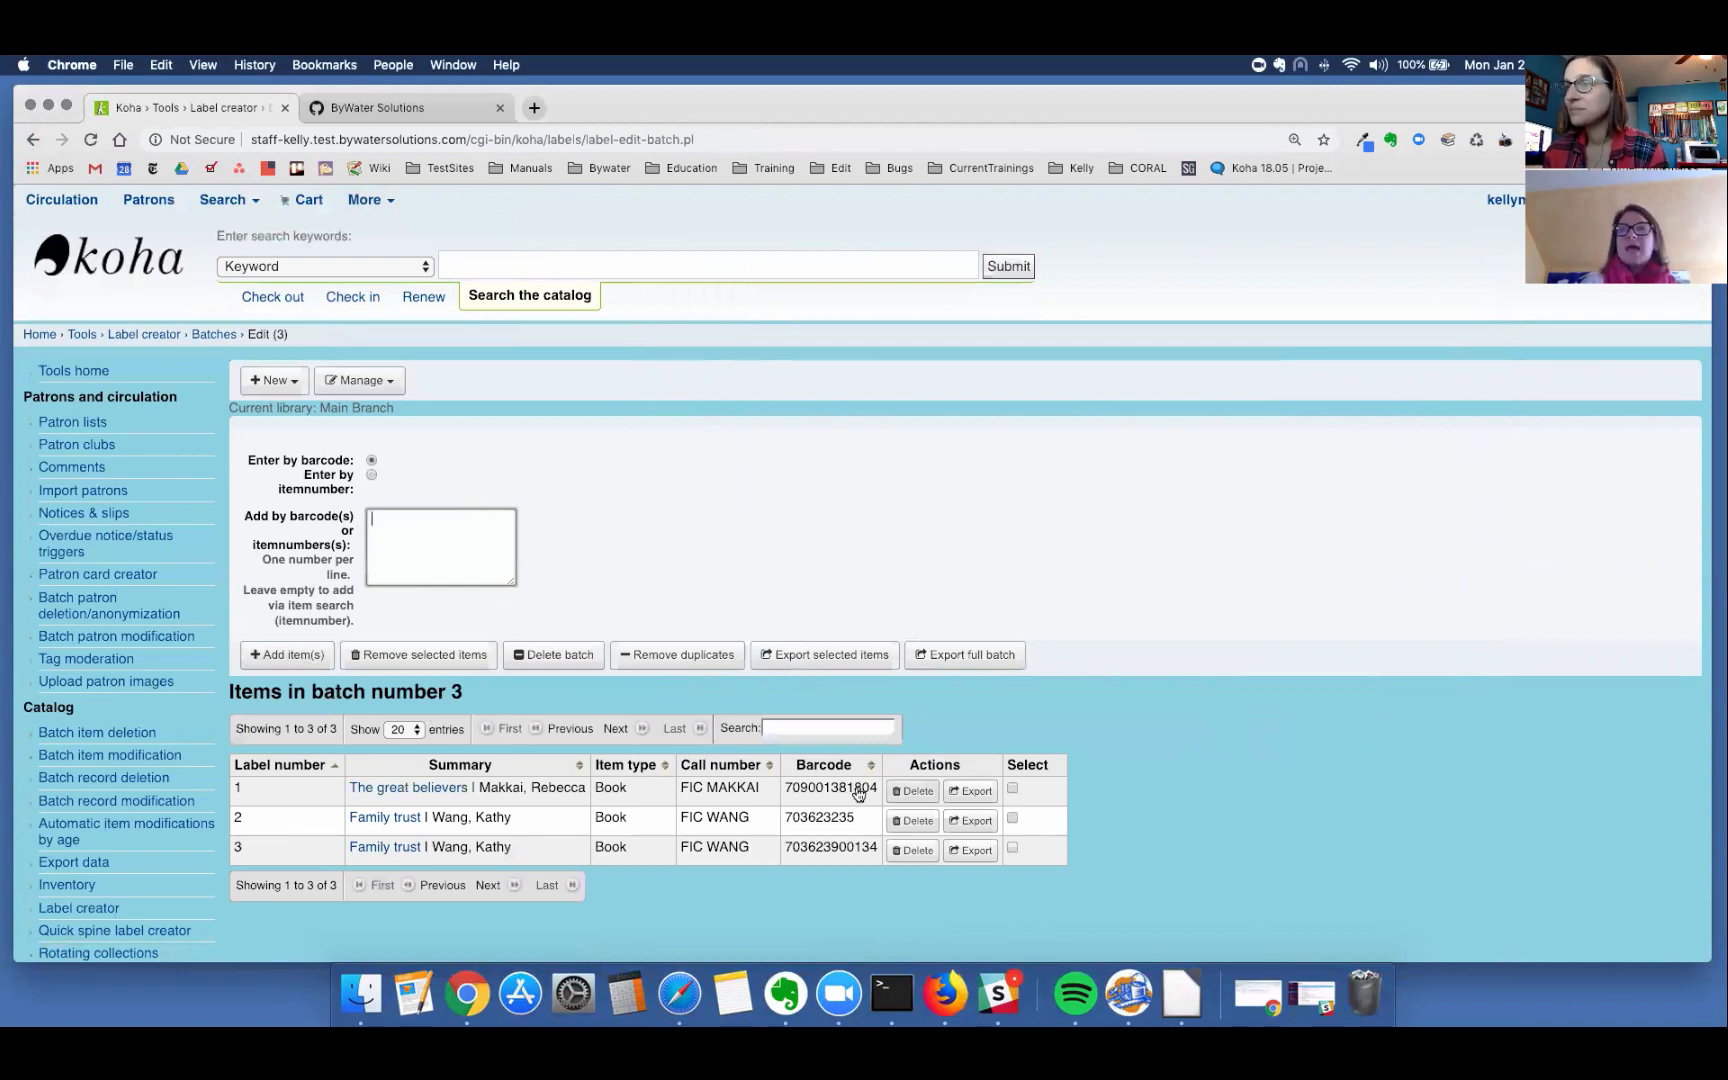
mouse_move(968, 654)
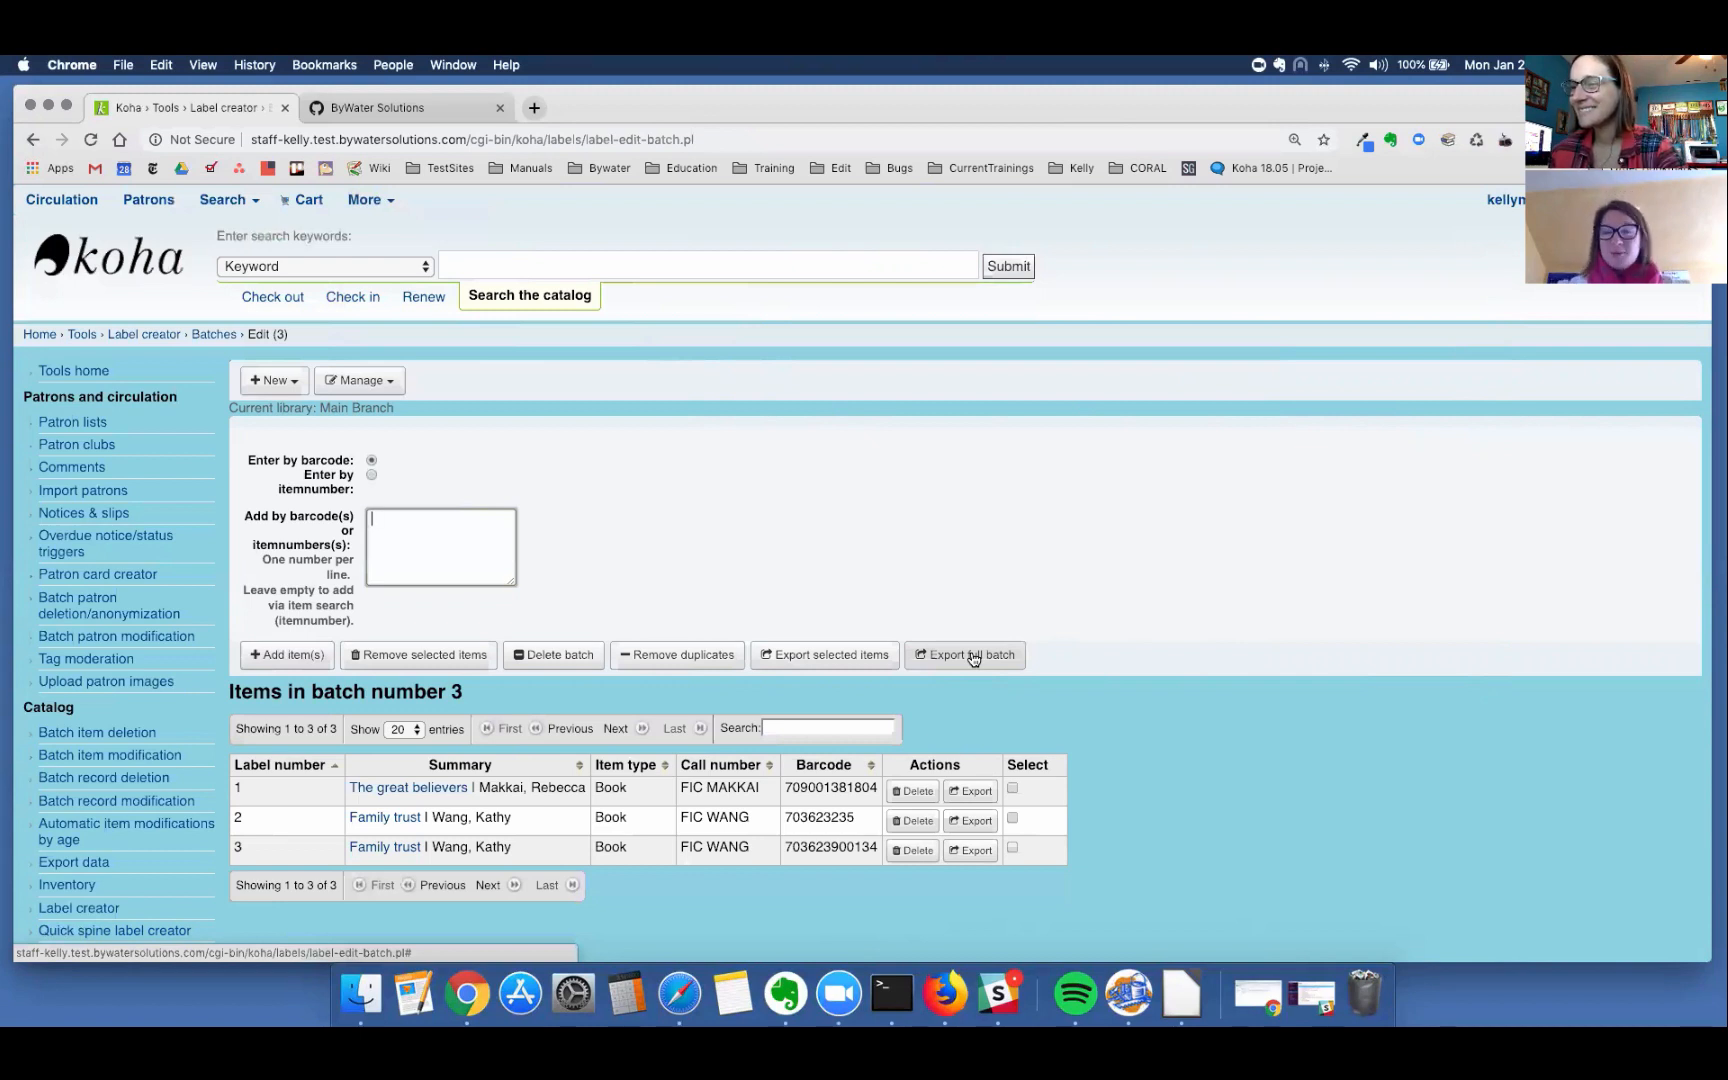
mouse_move(970, 654)
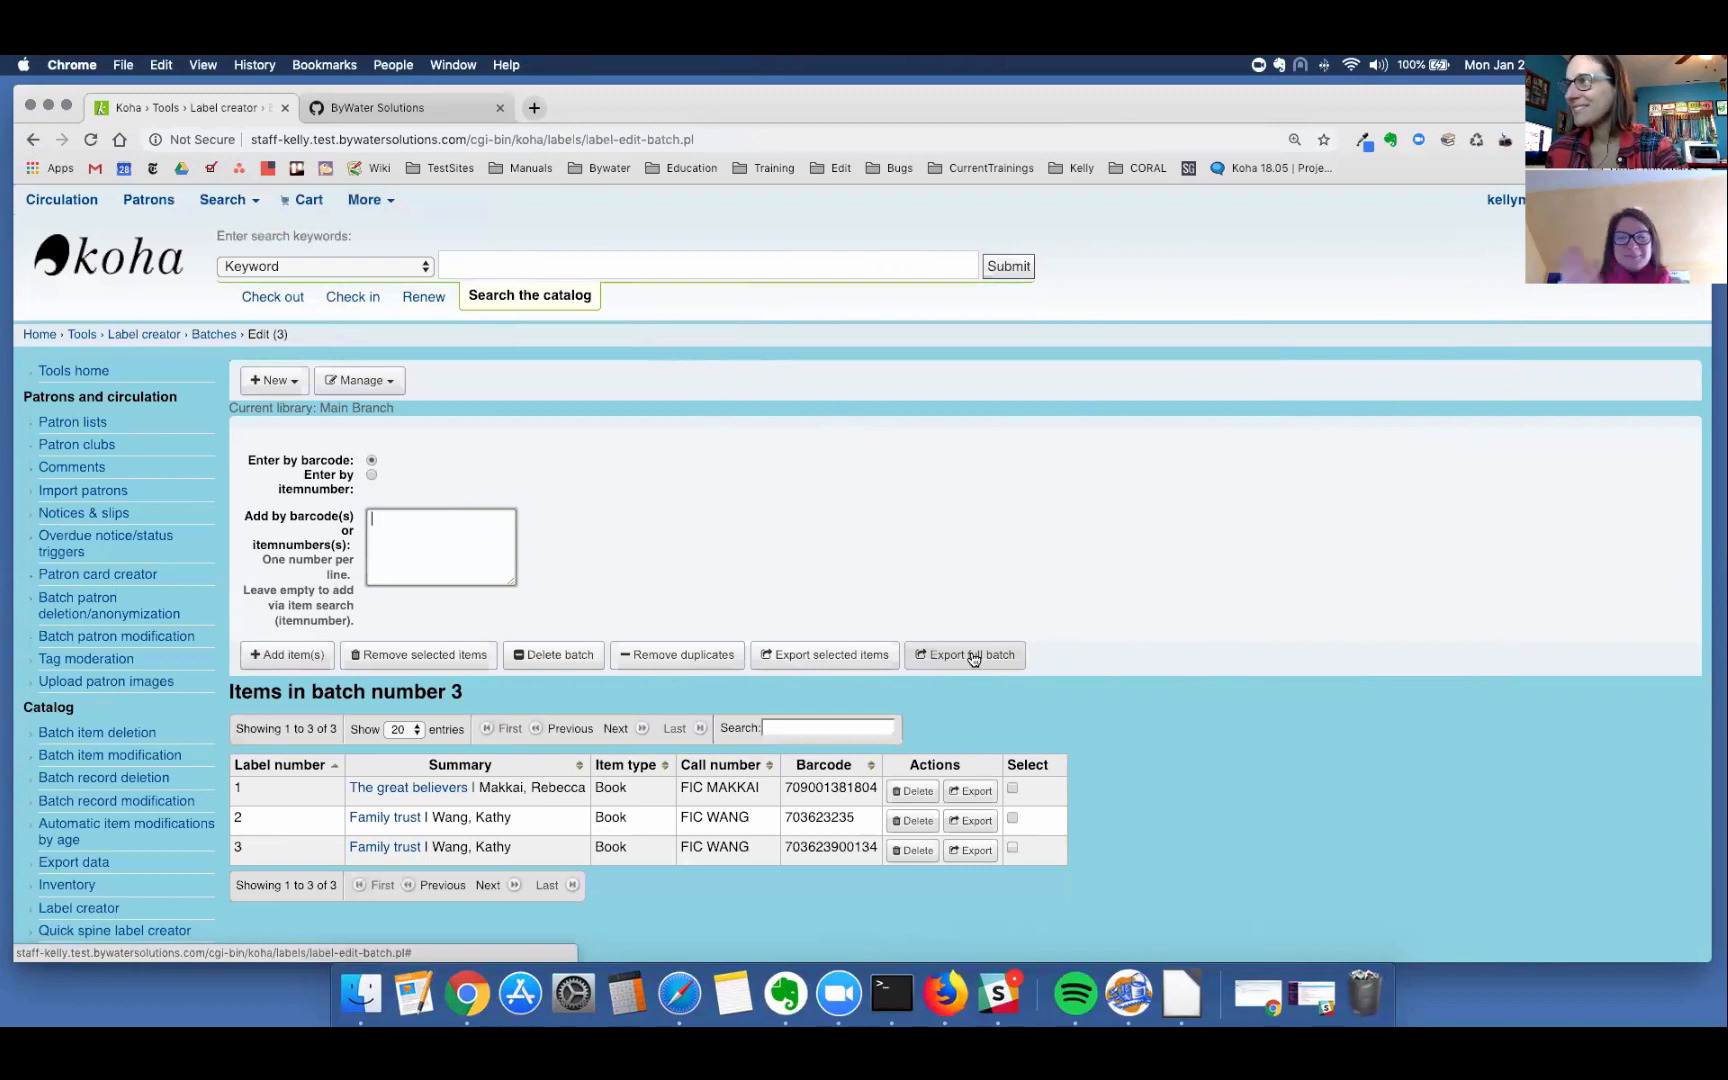
mouse_move(944, 100)
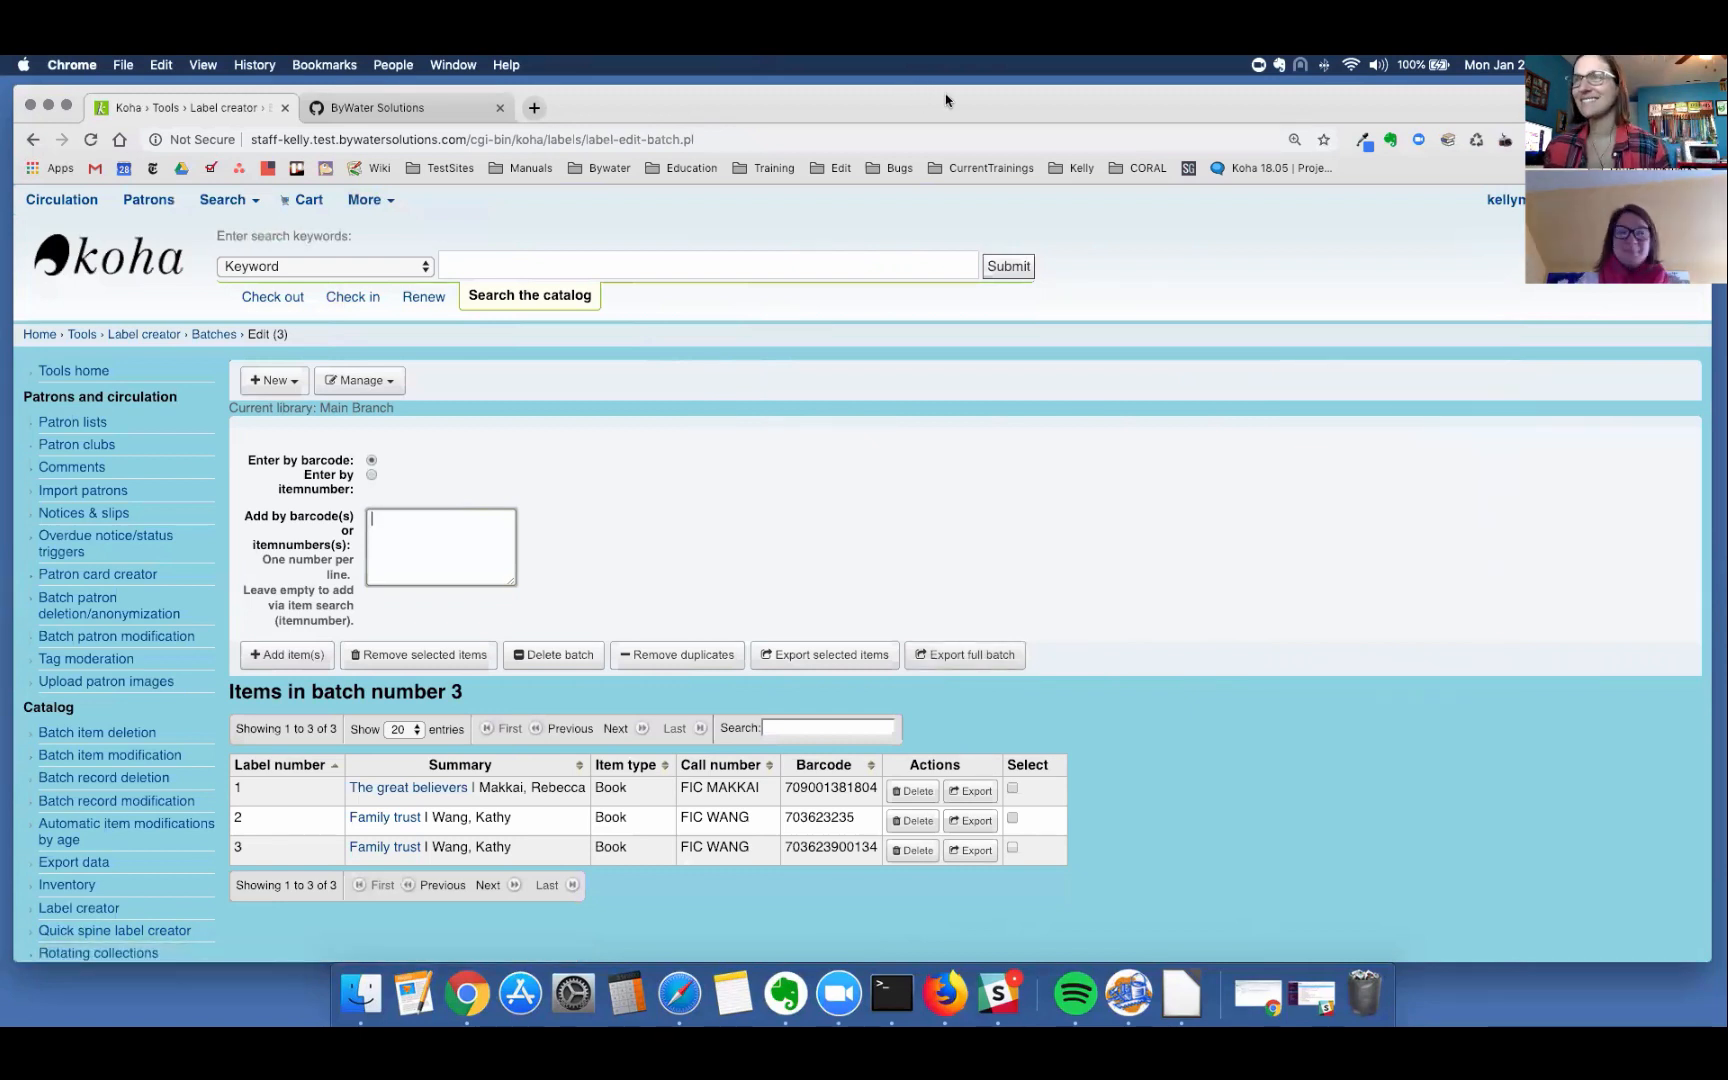